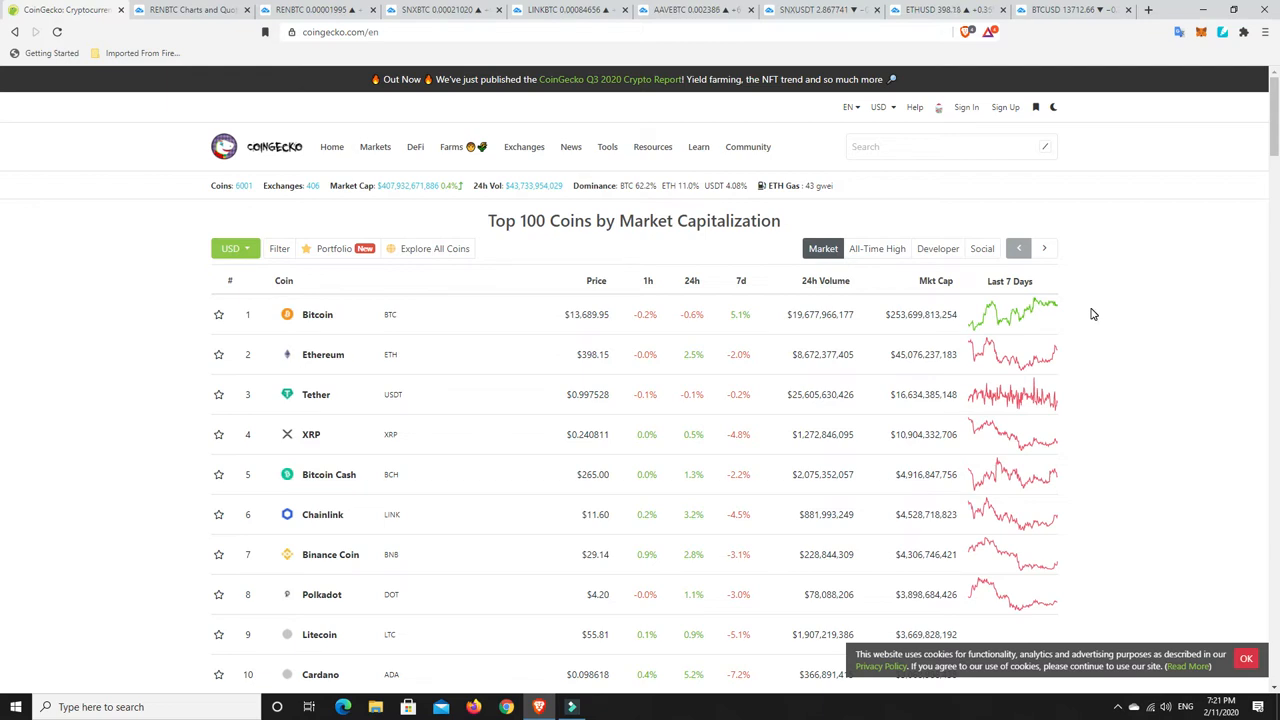
mouse_move(408, 208)
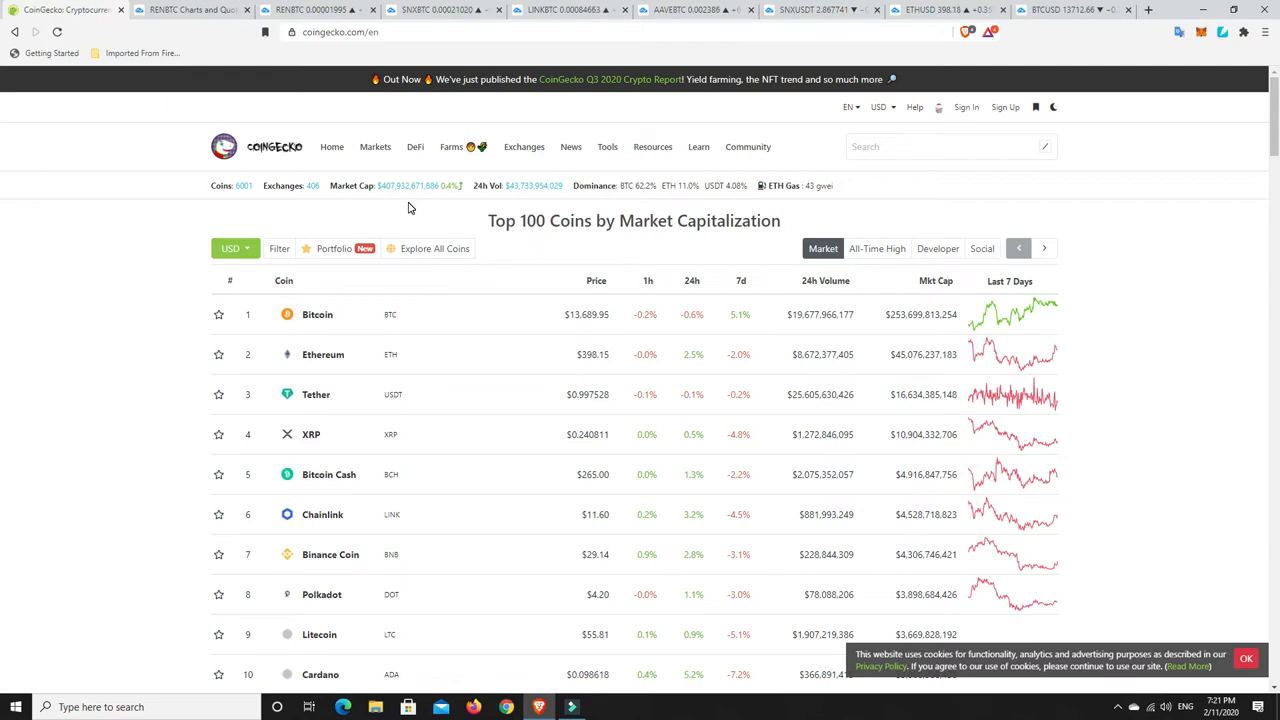
mouse_move(396, 218)
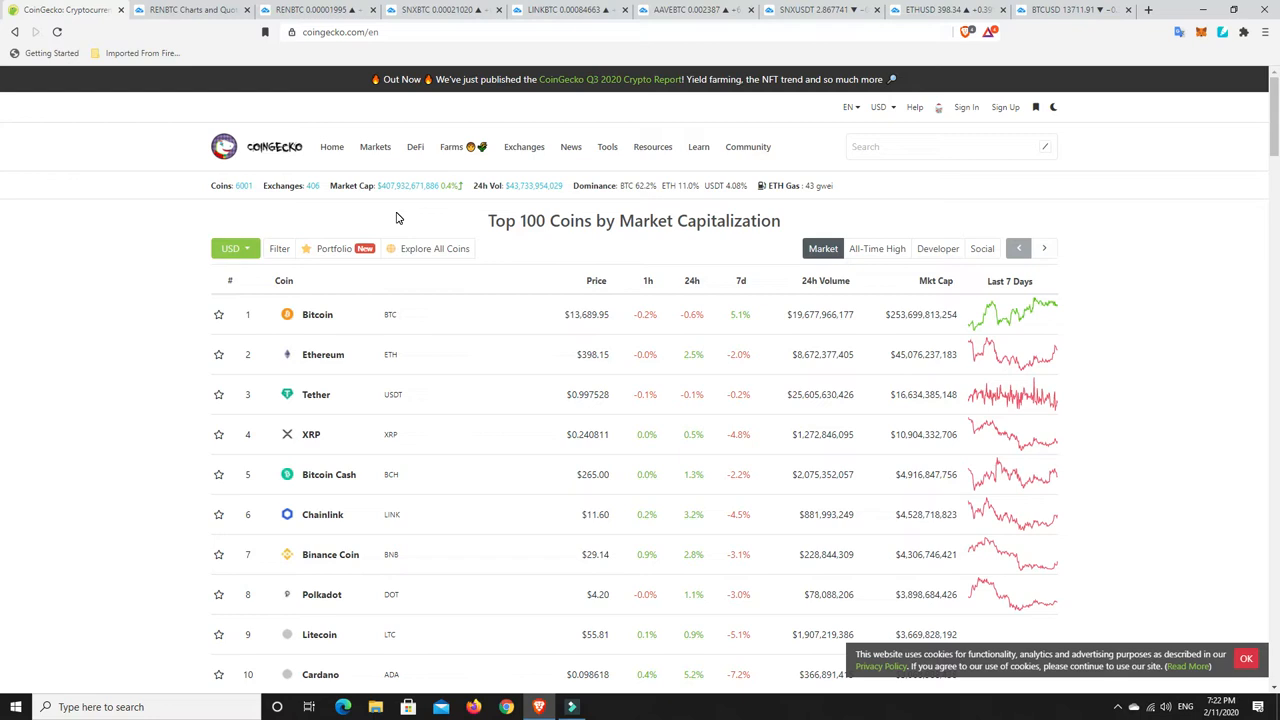
mouse_move(648, 200)
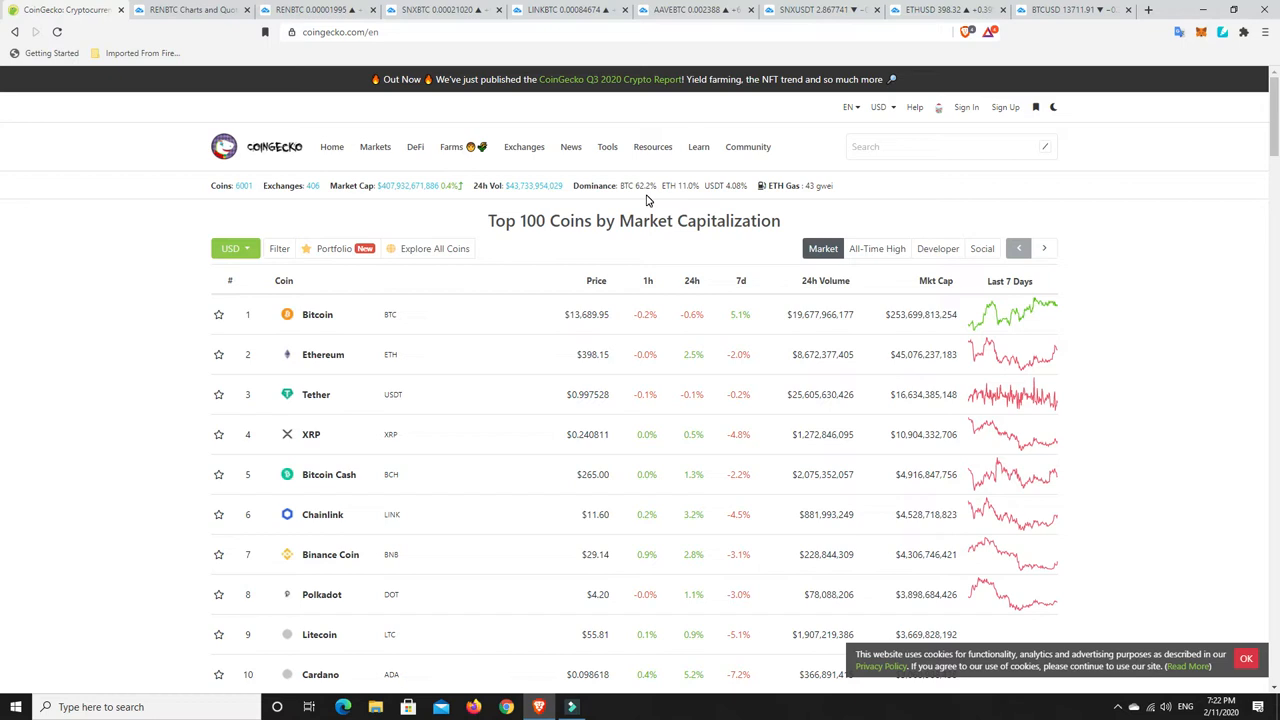
mouse_move(644, 206)
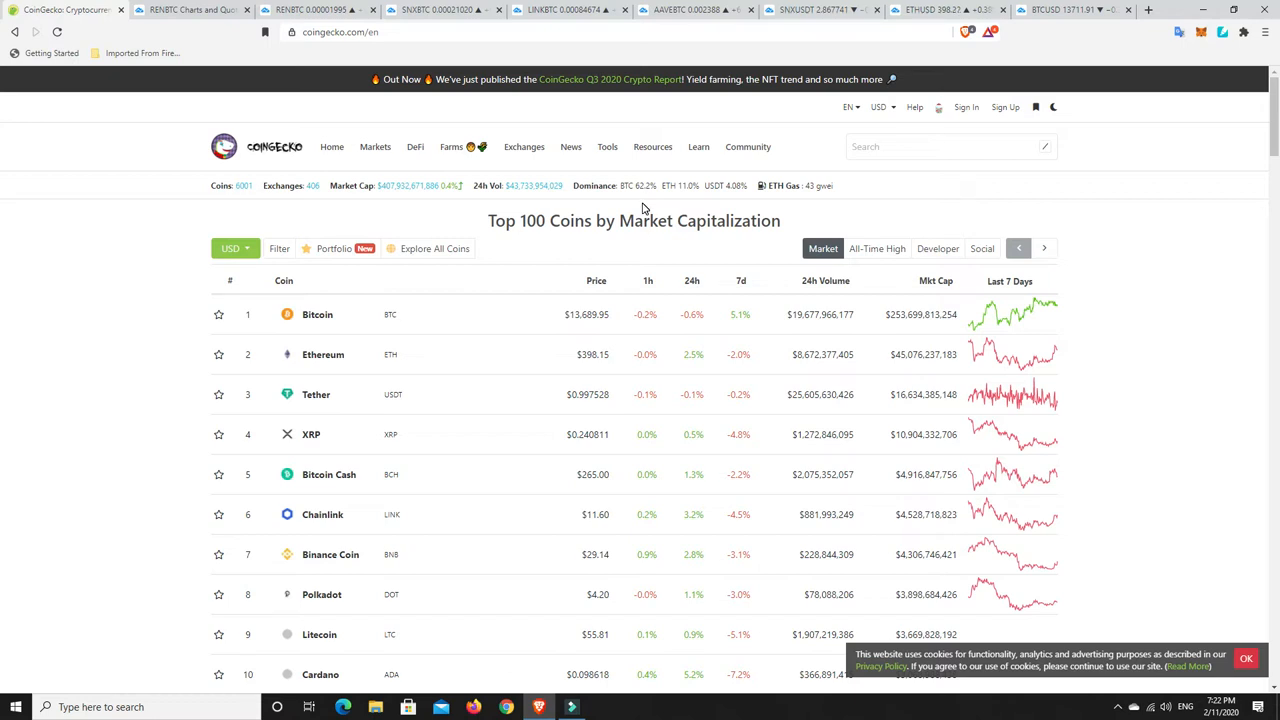
mouse_move(828, 204)
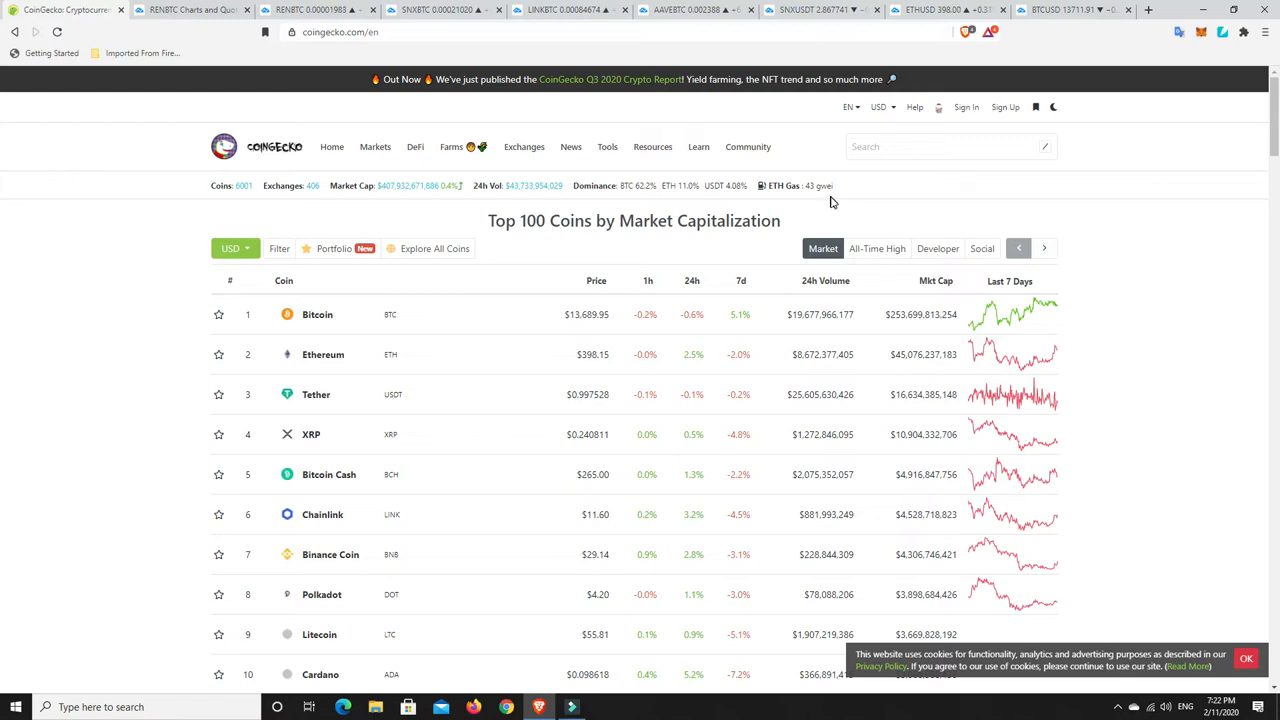
mouse_move(808, 208)
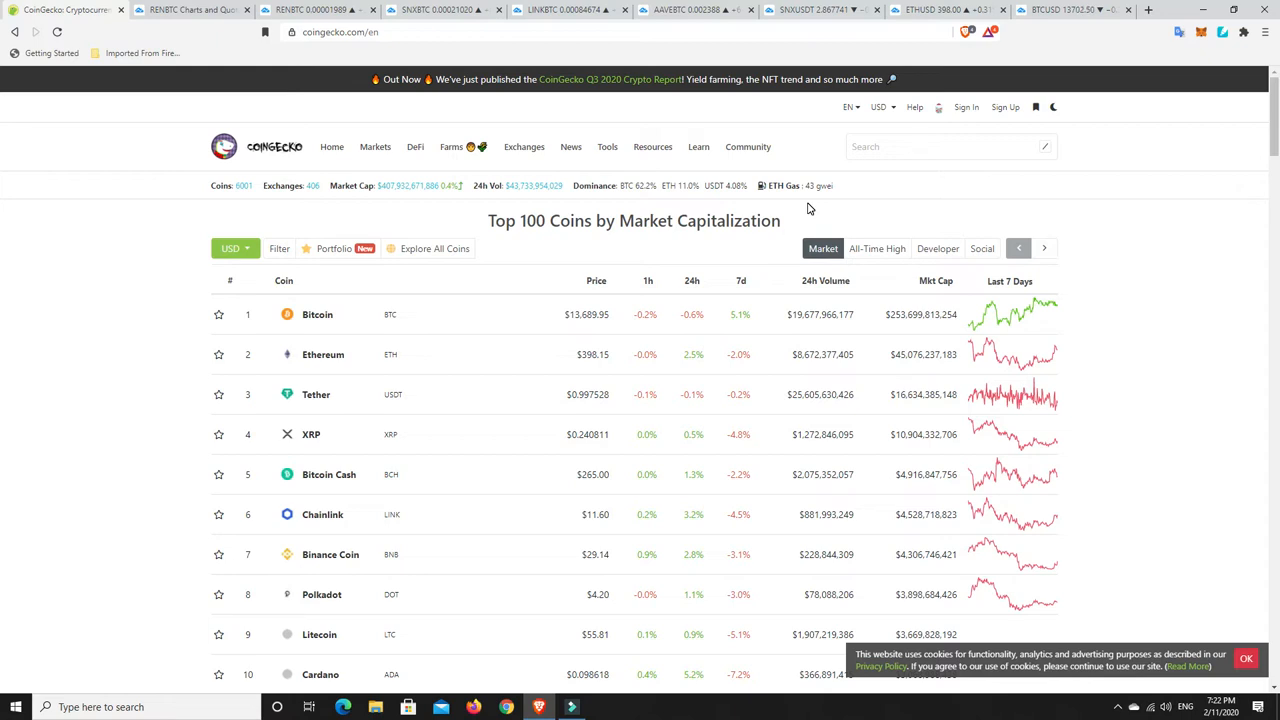
Sort the Top 100 coins by 24-hour change with the biggest gainers, led by Ocean Protocol, first
scroll("down", 3)
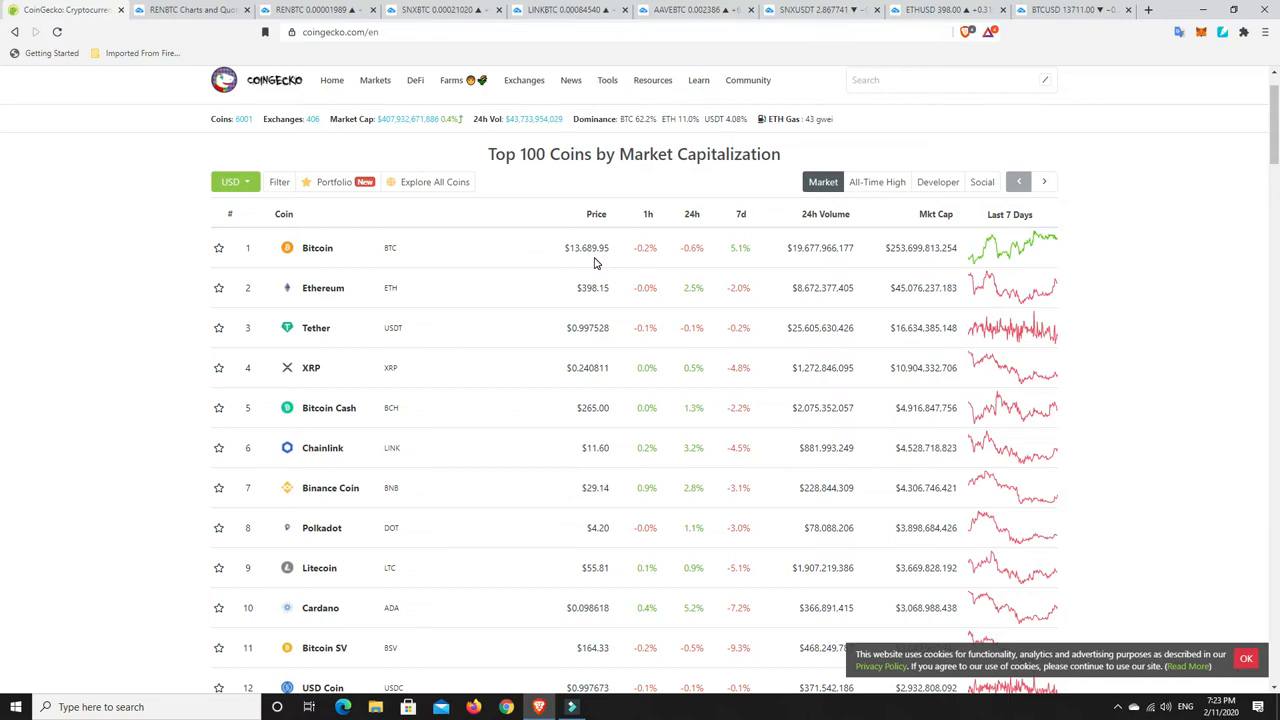
mouse_move(596, 300)
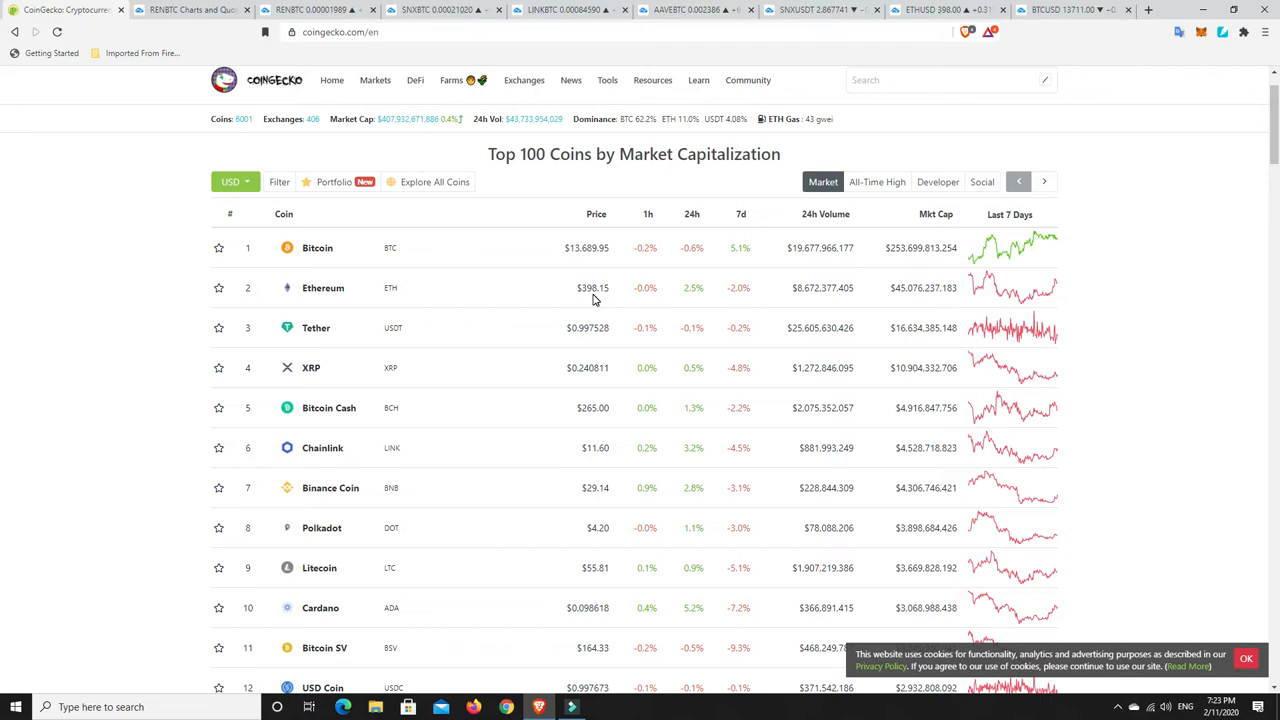
mouse_move(996, 418)
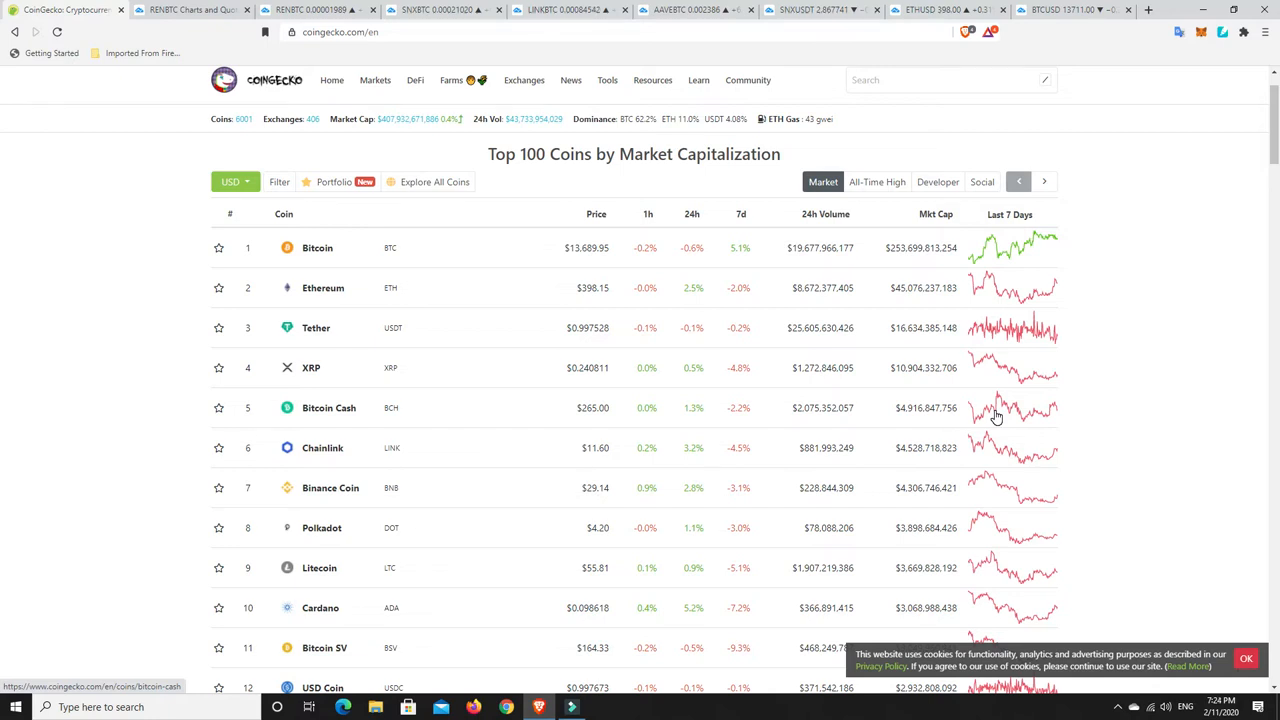
scroll("down", 3)
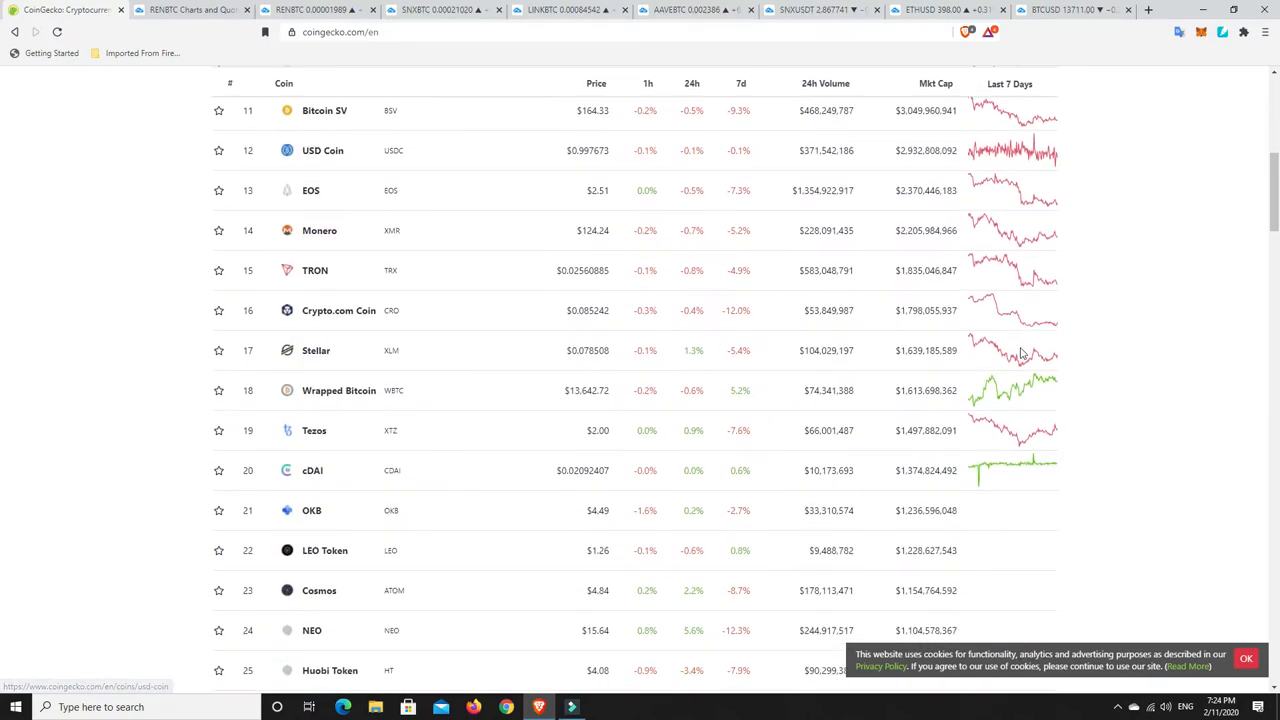
scroll("down", 3)
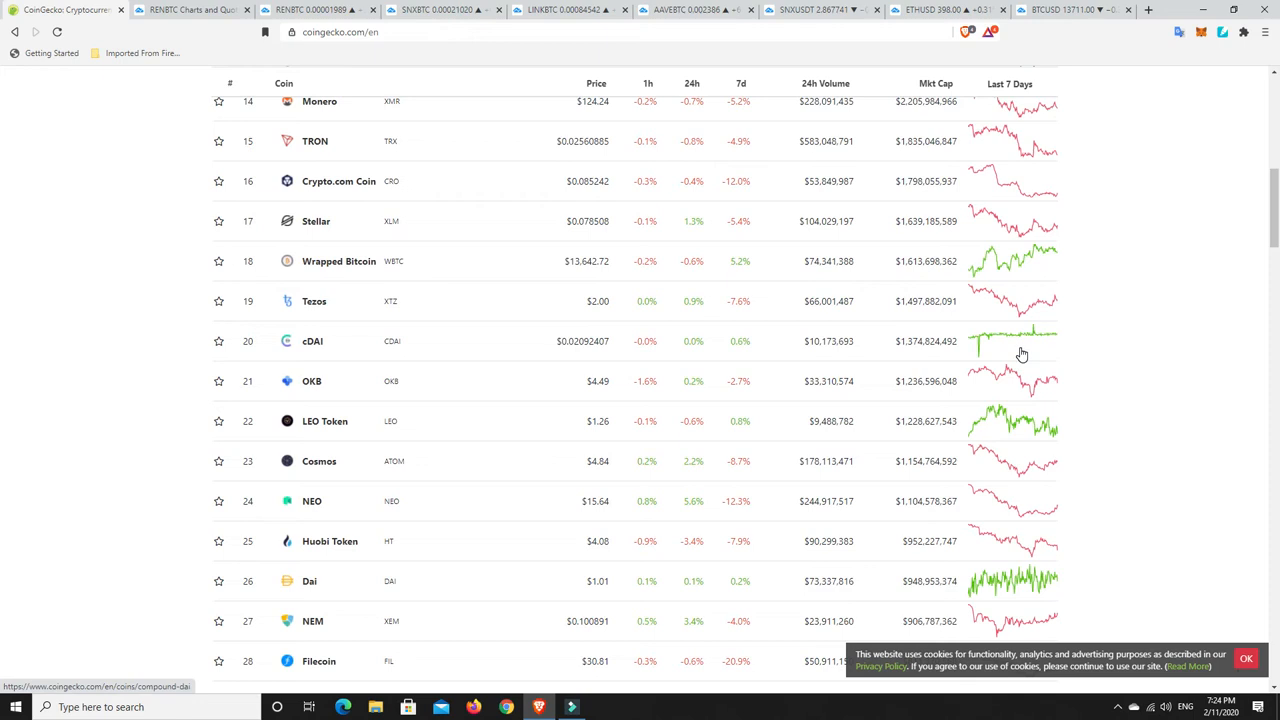
scroll("down", 3)
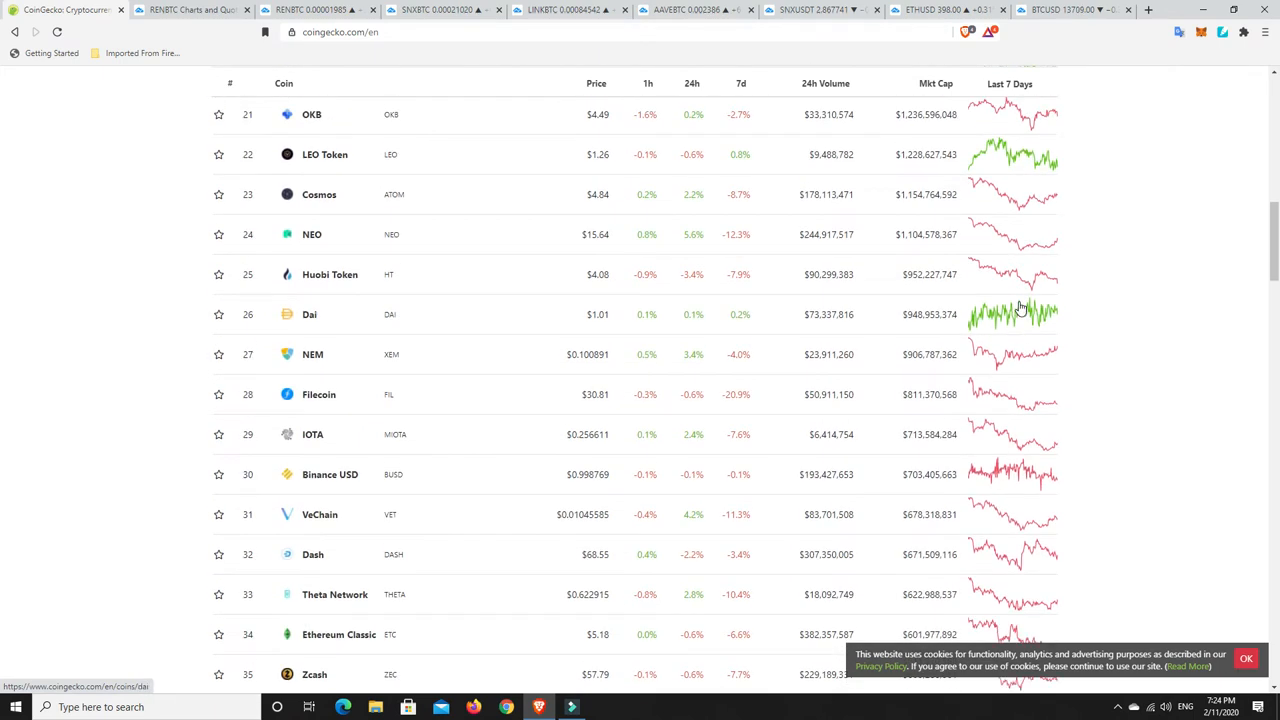
scroll("down", 3)
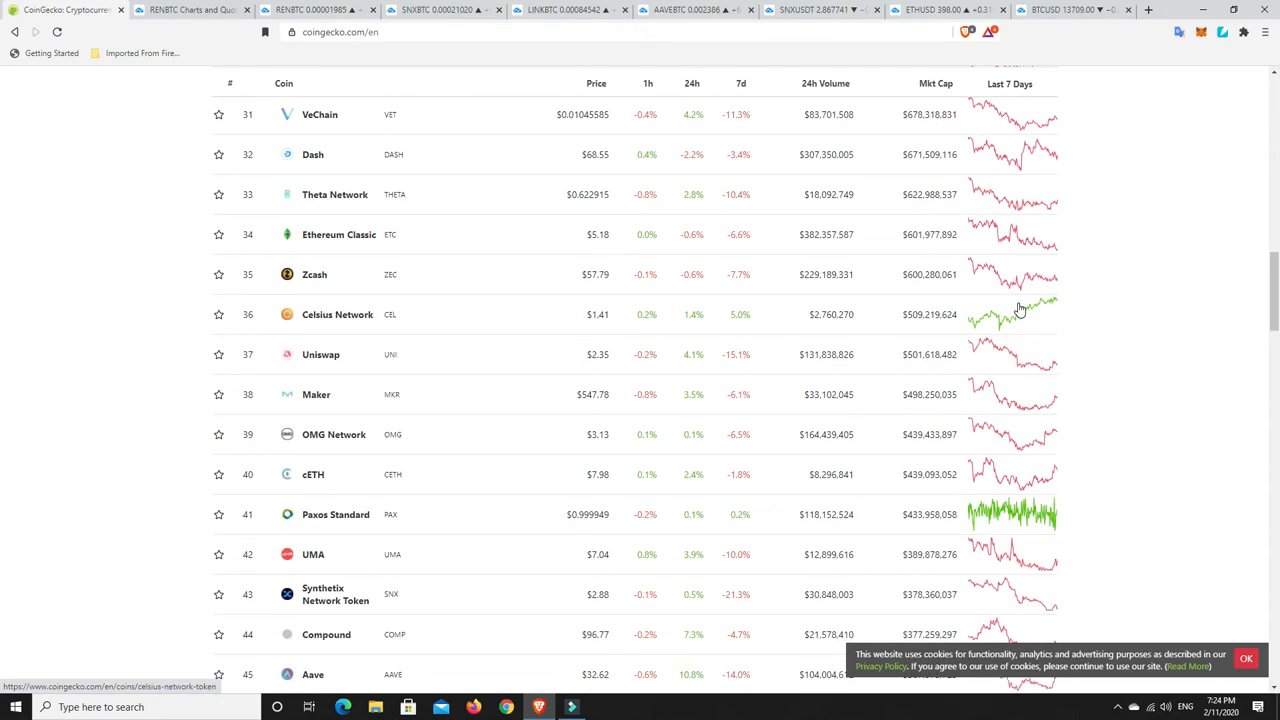
mouse_move(1000, 318)
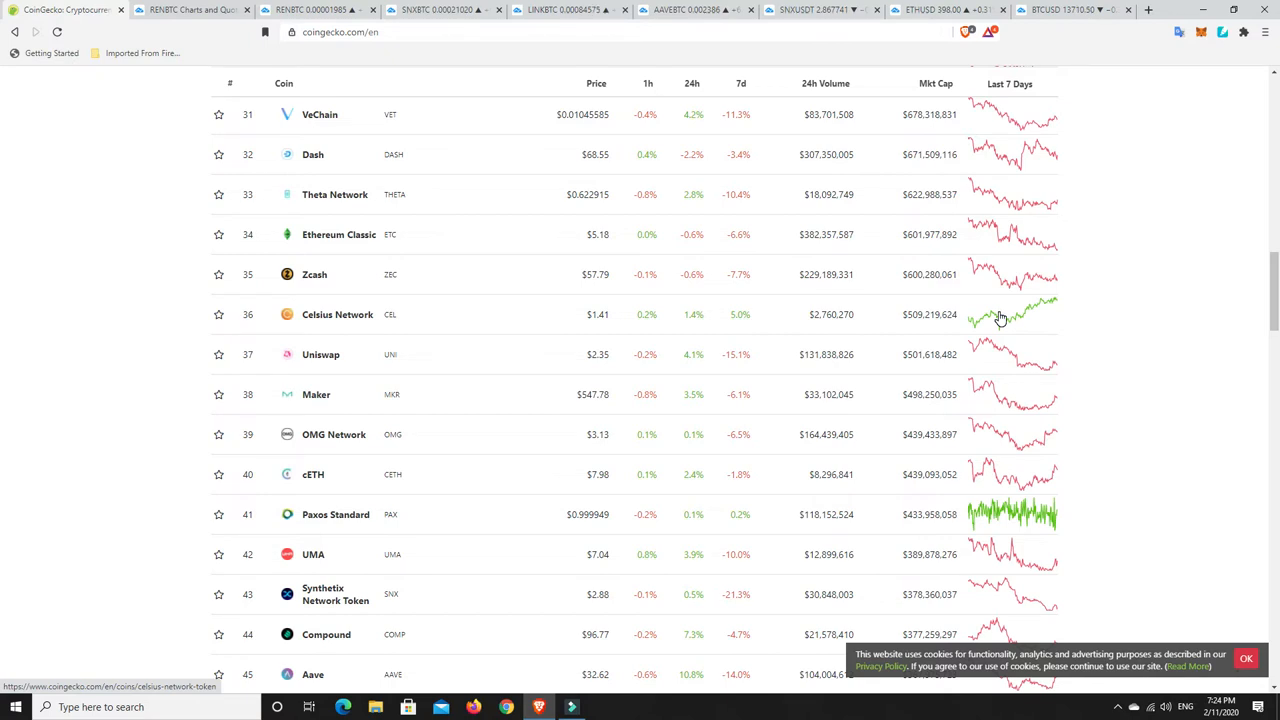
mouse_move(1010, 444)
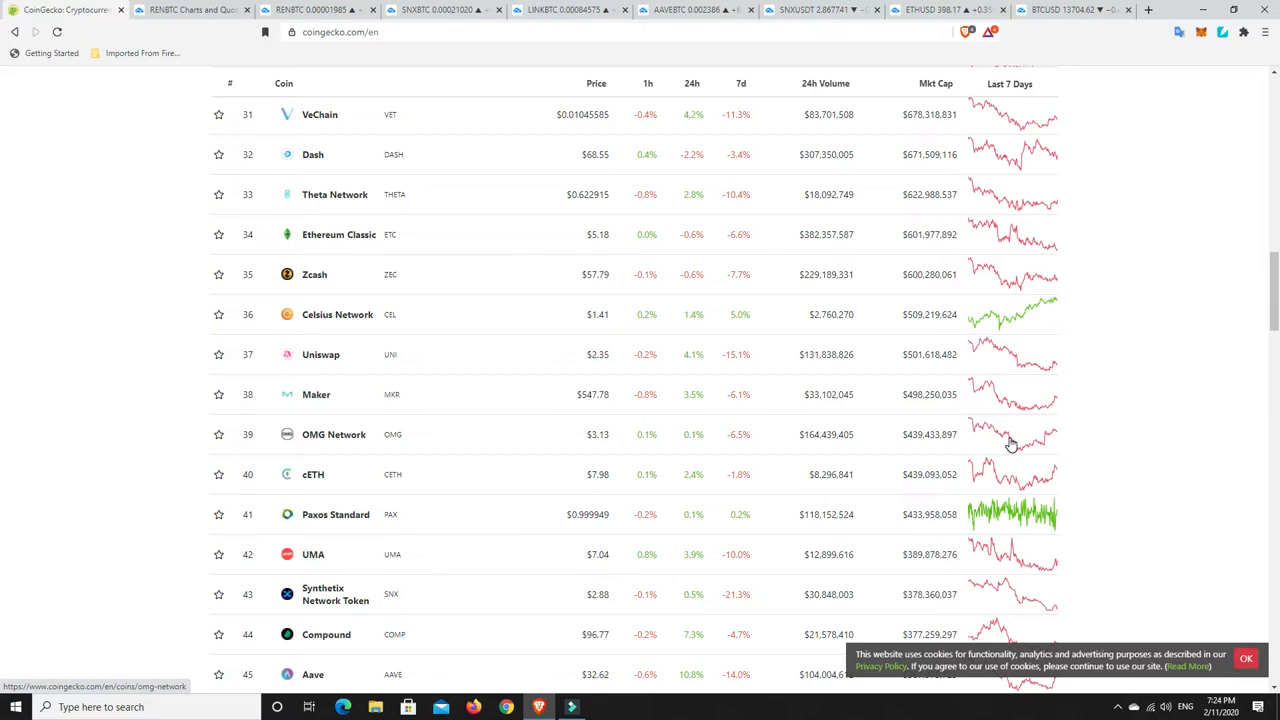
mouse_move(990, 446)
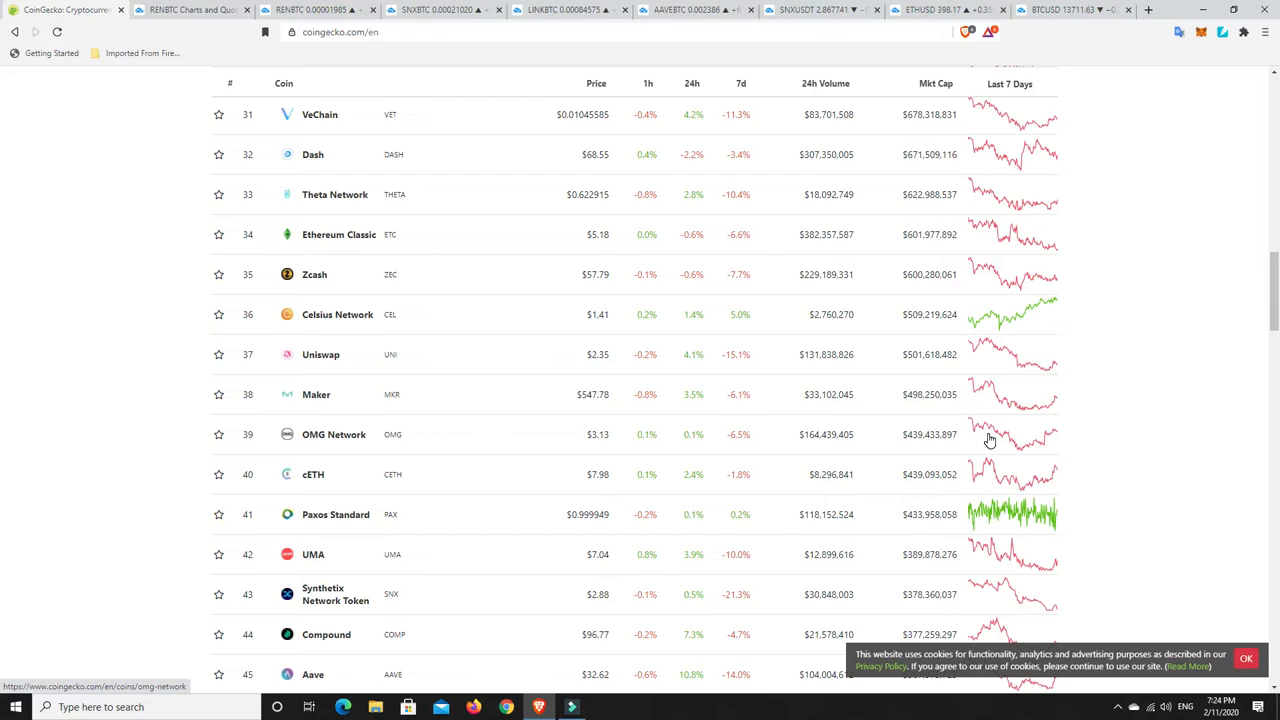
scroll("up", 3)
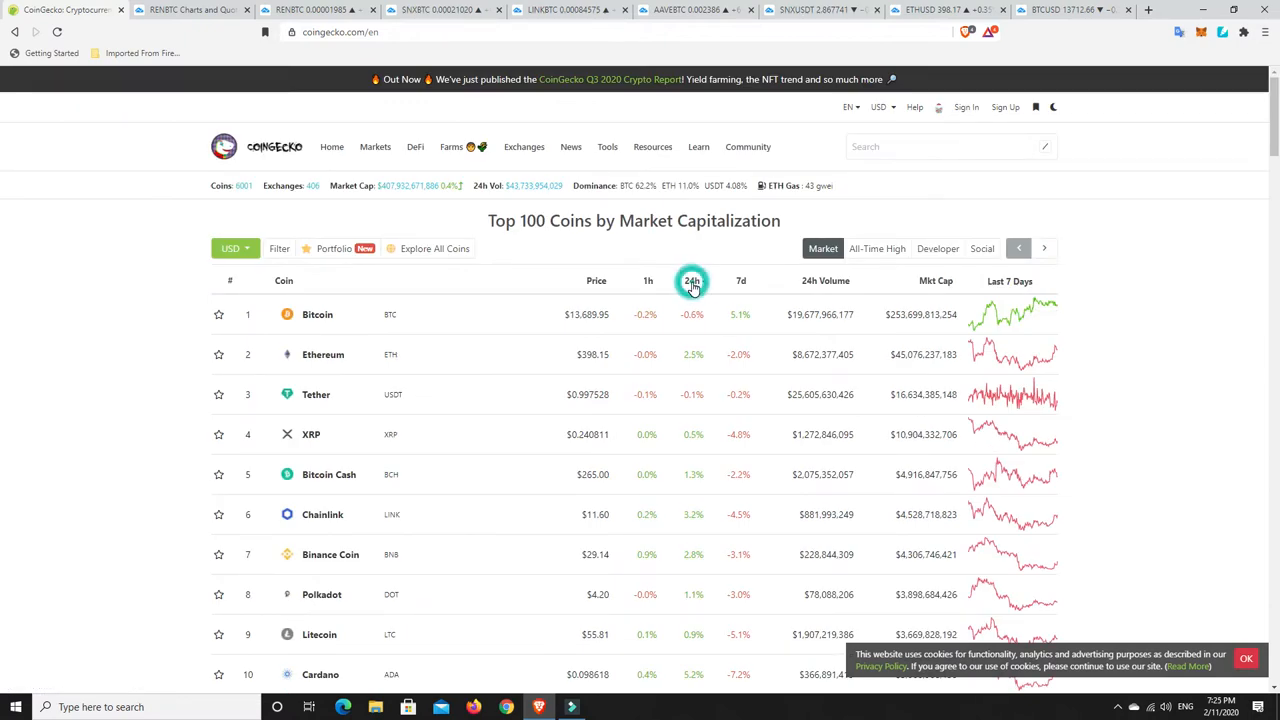
left_click(692, 280)
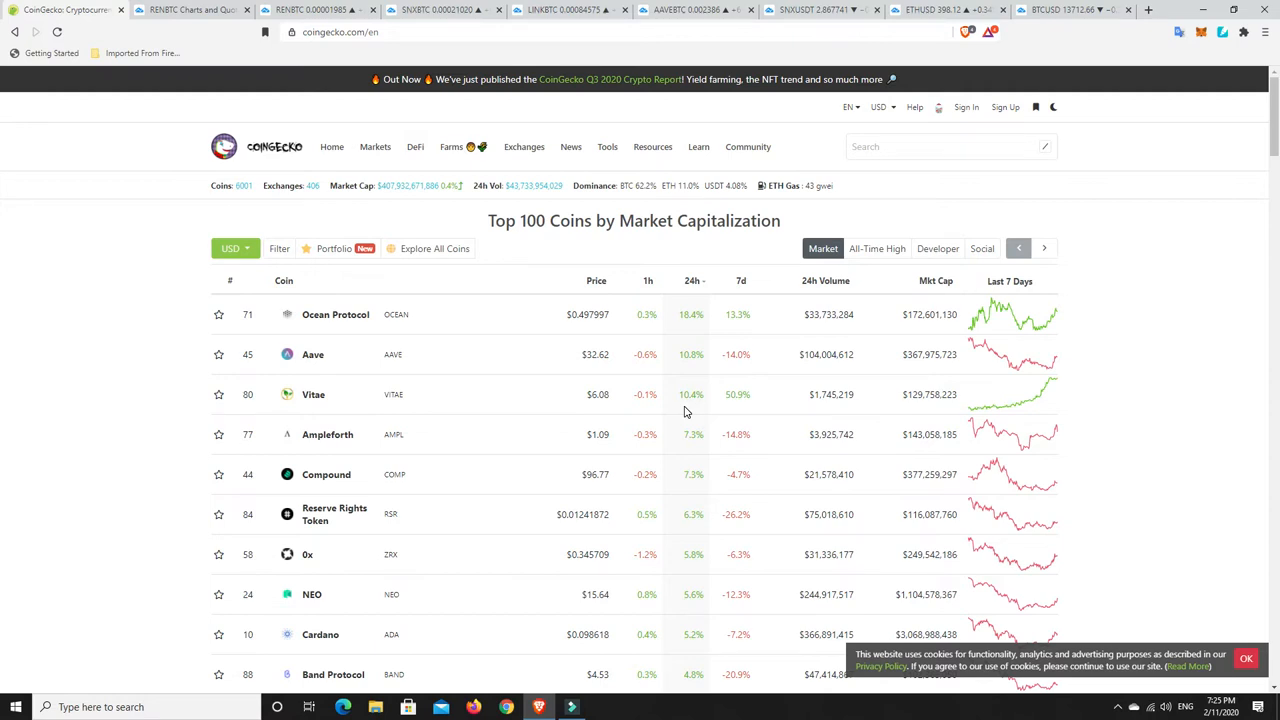
mouse_move(508, 608)
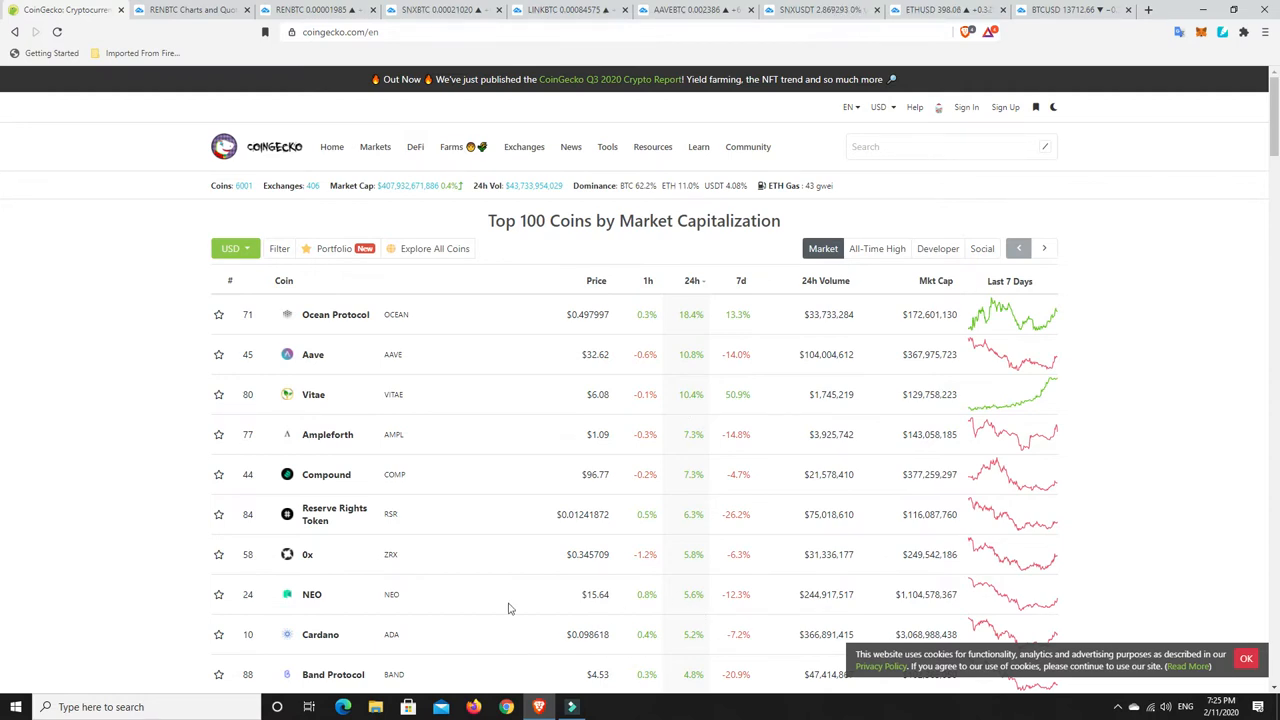
mouse_move(686, 608)
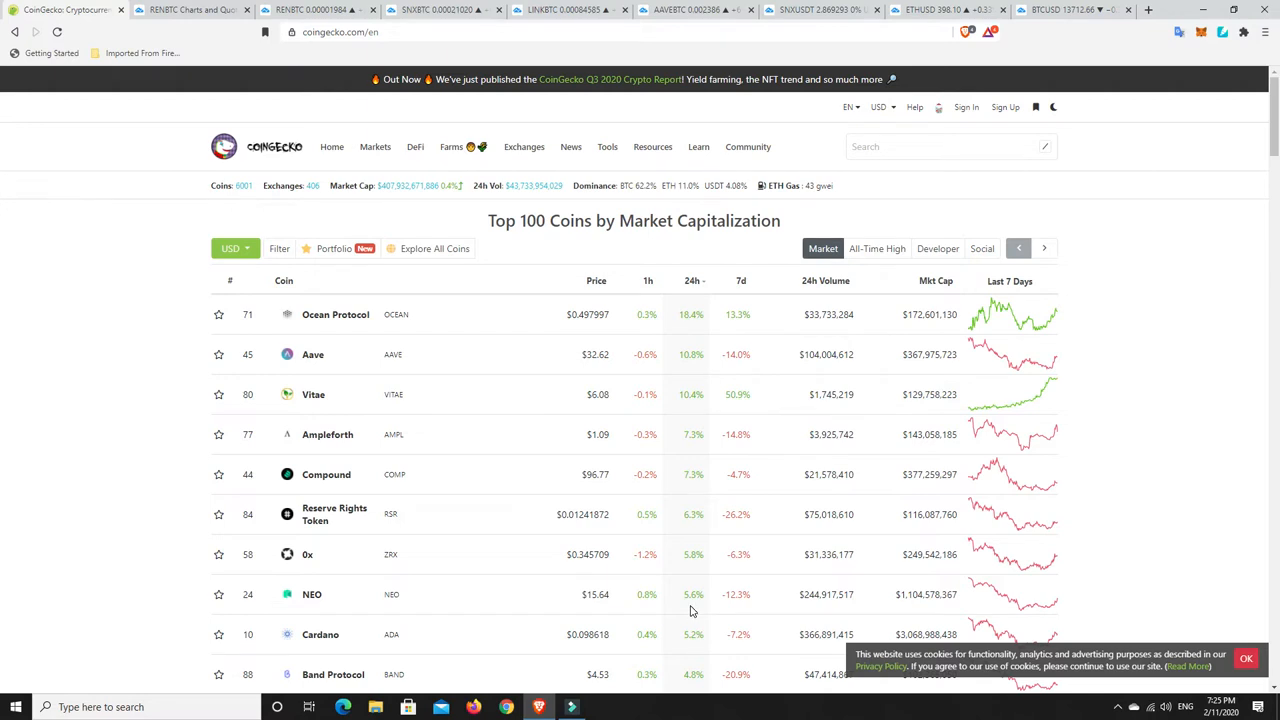
mouse_move(312, 594)
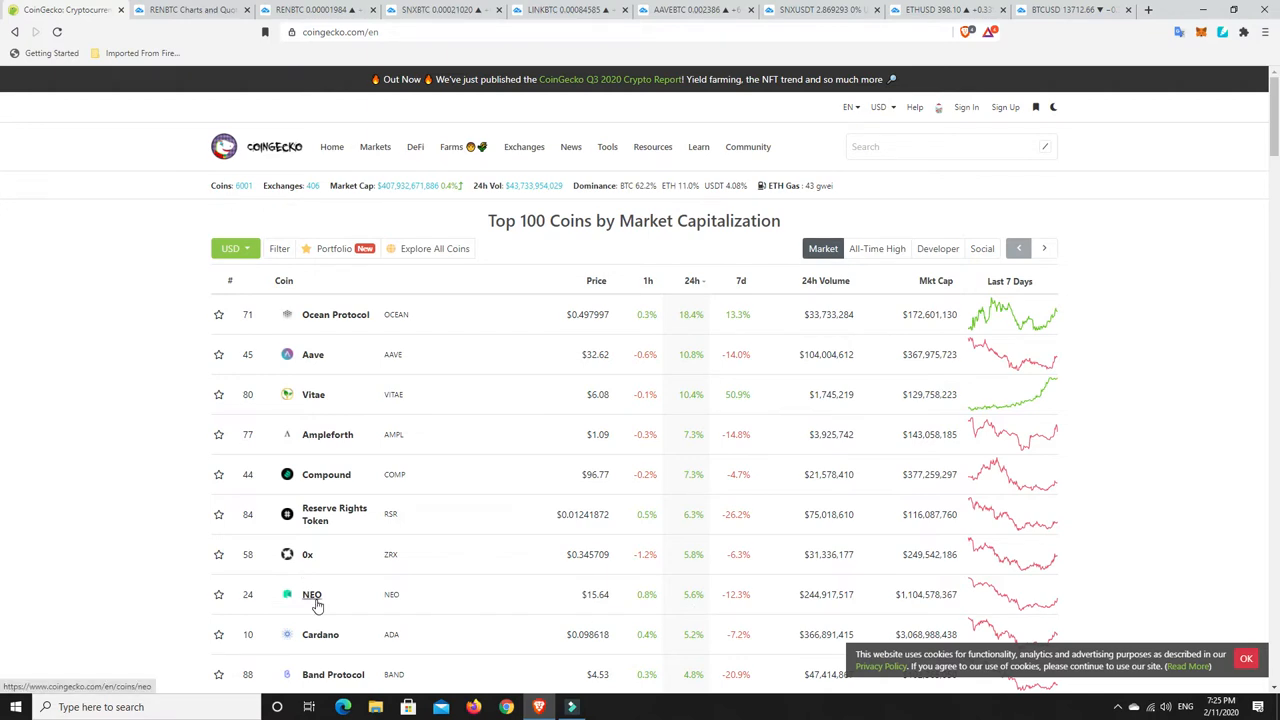
scroll("down", 3)
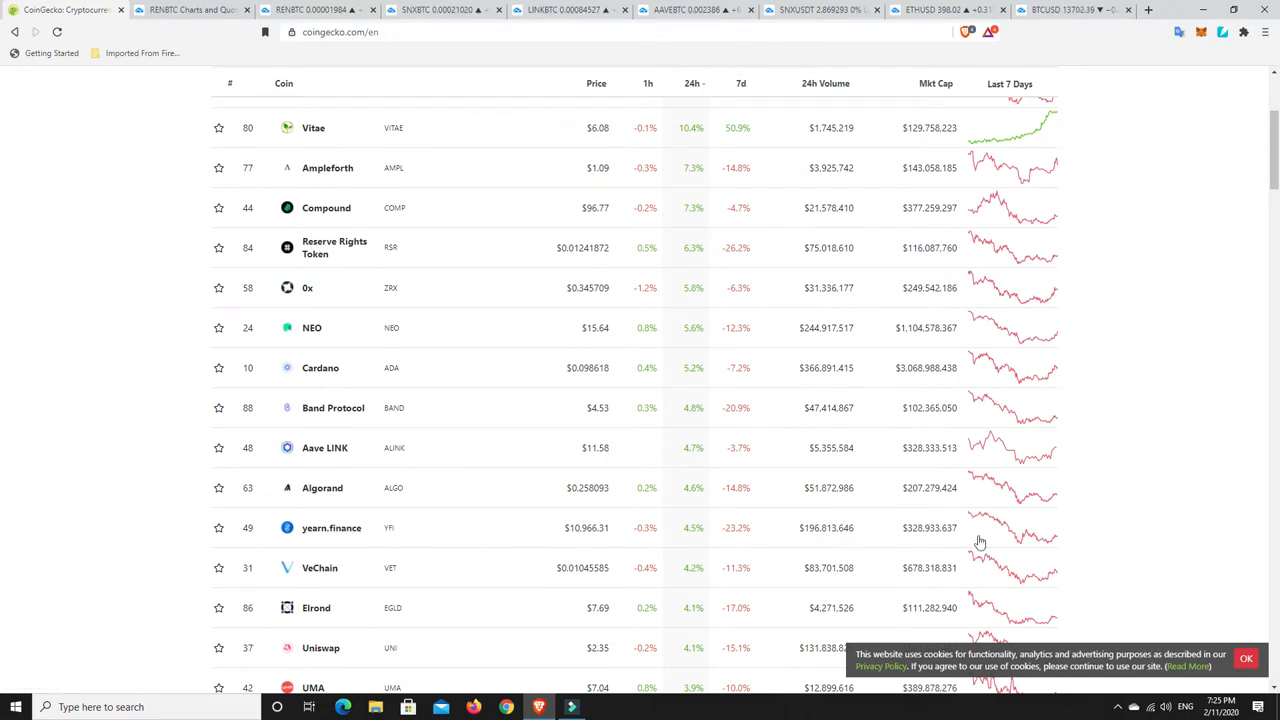
mouse_move(608, 540)
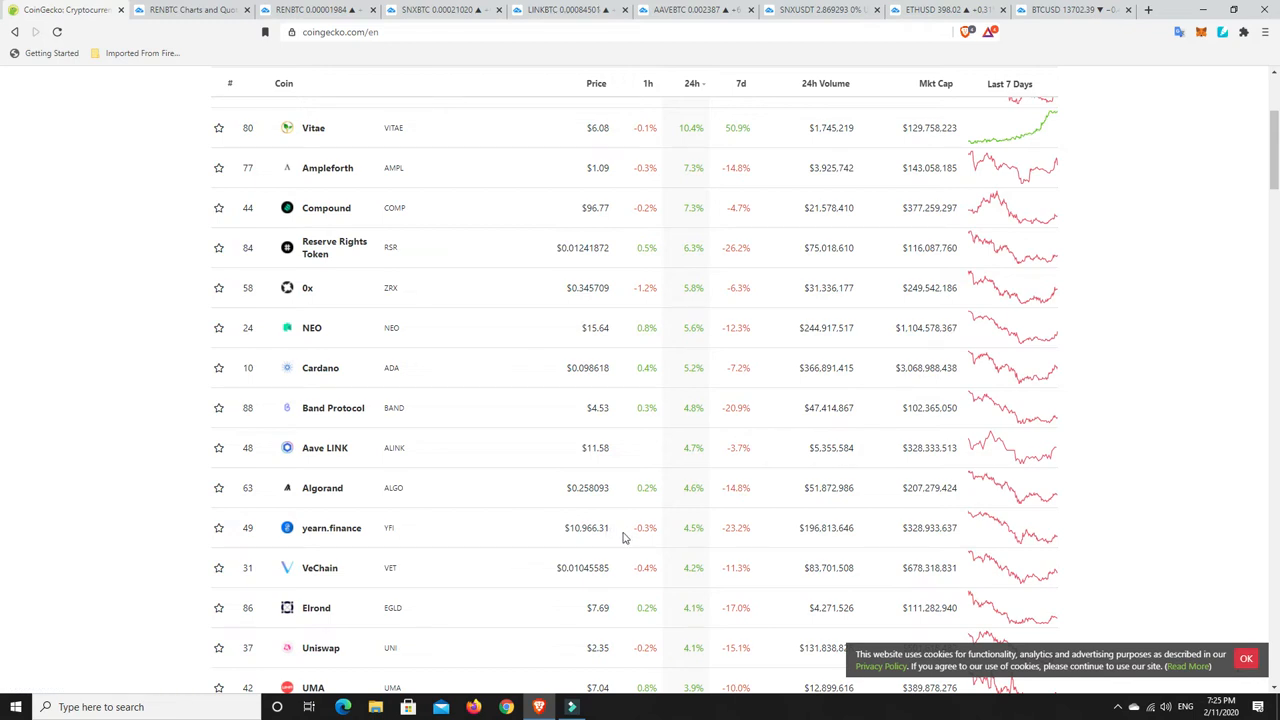
mouse_move(696, 572)
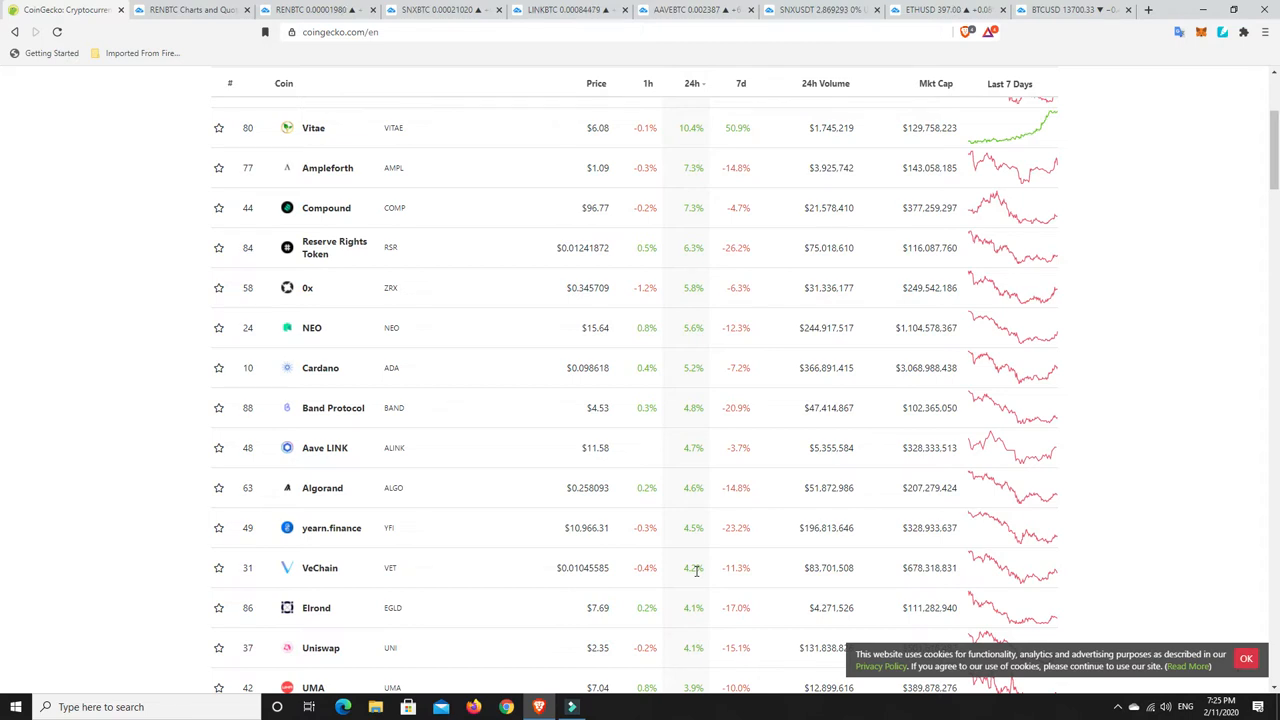
mouse_move(696, 660)
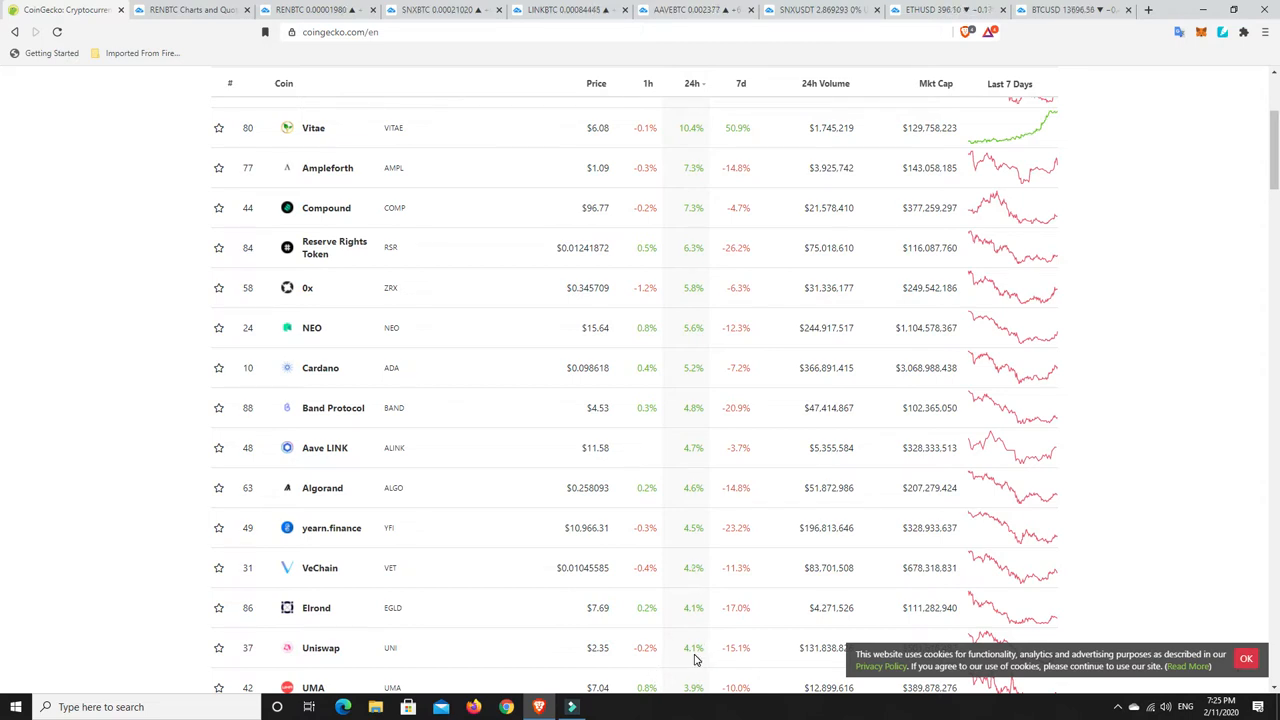
scroll("up", 3)
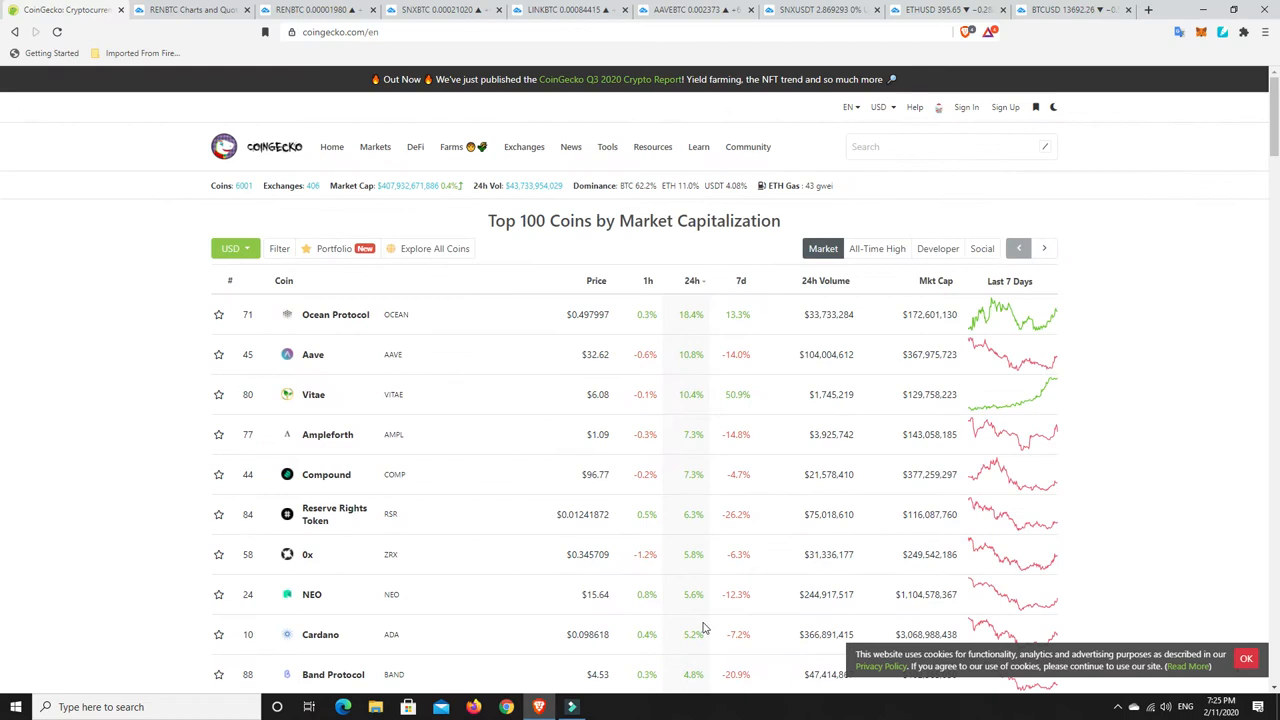
Re-sort by 24-hour change so the biggest losers, led by Huobi Token, come first
left_click(692, 280)
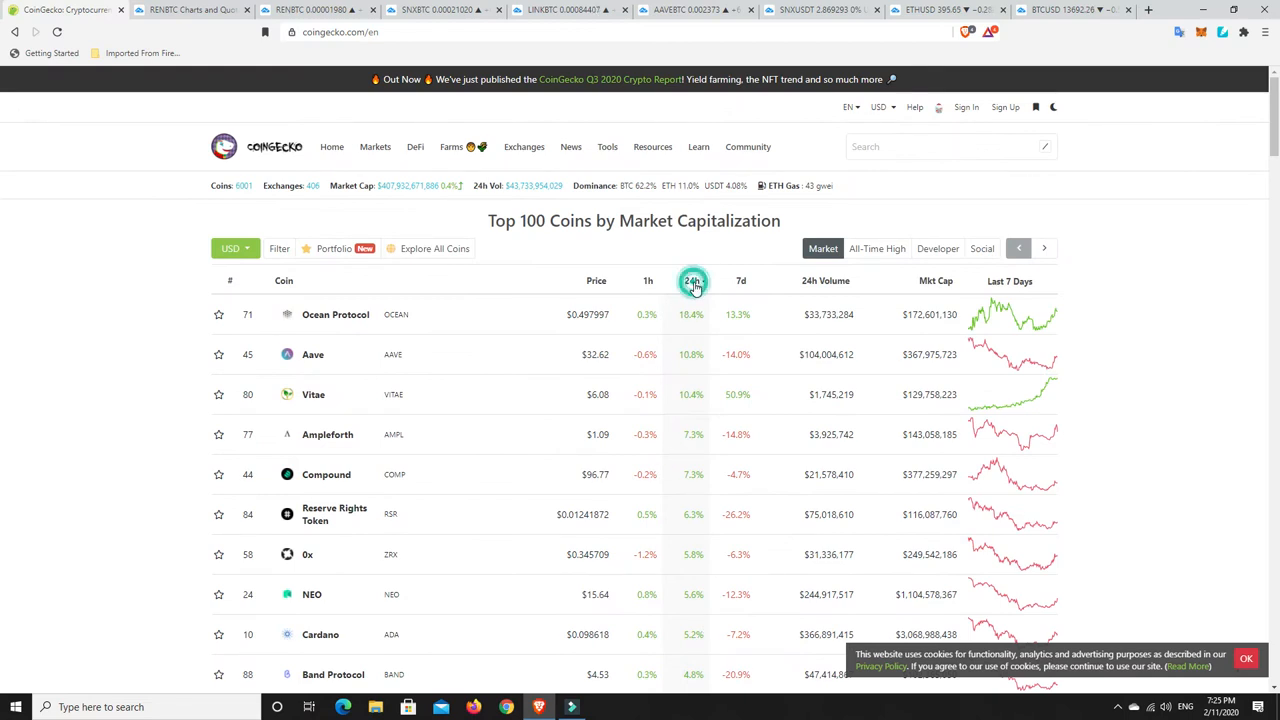
left_click(692, 280)
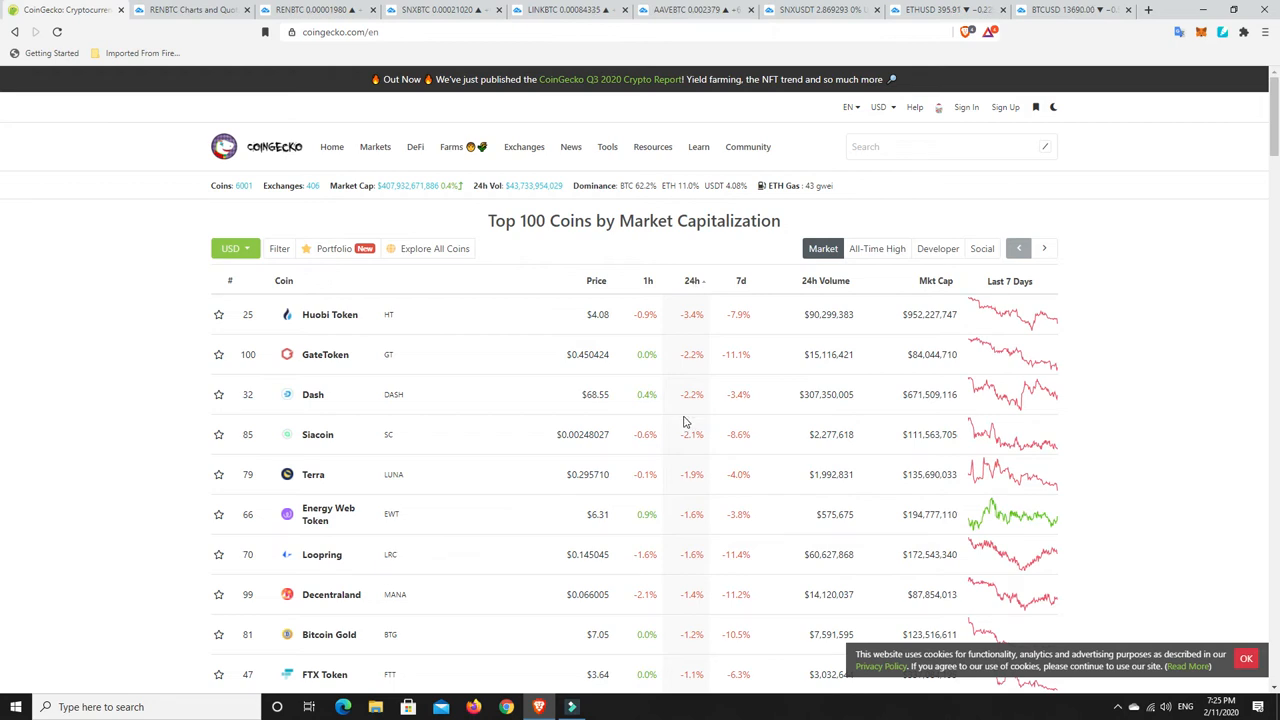
scroll("down", 3)
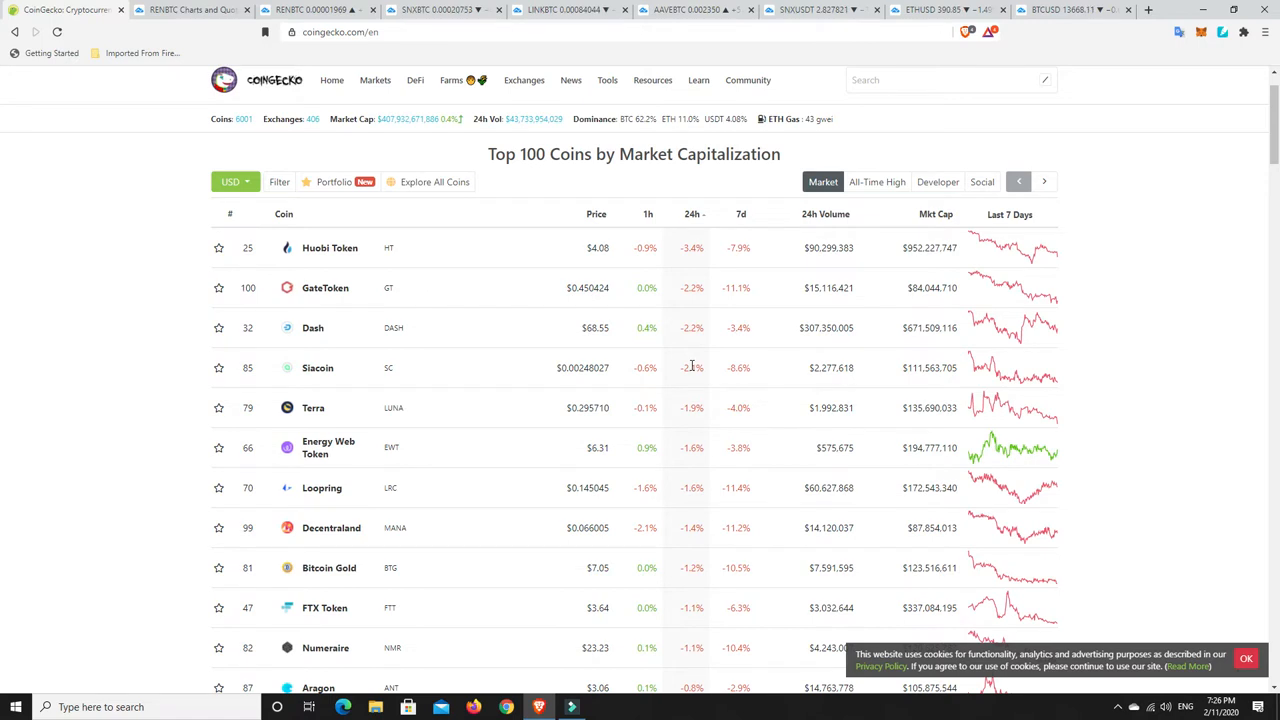
scroll("up", 3)
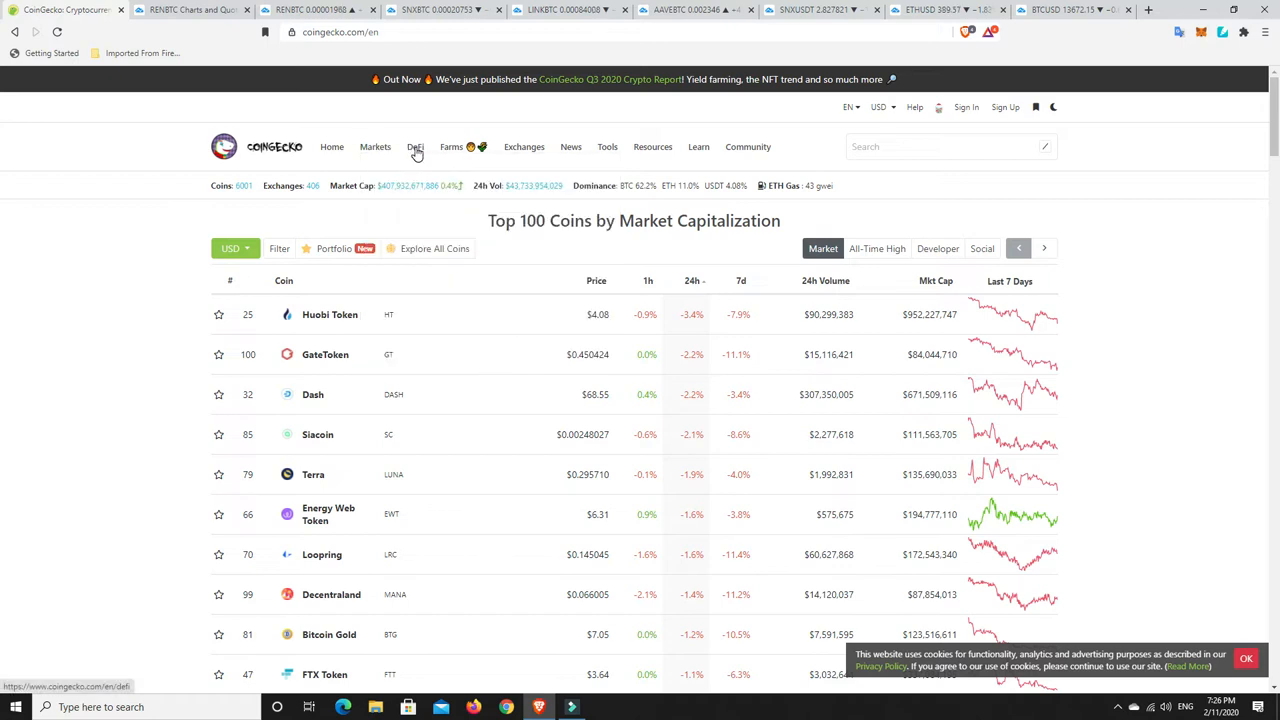
mouse_move(462, 140)
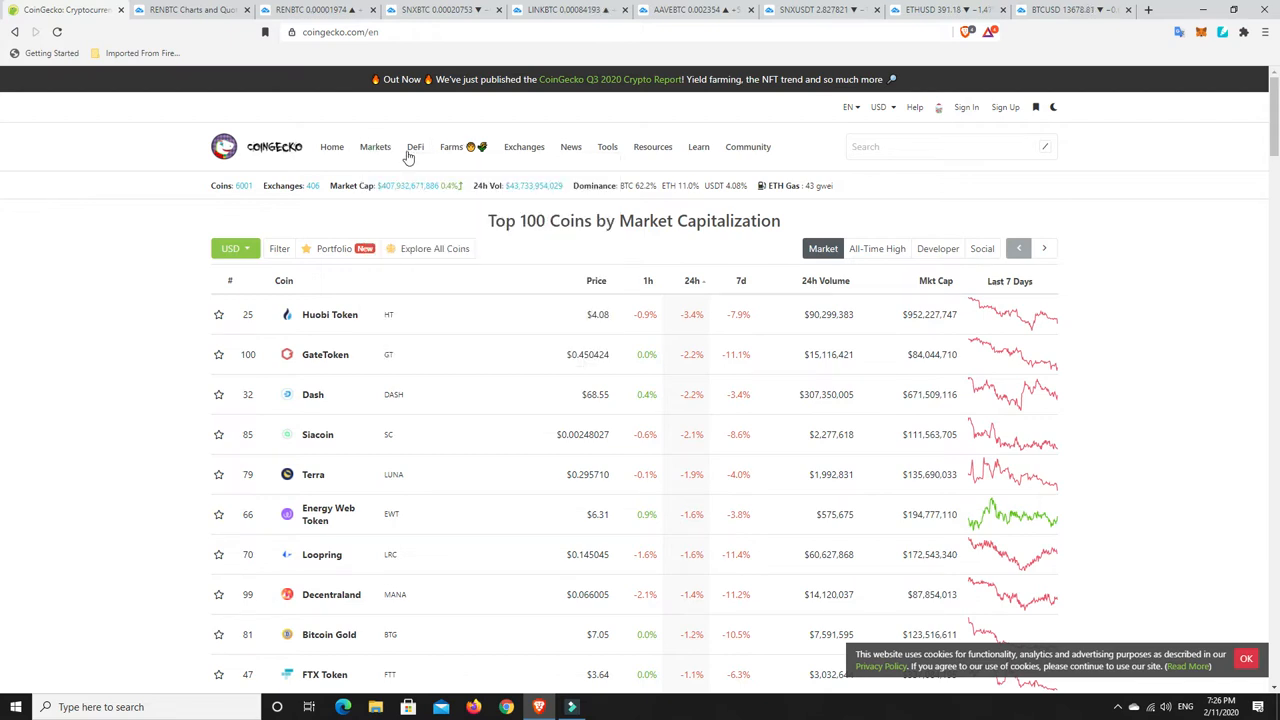
mouse_move(416, 148)
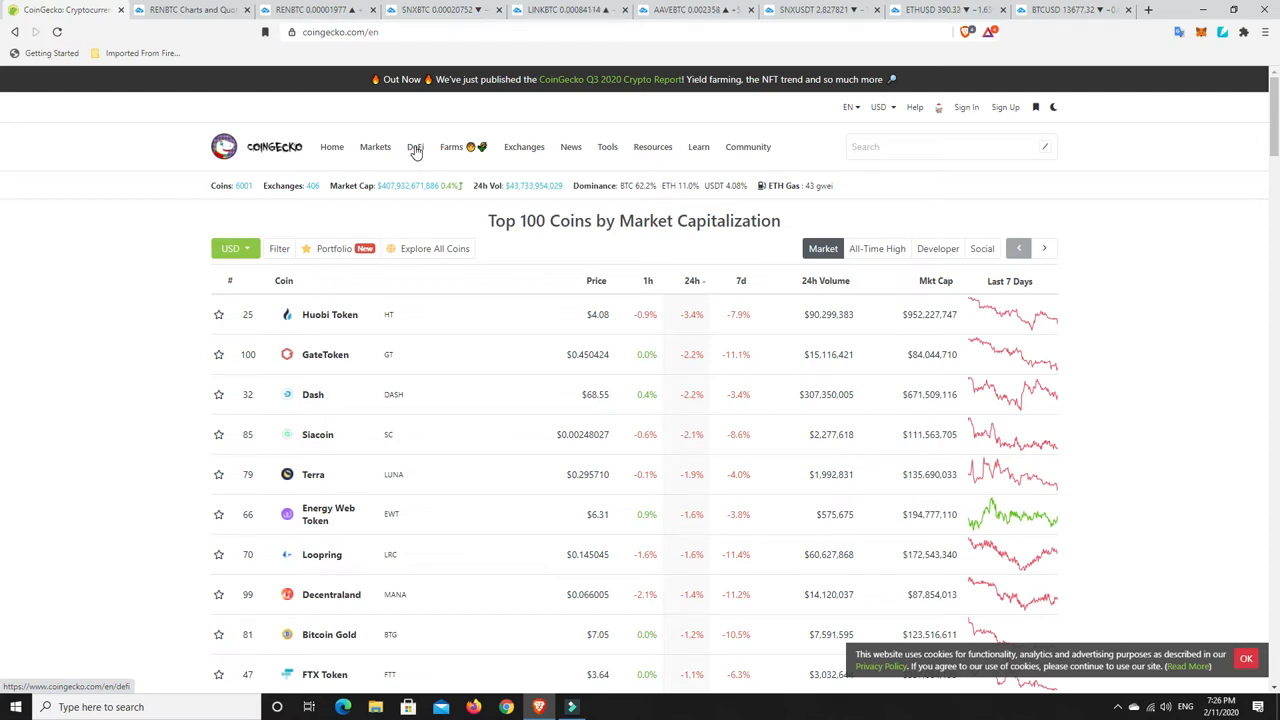
Show the Top 100 DeFi coins ranking and look through its table, led by Chainlink and Wrapped Bitcoin
left_click(416, 148)
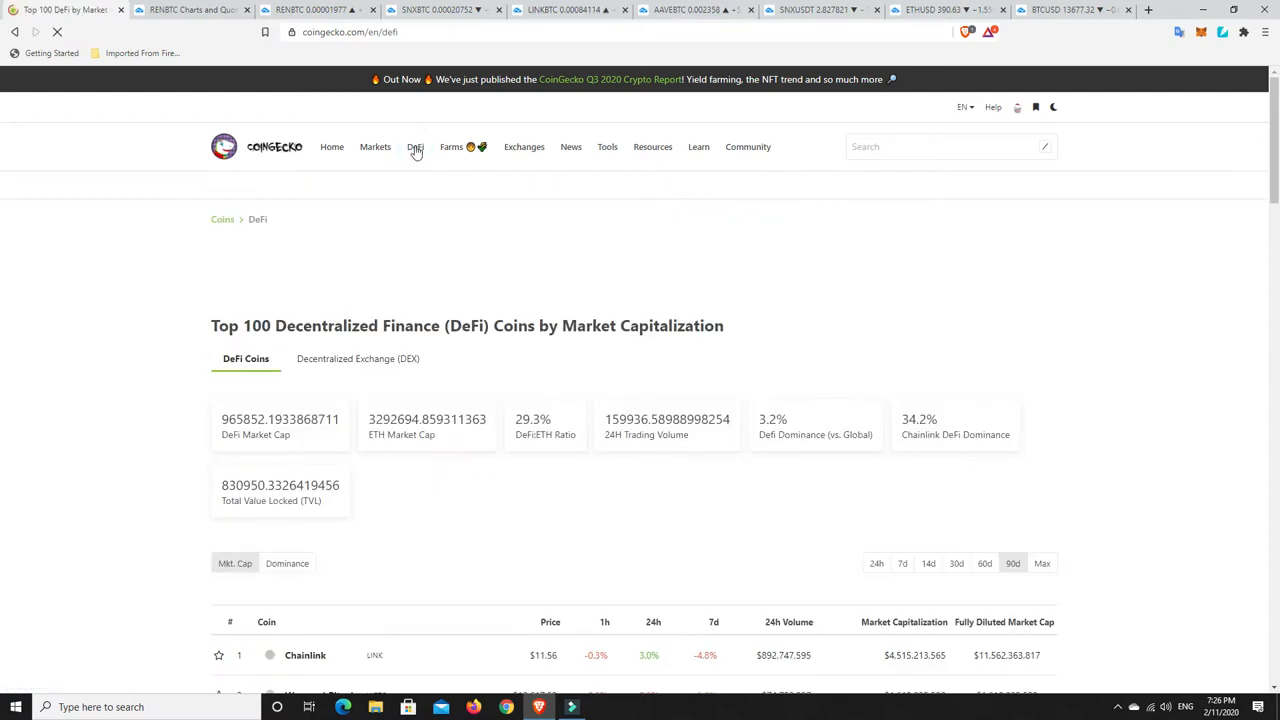
scroll("down", 3)
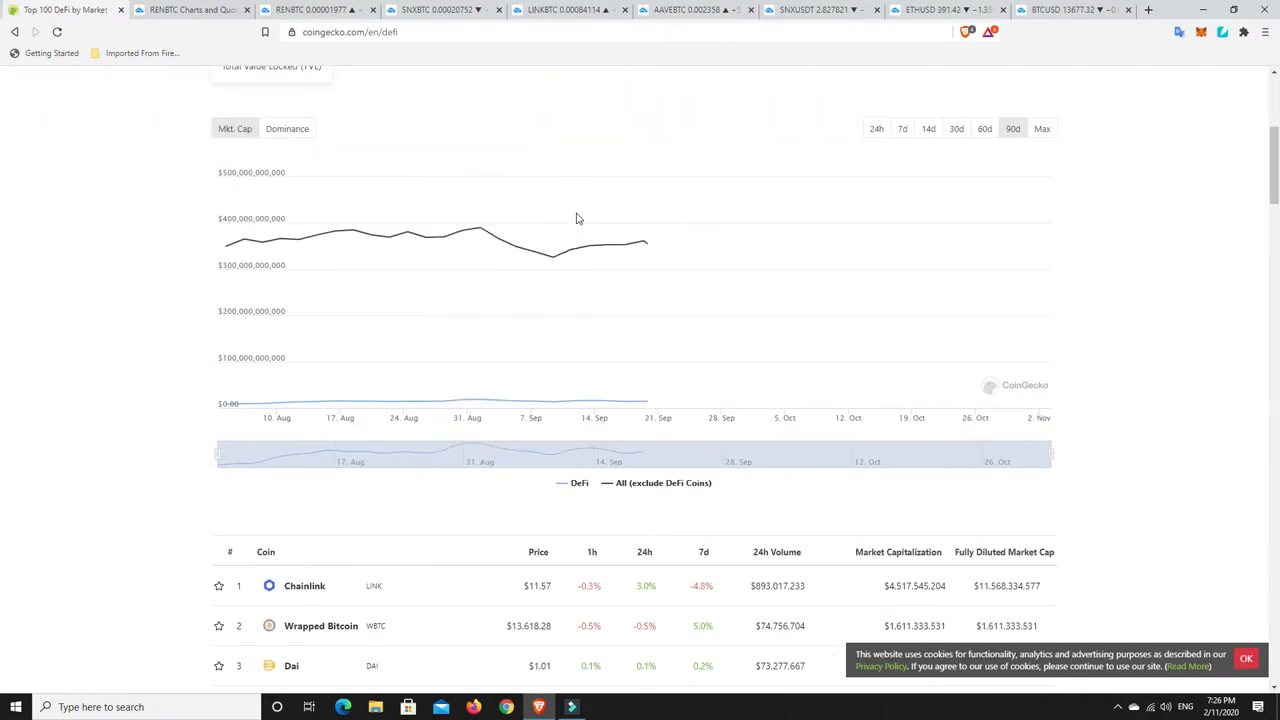
scroll("down", 3)
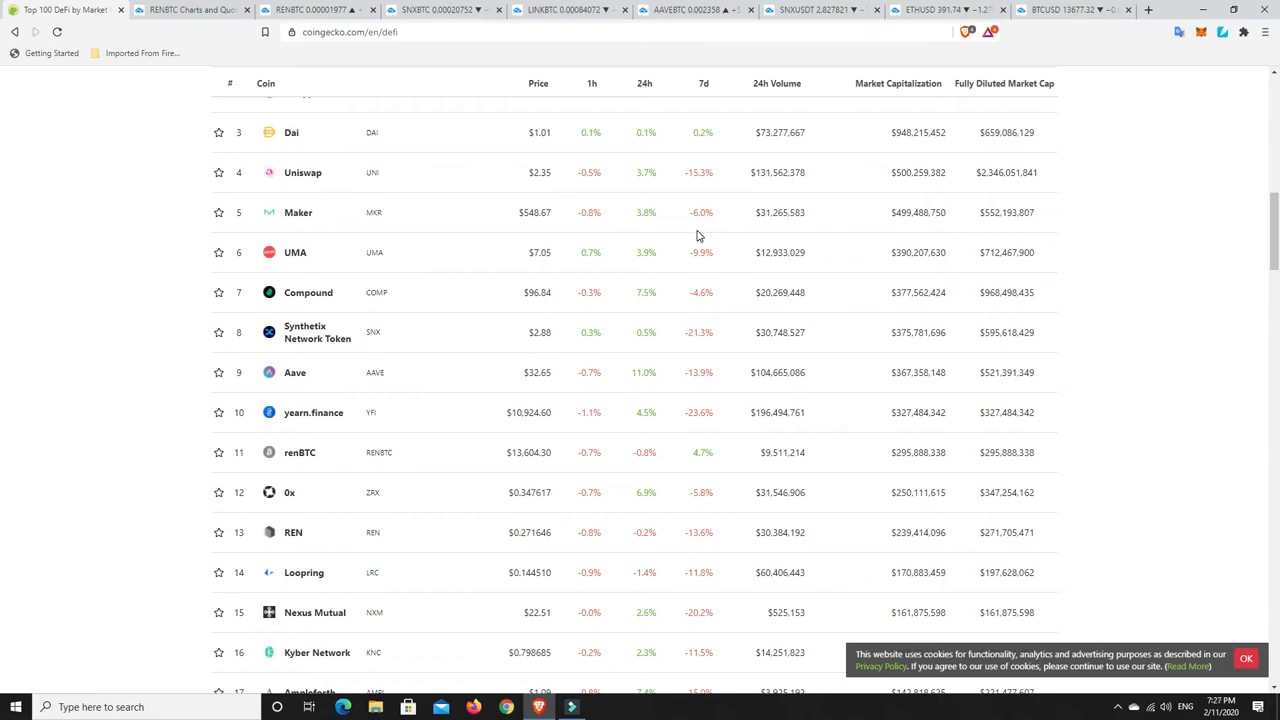
scroll("up", 3)
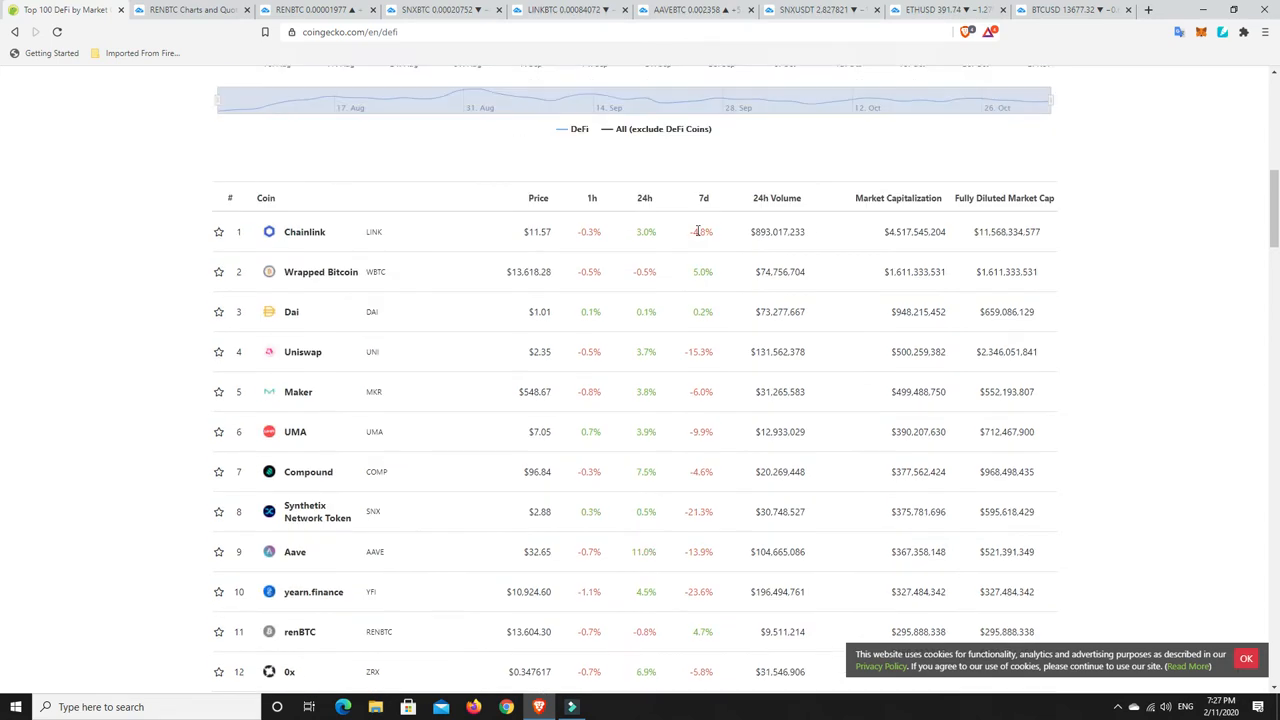
scroll("up", 3)
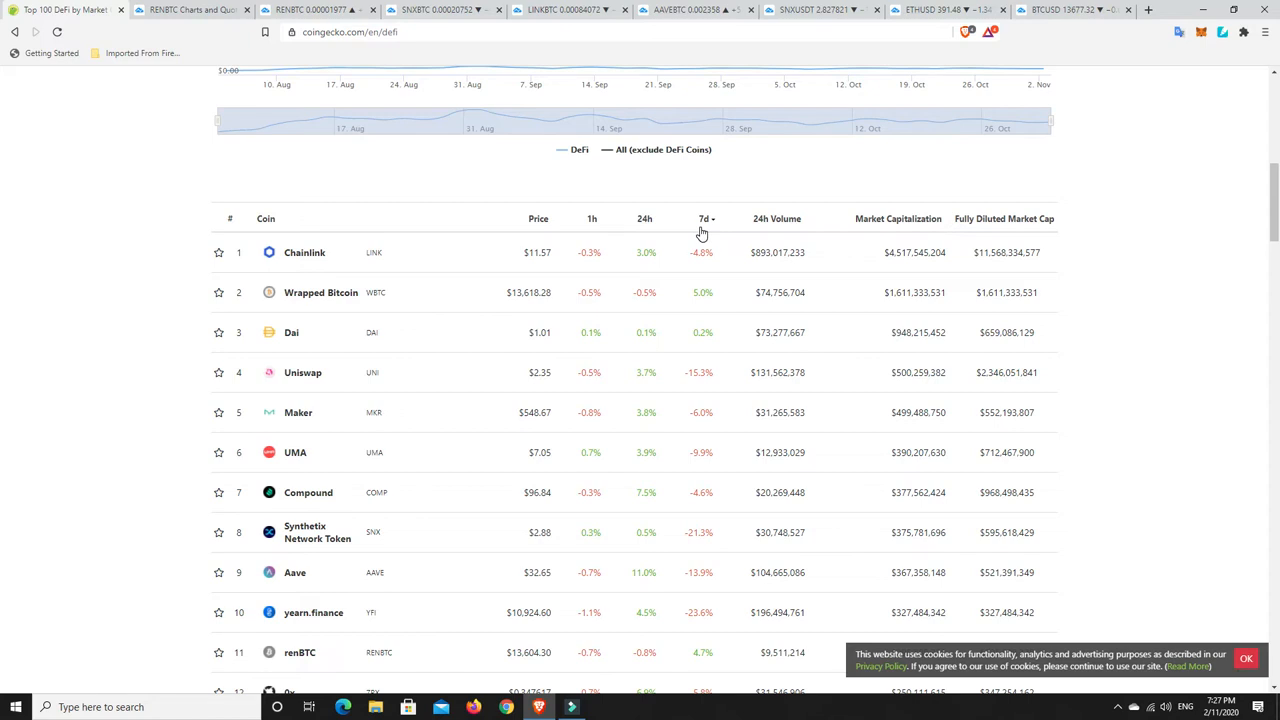
scroll("down", 3)
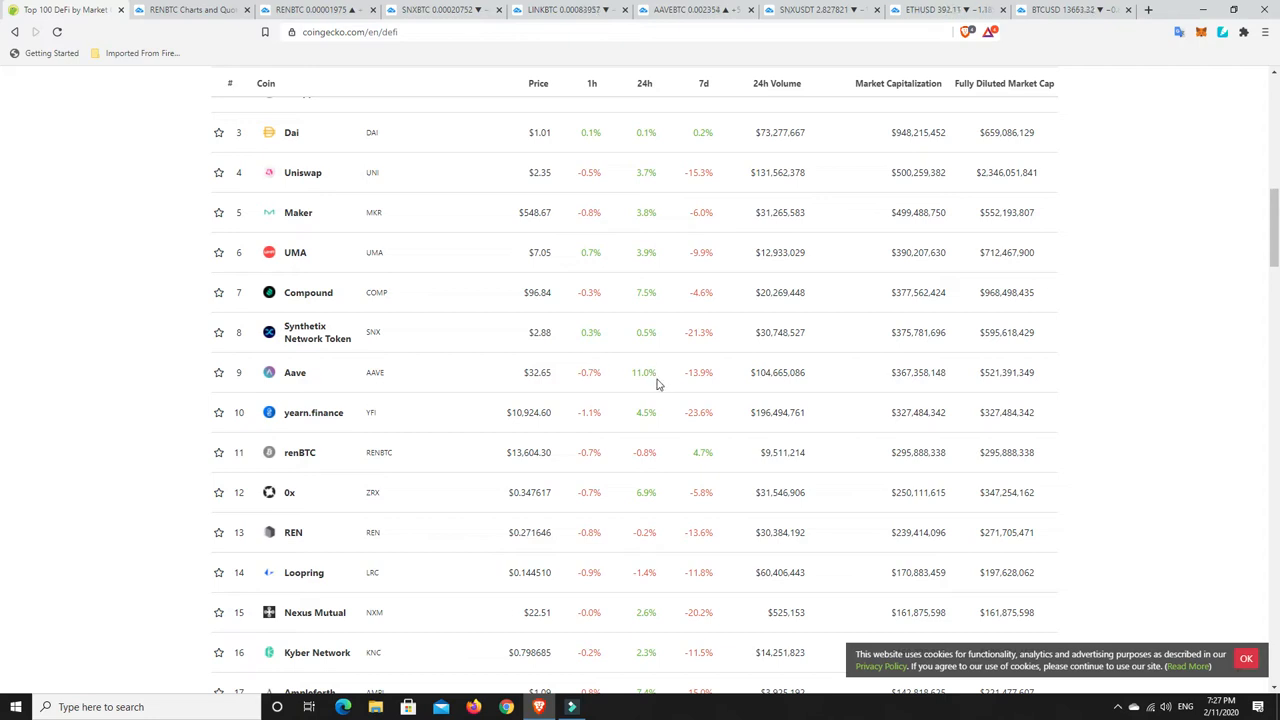
mouse_move(658, 390)
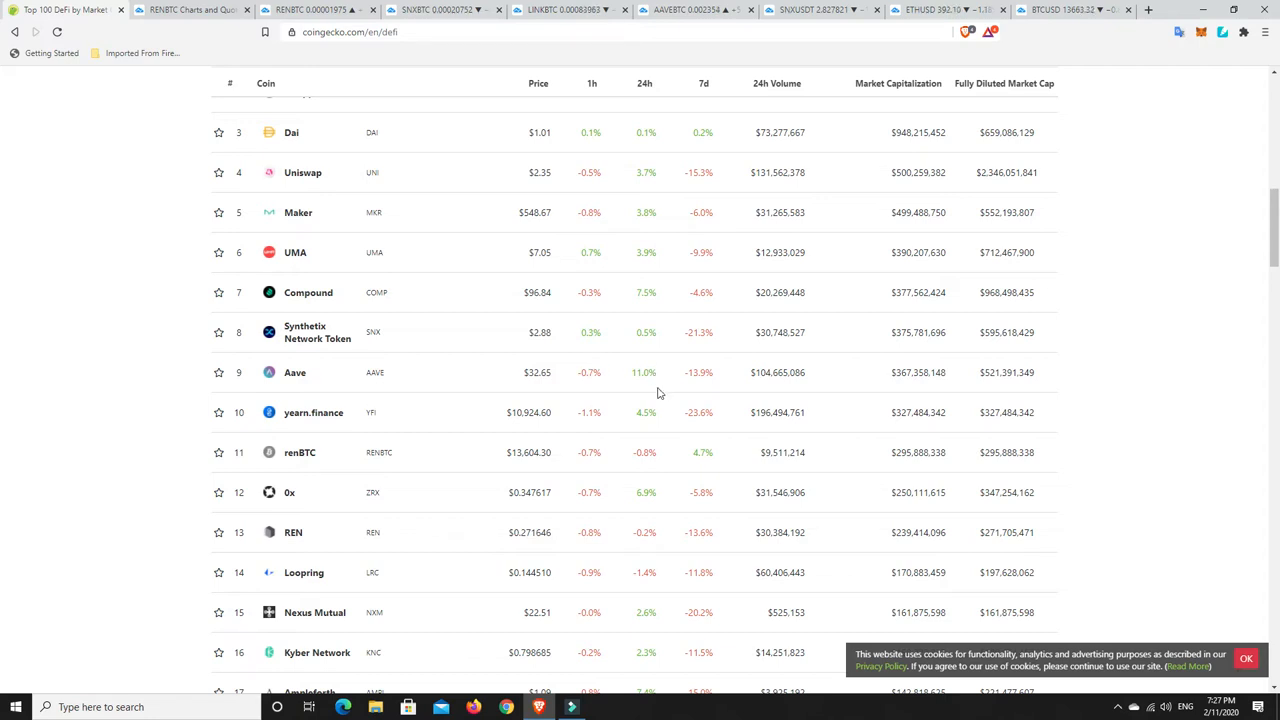
mouse_move(622, 344)
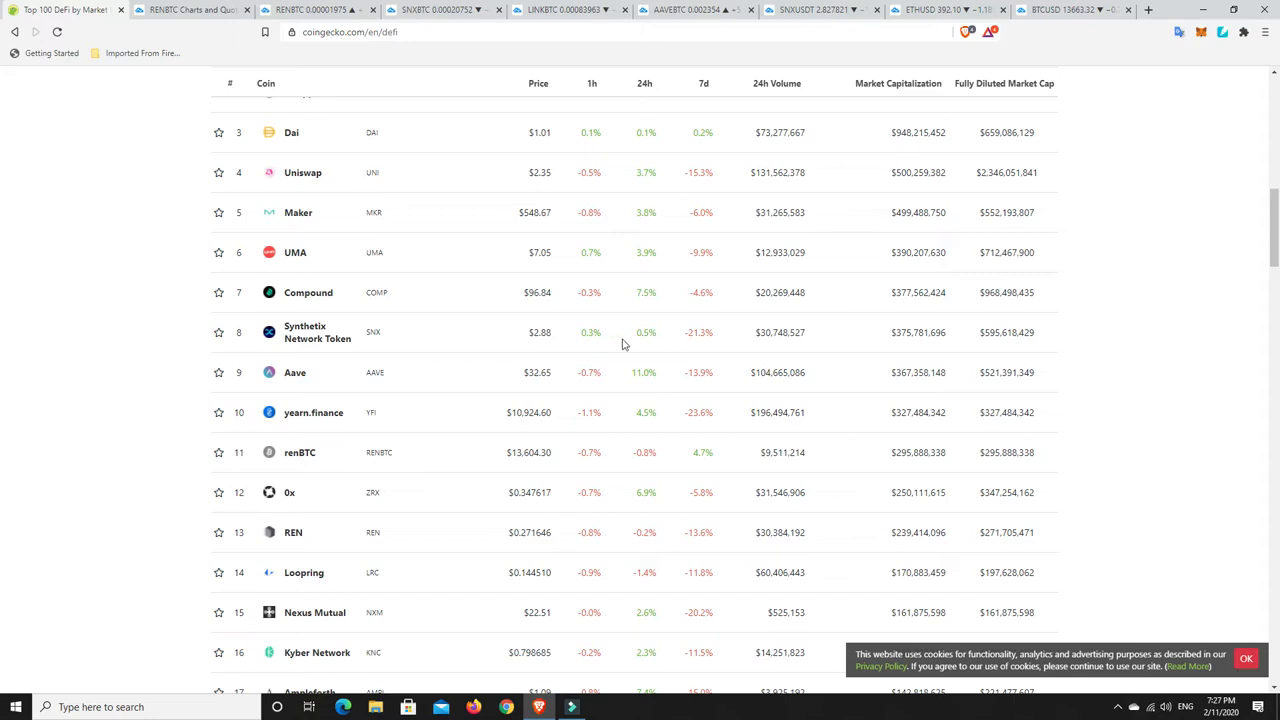
mouse_move(304, 332)
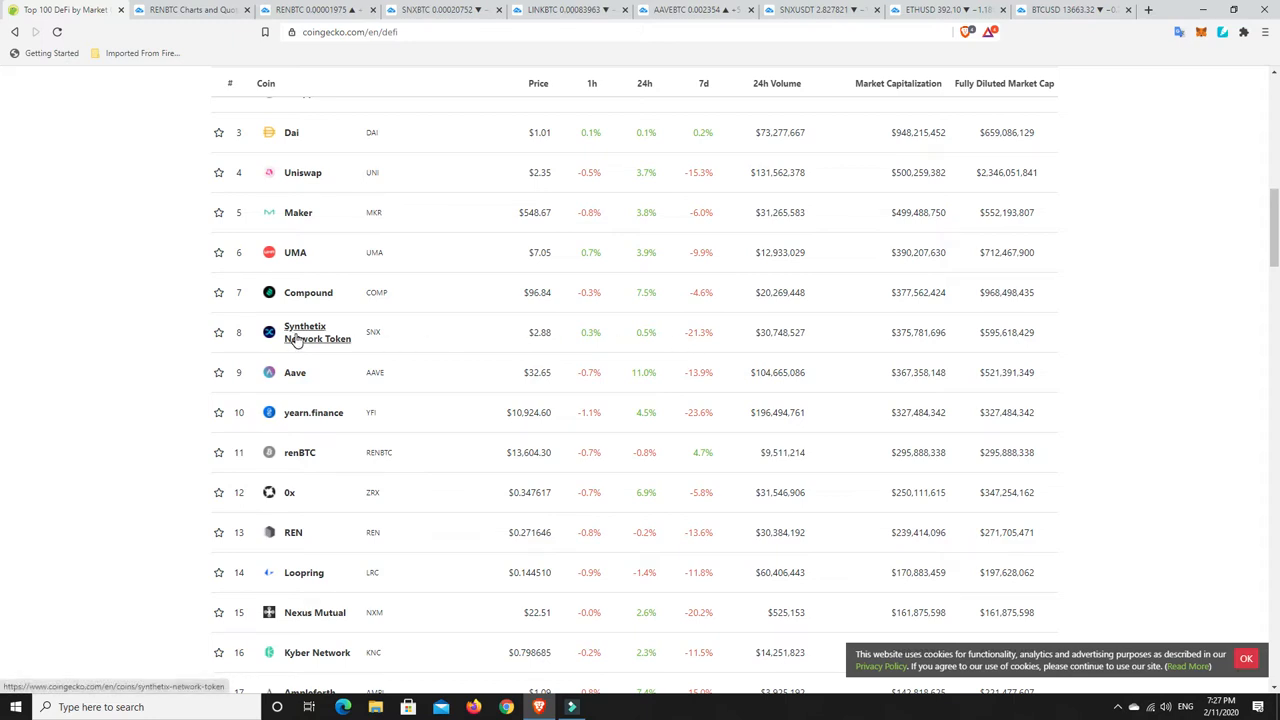
mouse_move(616, 340)
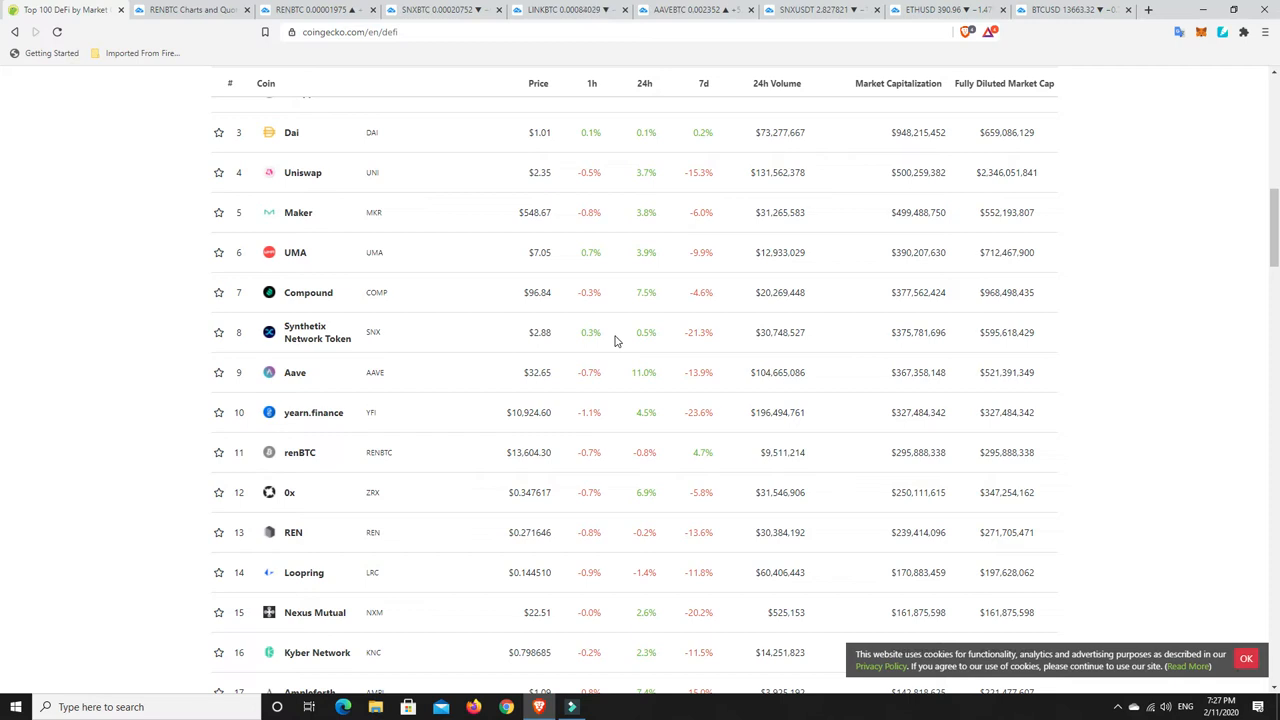
mouse_move(560, 336)
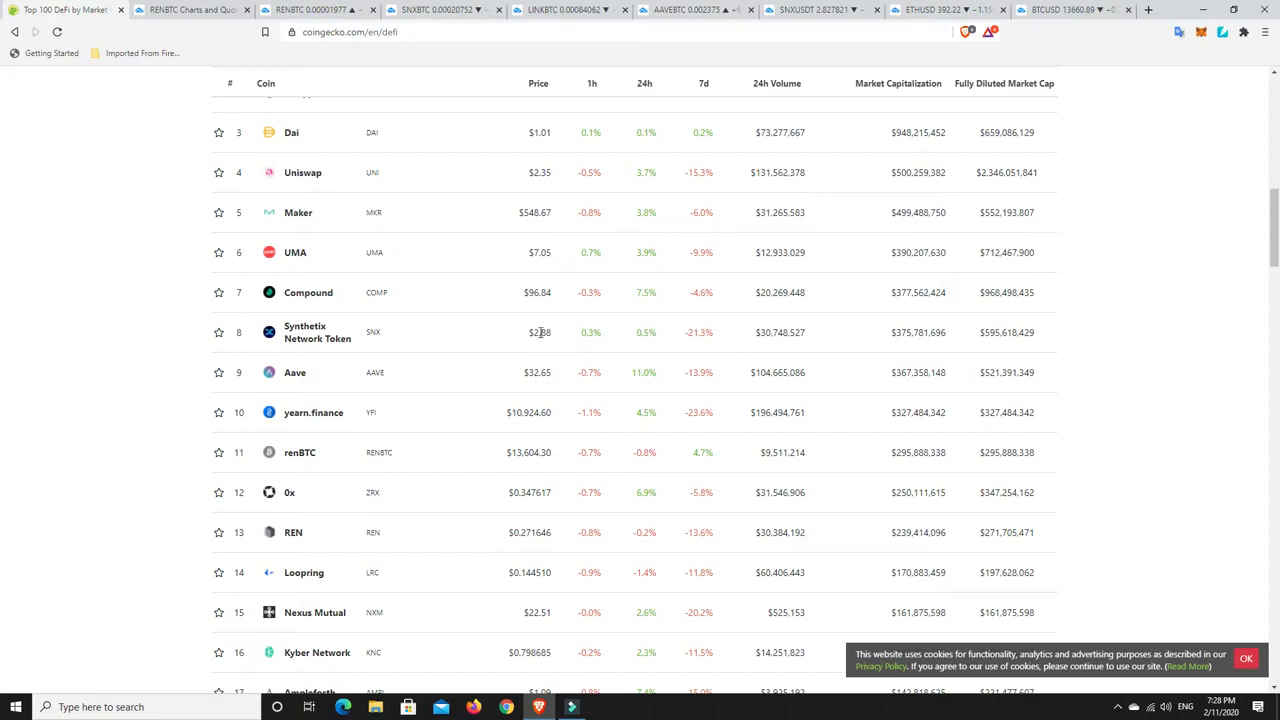
mouse_move(536, 348)
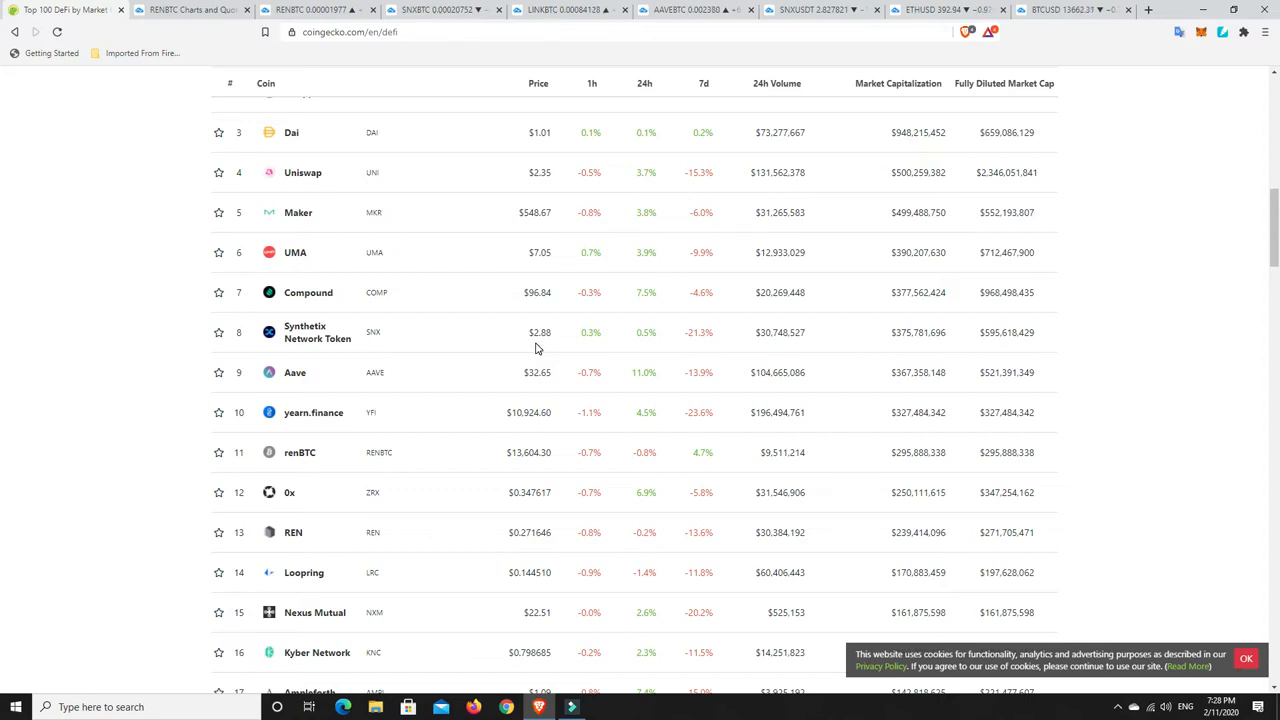
mouse_move(476, 362)
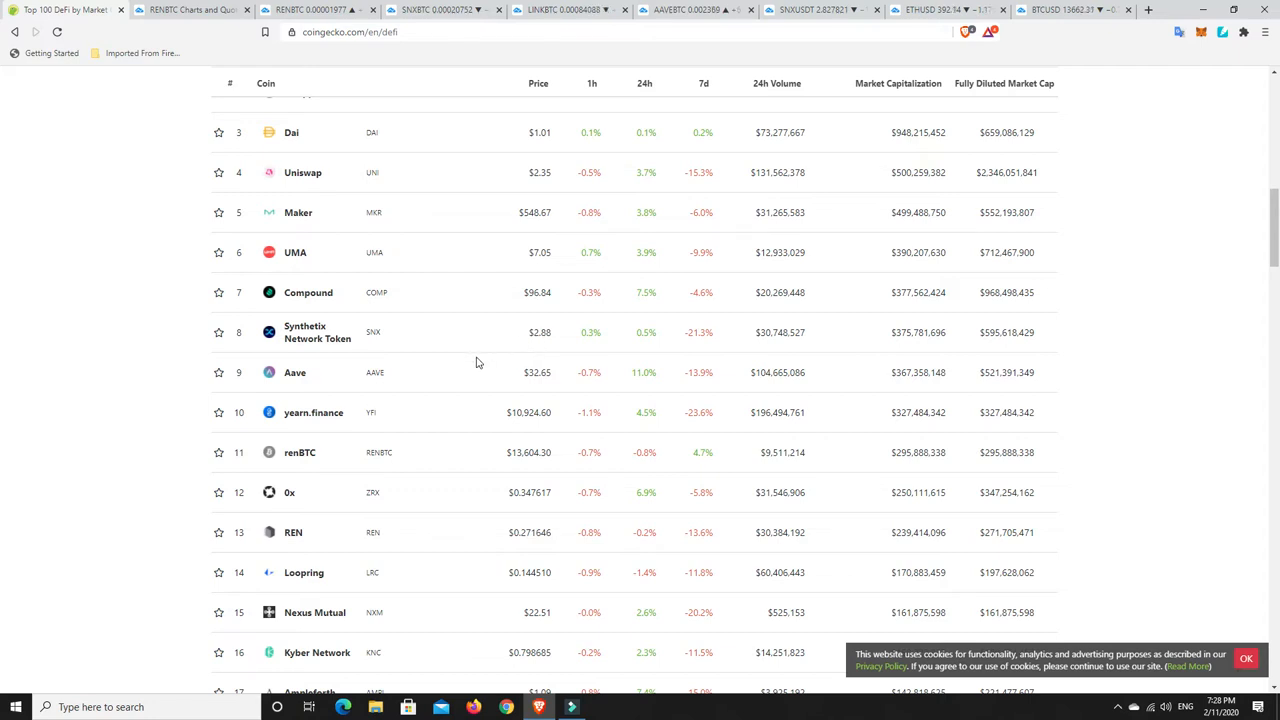
mouse_move(604, 404)
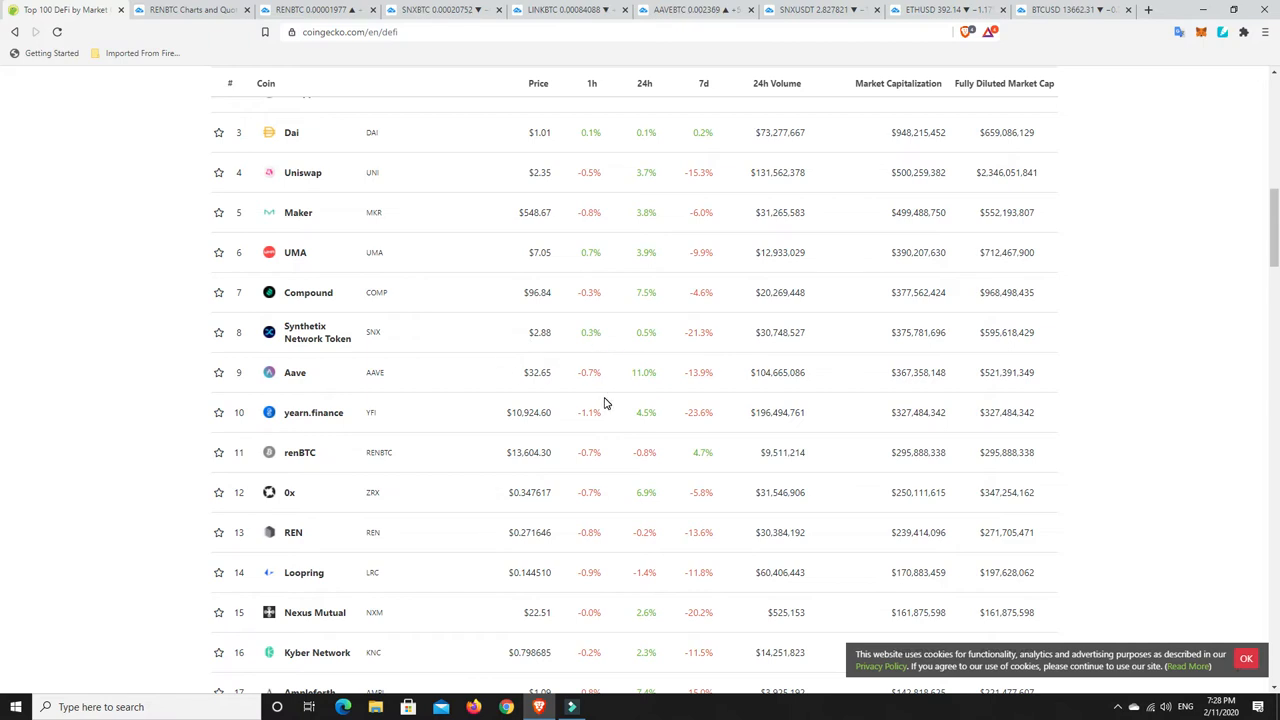
mouse_move(202, 396)
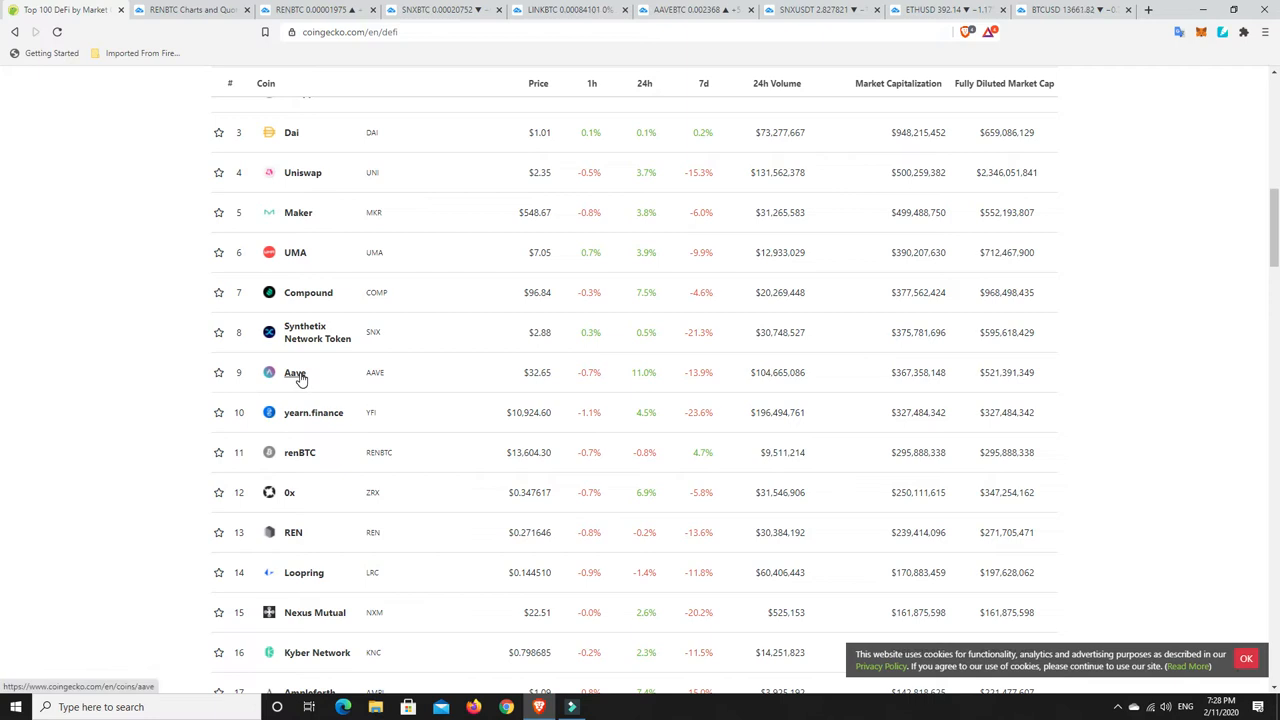
mouse_move(300, 452)
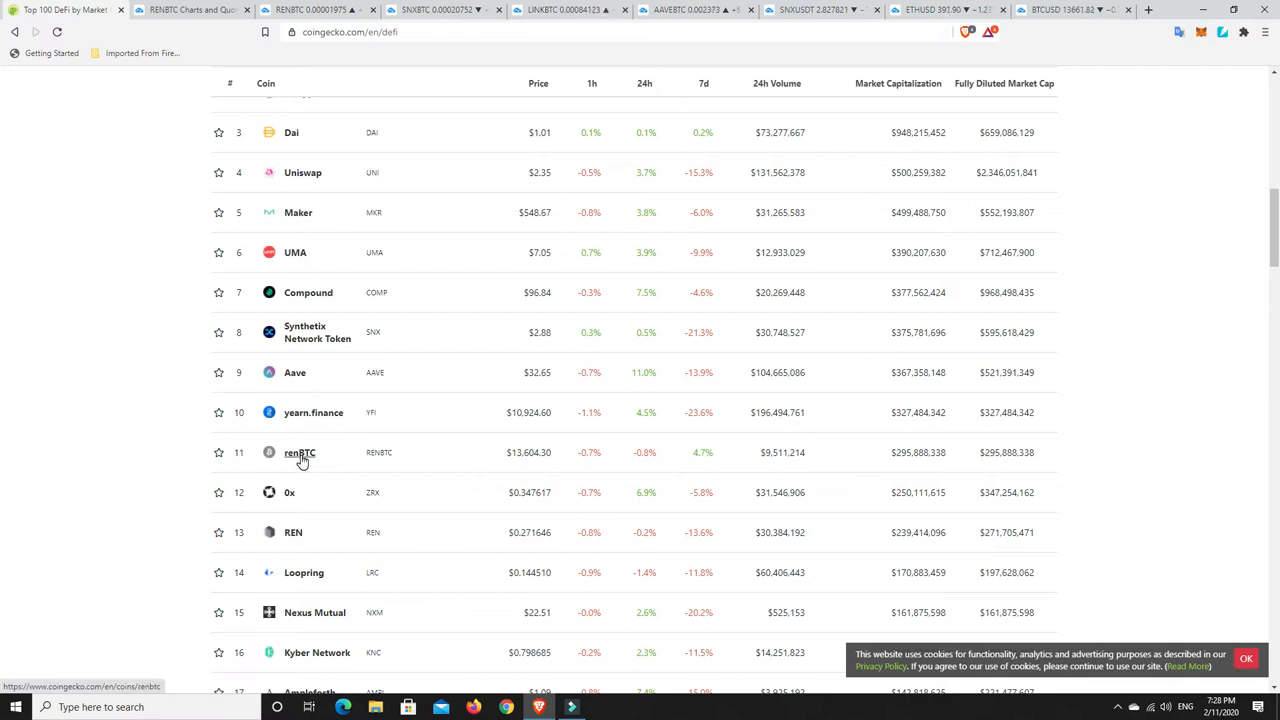
mouse_move(296, 520)
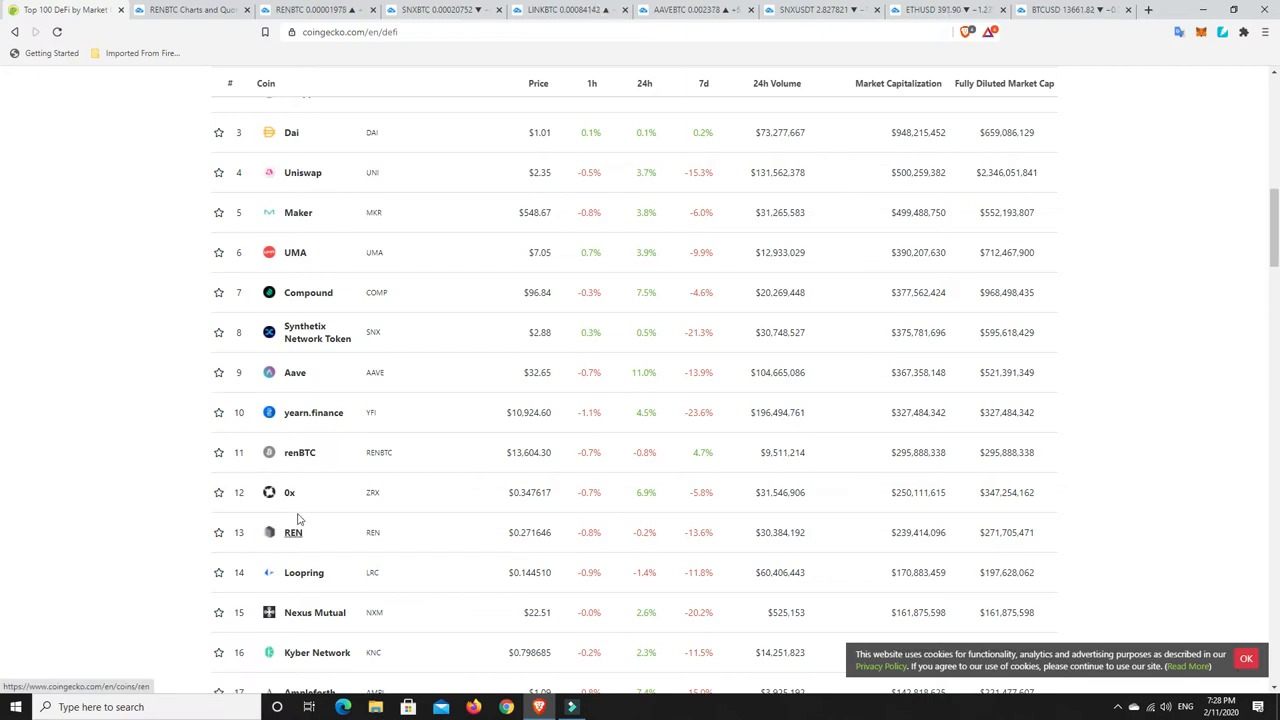
mouse_move(304, 332)
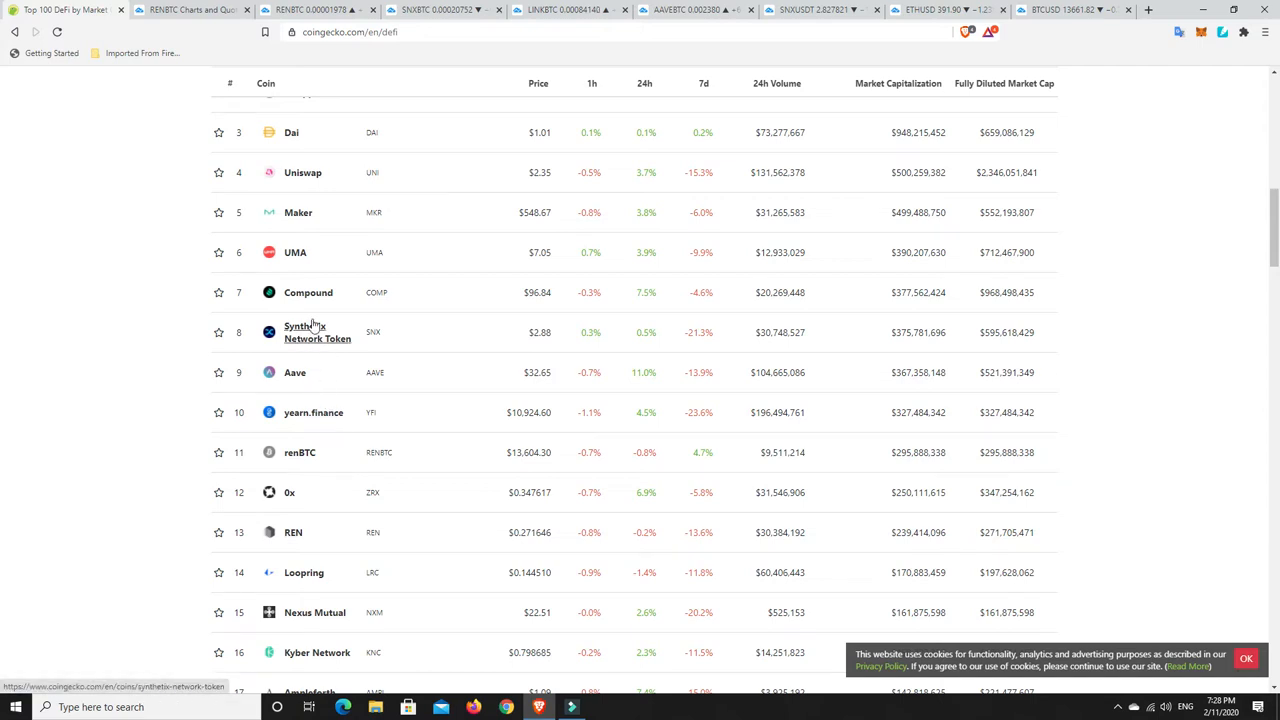
mouse_move(332, 348)
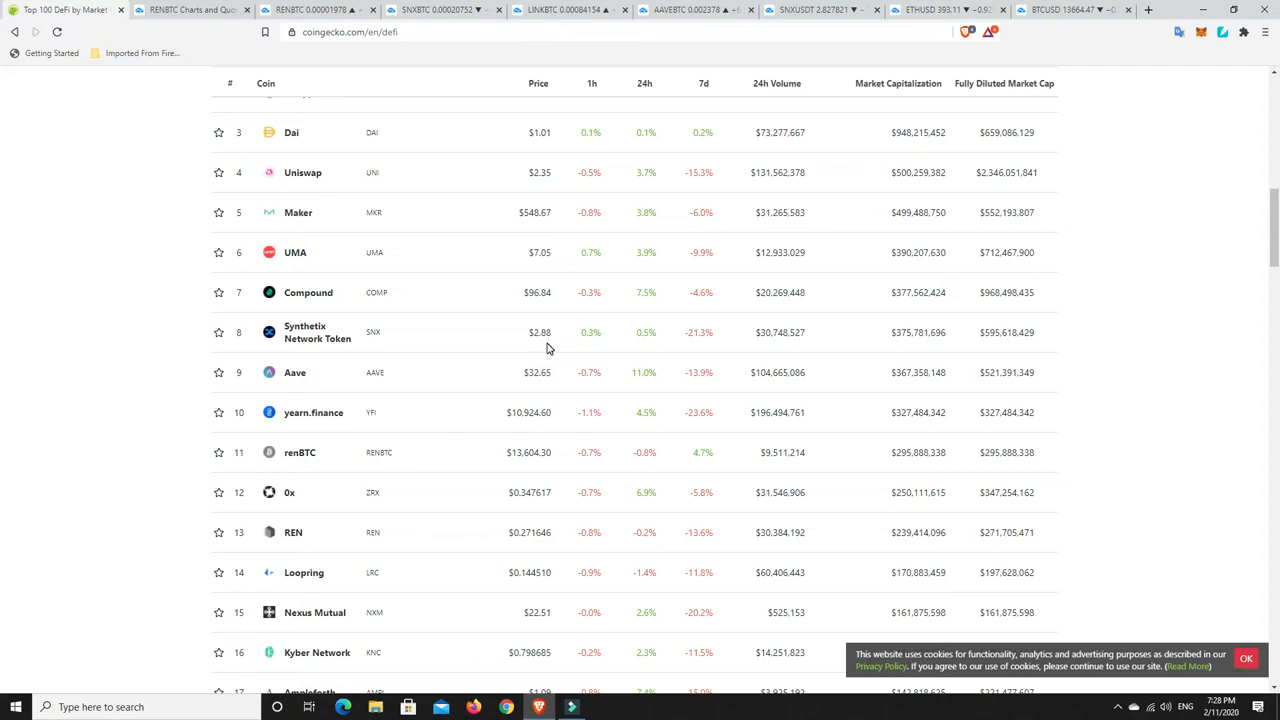
Return from the DeFi page to the main Top 100 by Market Capitalization list via the CoinGecko logo
scroll("up", 3)
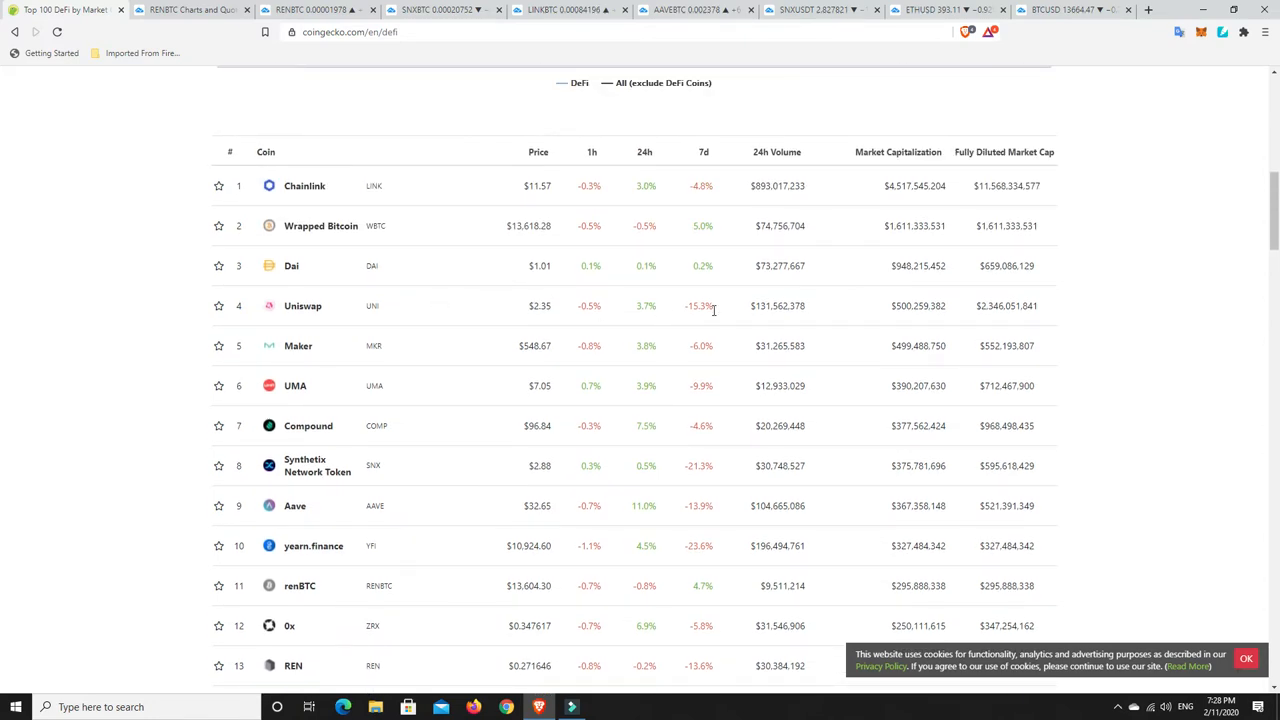
mouse_move(692, 312)
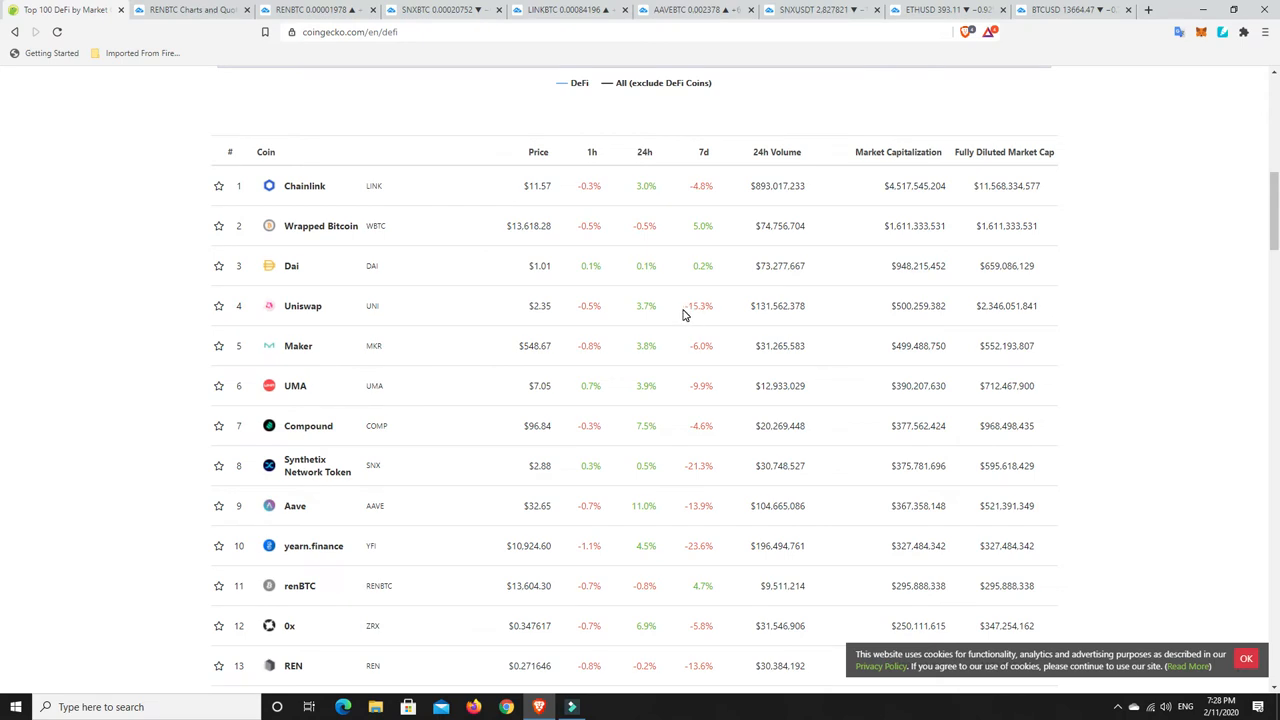
mouse_move(390, 200)
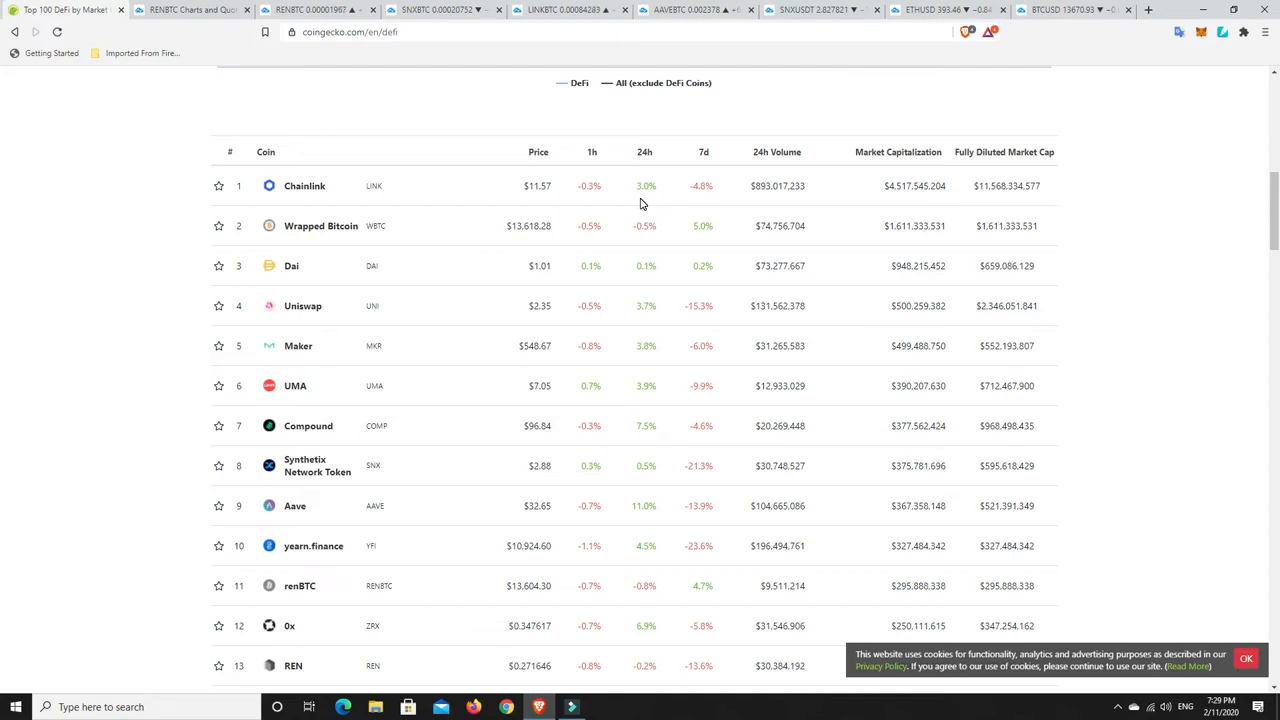
scroll("up", 3)
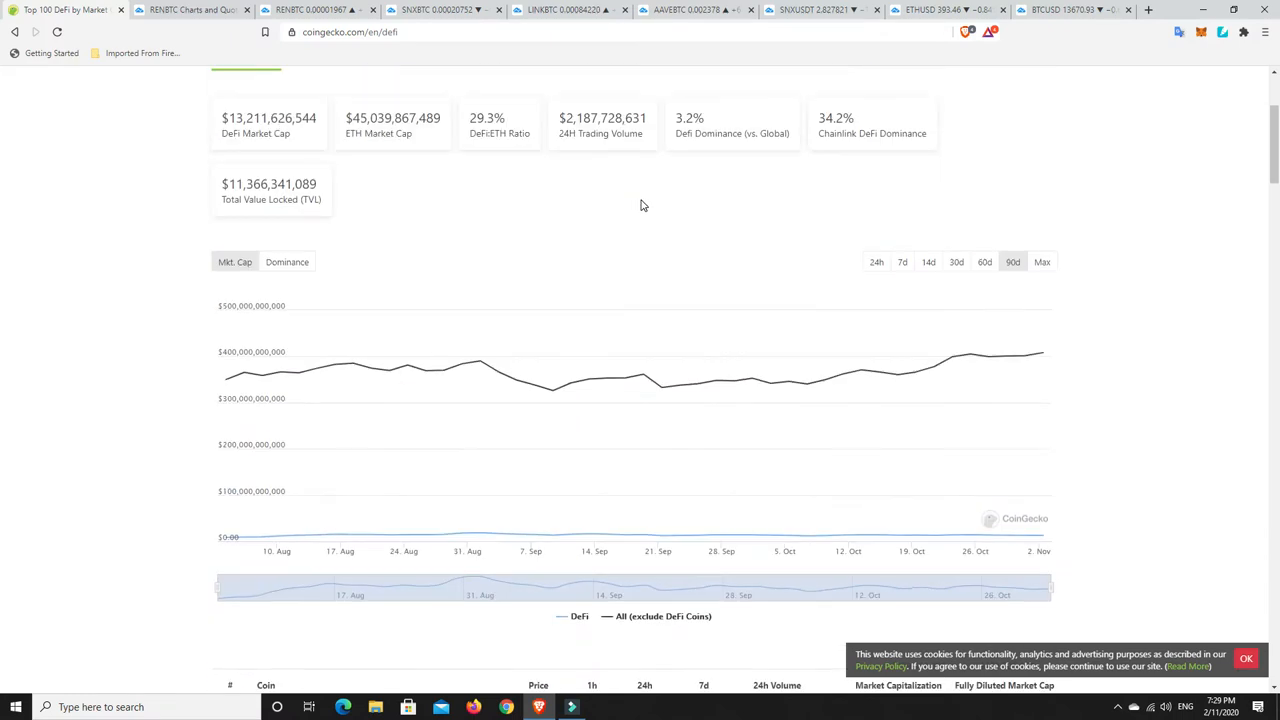
scroll("up", 3)
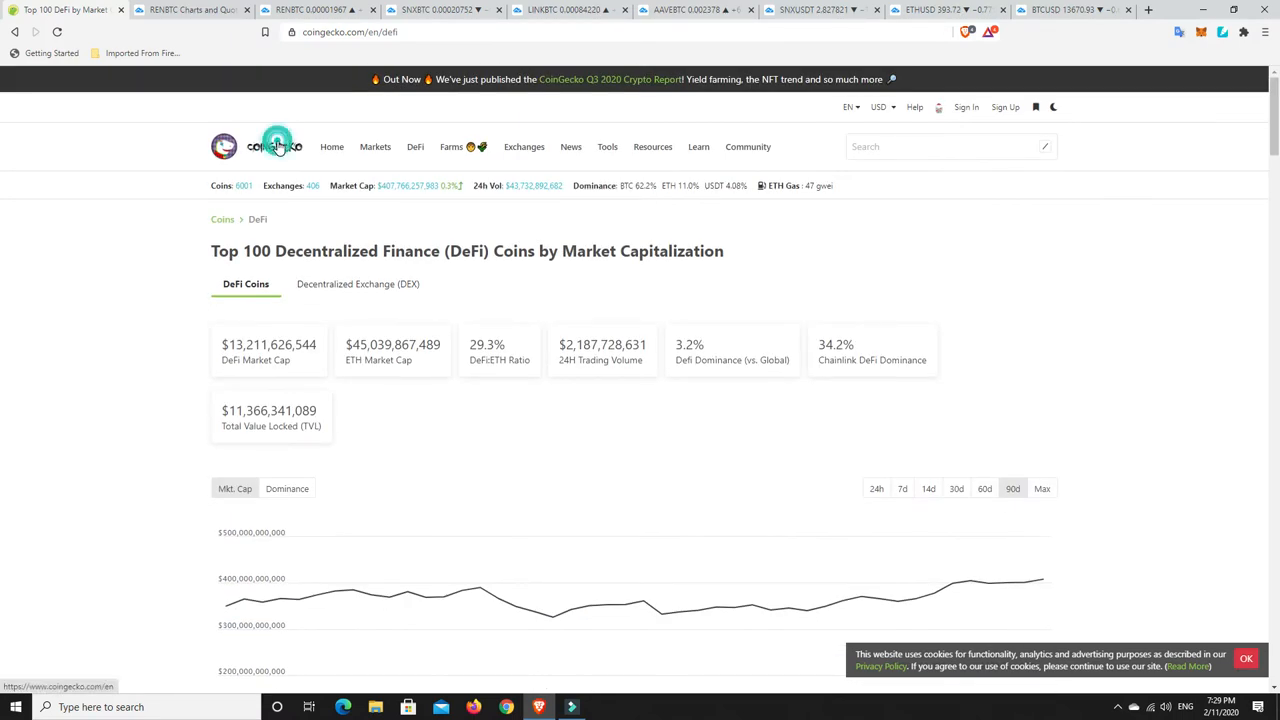
left_click(258, 146)
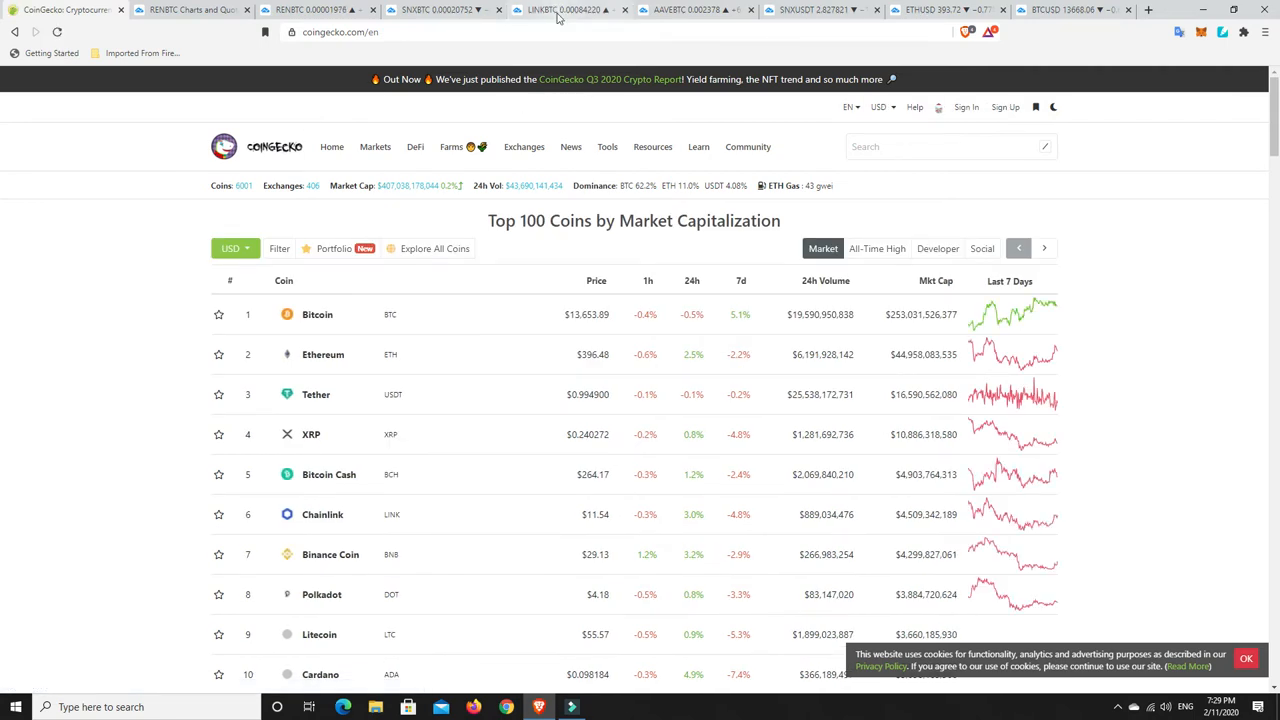
Switch to the ChainLink/Bitcoin daily chart with its drawn triangle and wedge patterns
left_click(568, 10)
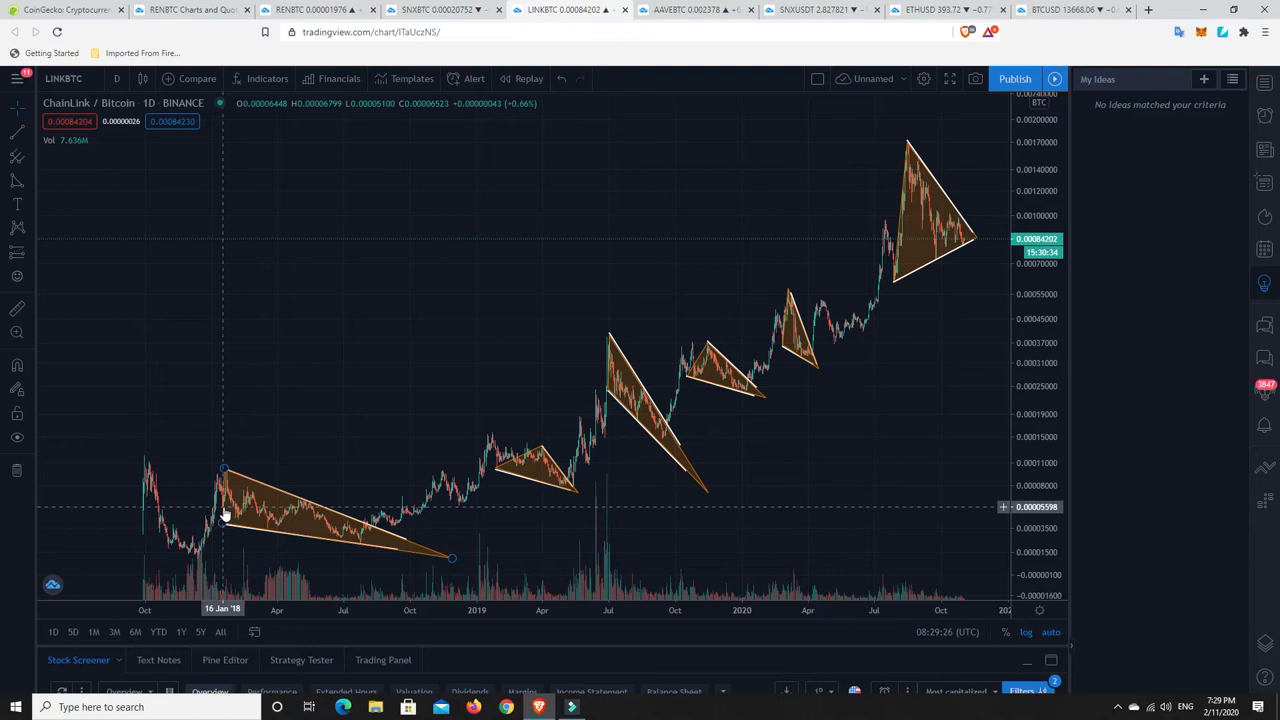
mouse_move(360, 524)
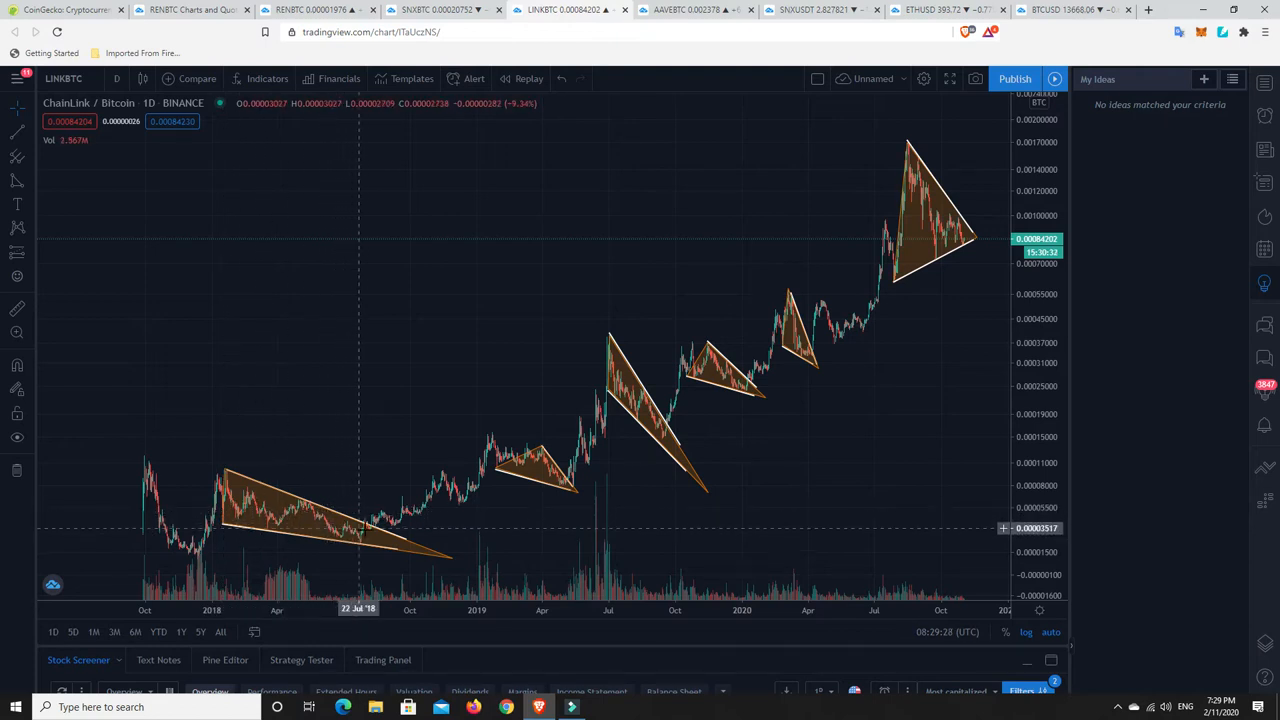
mouse_move(356, 536)
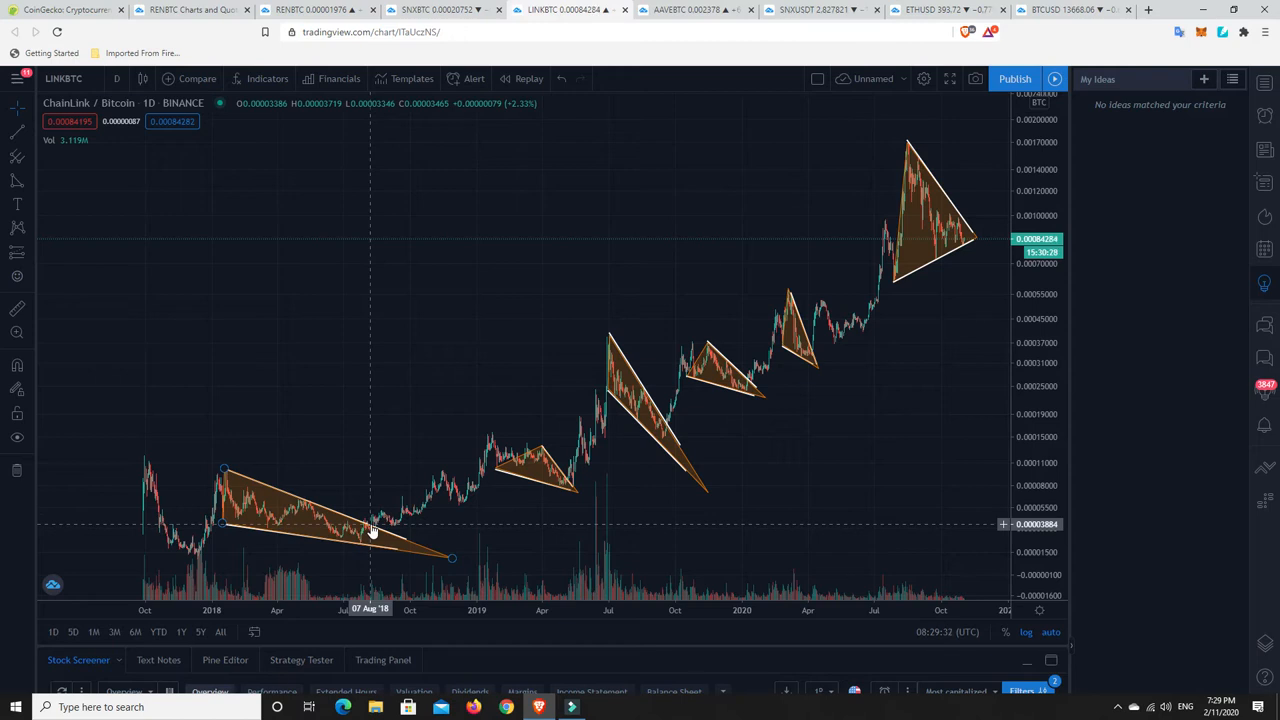
mouse_move(440, 492)
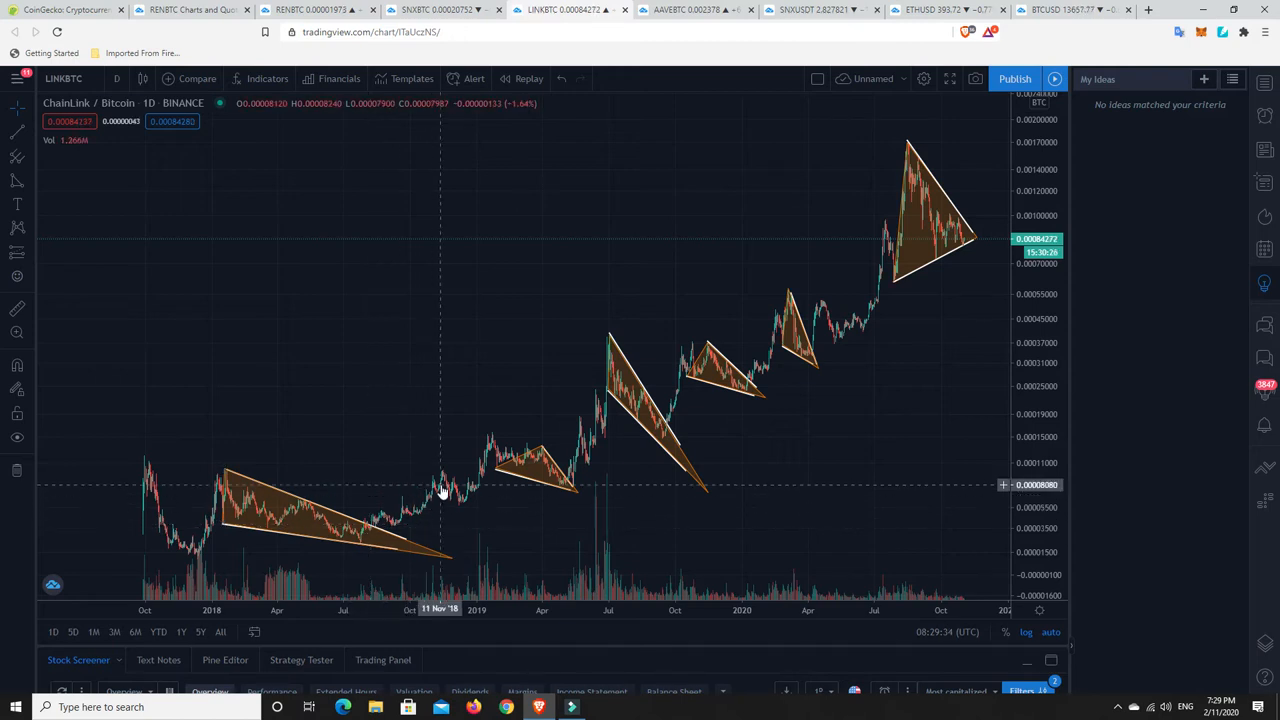
mouse_move(478, 492)
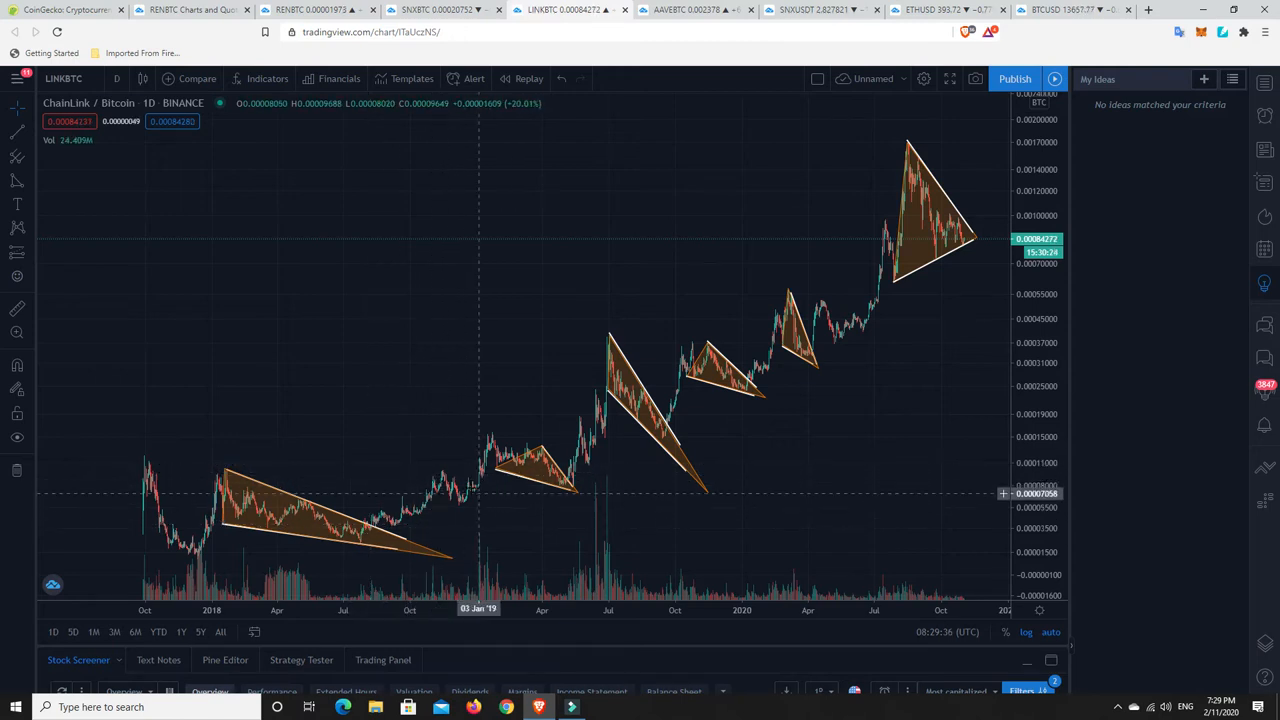
mouse_move(490, 448)
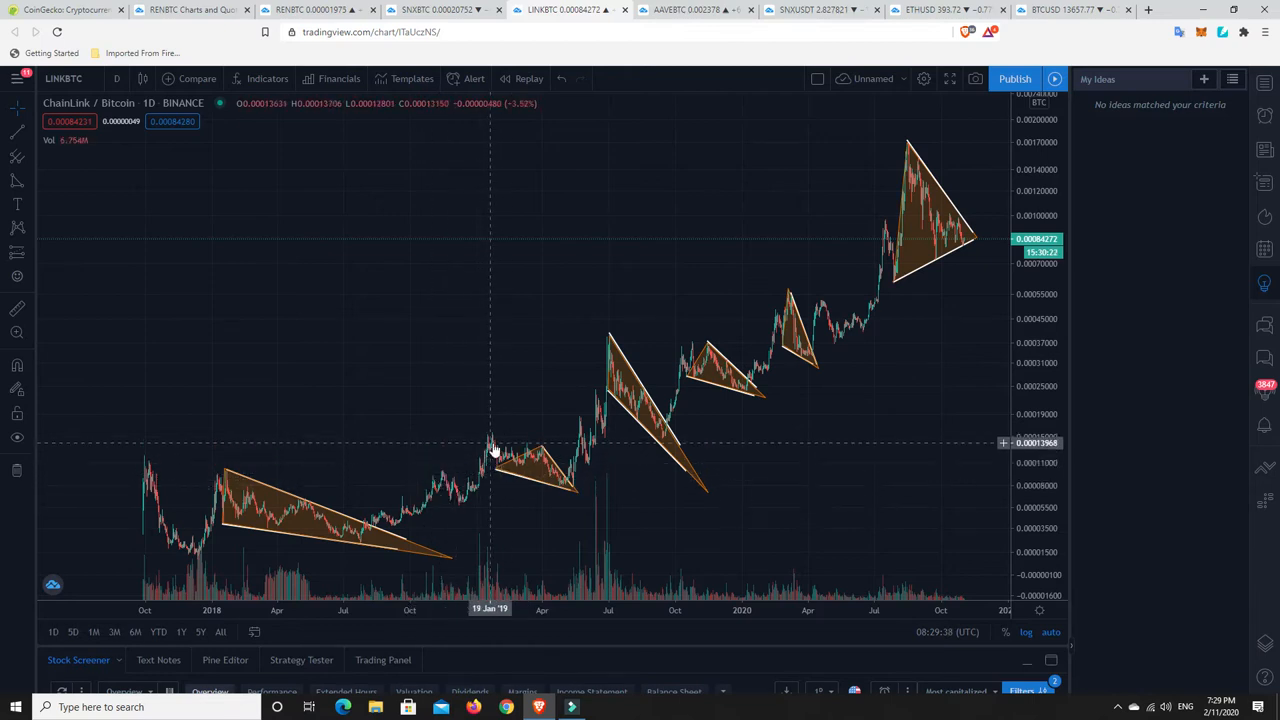
mouse_move(604, 374)
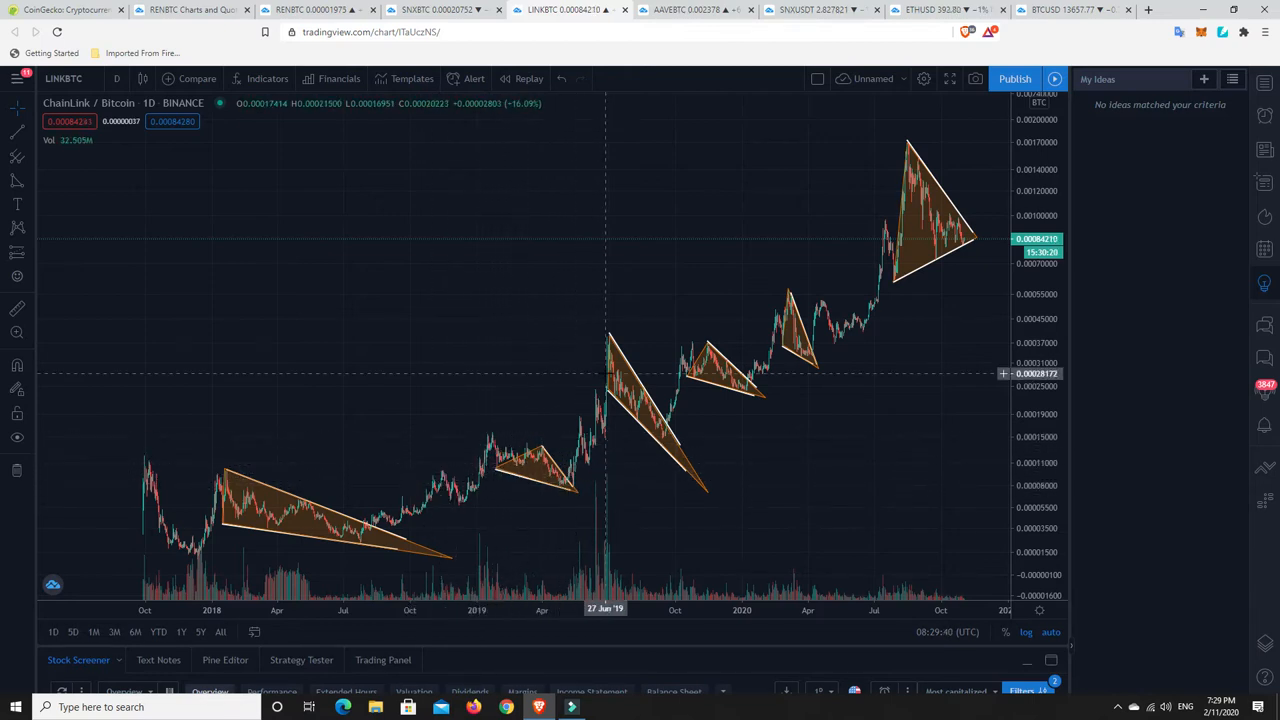
mouse_move(710, 332)
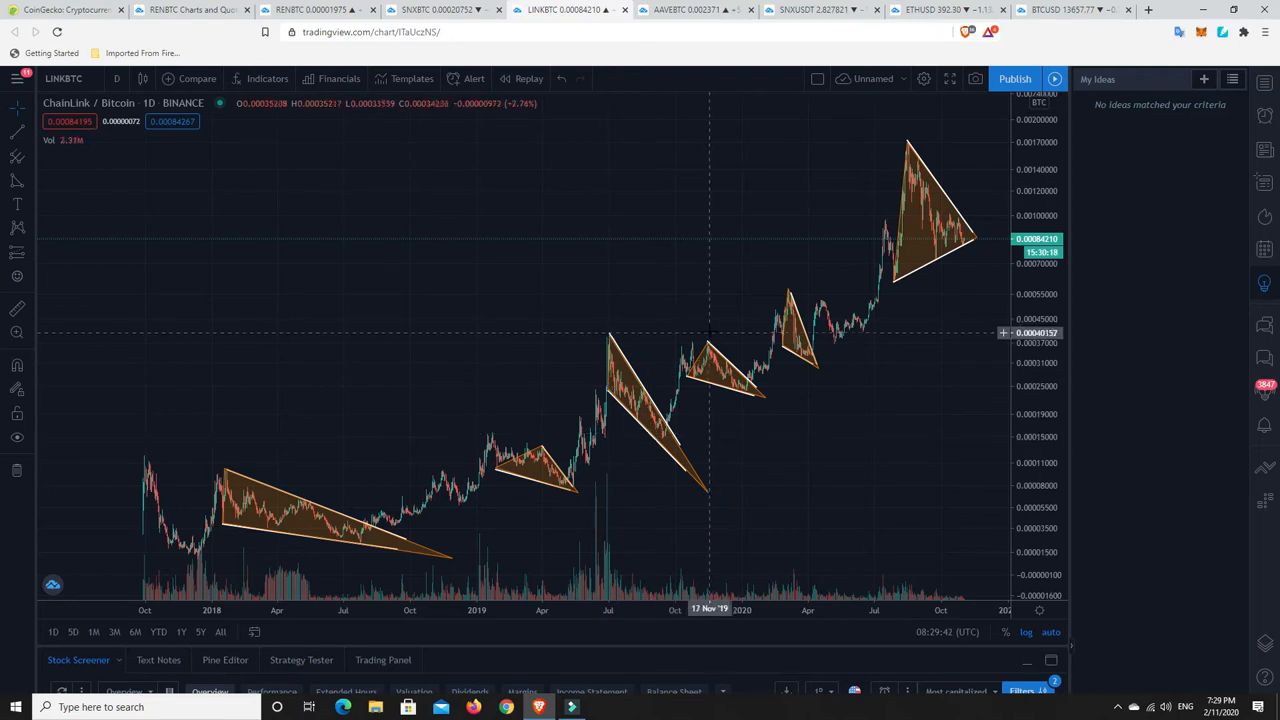
mouse_move(710, 408)
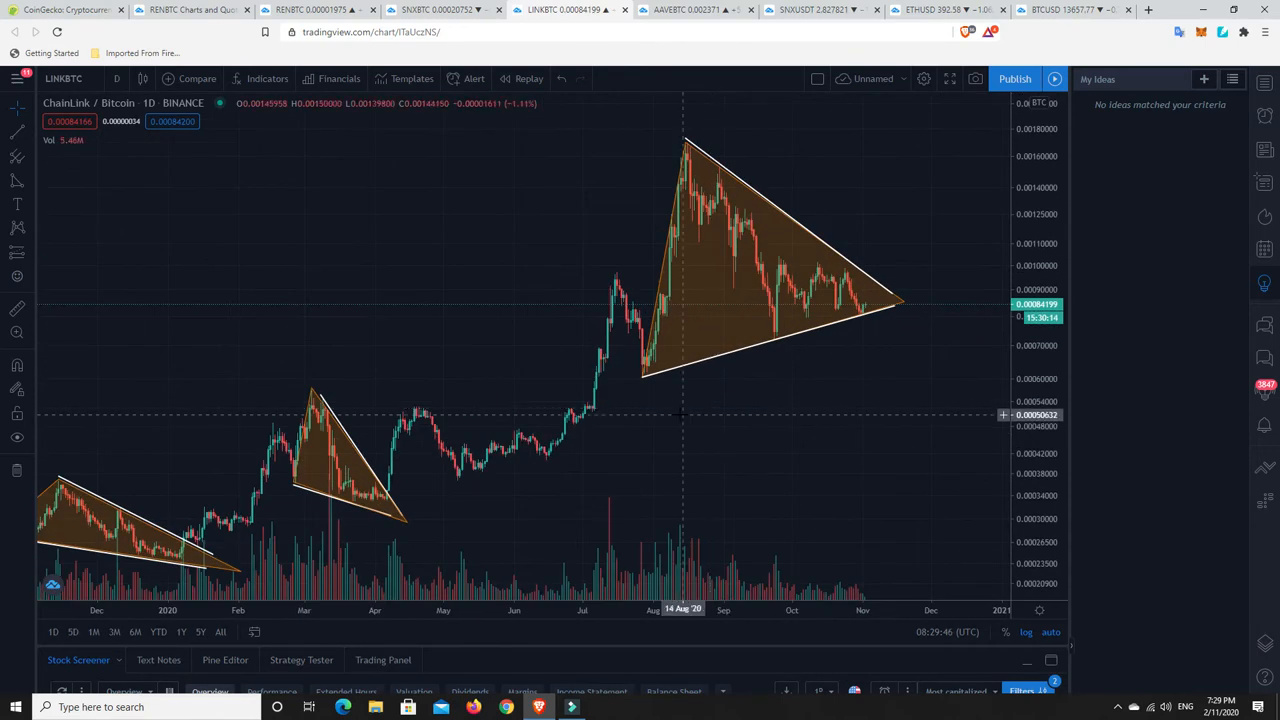
mouse_move(776, 238)
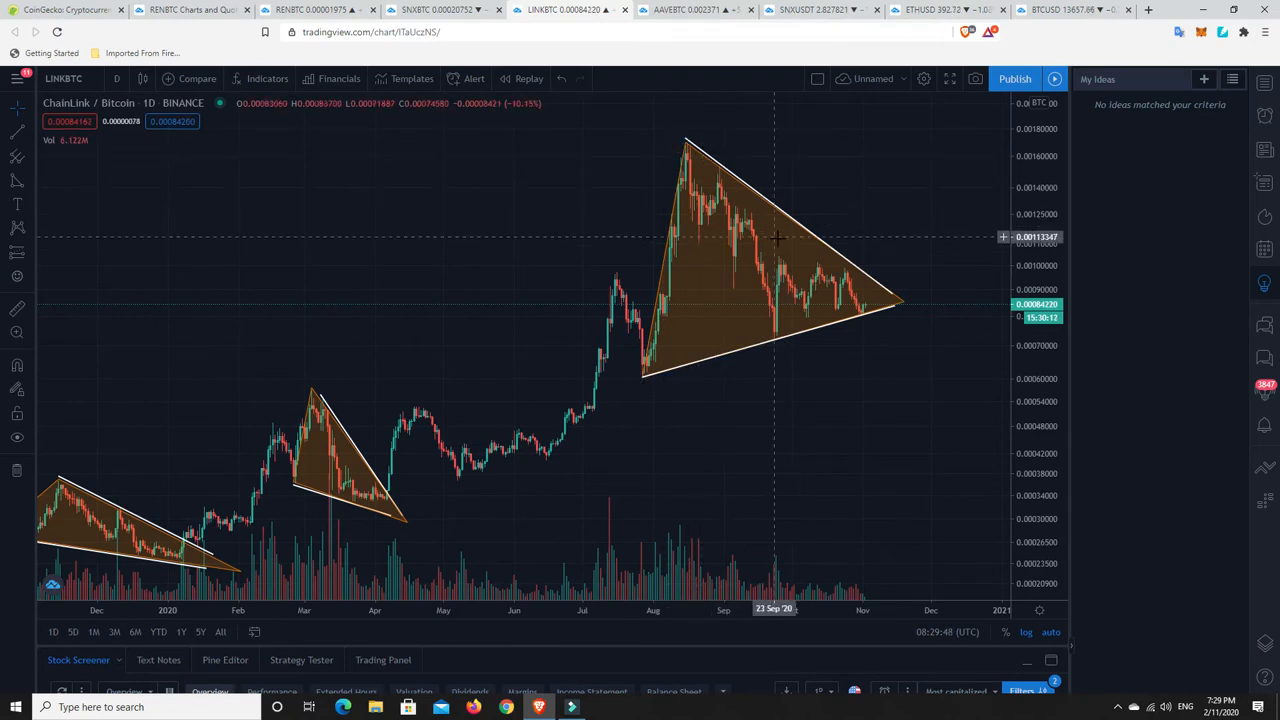
mouse_move(840, 328)
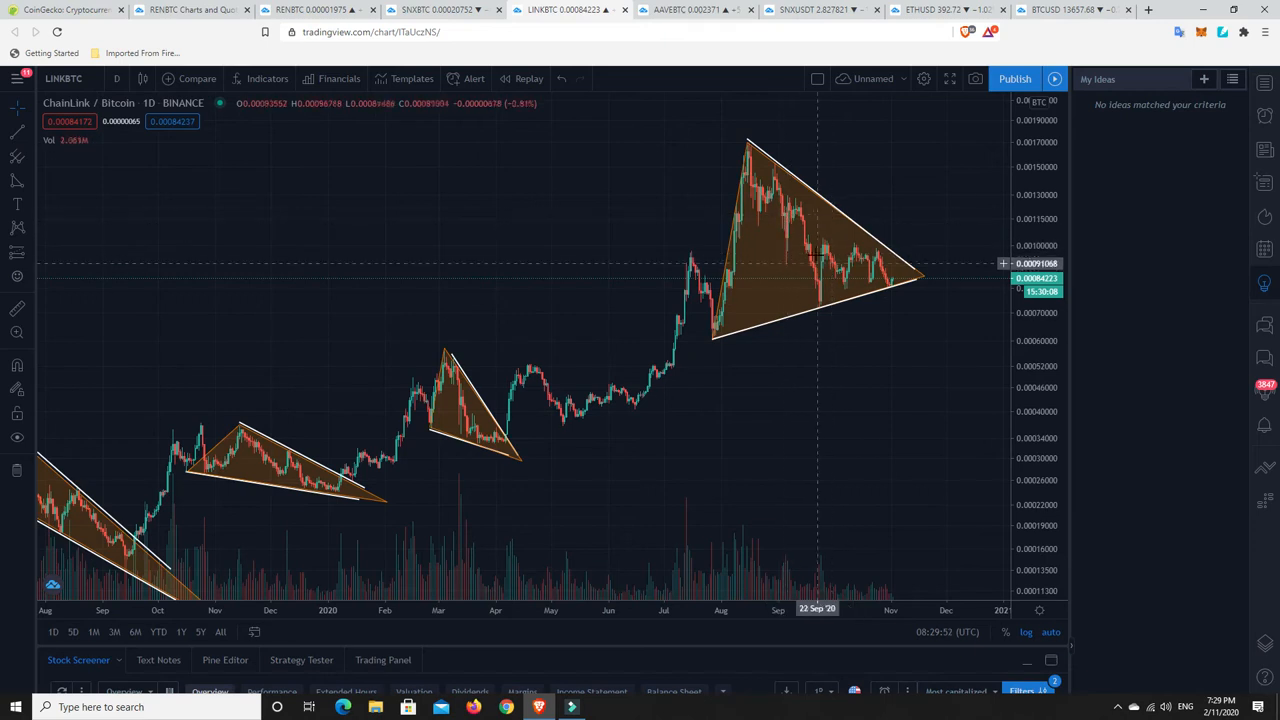
mouse_move(258, 456)
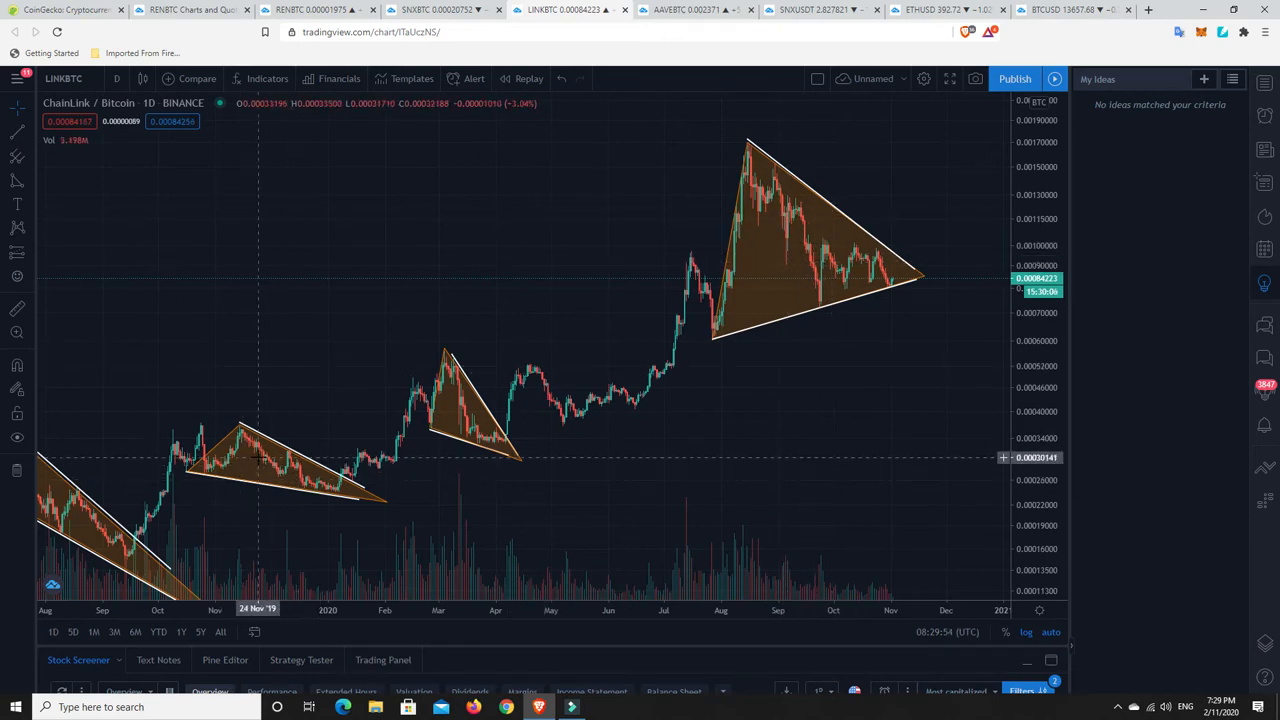
mouse_move(376, 468)
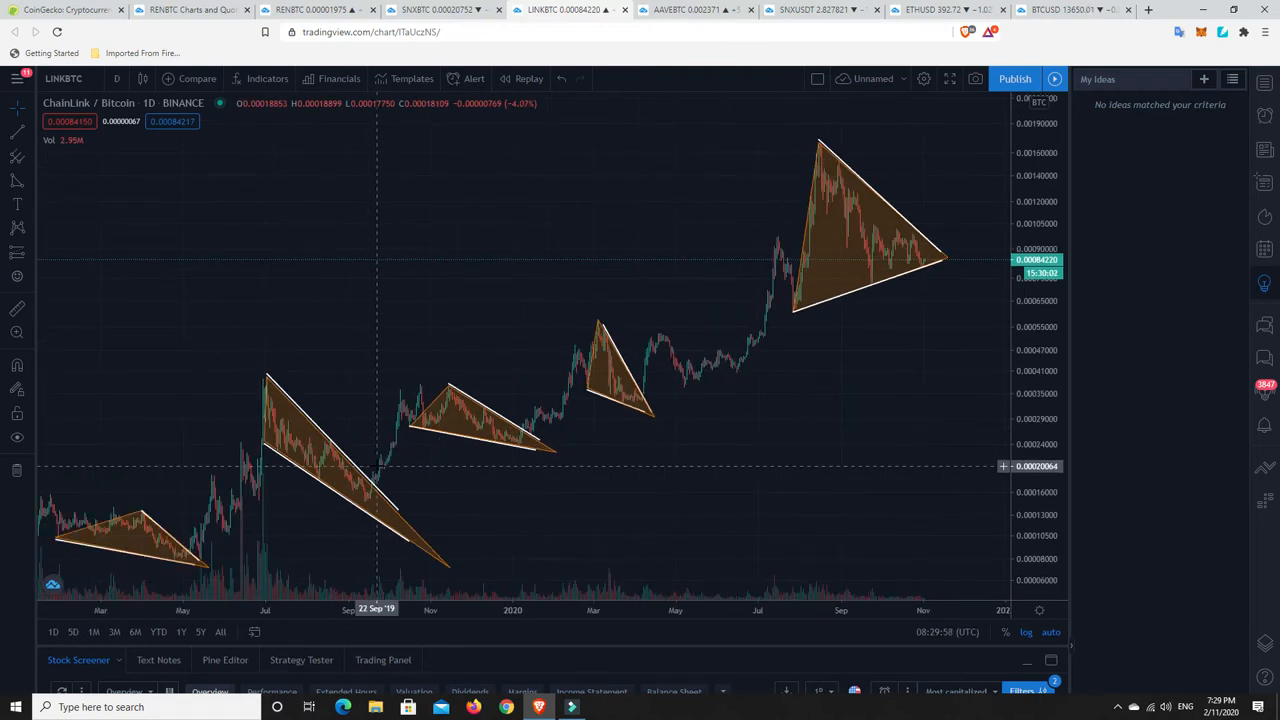
mouse_move(348, 478)
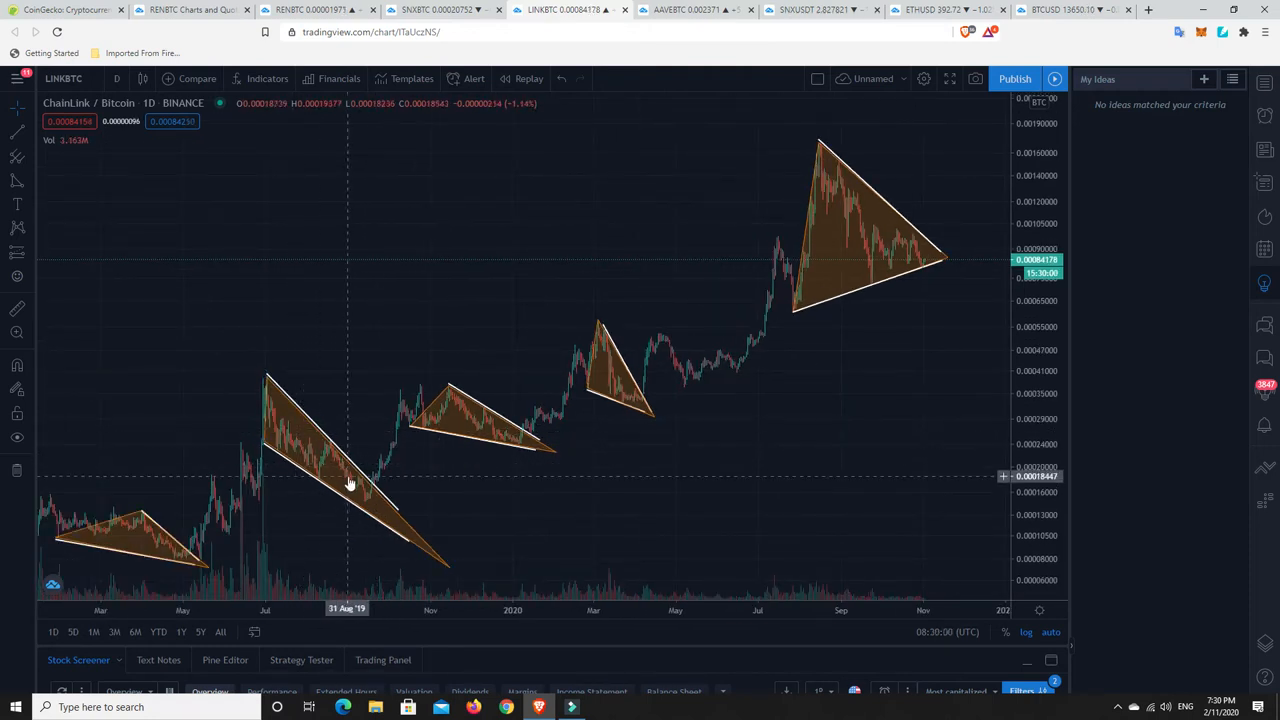
mouse_move(676, 430)
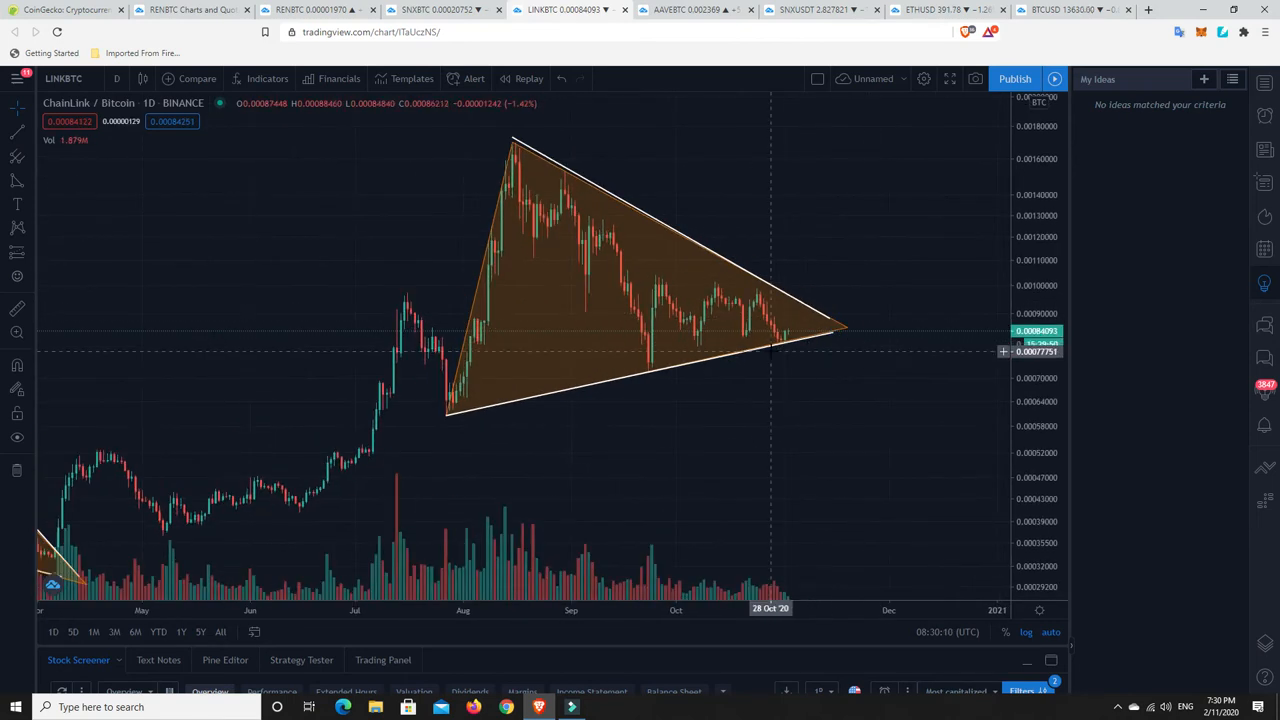
mouse_move(792, 320)
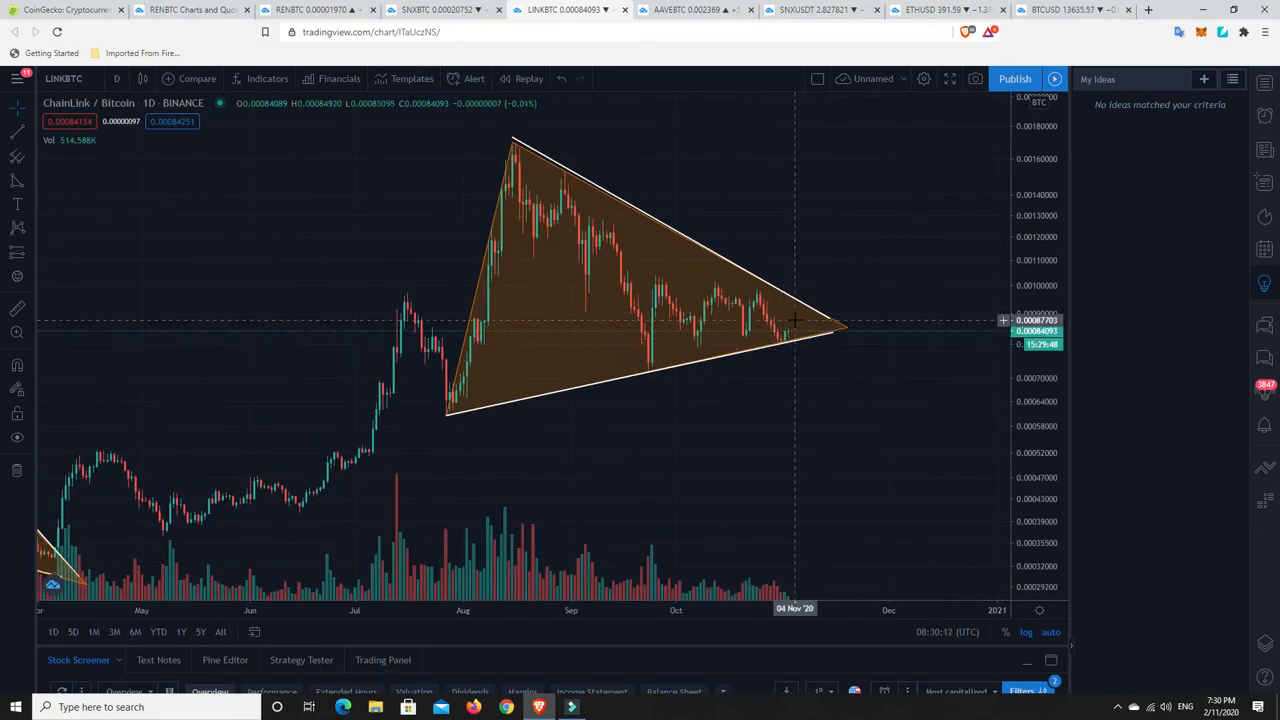
mouse_move(800, 310)
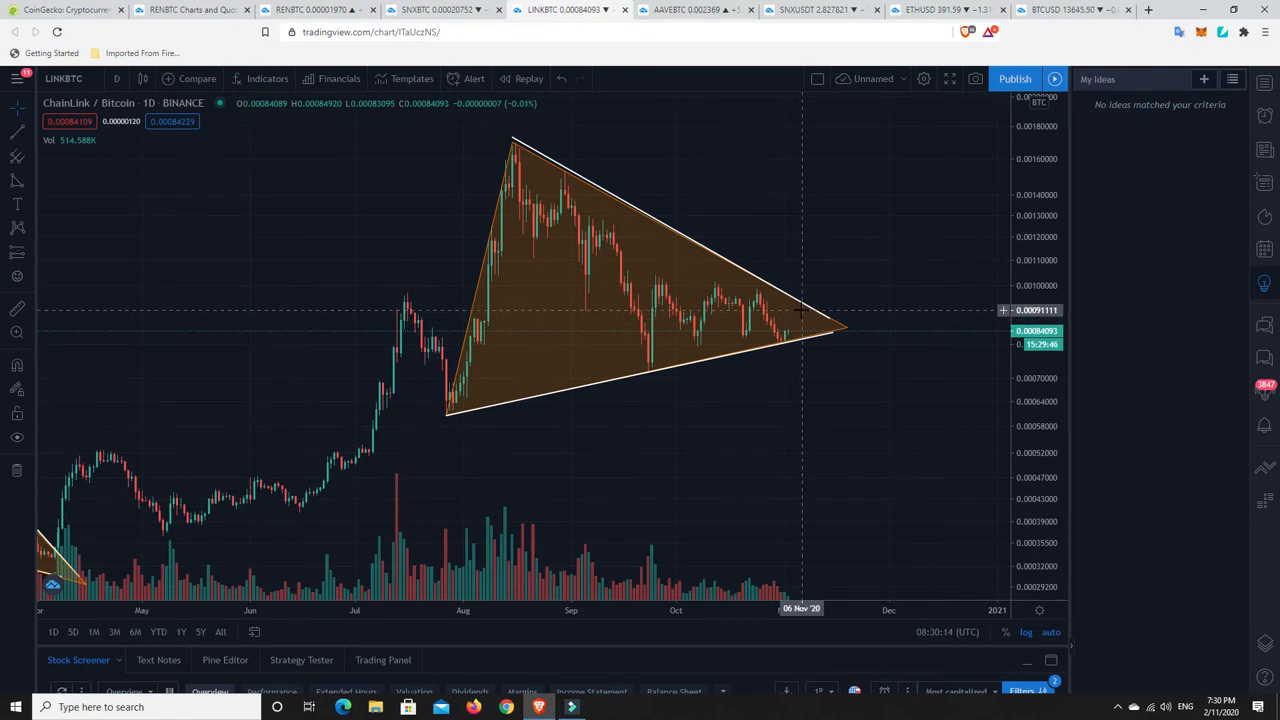
mouse_move(790, 320)
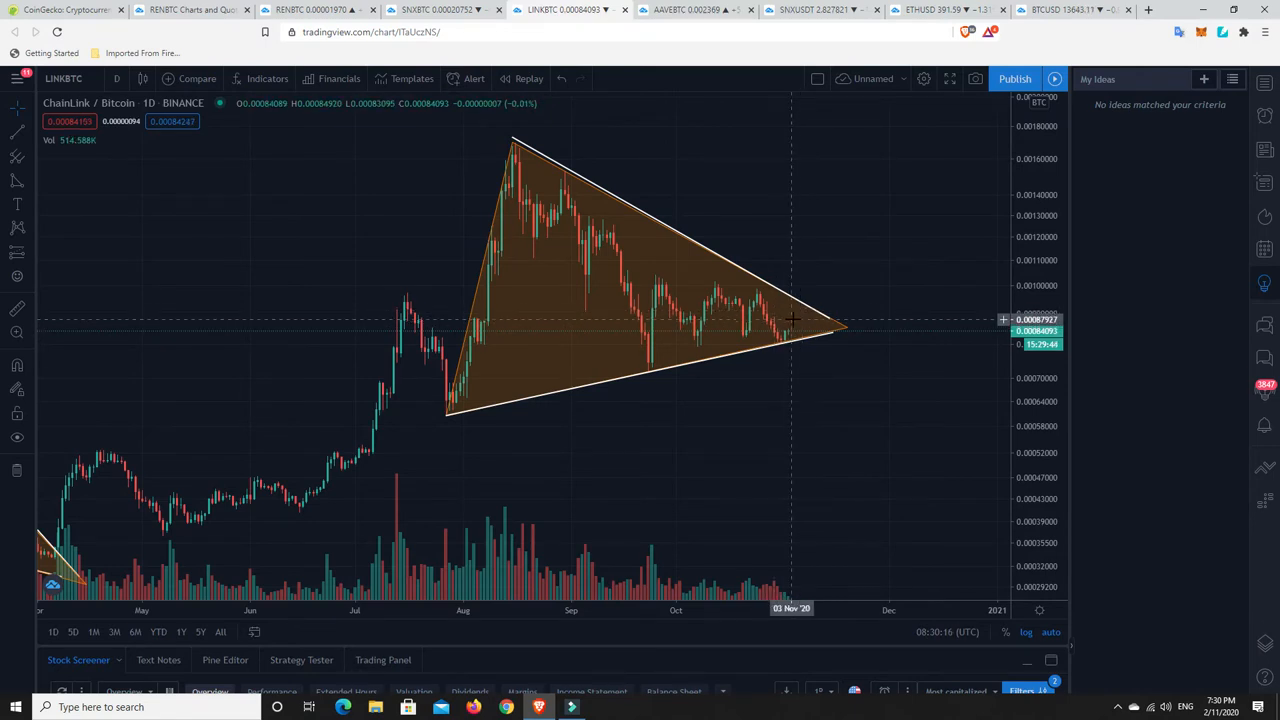
mouse_move(876, 464)
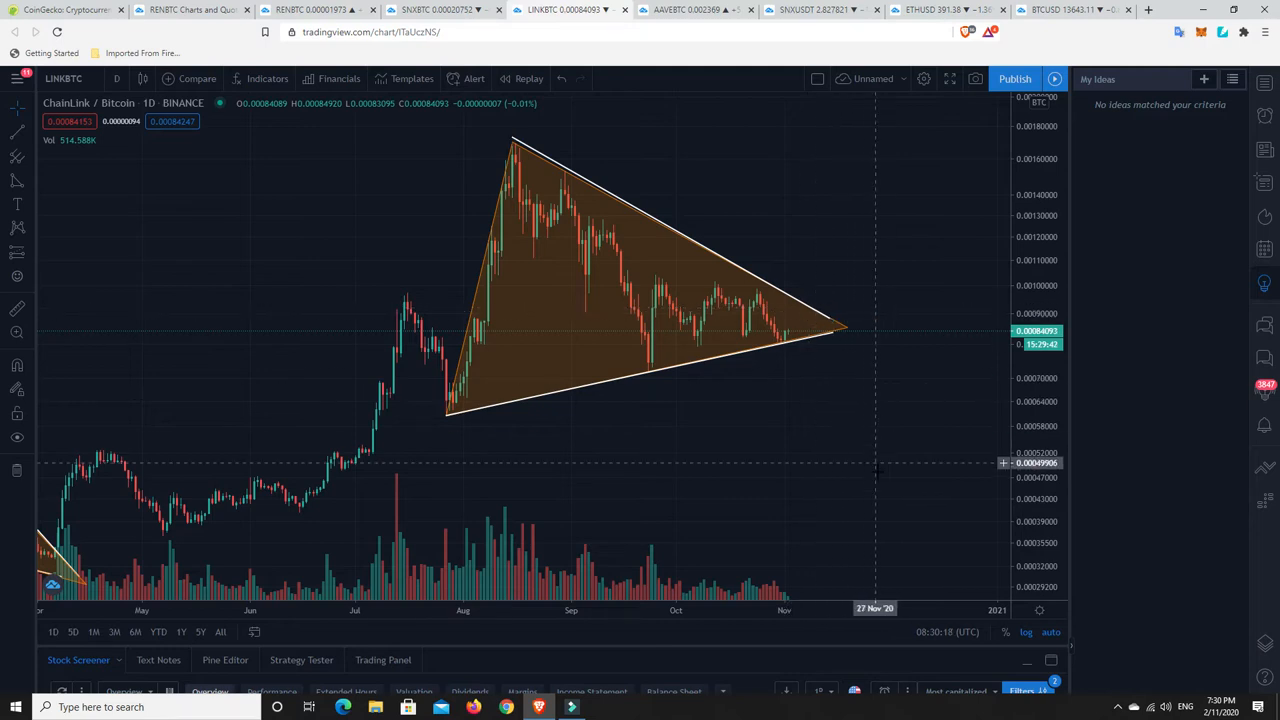
mouse_move(880, 498)
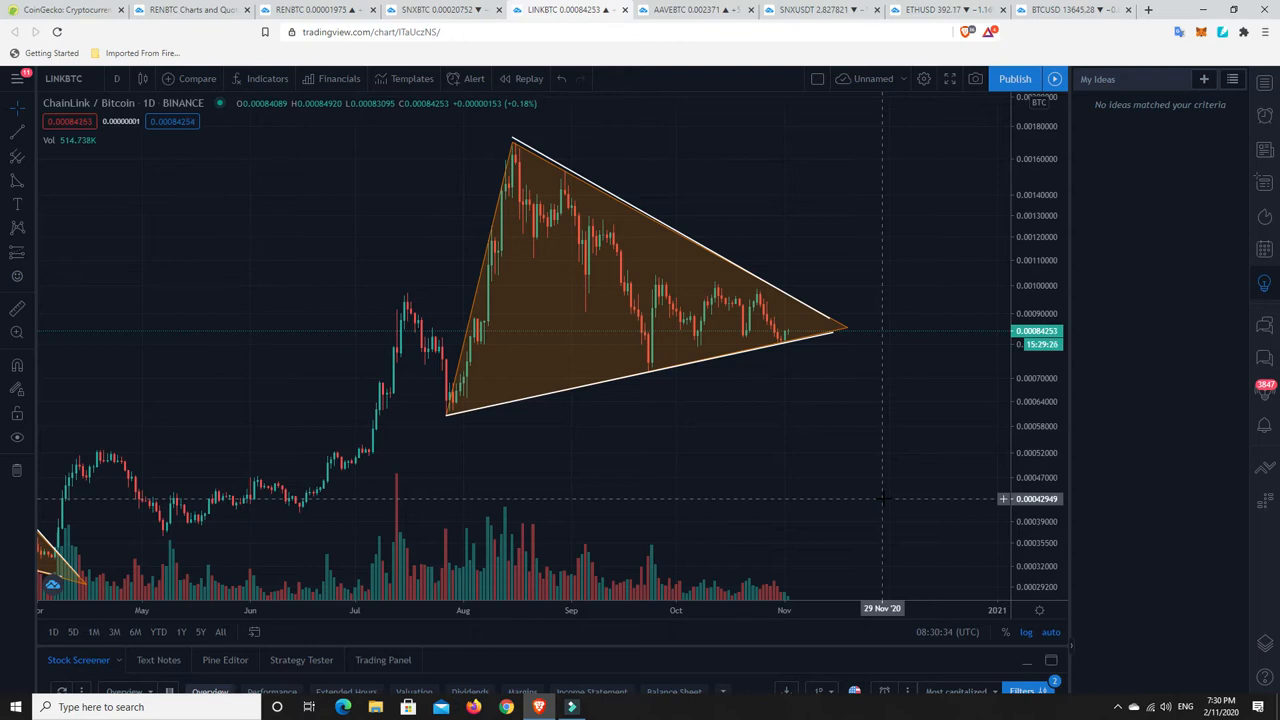
mouse_move(892, 492)
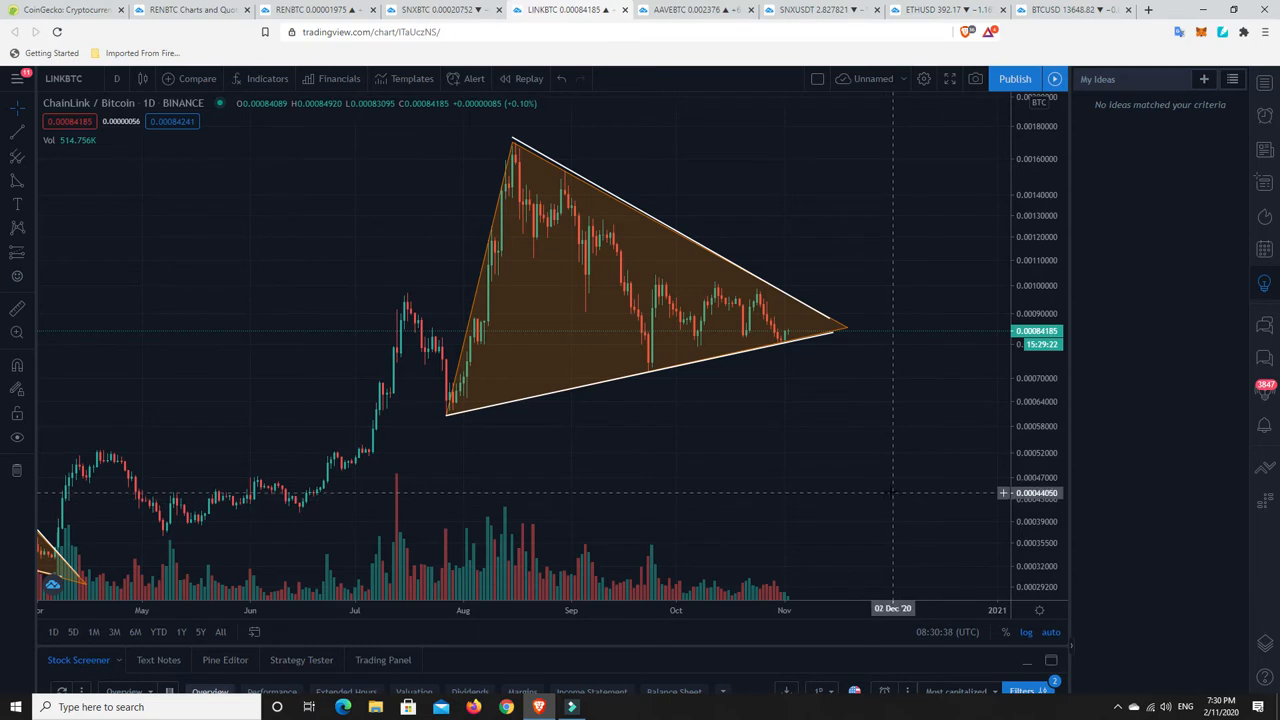
mouse_move(808, 478)
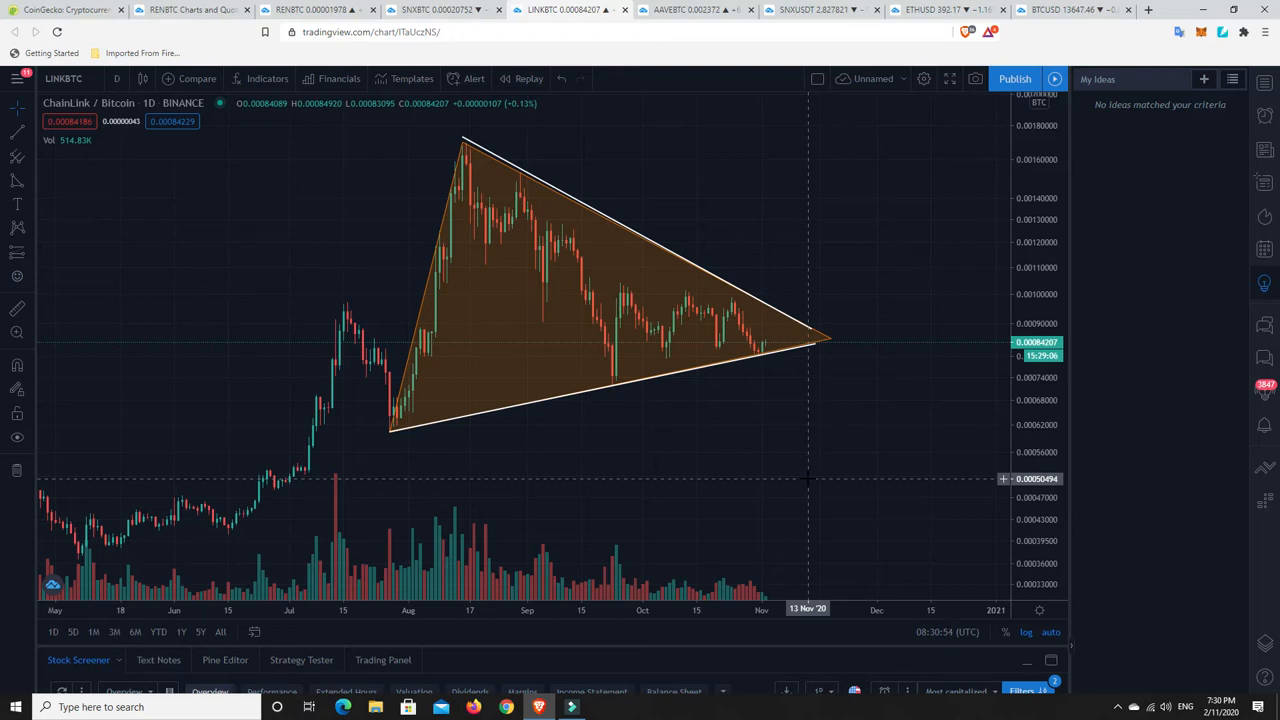
mouse_move(604, 344)
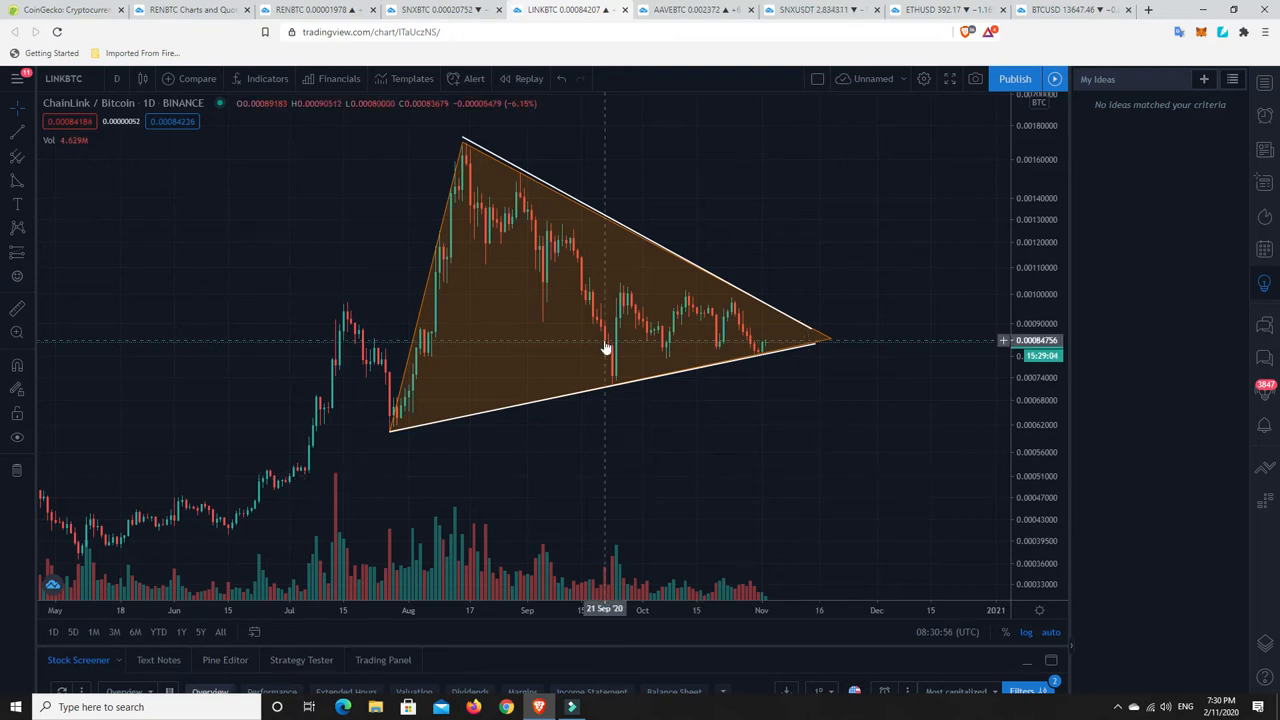
mouse_move(604, 320)
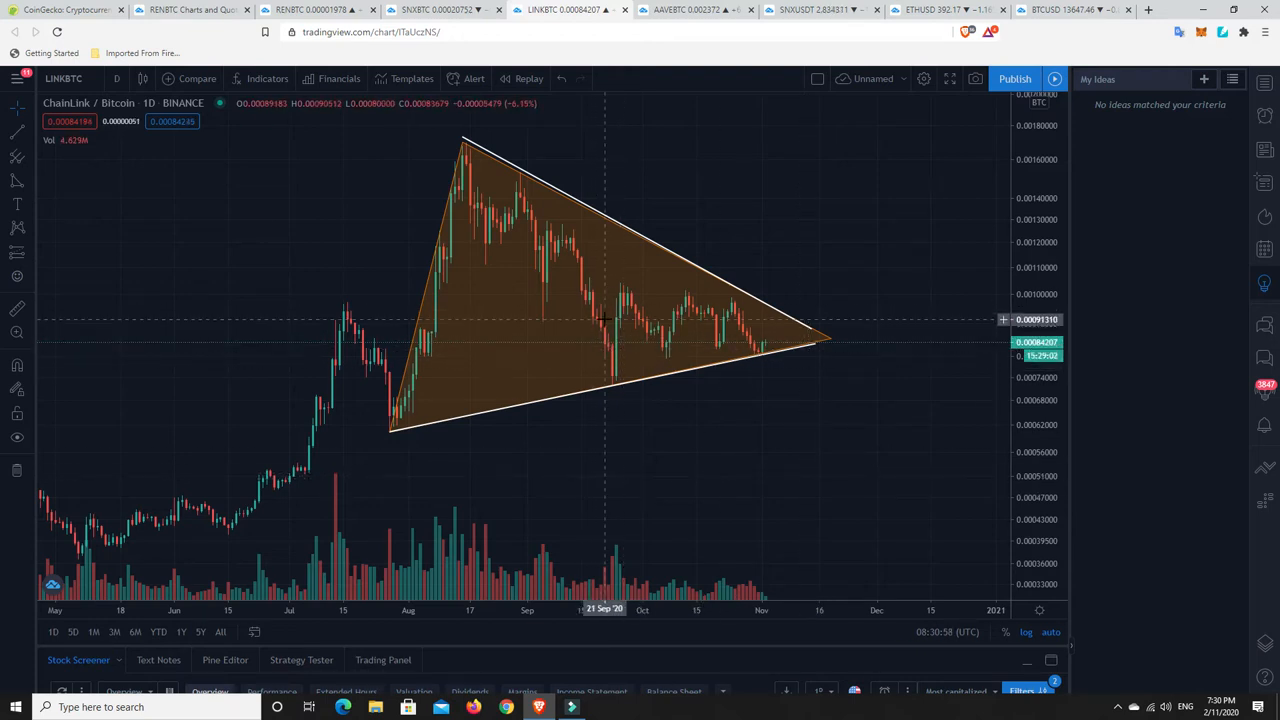
mouse_move(600, 356)
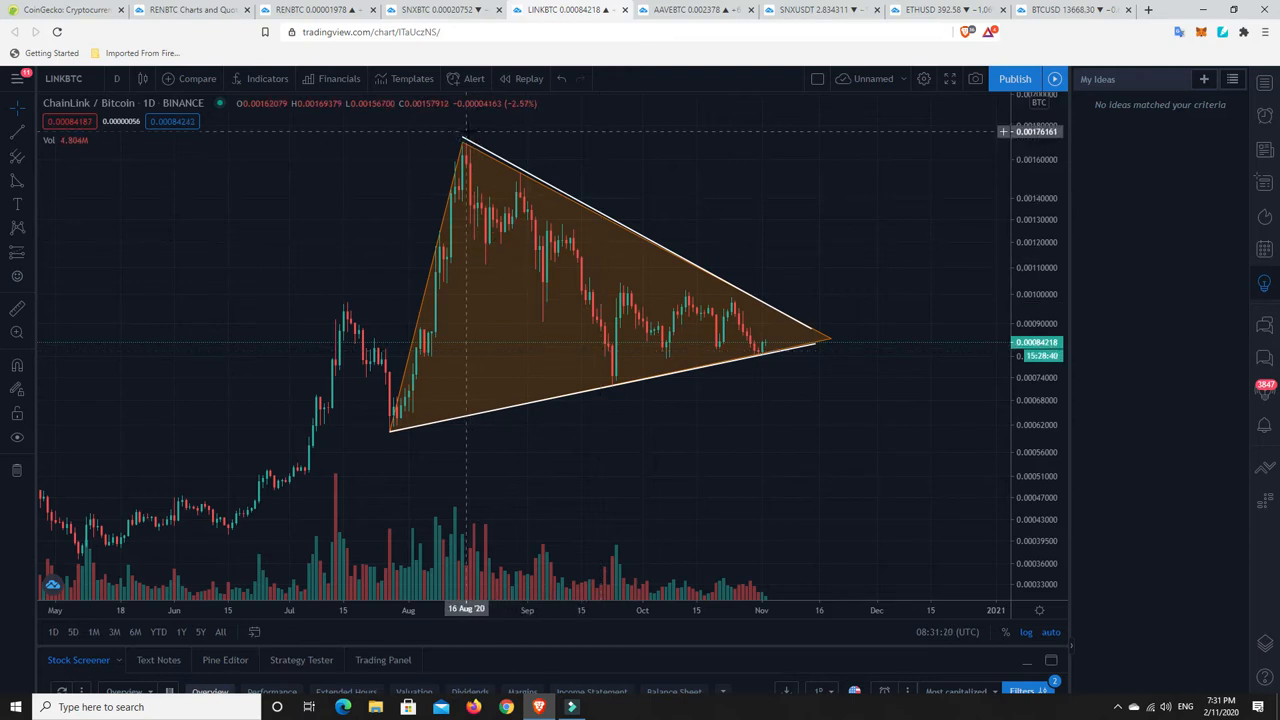
mouse_move(616, 380)
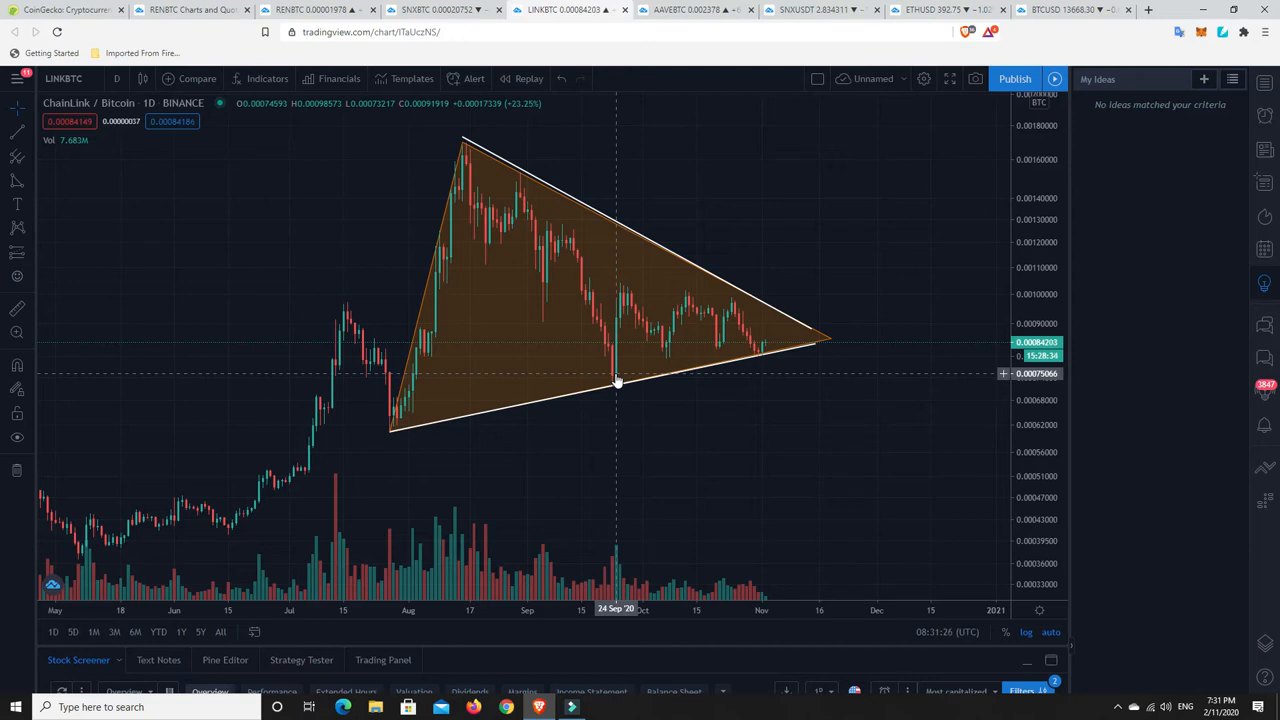
mouse_move(528, 204)
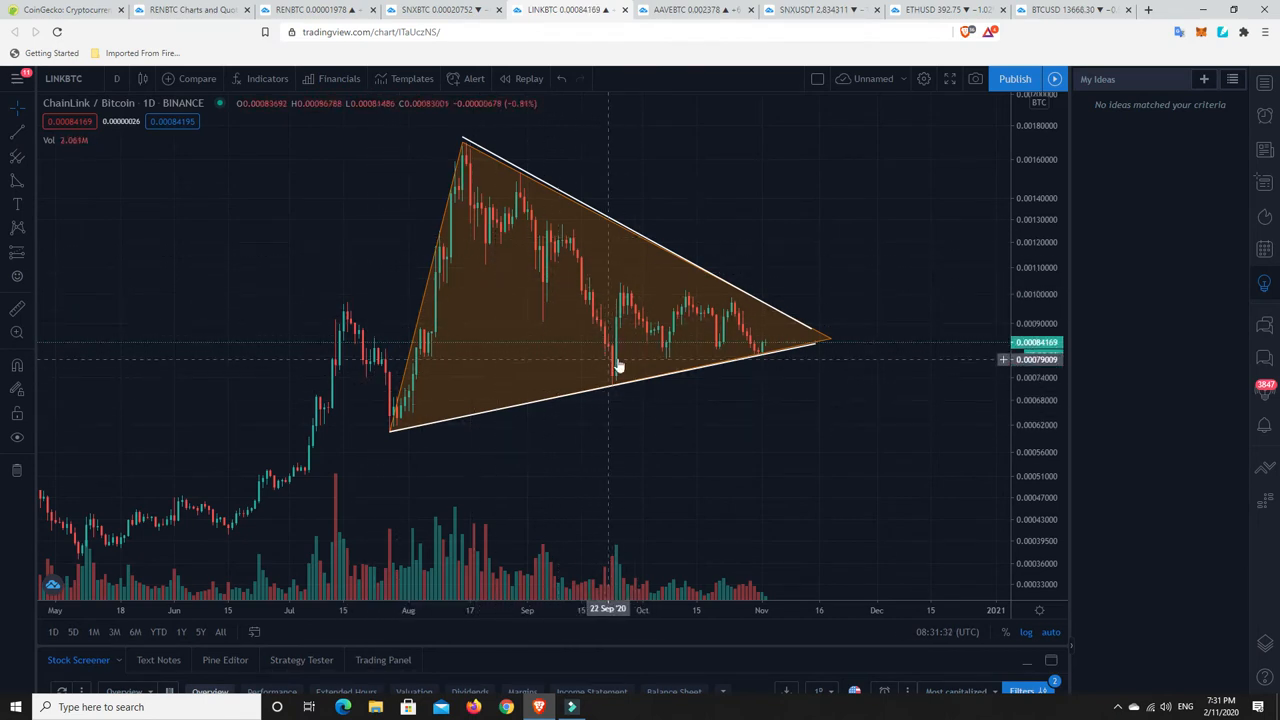
mouse_move(810, 350)
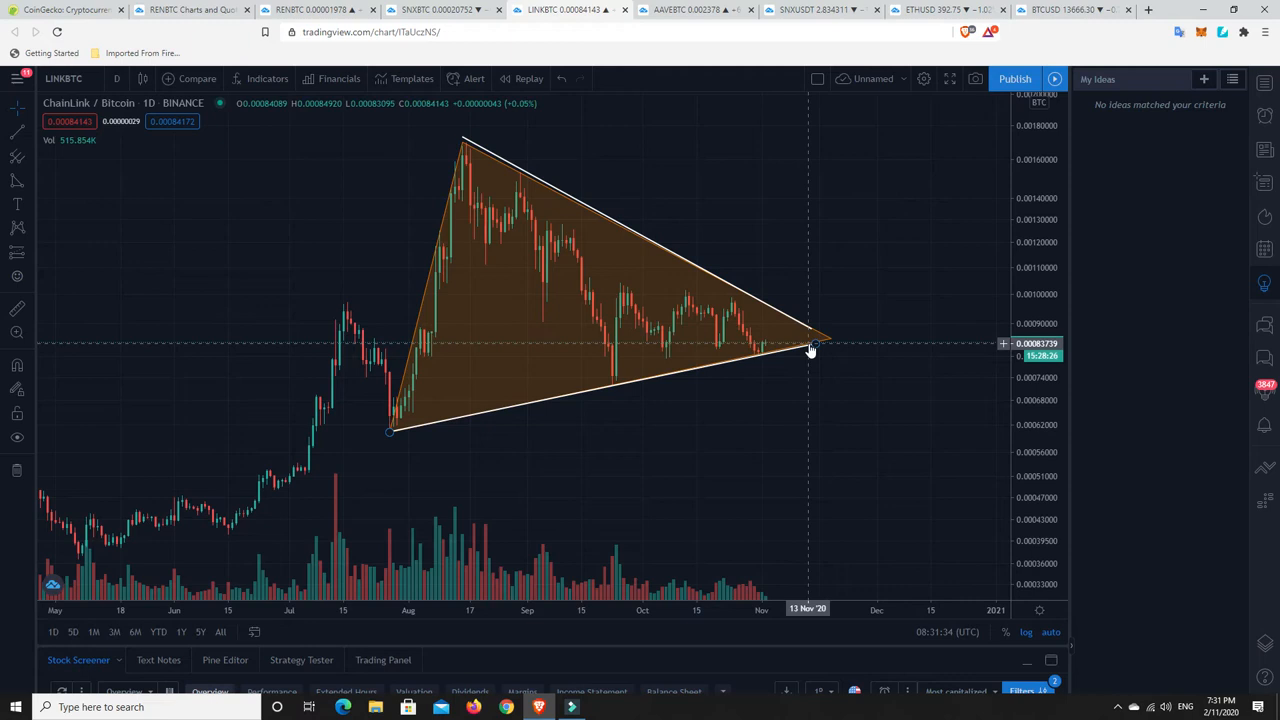
mouse_move(880, 462)
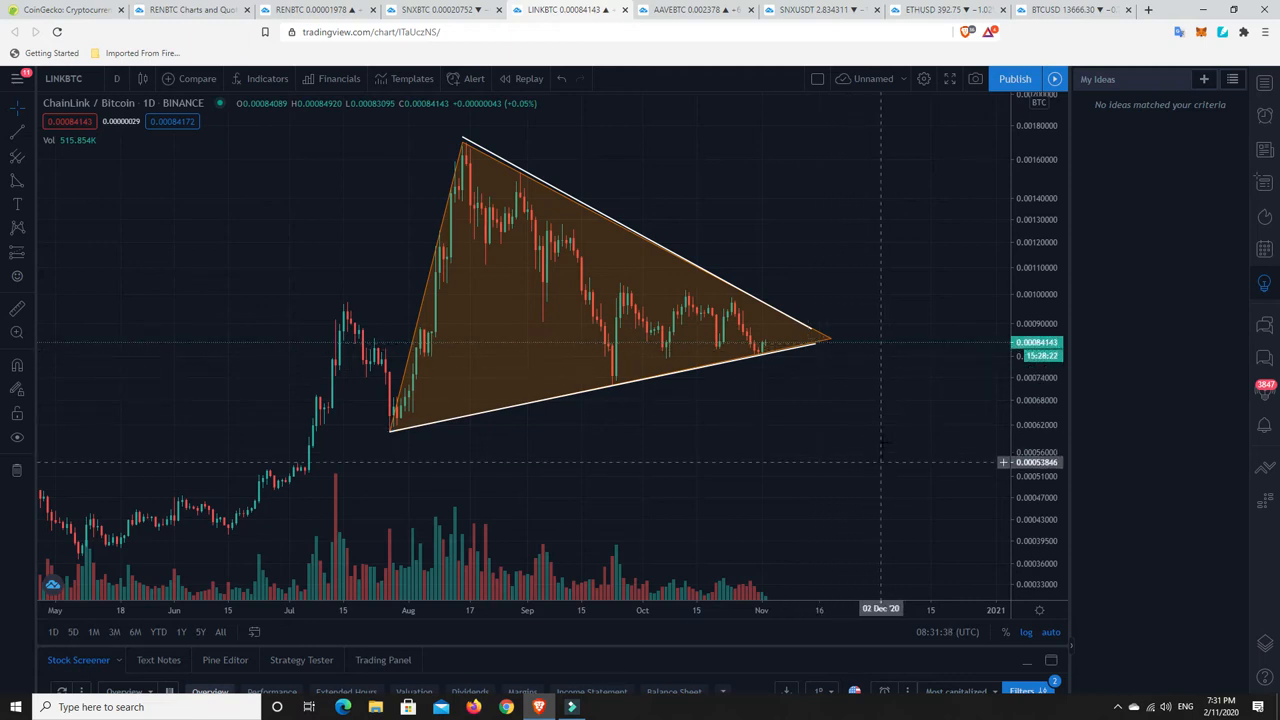
mouse_move(762, 348)
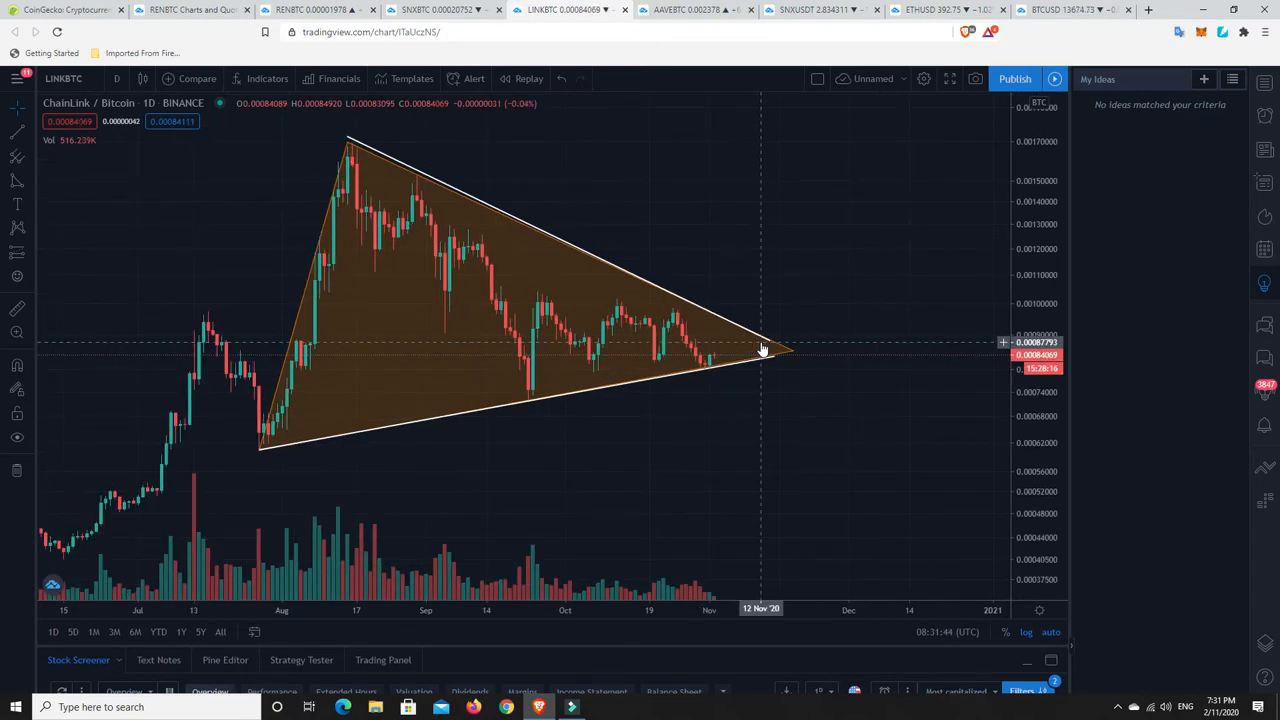
mouse_move(730, 342)
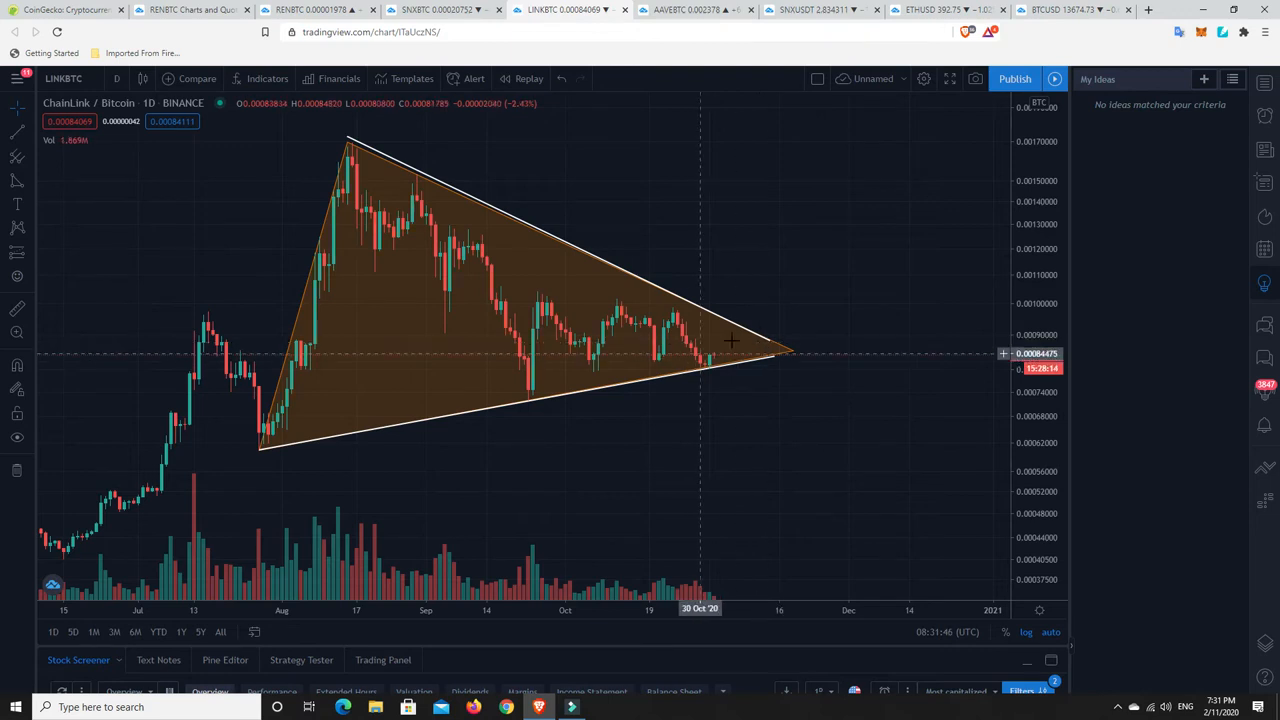
mouse_move(800, 188)
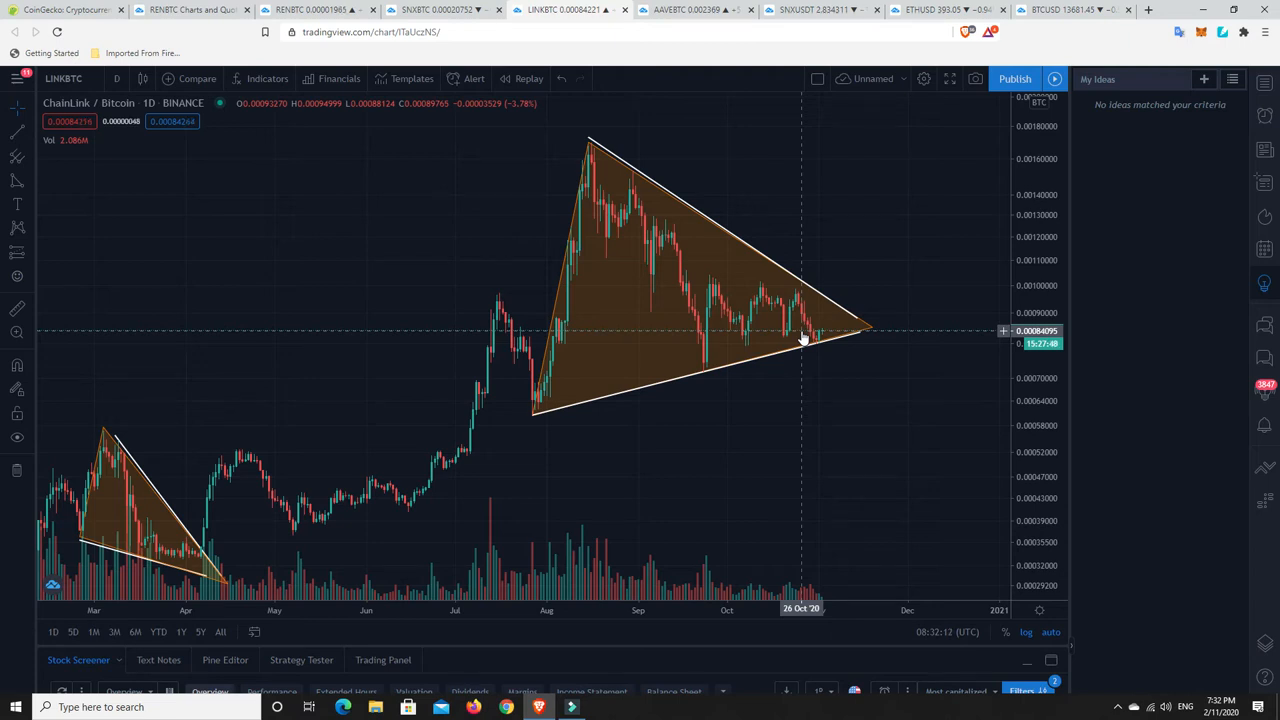
mouse_move(770, 320)
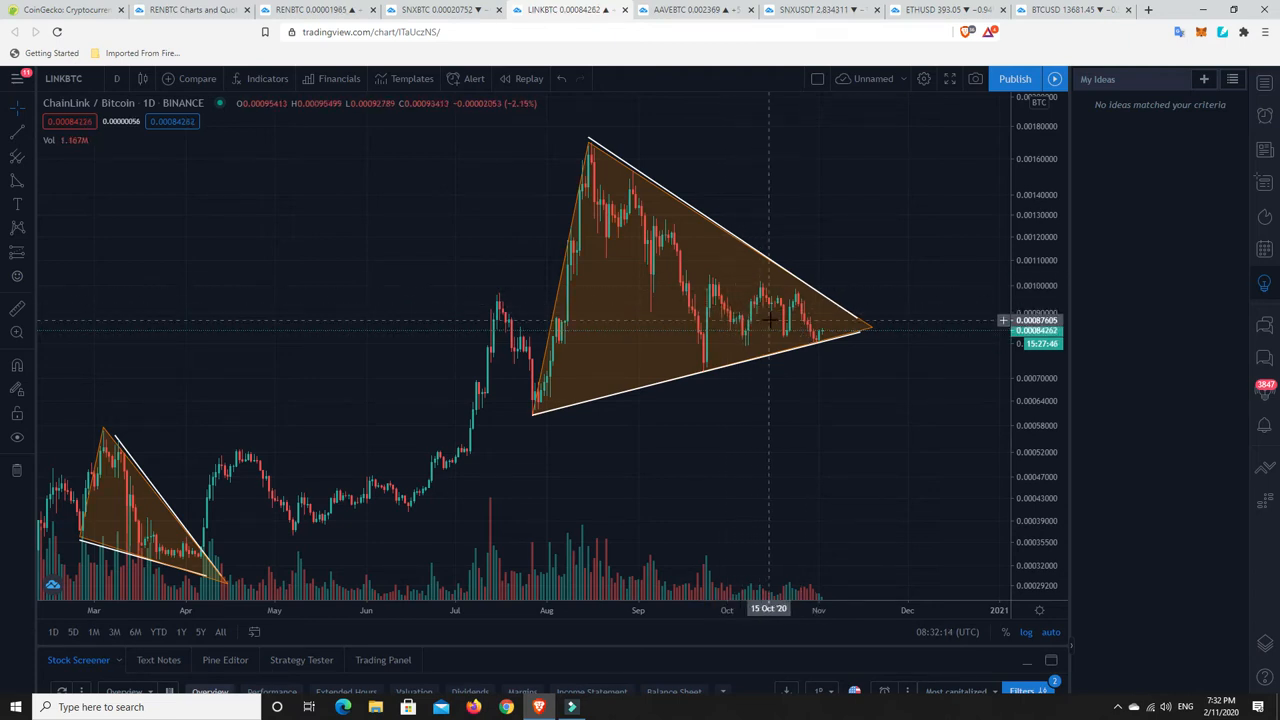
mouse_move(618, 344)
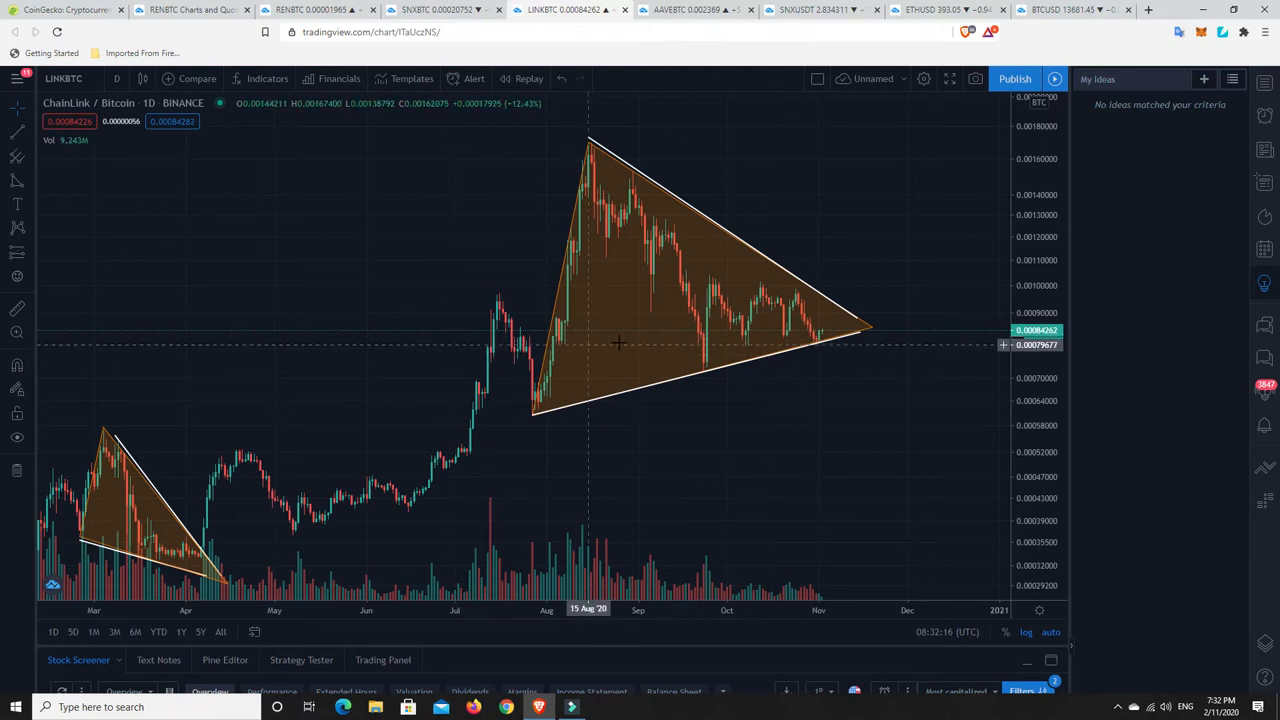
mouse_move(502, 330)
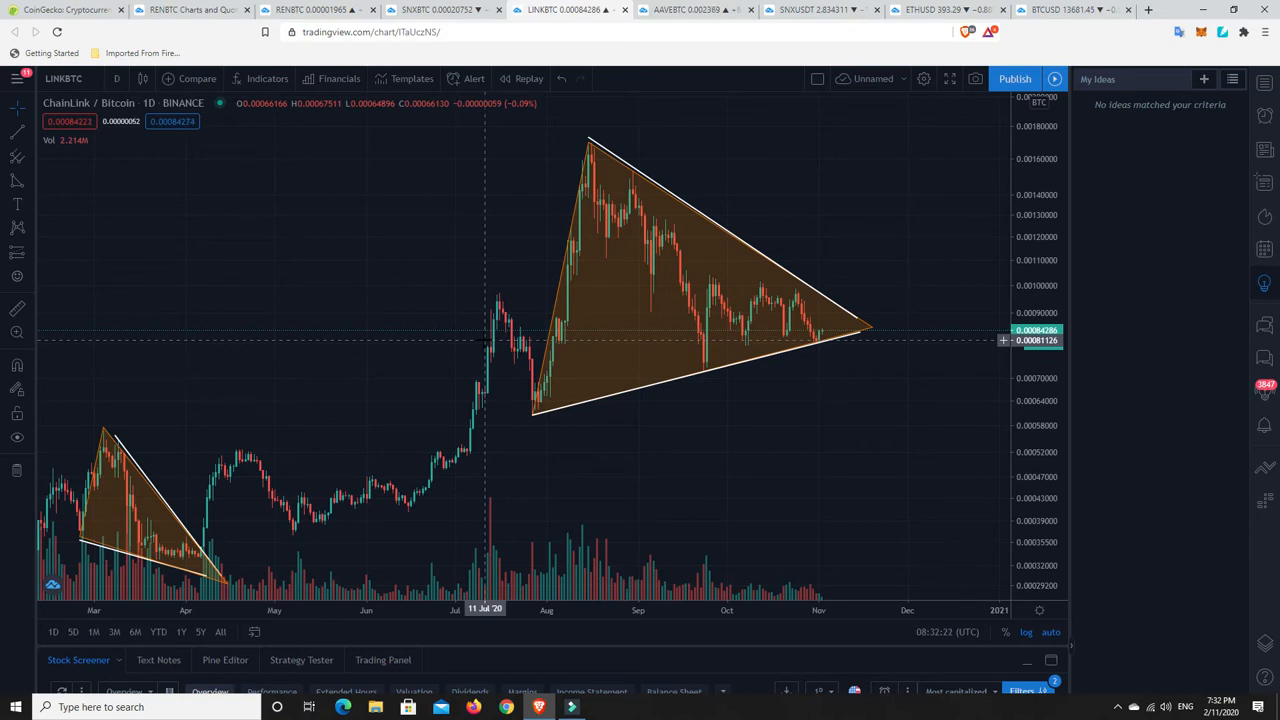
mouse_move(518, 348)
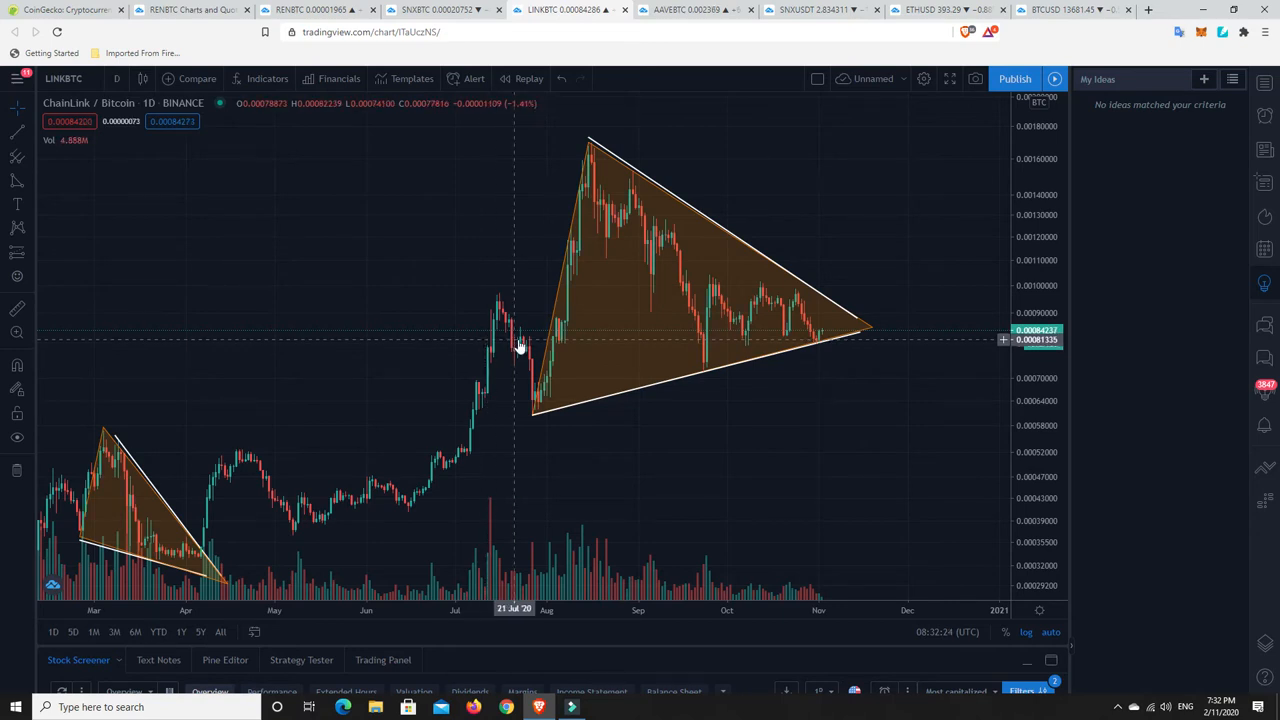
mouse_move(558, 348)
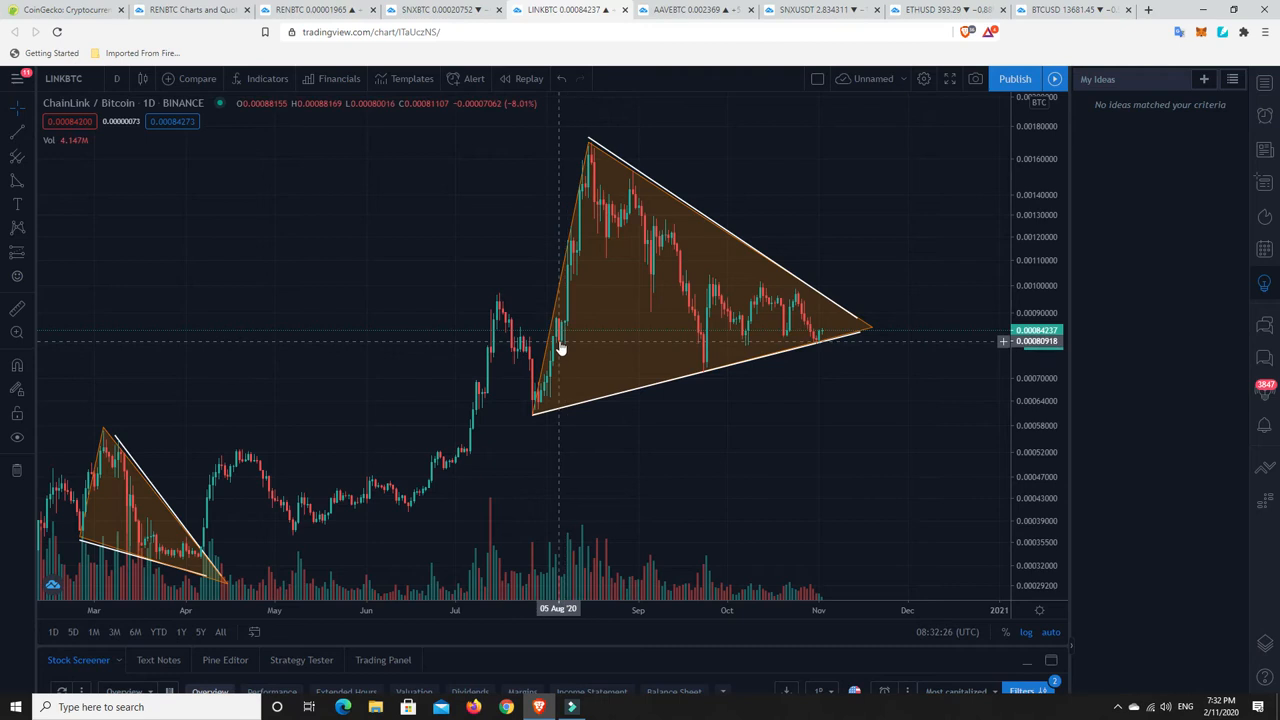
mouse_move(706, 352)
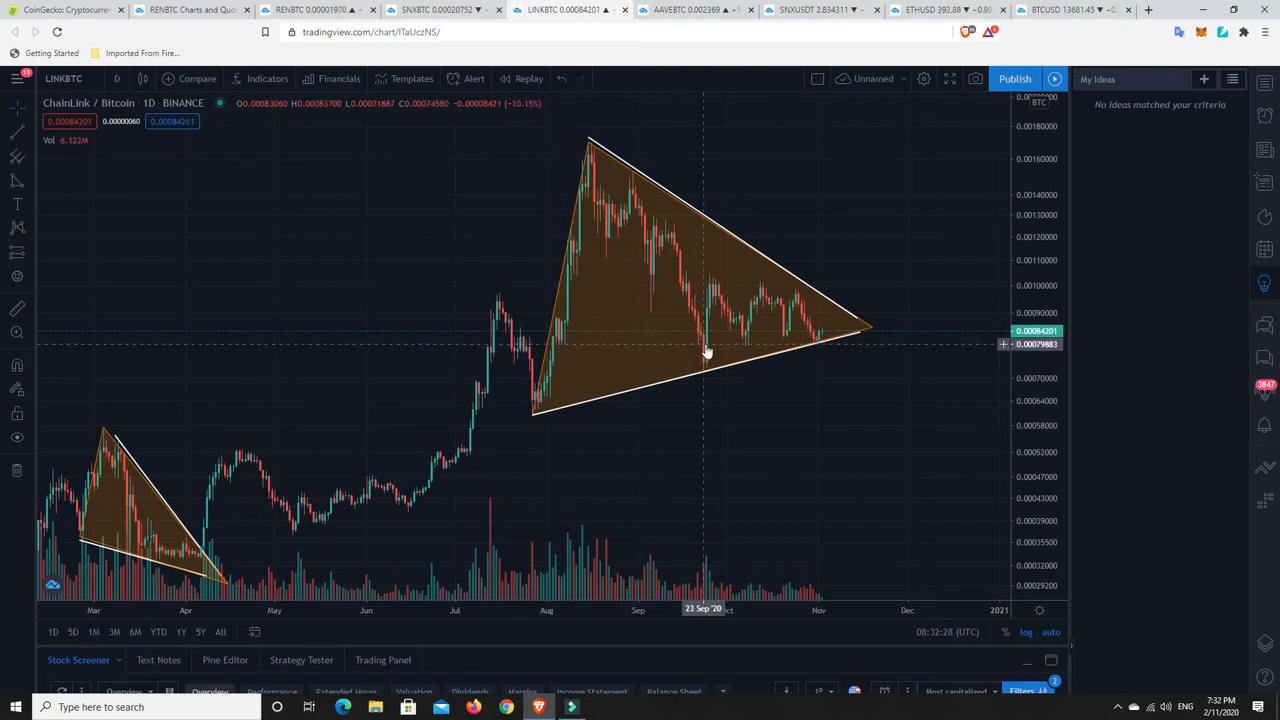
mouse_move(748, 348)
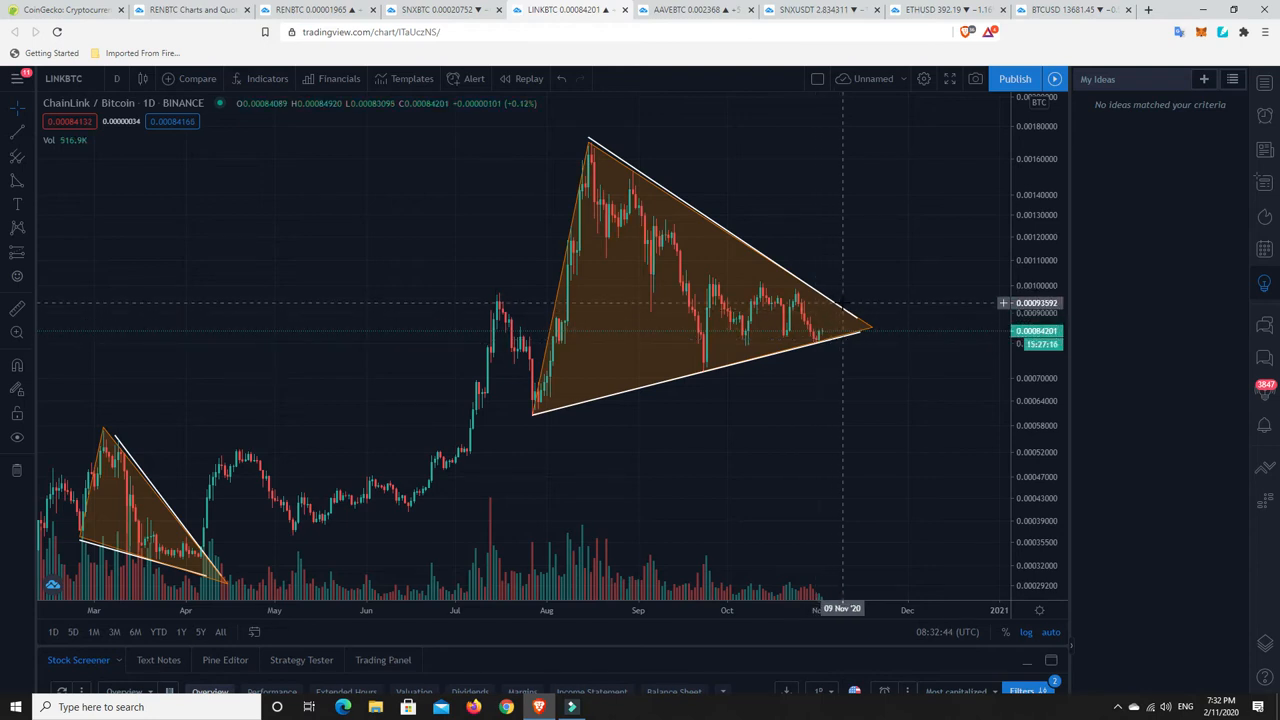
mouse_move(920, 204)
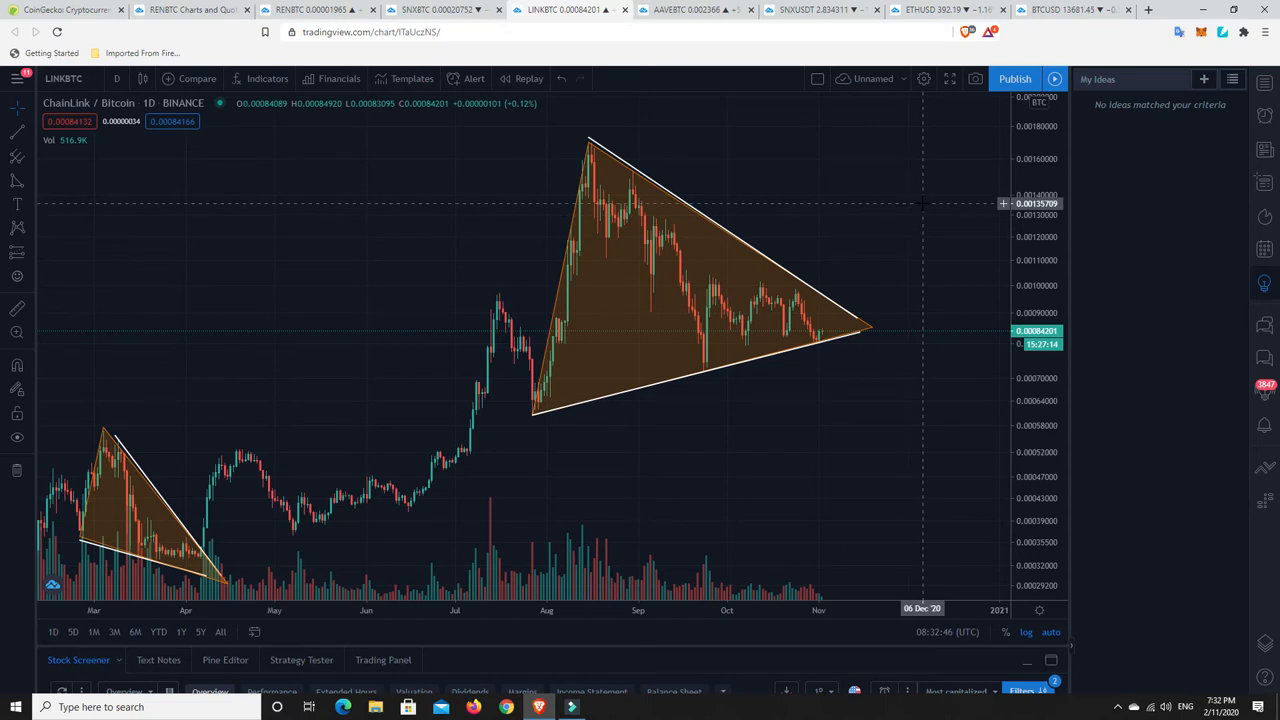
mouse_move(410, 188)
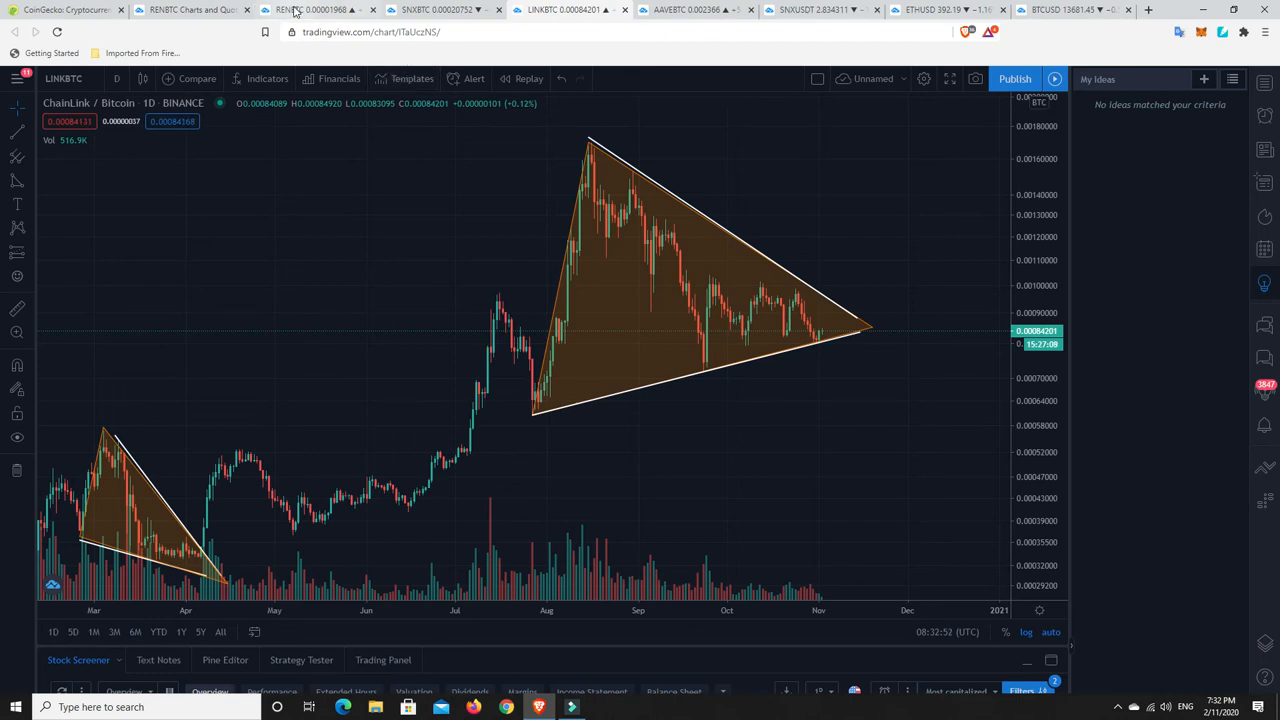
Switch to the REN/BTC daily chart showing its triangle and red horizontal support line
left_click(316, 8)
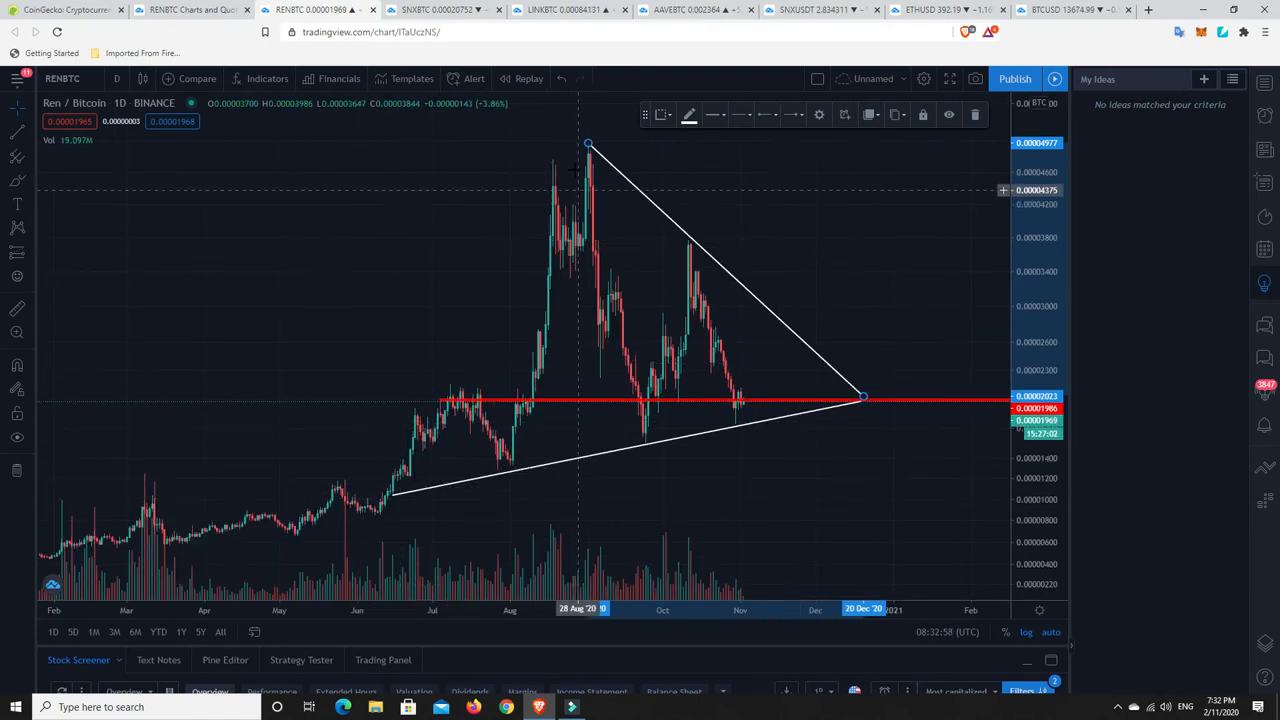
mouse_move(510, 482)
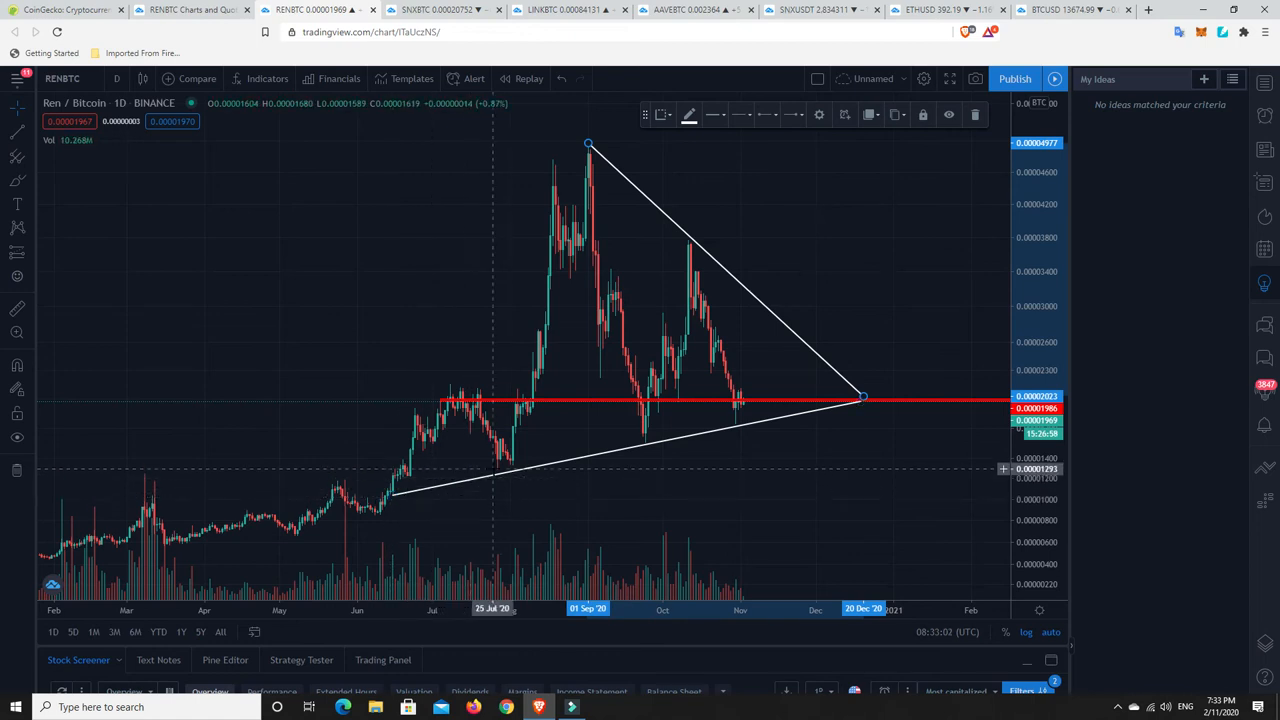
mouse_move(684, 430)
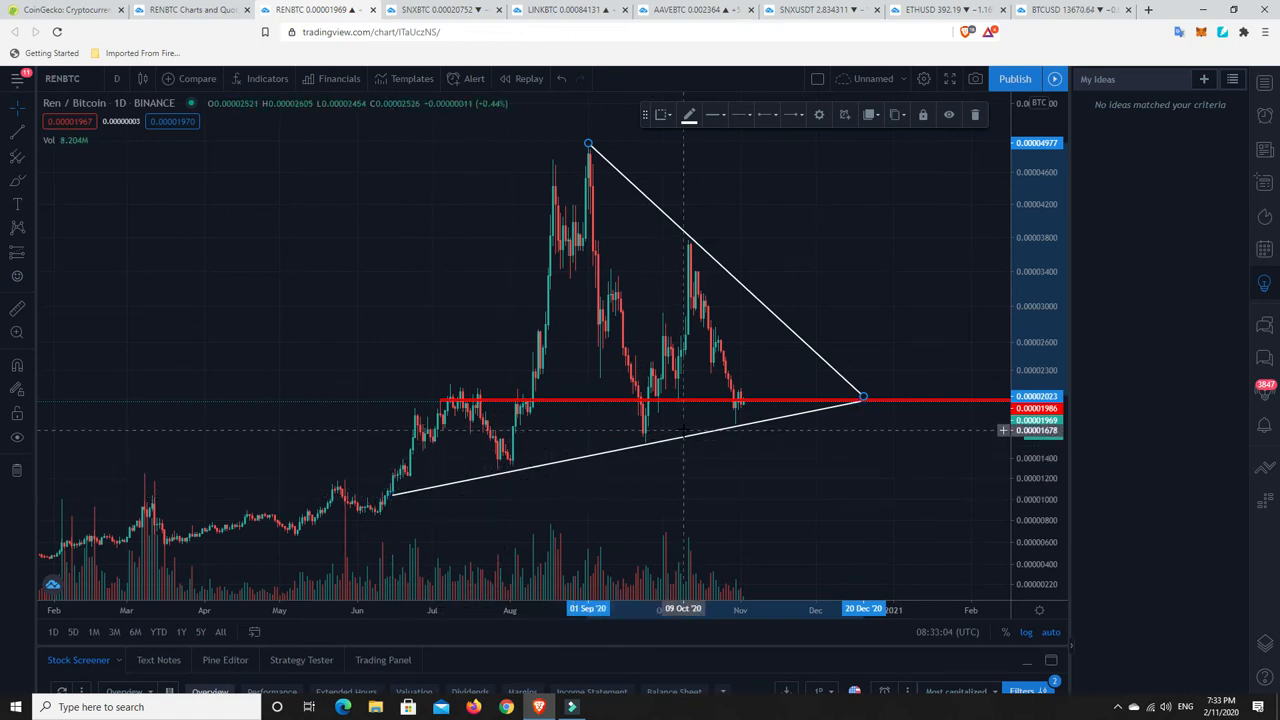
mouse_move(616, 448)
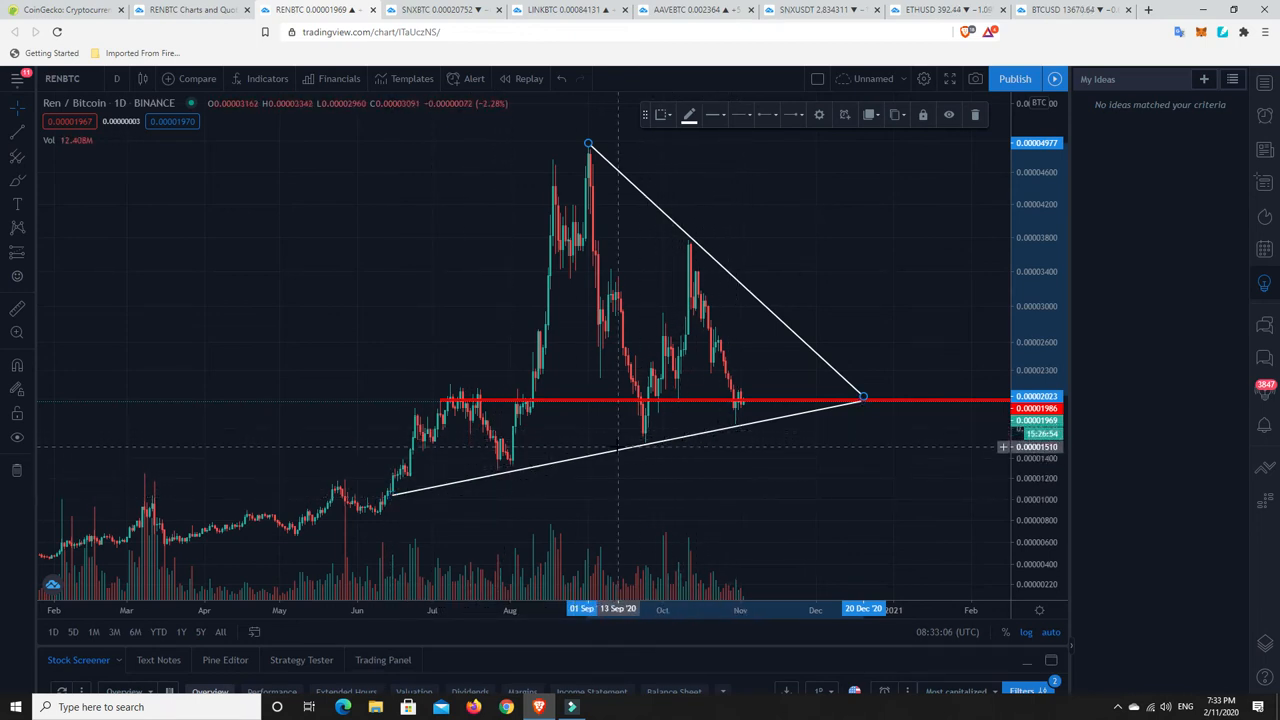
mouse_move(718, 370)
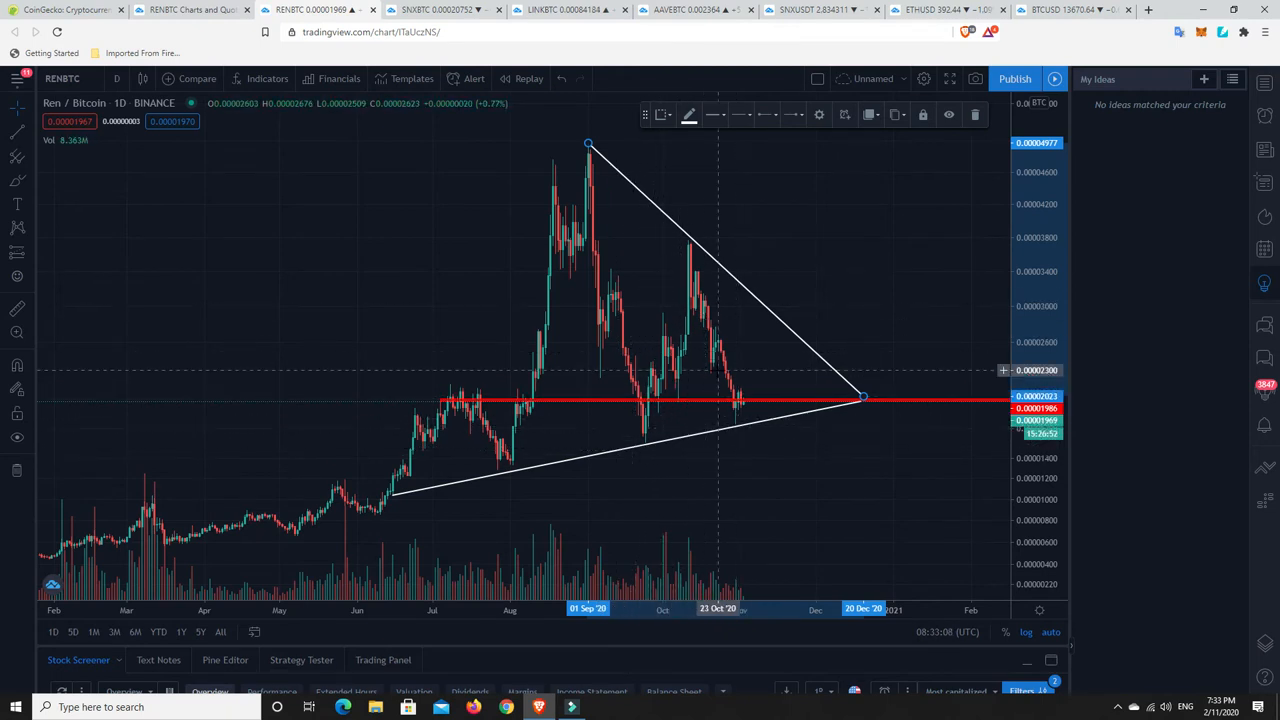
mouse_move(638, 184)
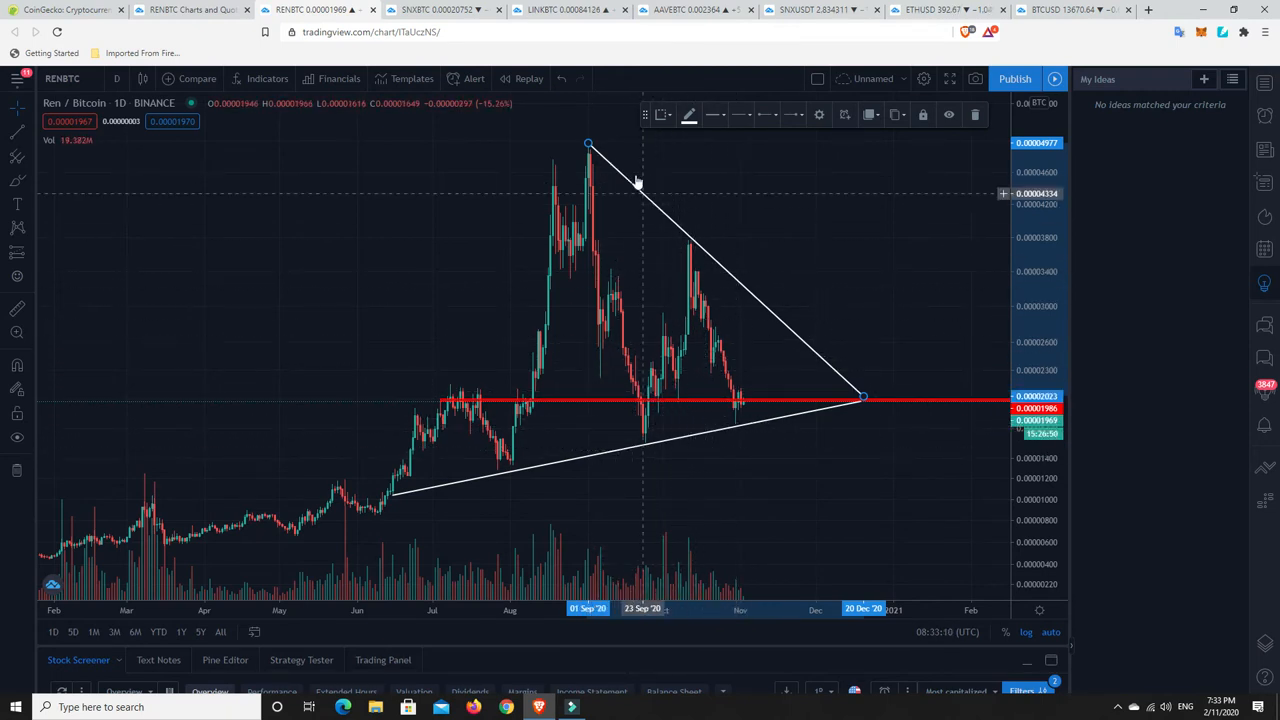
mouse_move(852, 374)
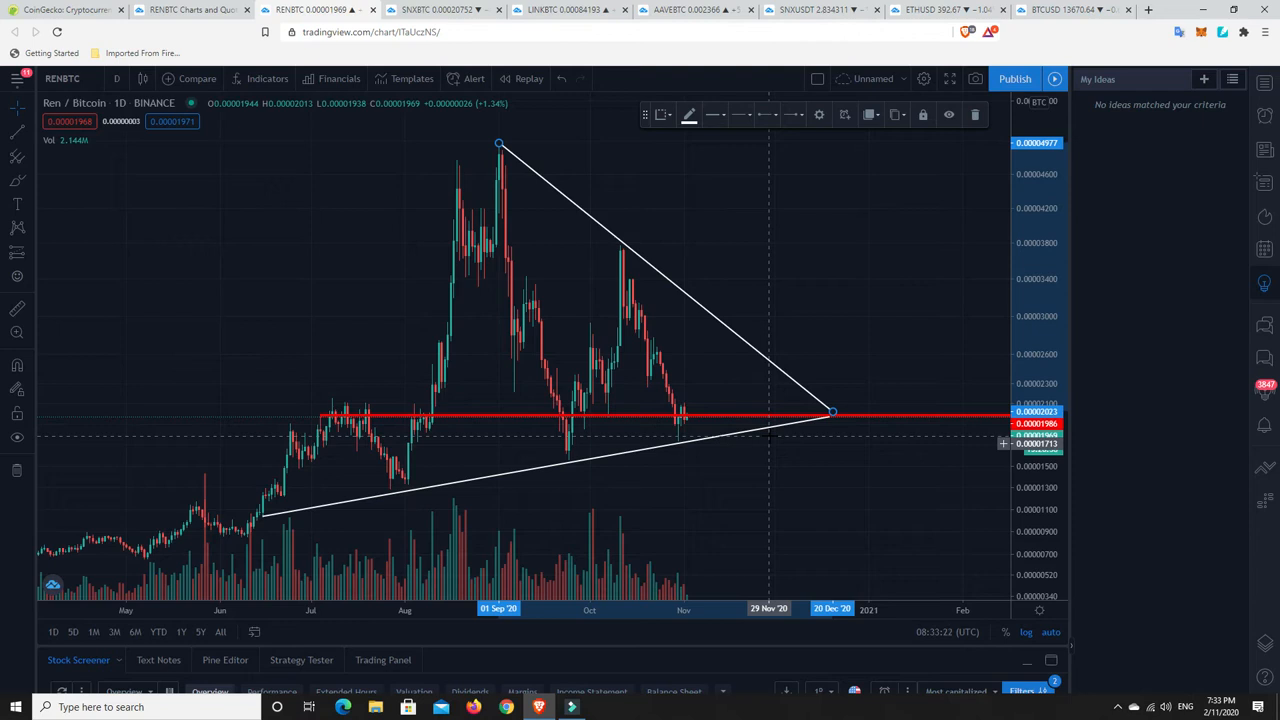
mouse_move(468, 352)
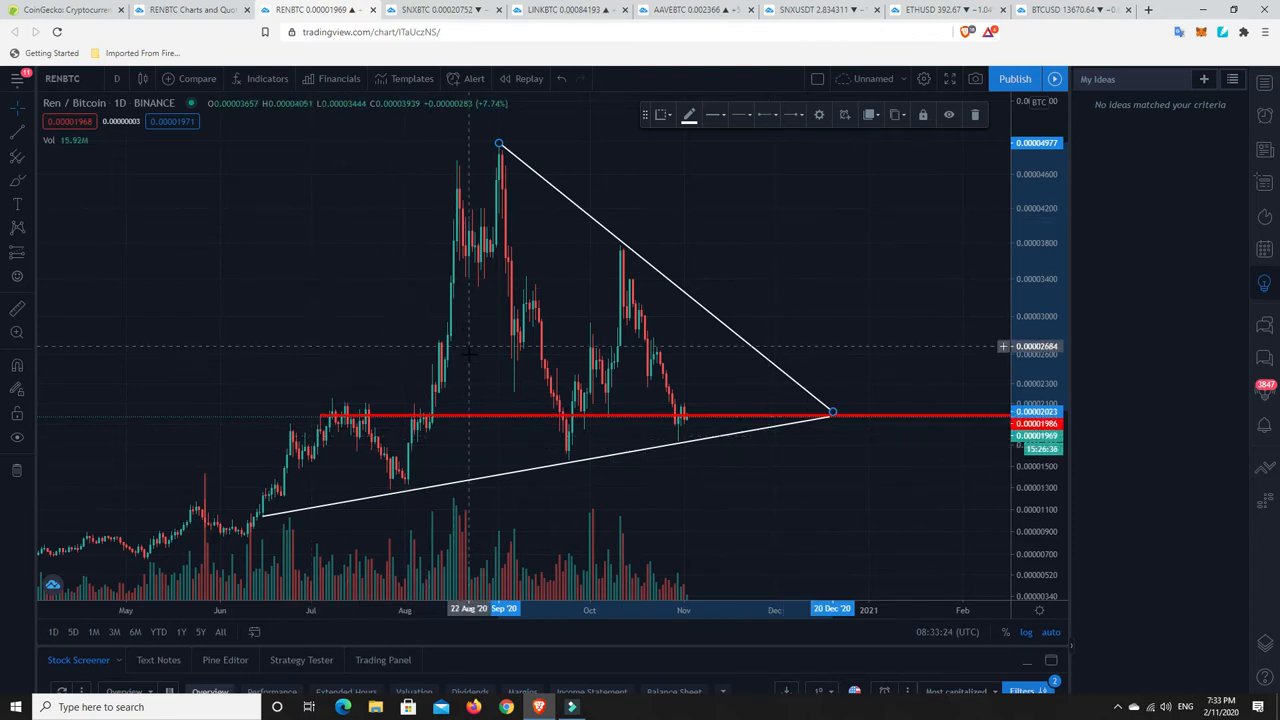
mouse_move(690, 420)
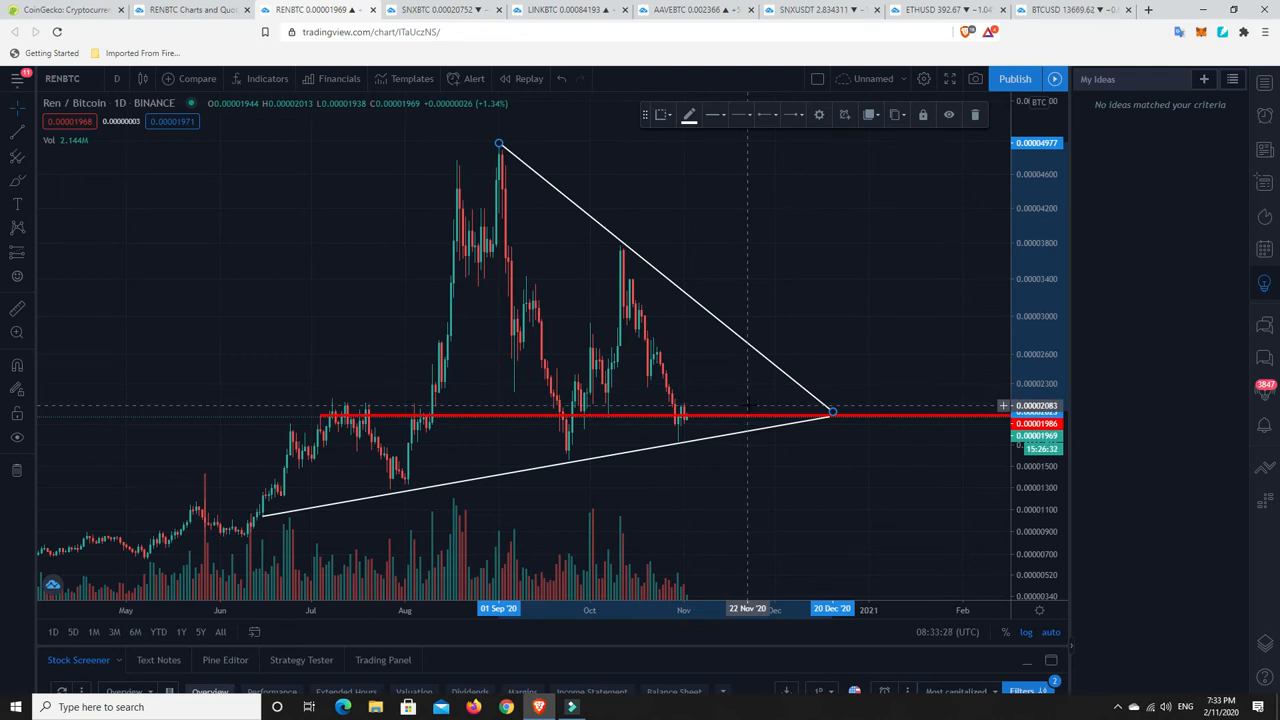
mouse_move(844, 512)
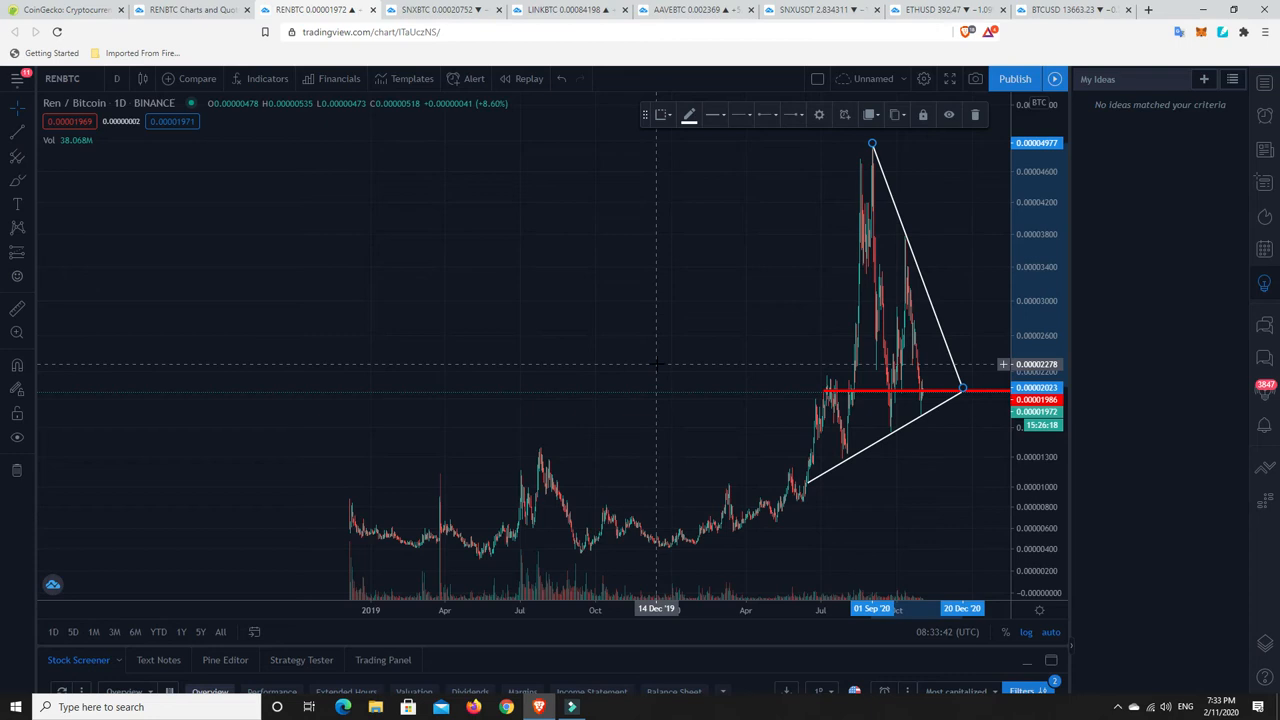
mouse_move(378, 516)
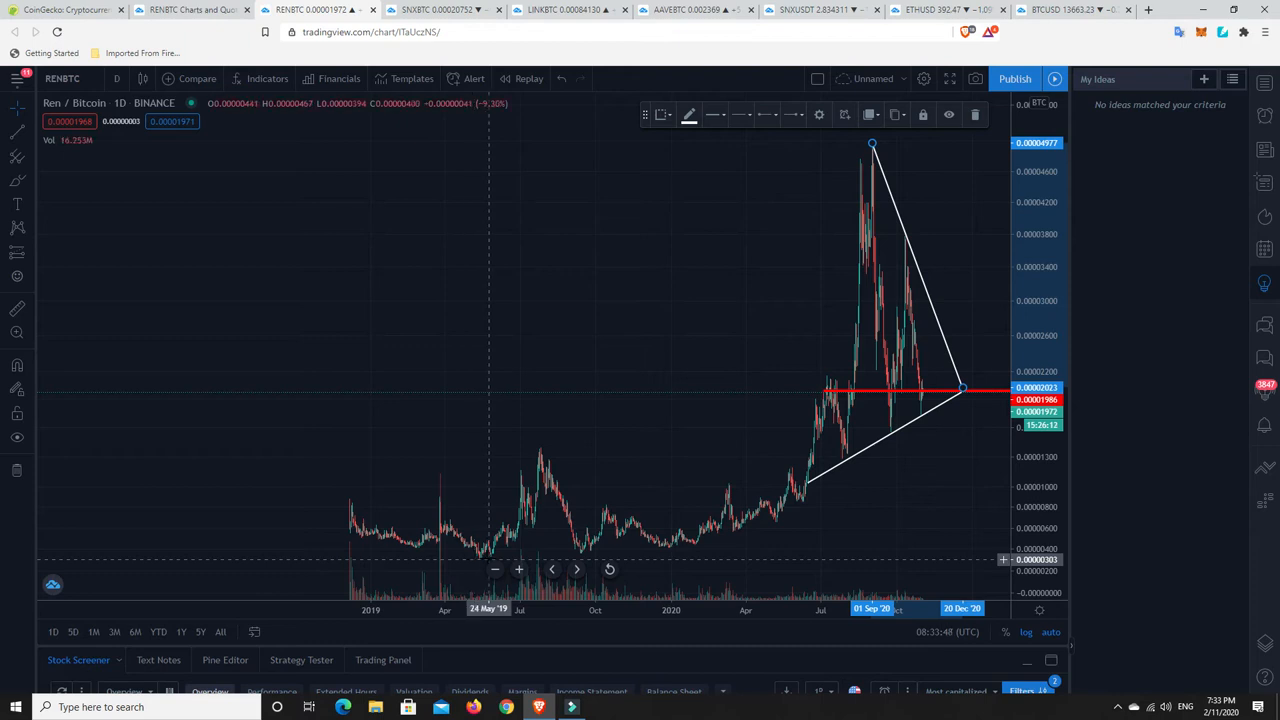
mouse_move(540, 468)
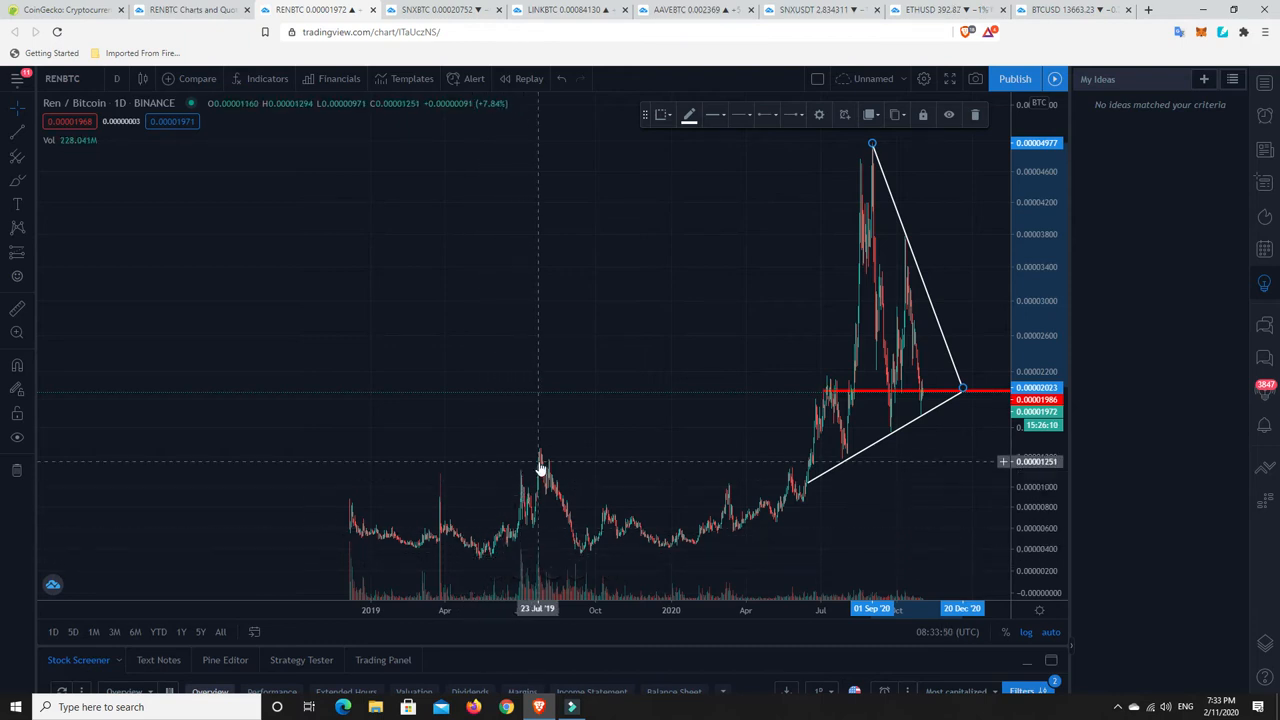
mouse_move(584, 550)
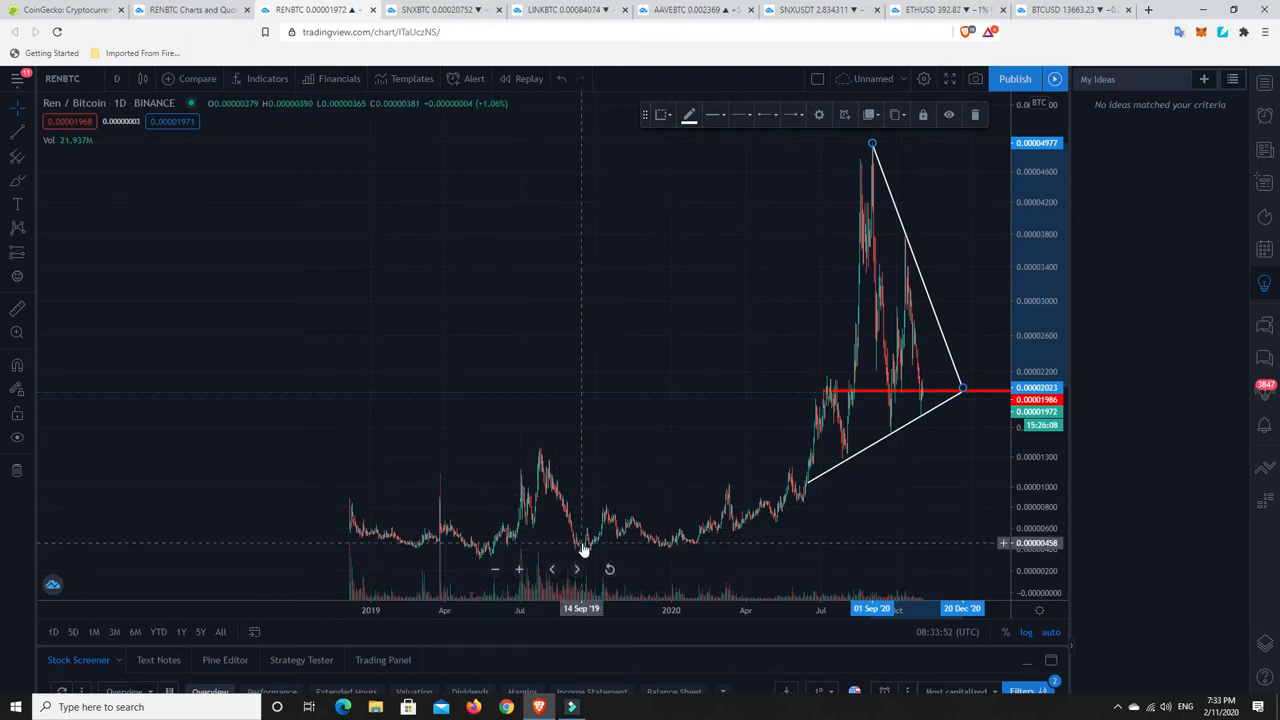
mouse_move(592, 544)
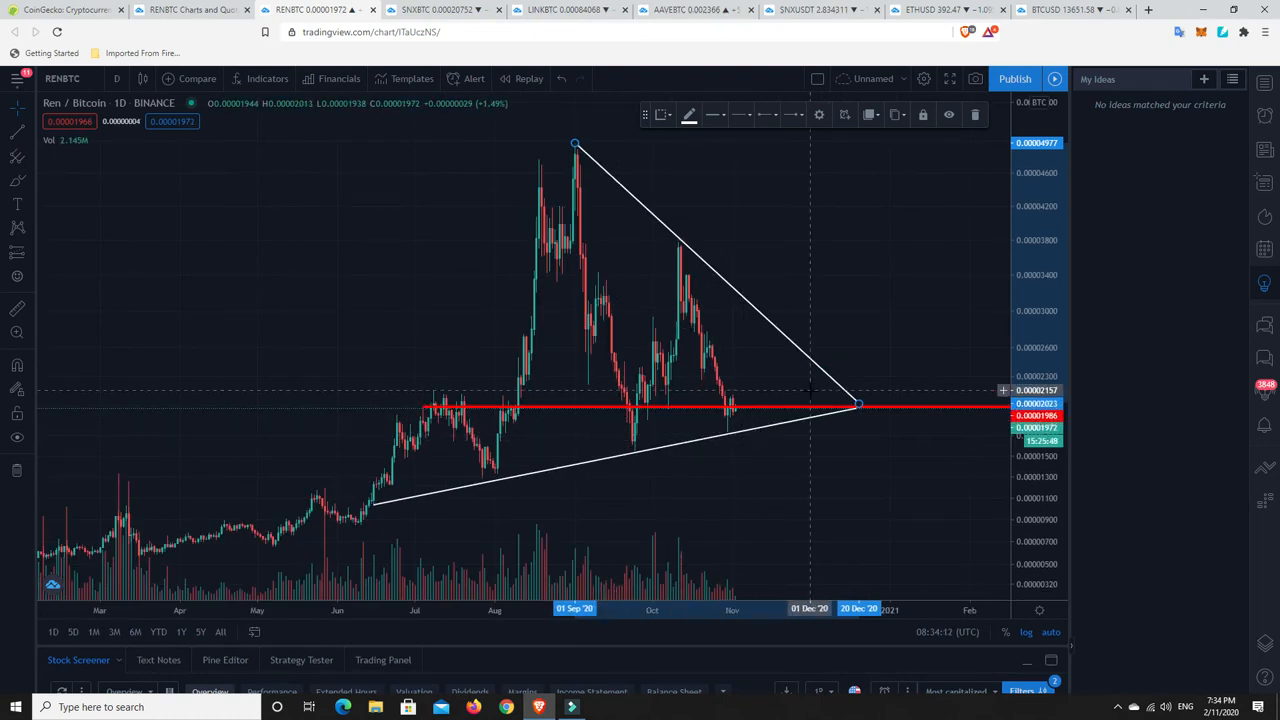
mouse_move(832, 412)
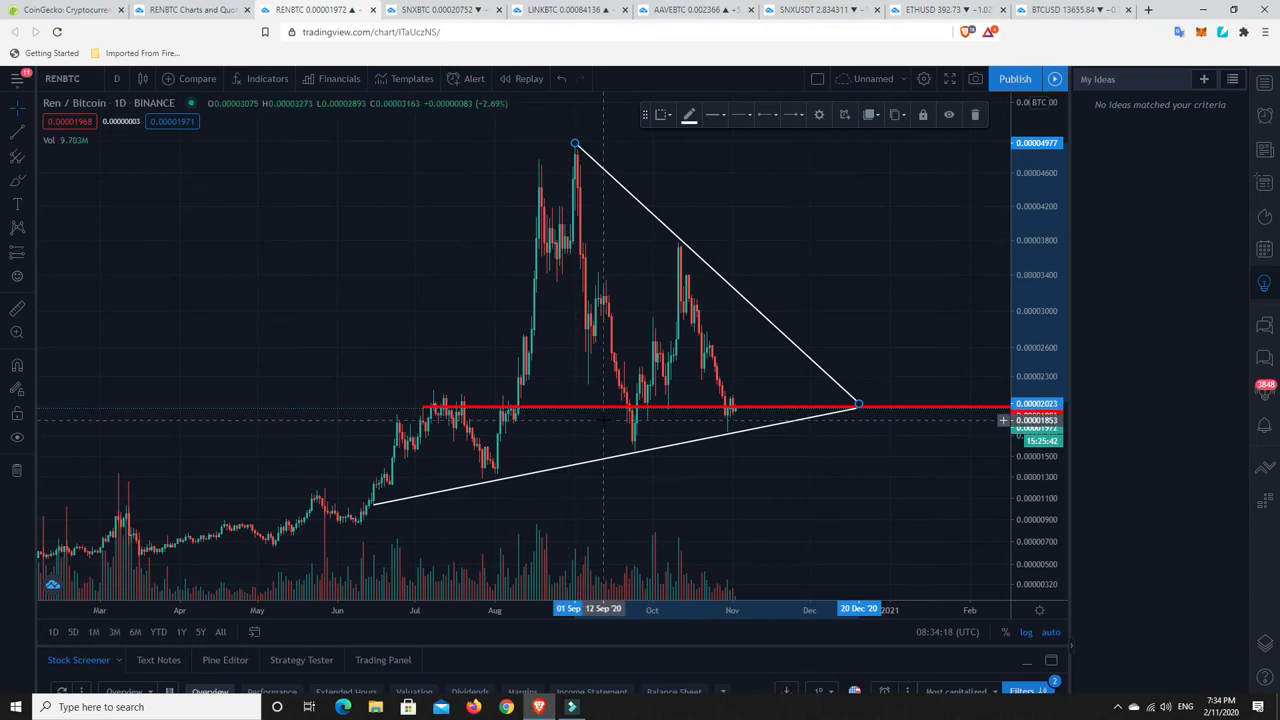
mouse_move(736, 414)
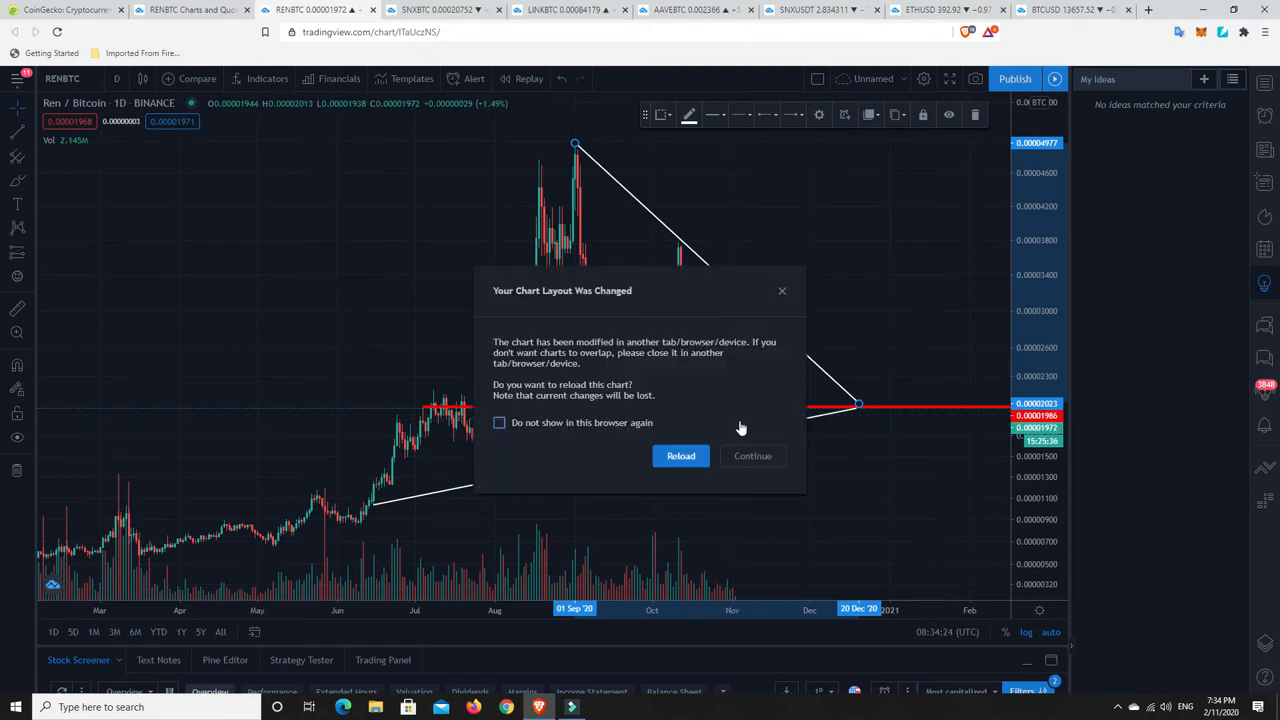
left_click(752, 456)
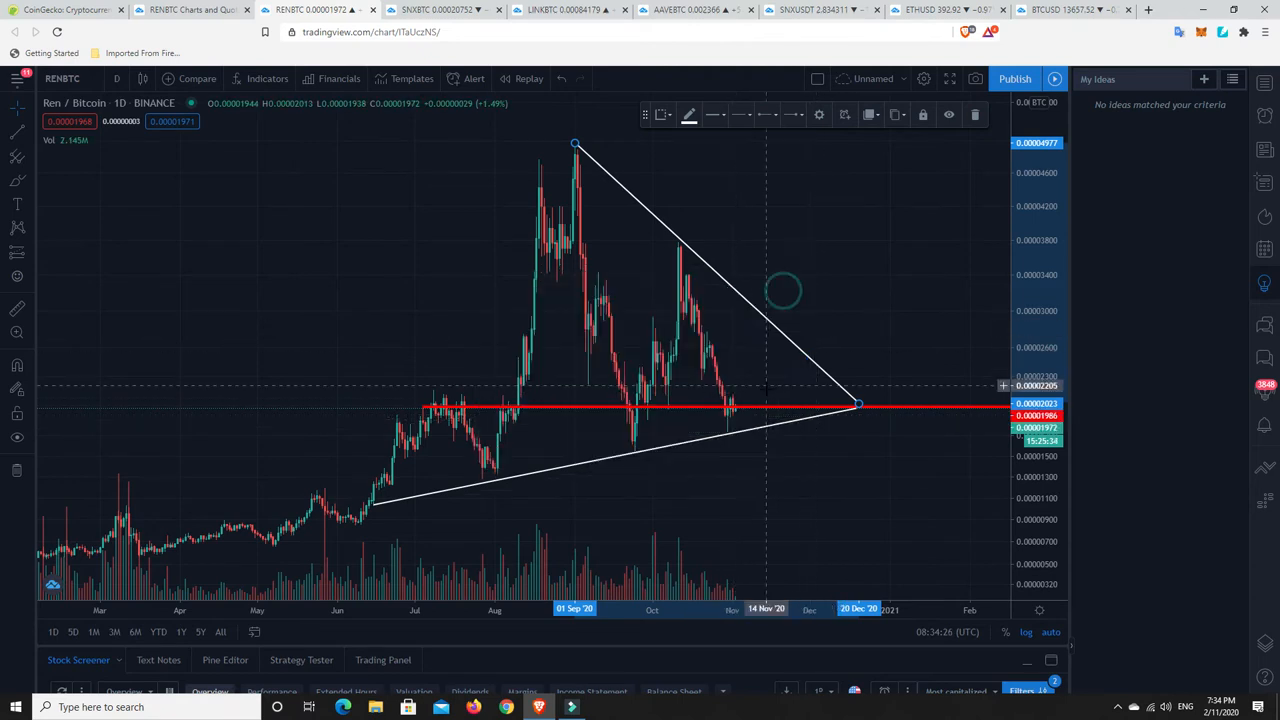
mouse_move(750, 414)
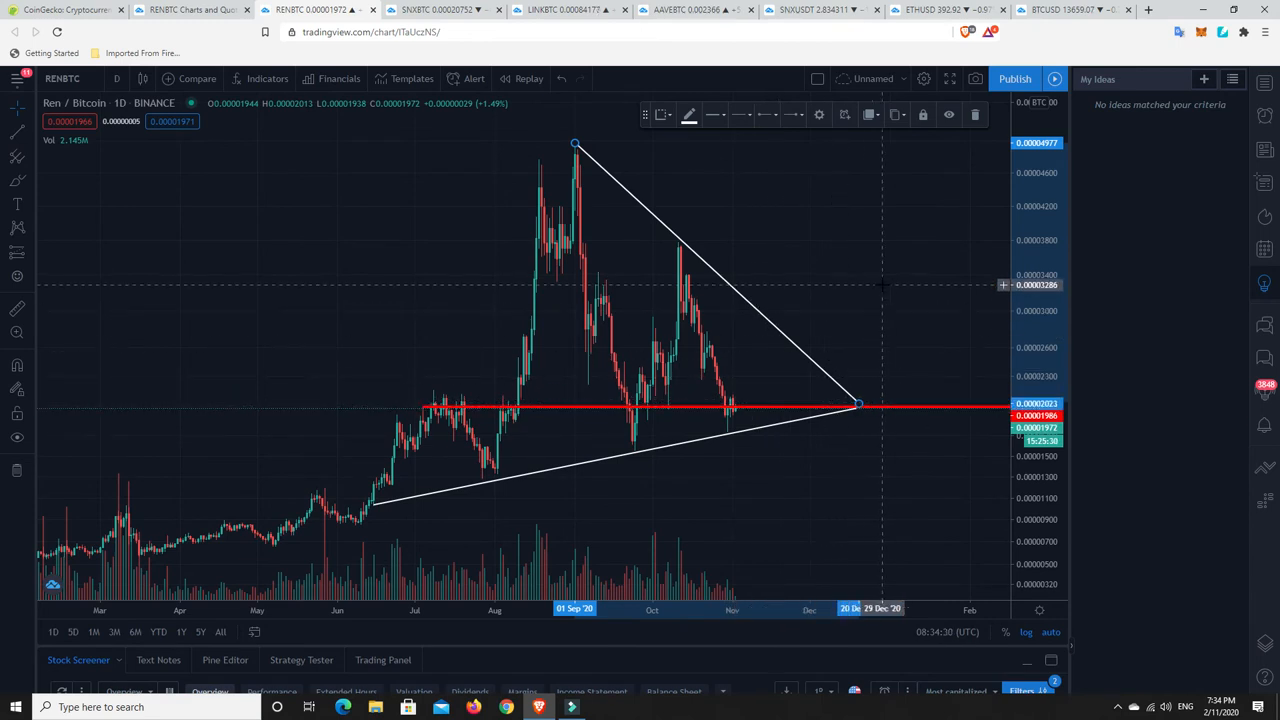
mouse_move(796, 350)
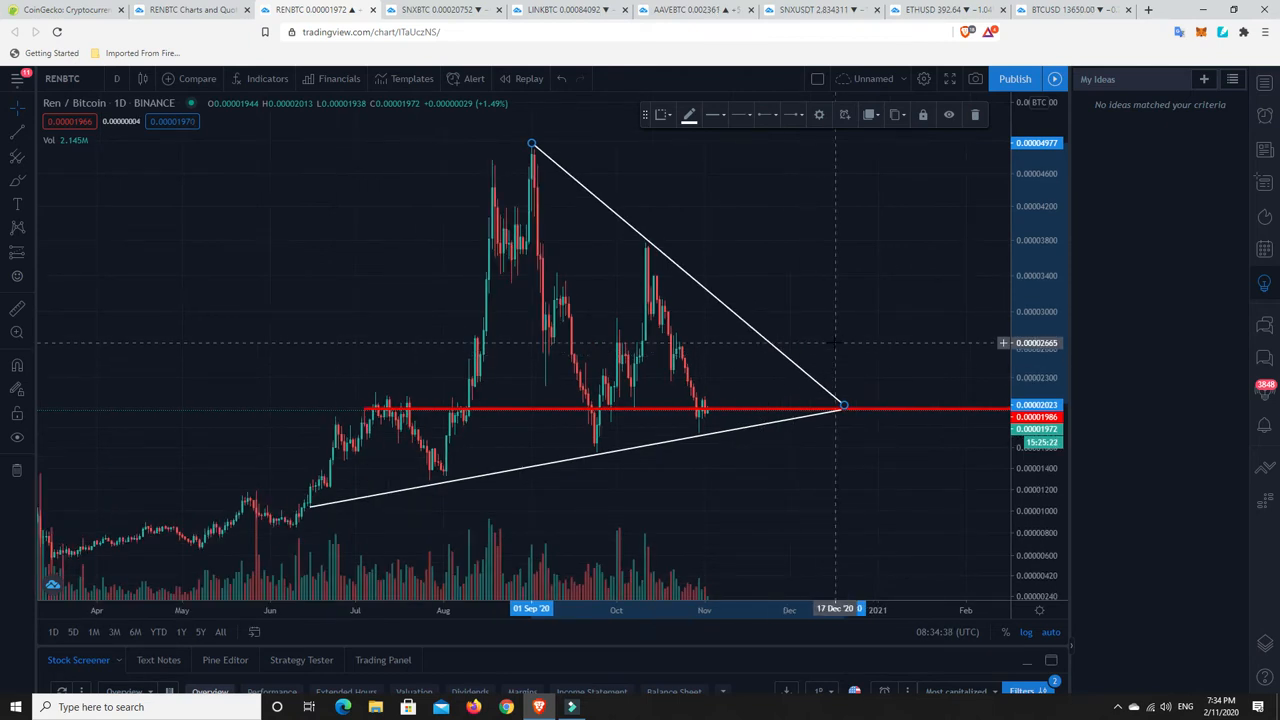
mouse_move(728, 374)
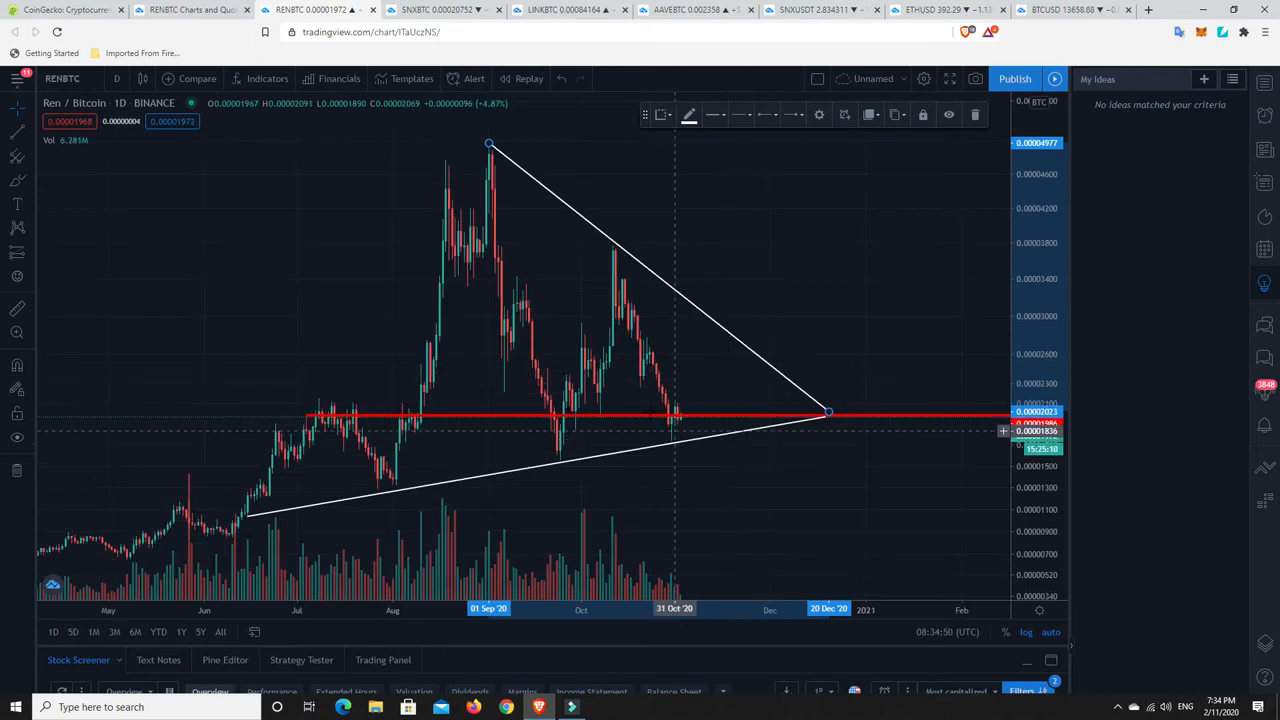
mouse_move(490, 146)
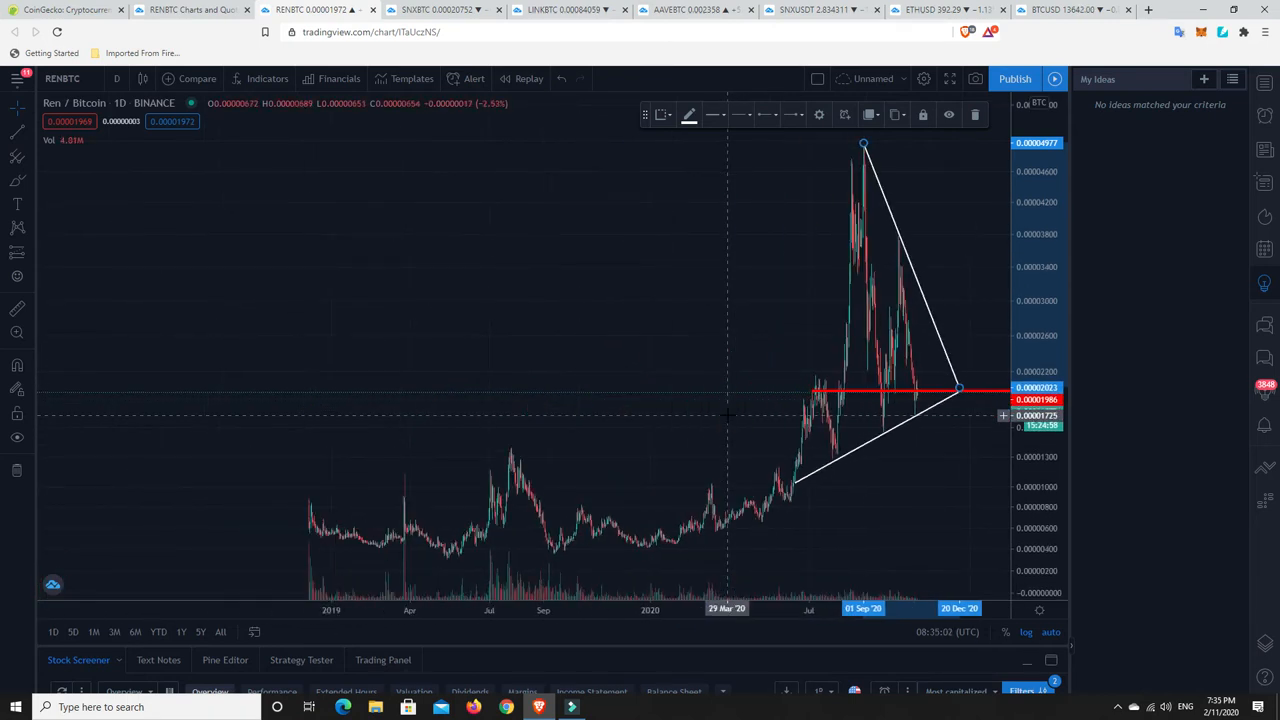
mouse_move(354, 508)
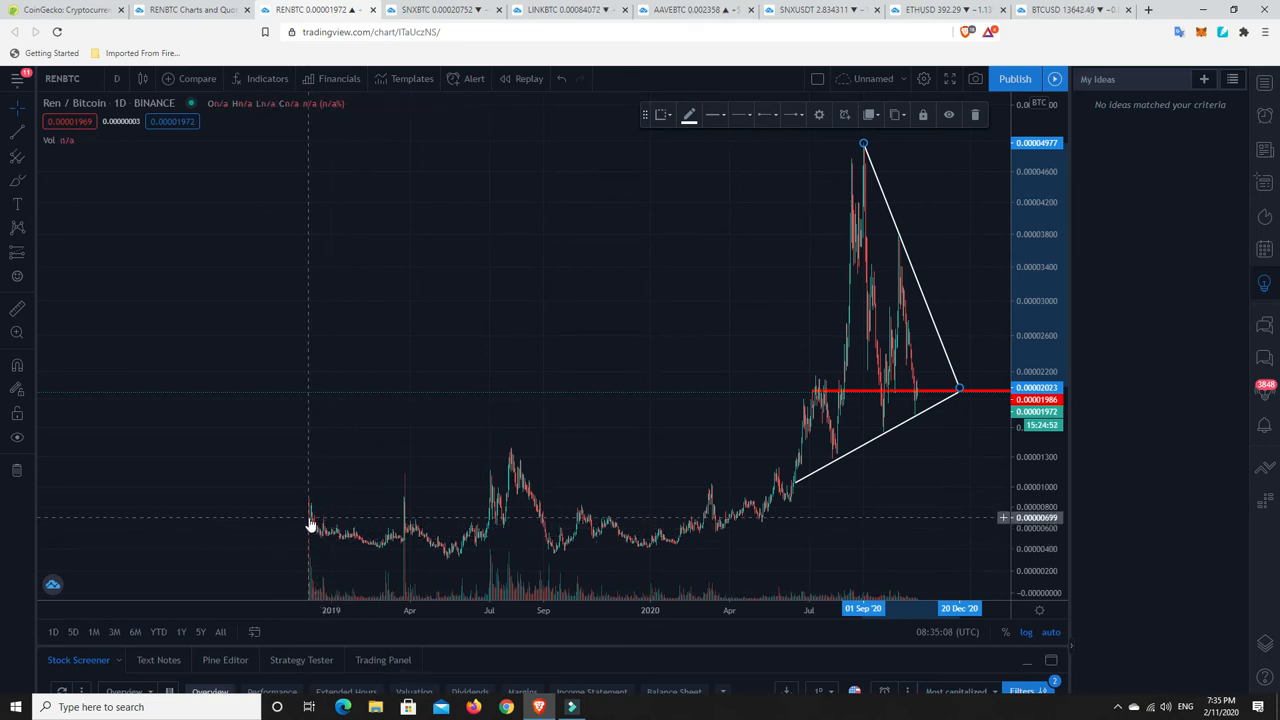
mouse_move(312, 528)
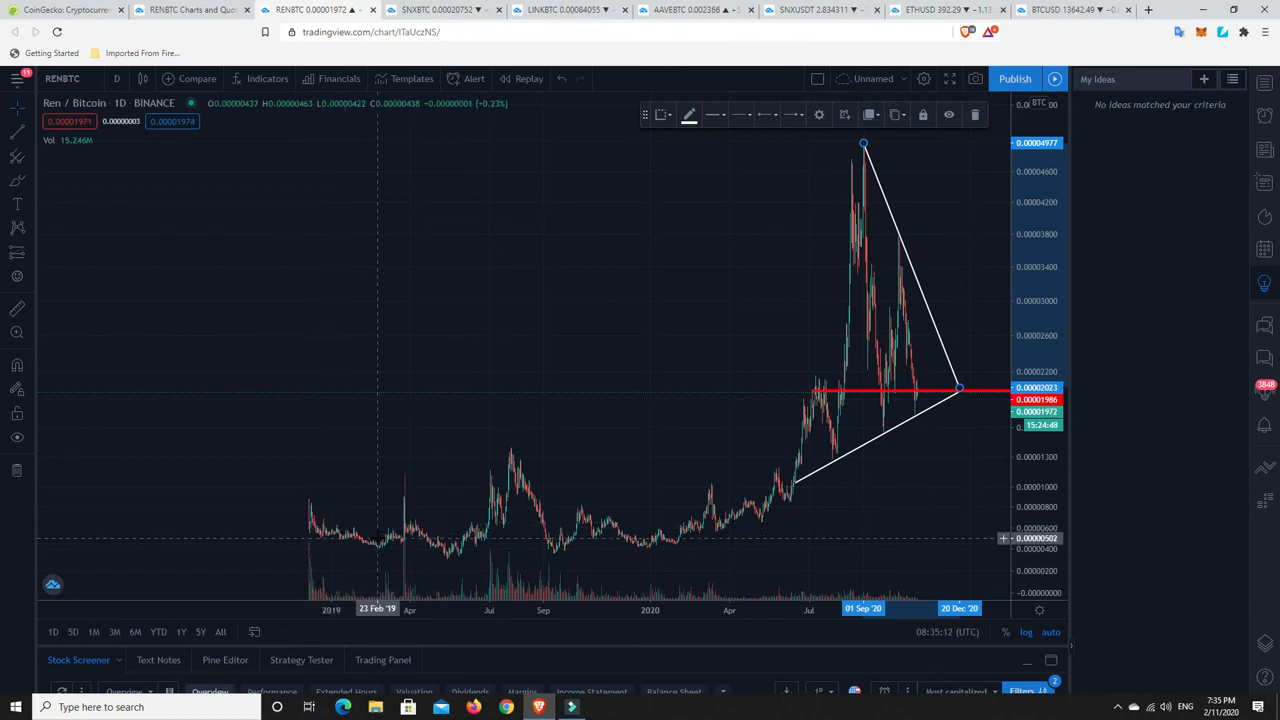
mouse_move(448, 556)
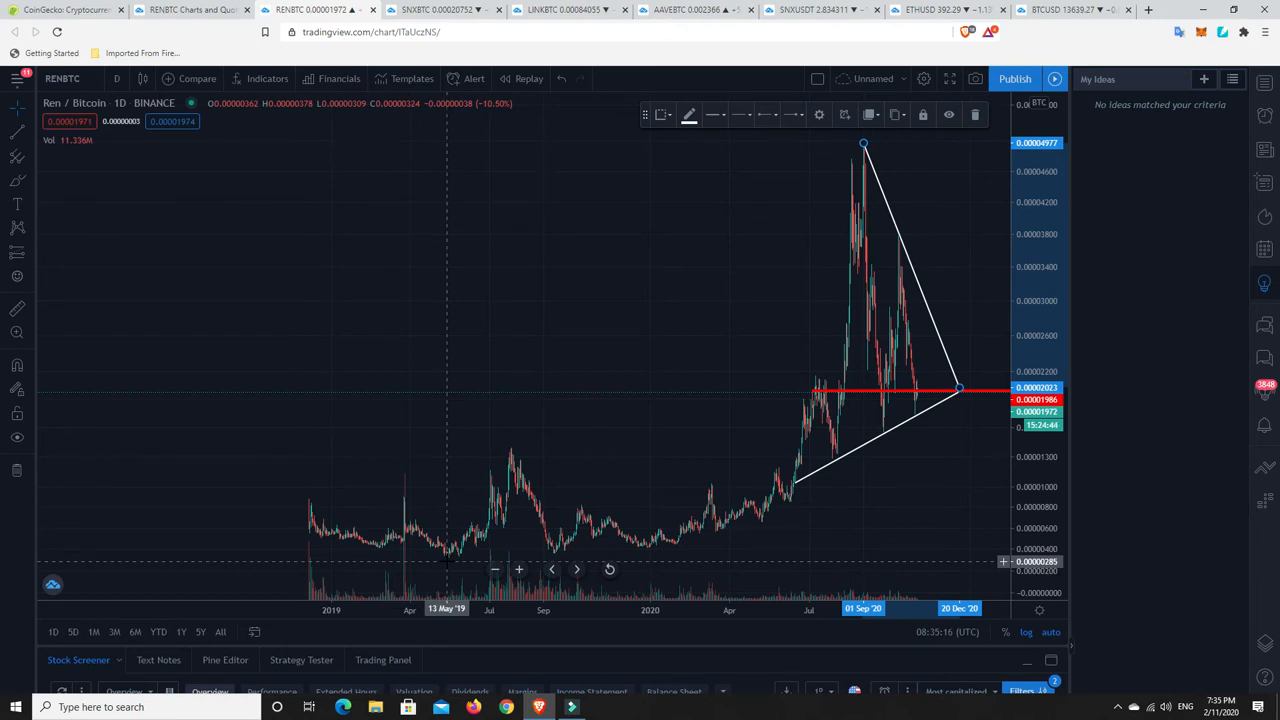
mouse_move(516, 488)
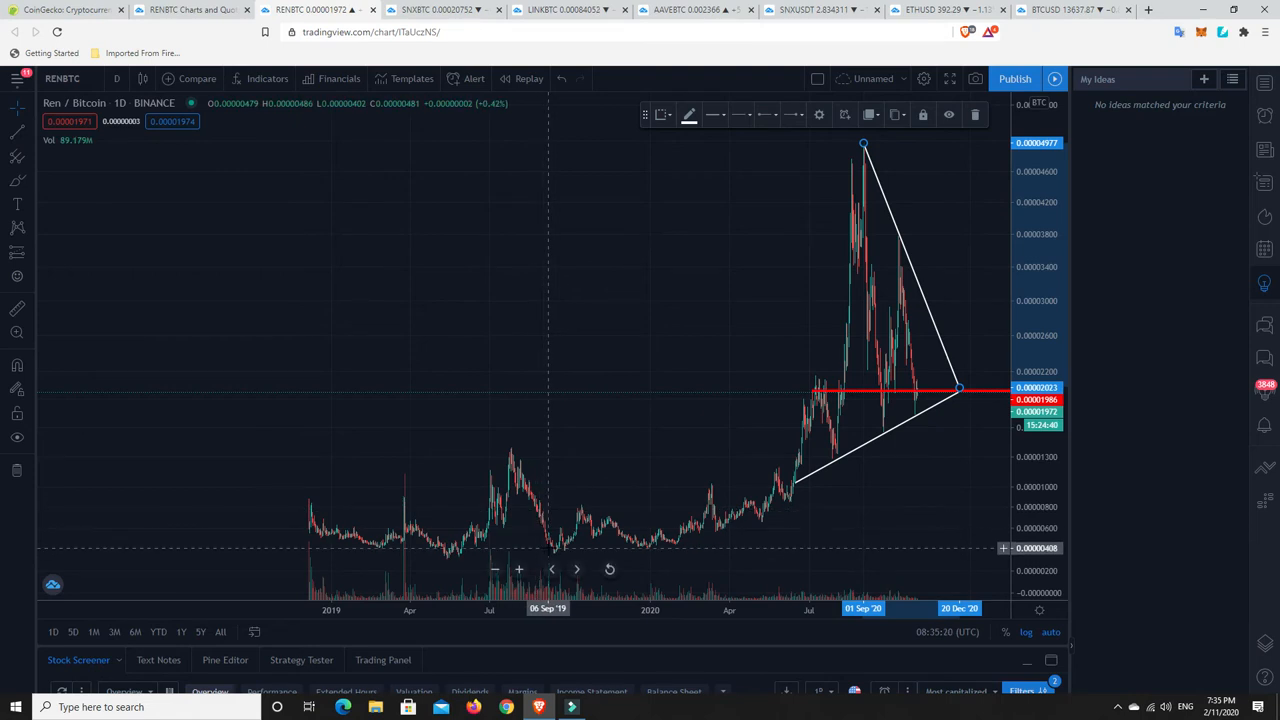
mouse_move(380, 550)
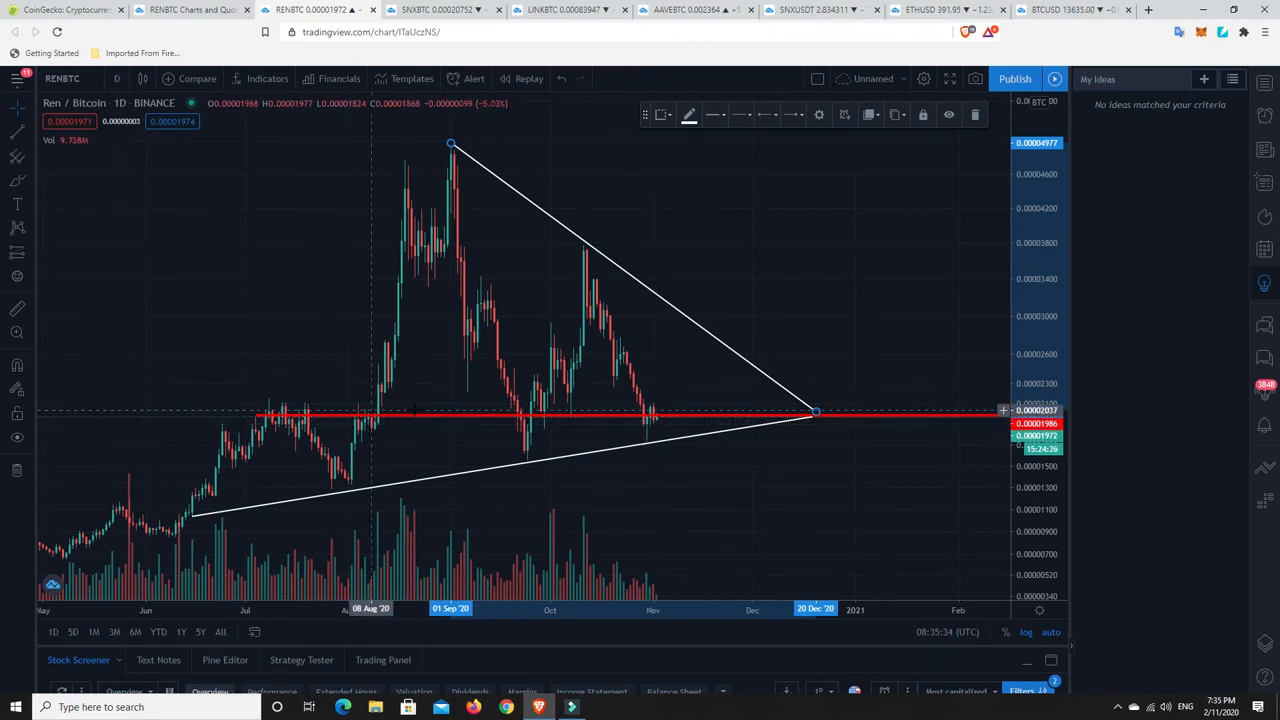
mouse_move(656, 420)
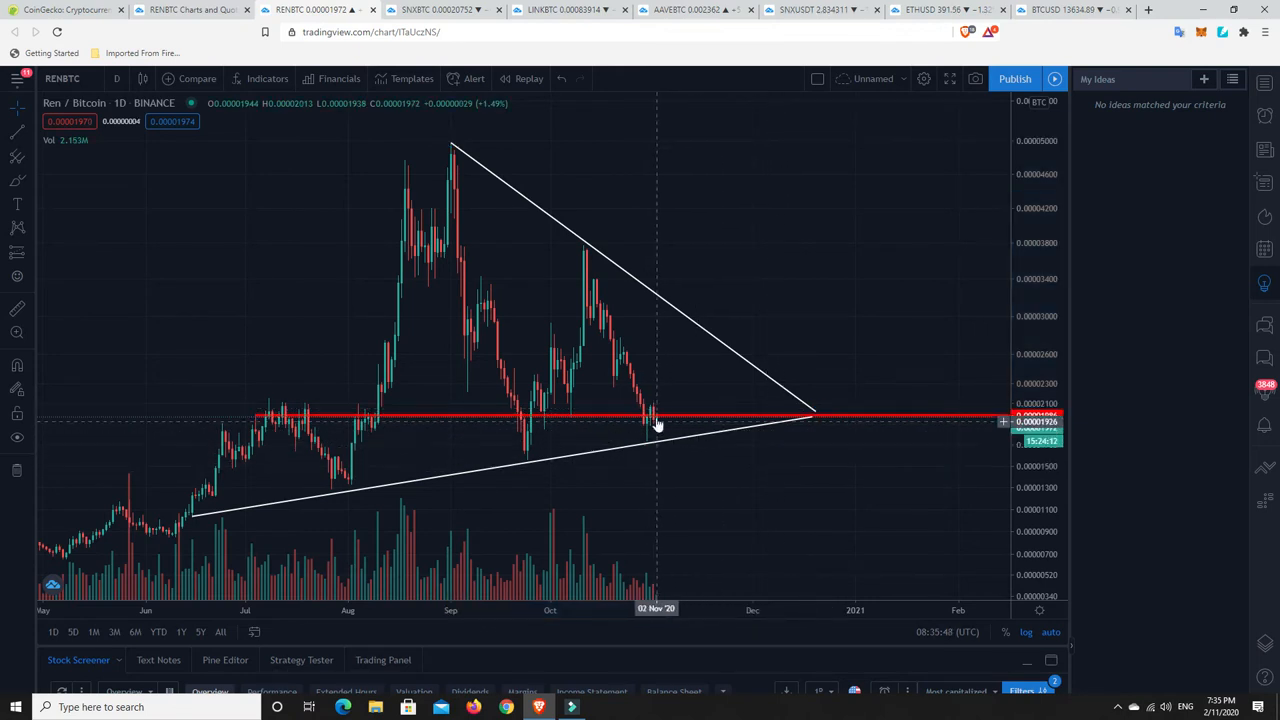
mouse_move(572, 152)
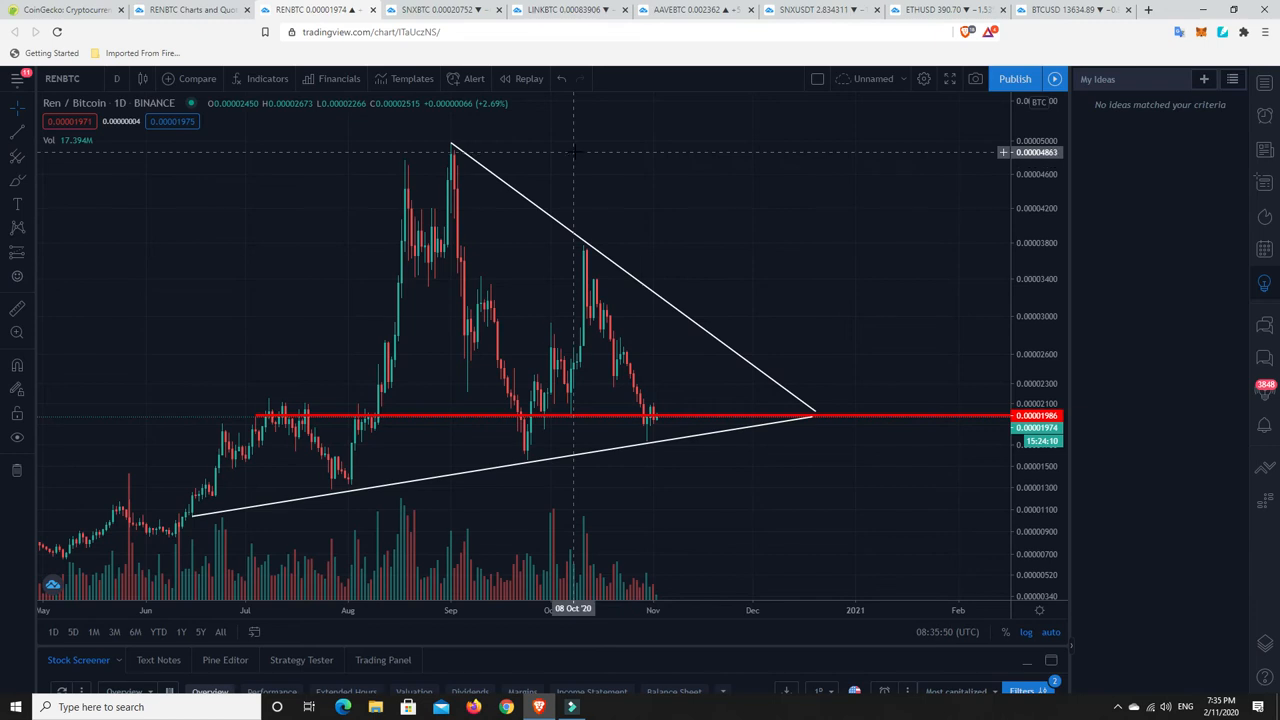
left_click(690, 8)
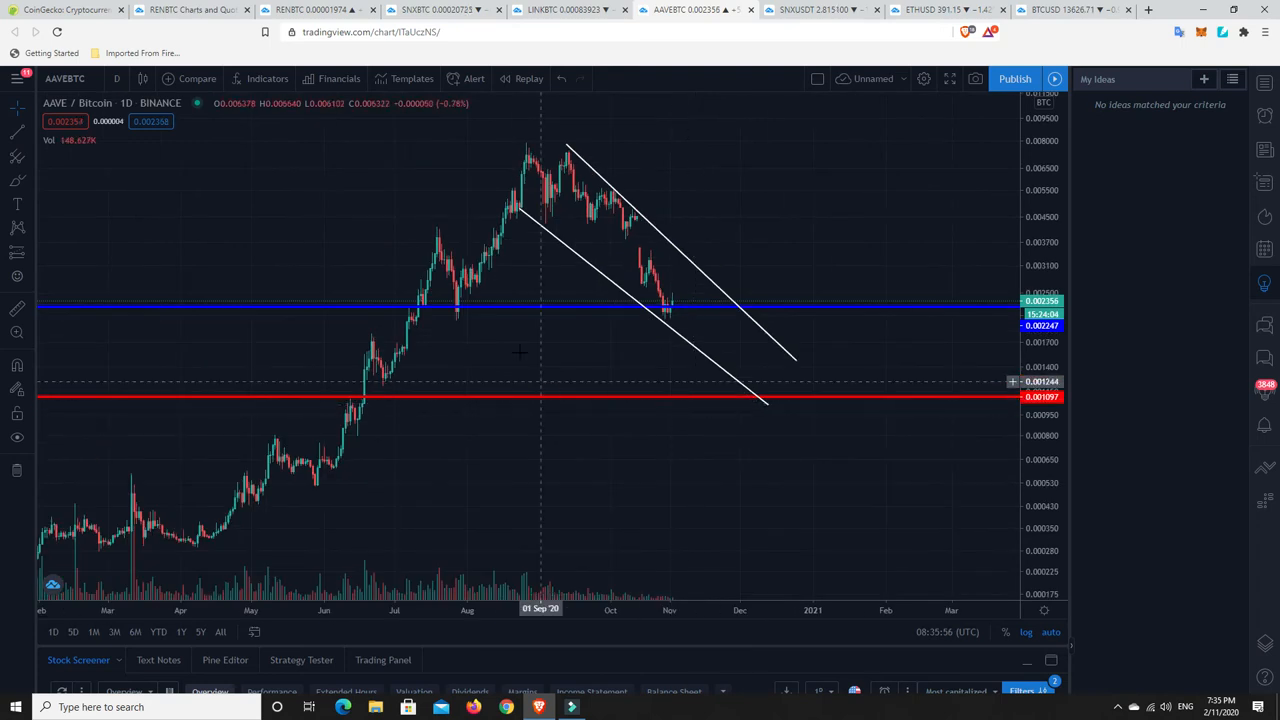
mouse_move(636, 296)
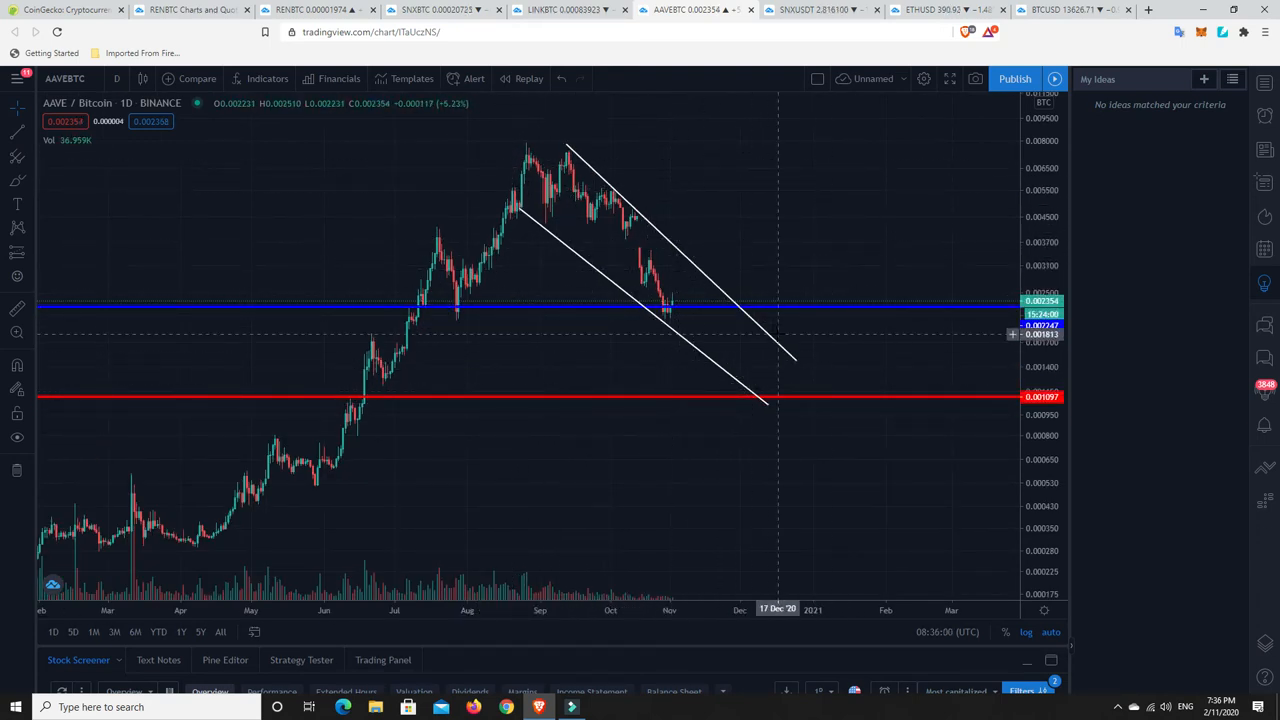
mouse_move(596, 240)
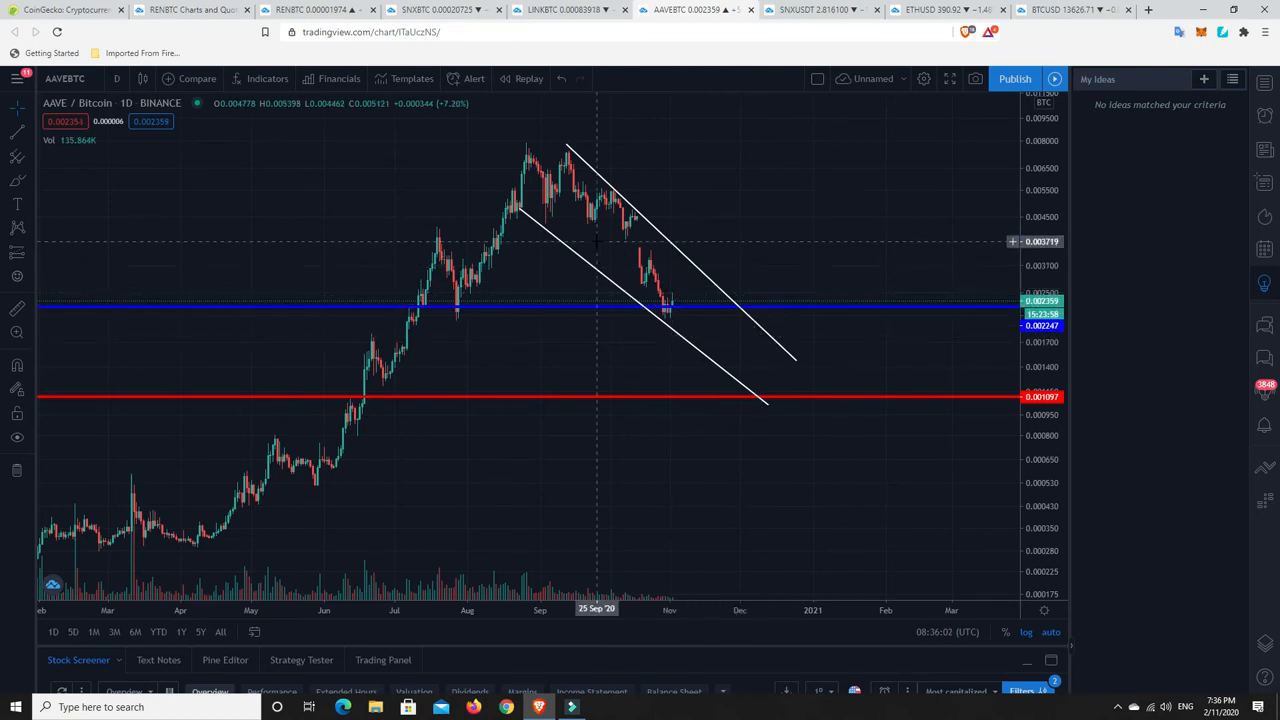
mouse_move(656, 308)
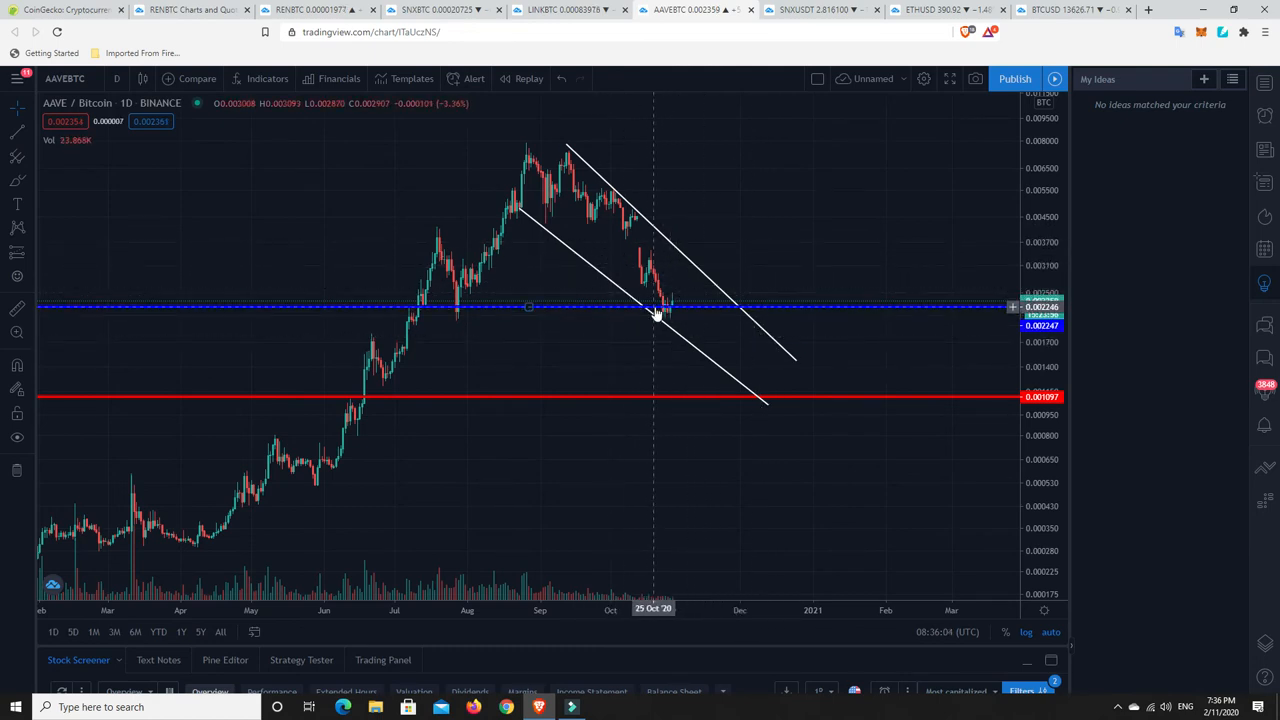
mouse_move(420, 316)
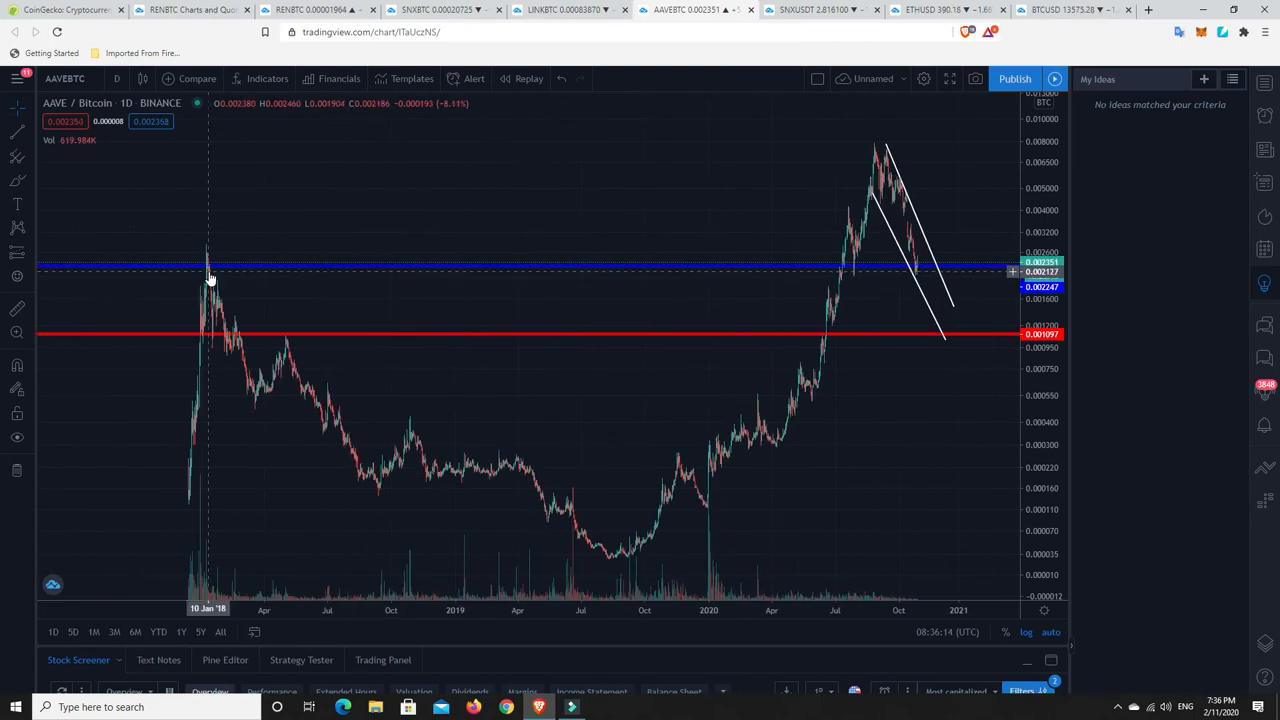
mouse_move(424, 408)
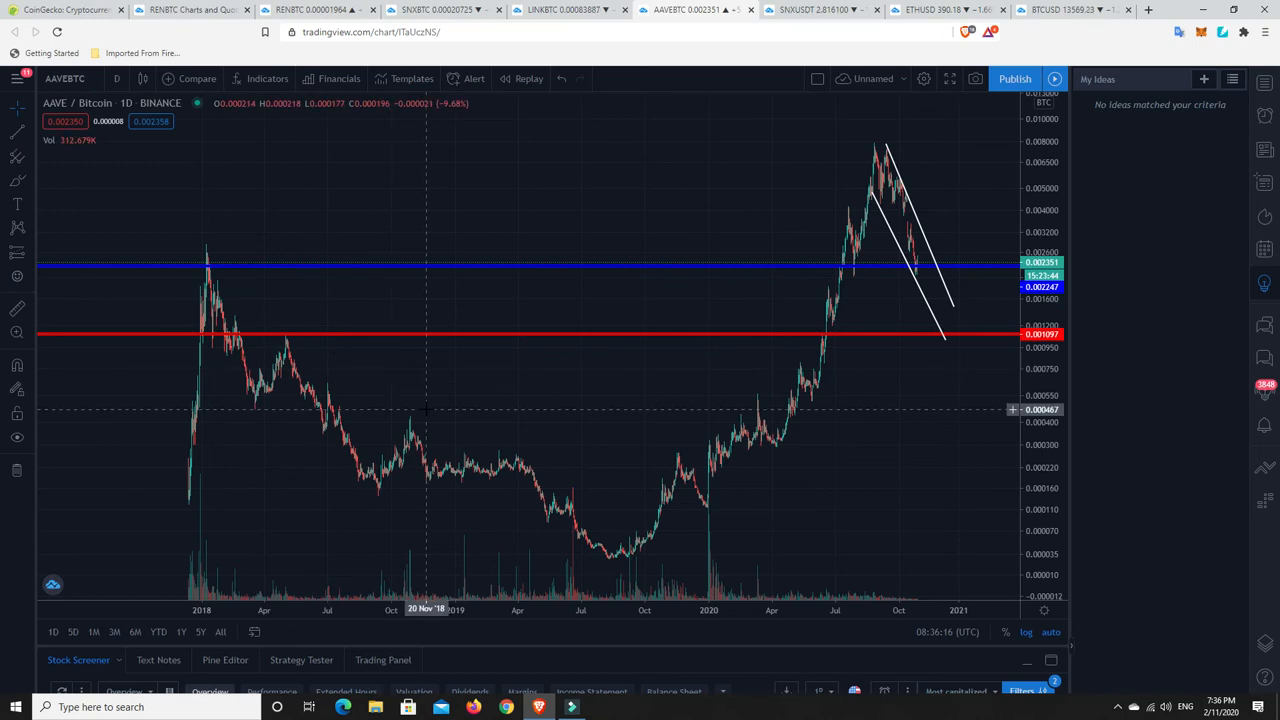
mouse_move(624, 560)
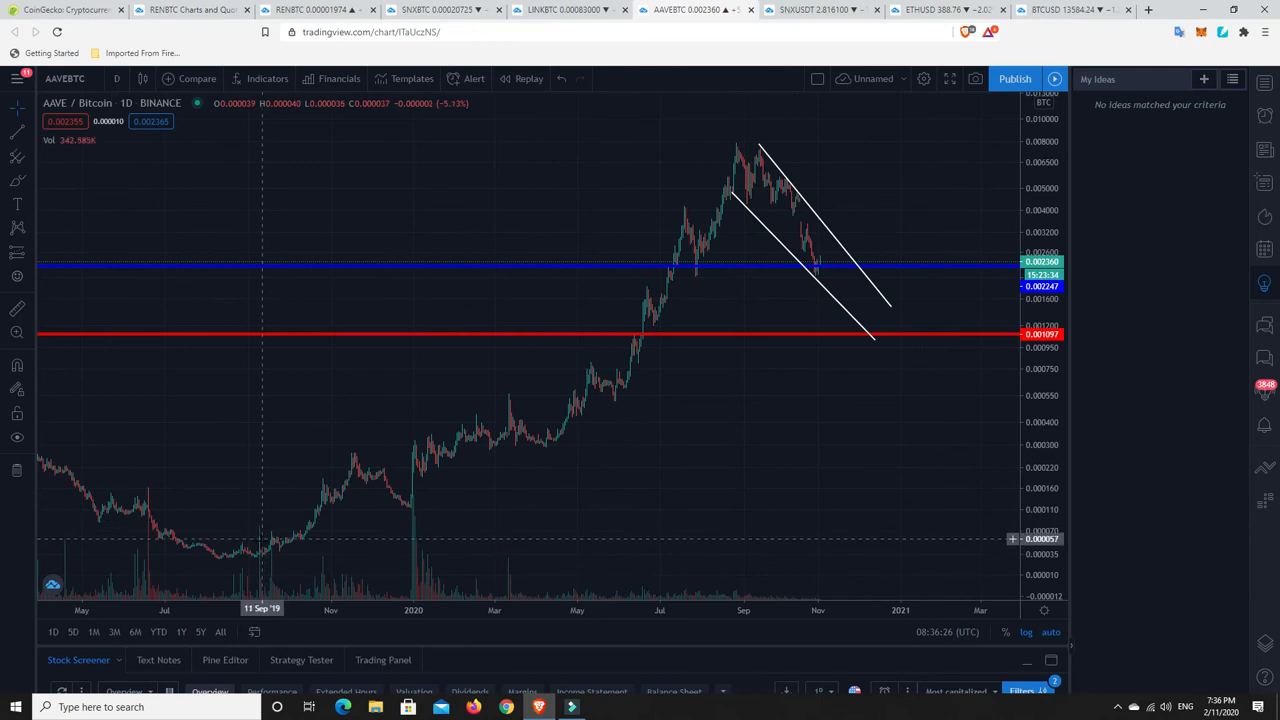
mouse_move(256, 556)
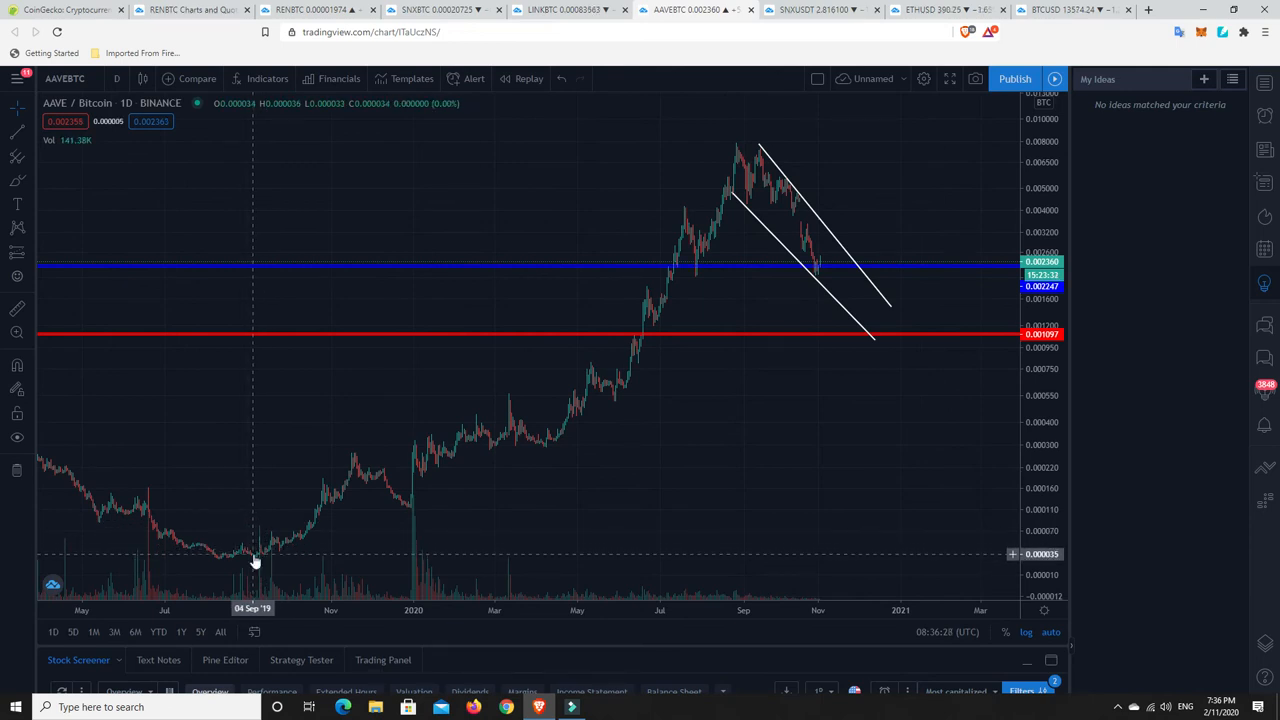
mouse_move(822, 200)
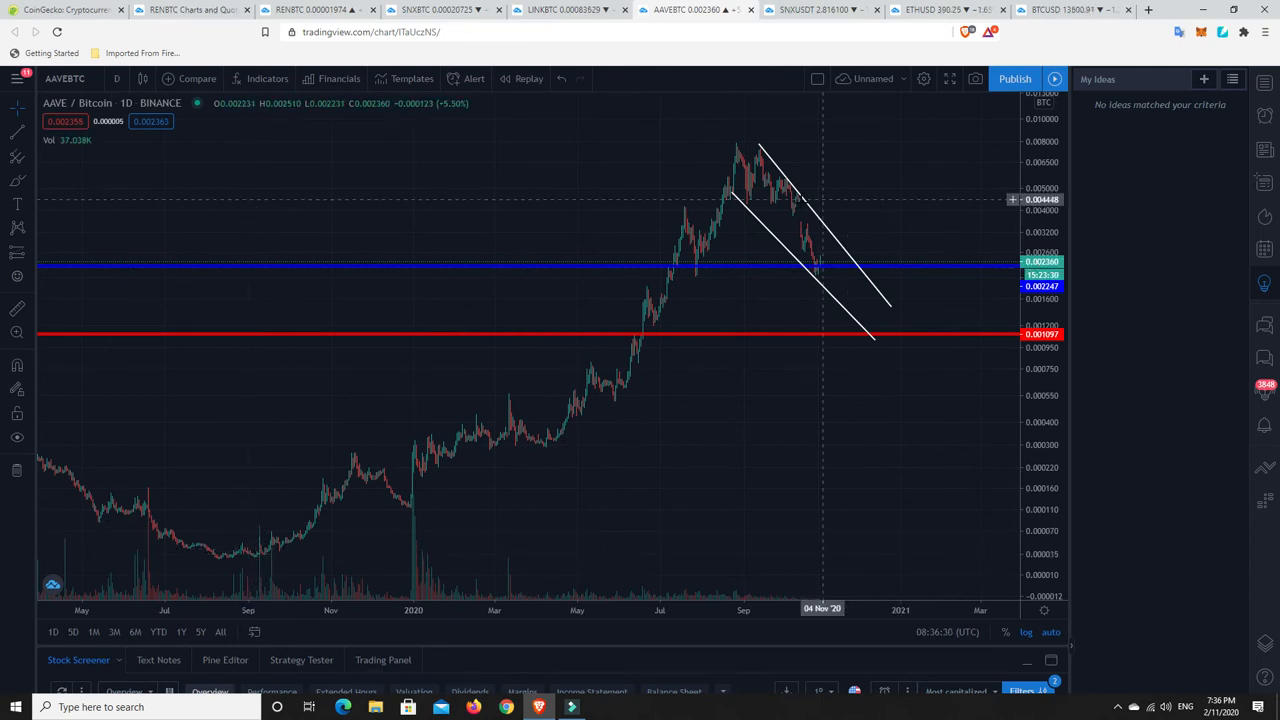
mouse_move(368, 476)
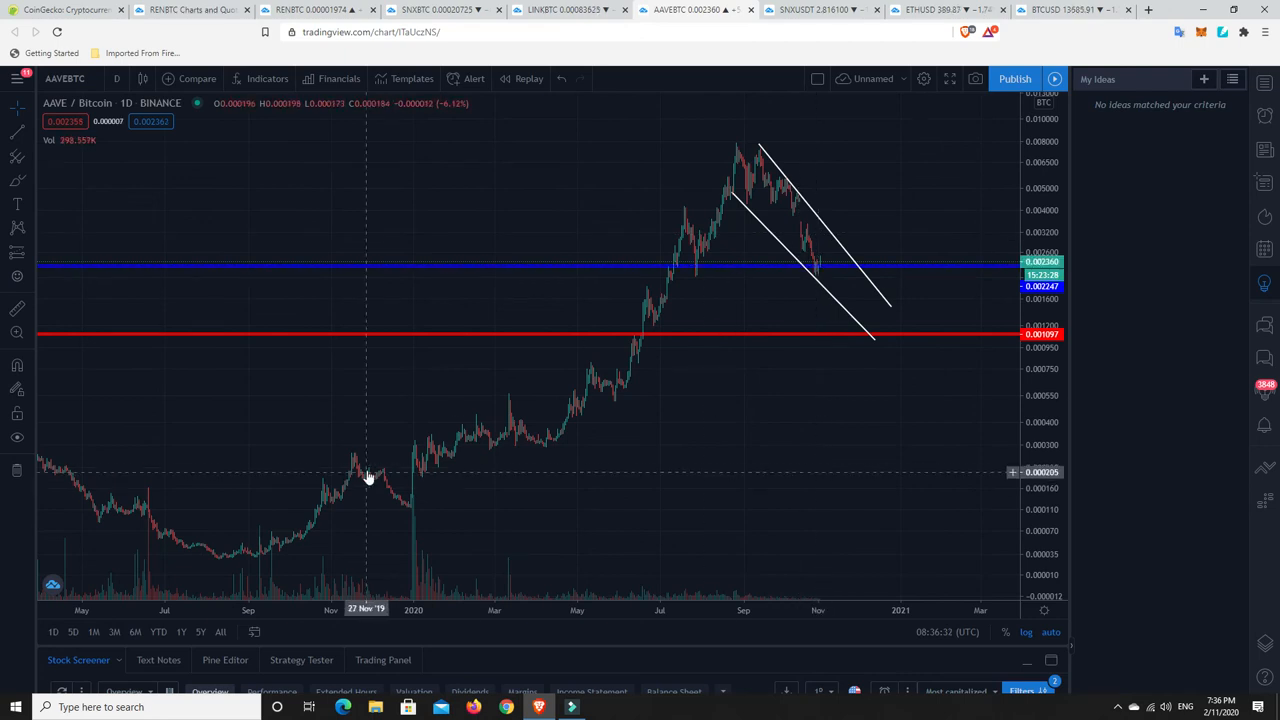
mouse_move(508, 412)
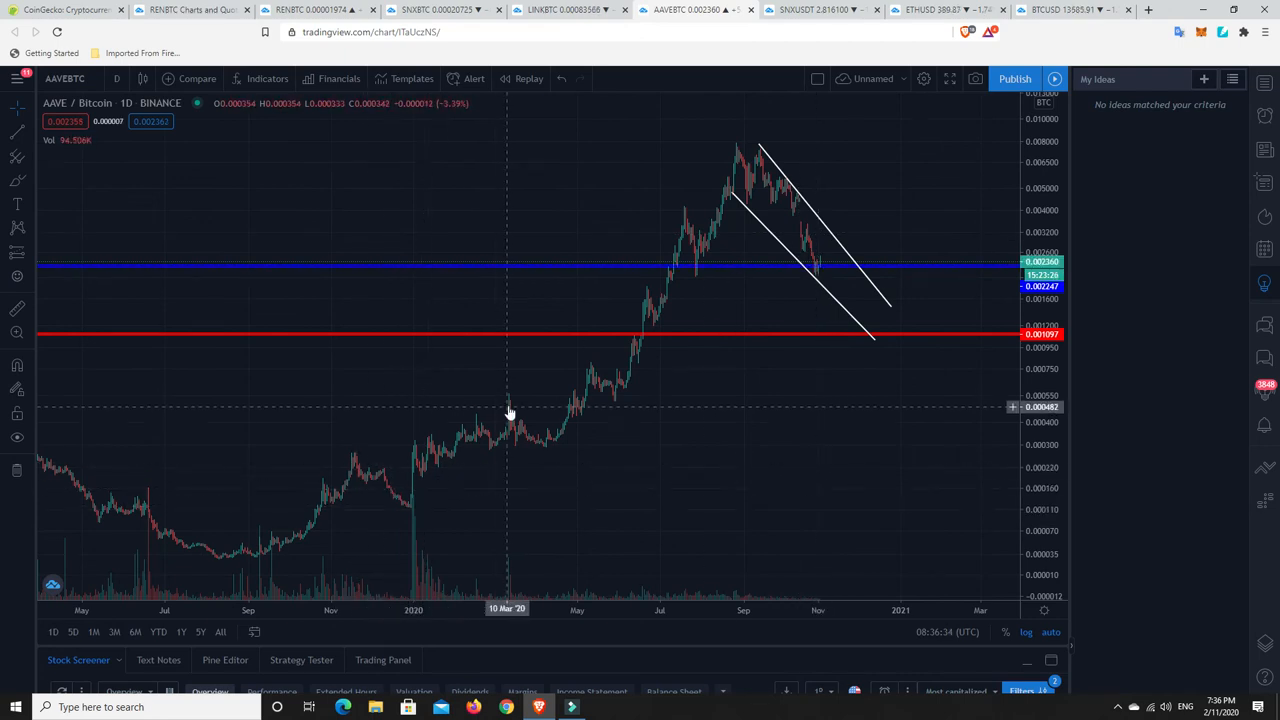
mouse_move(588, 378)
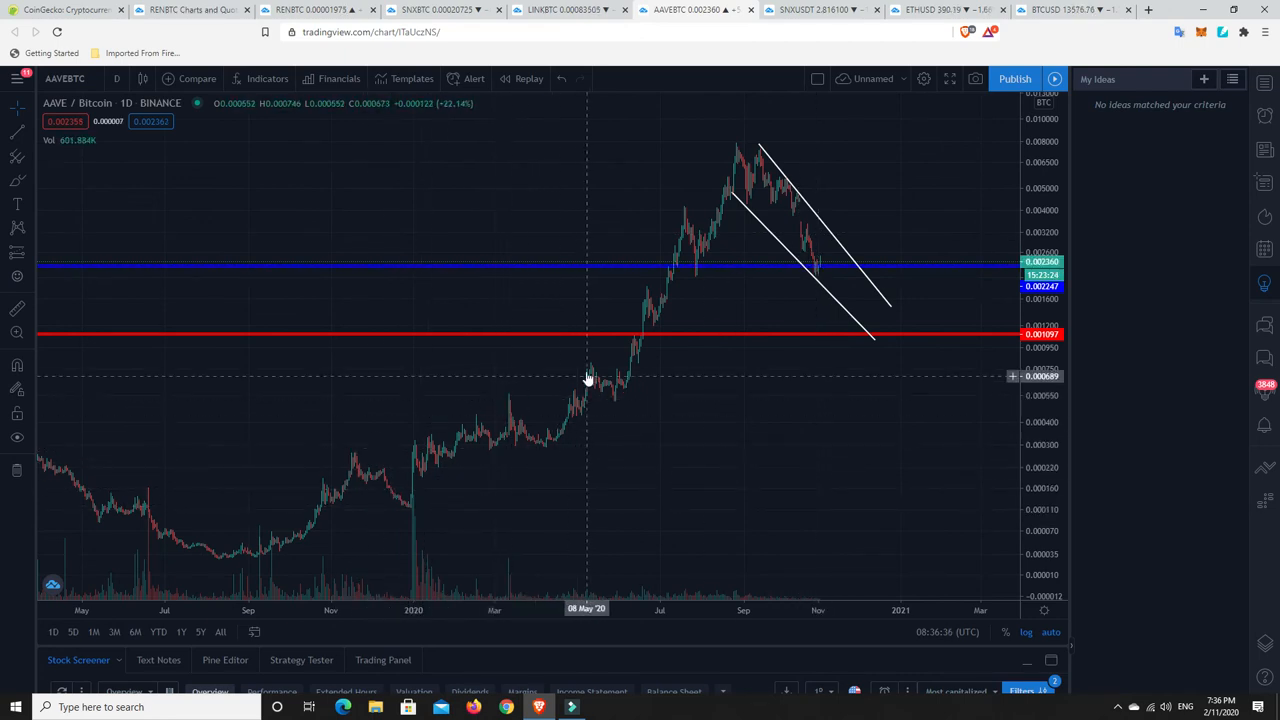
mouse_move(640, 296)
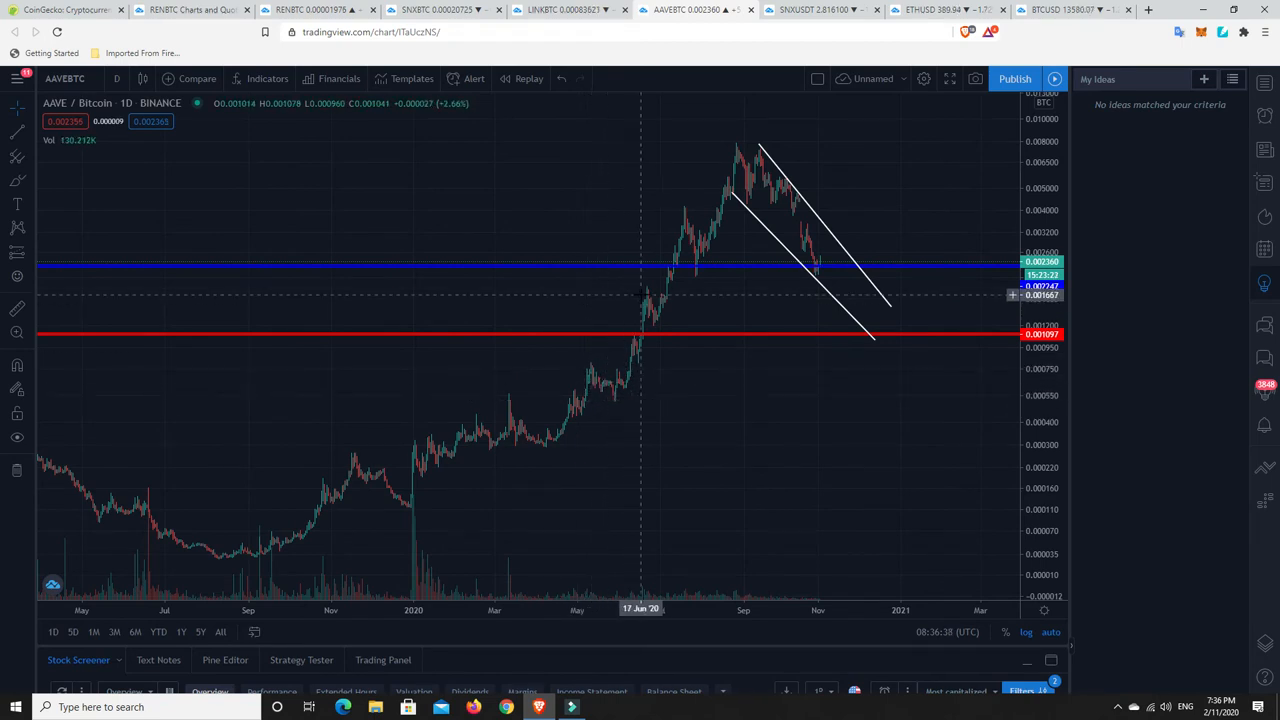
mouse_move(696, 244)
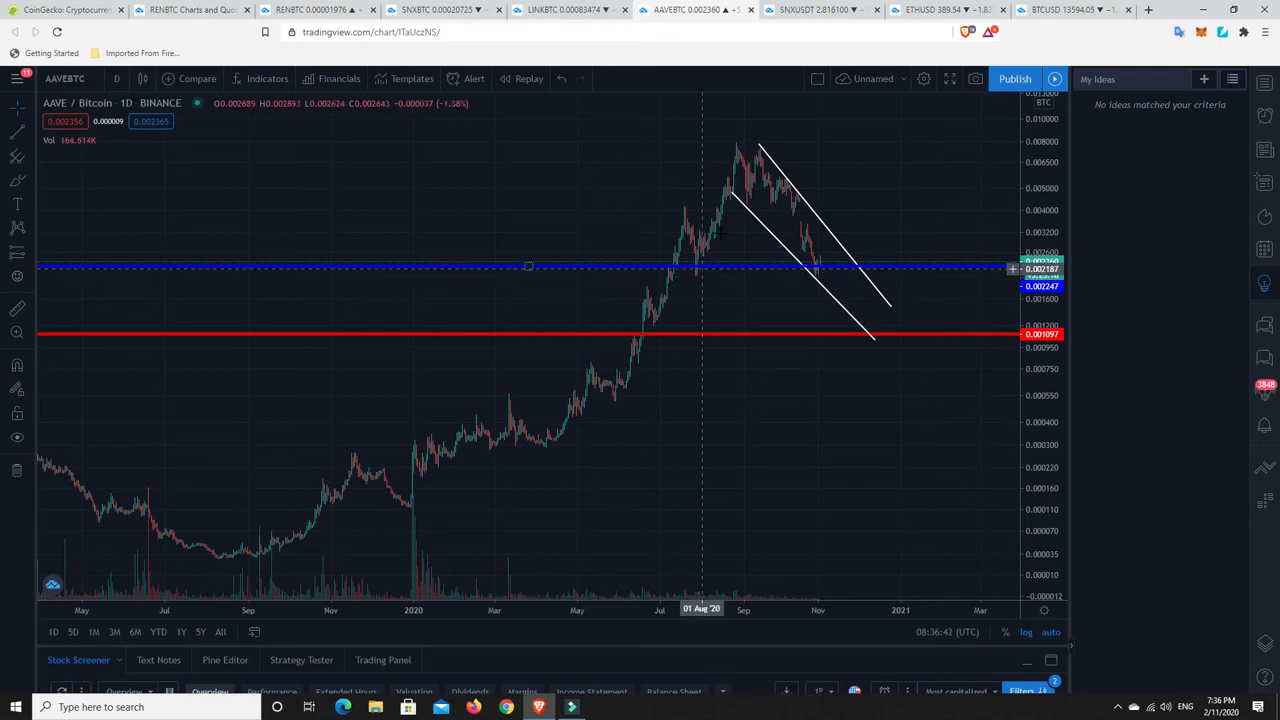
mouse_move(746, 164)
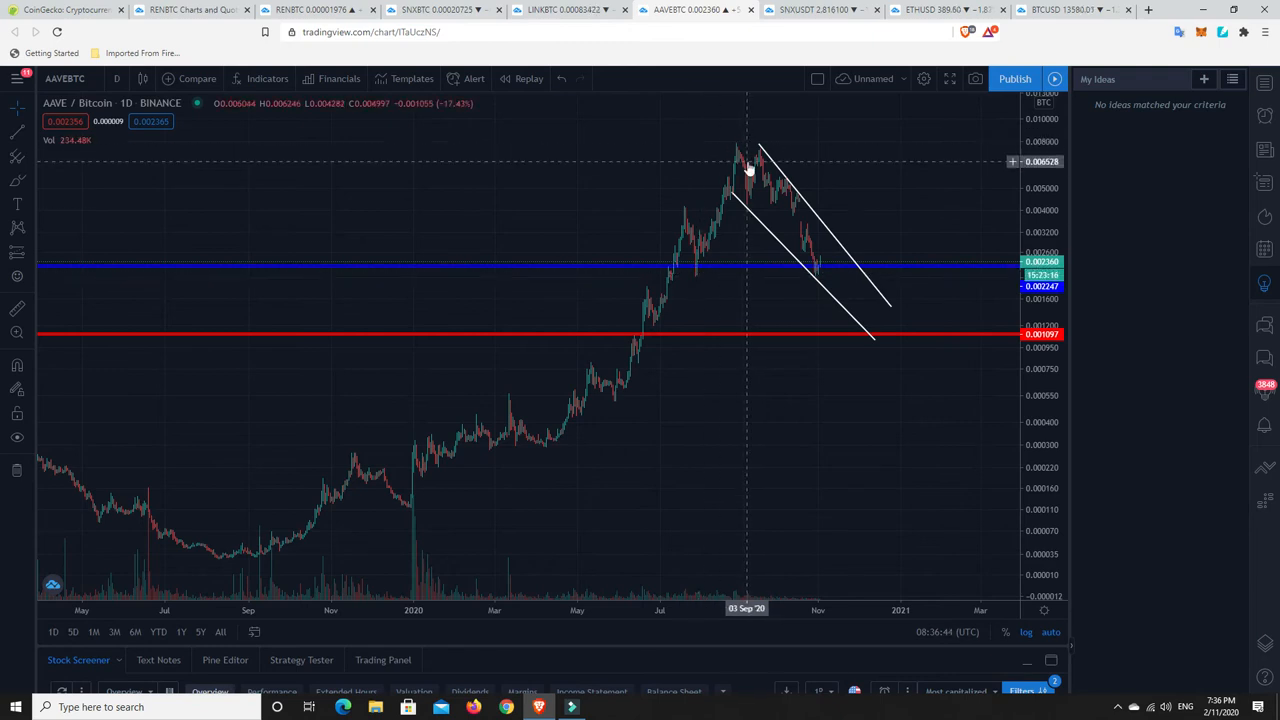
mouse_move(818, 278)
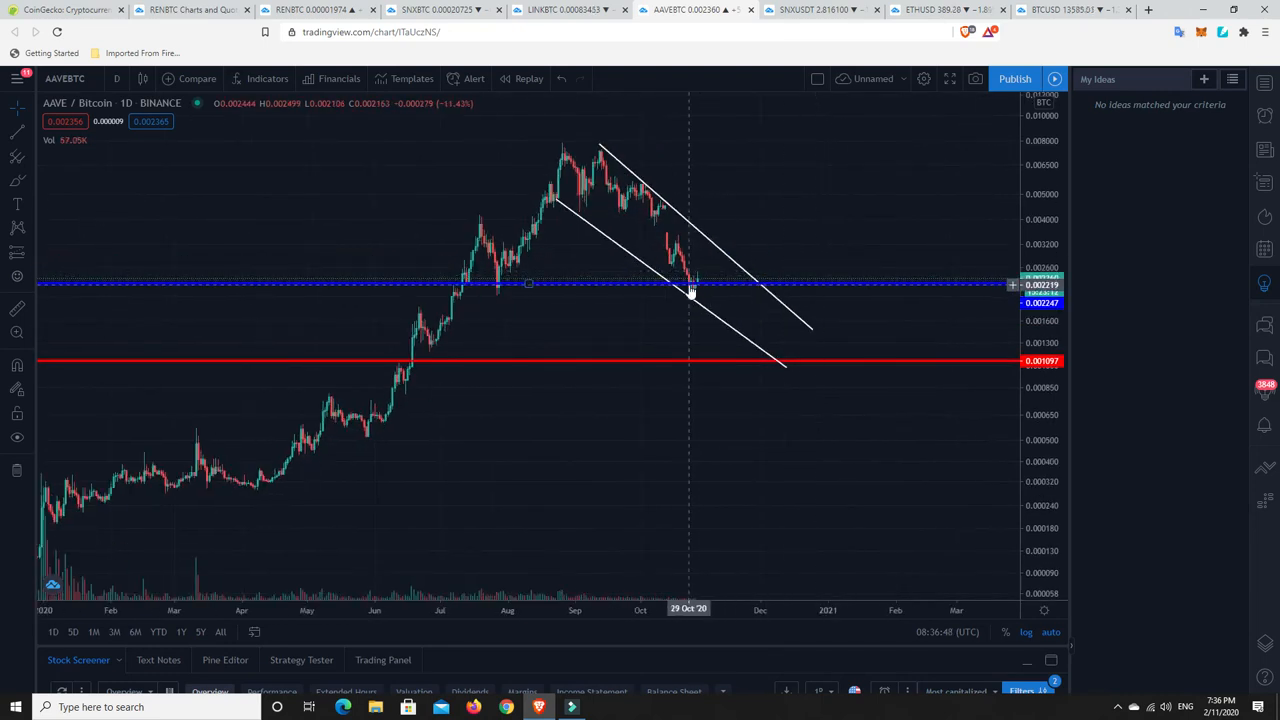
mouse_move(518, 284)
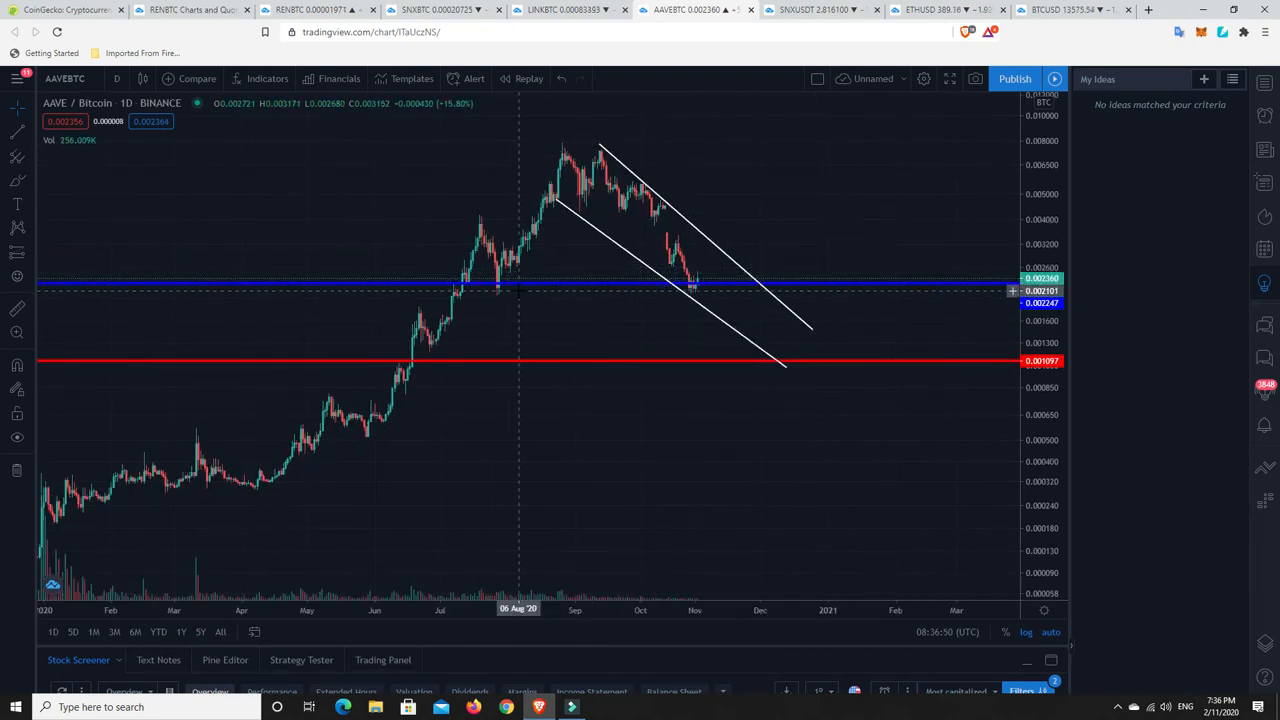
mouse_move(490, 290)
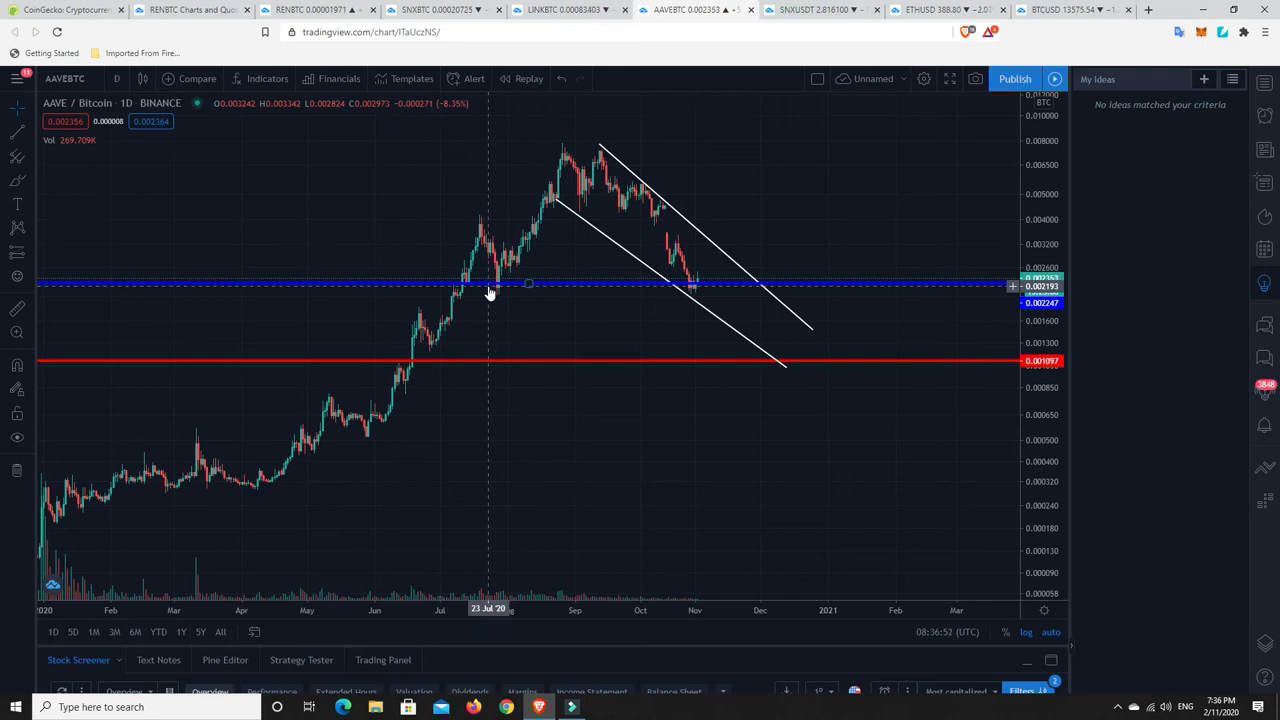
mouse_move(556, 362)
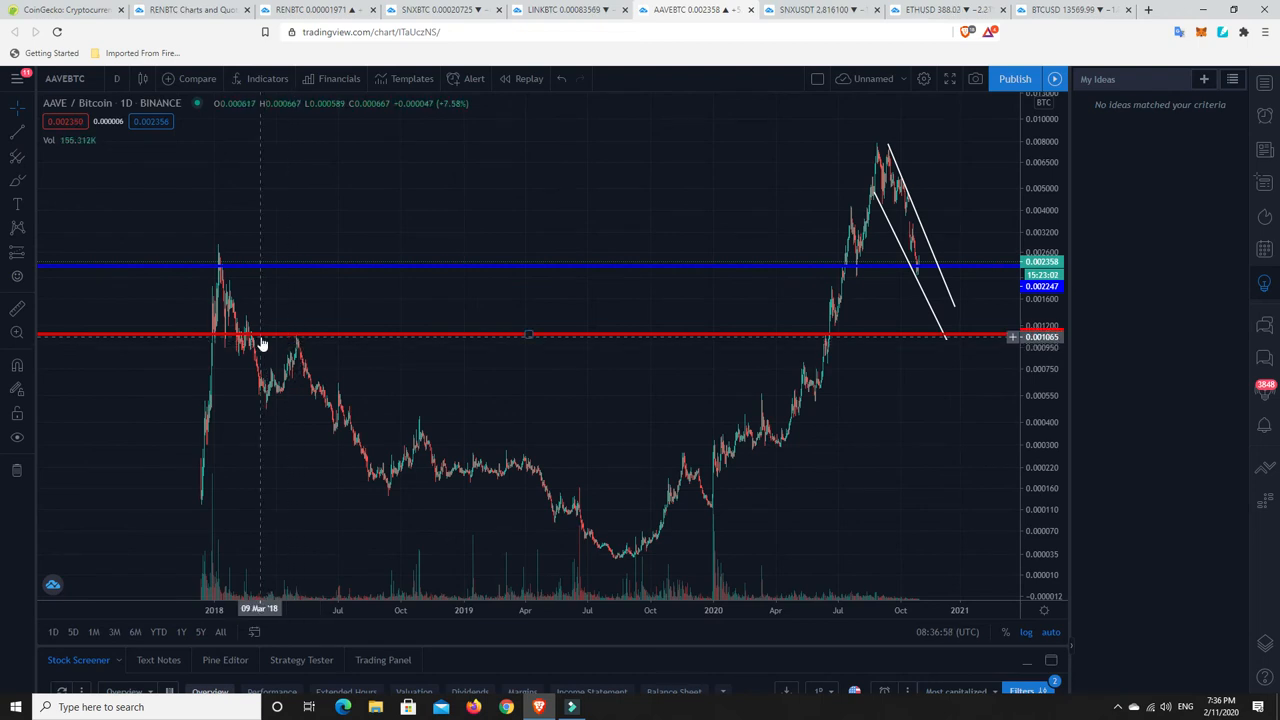
mouse_move(248, 338)
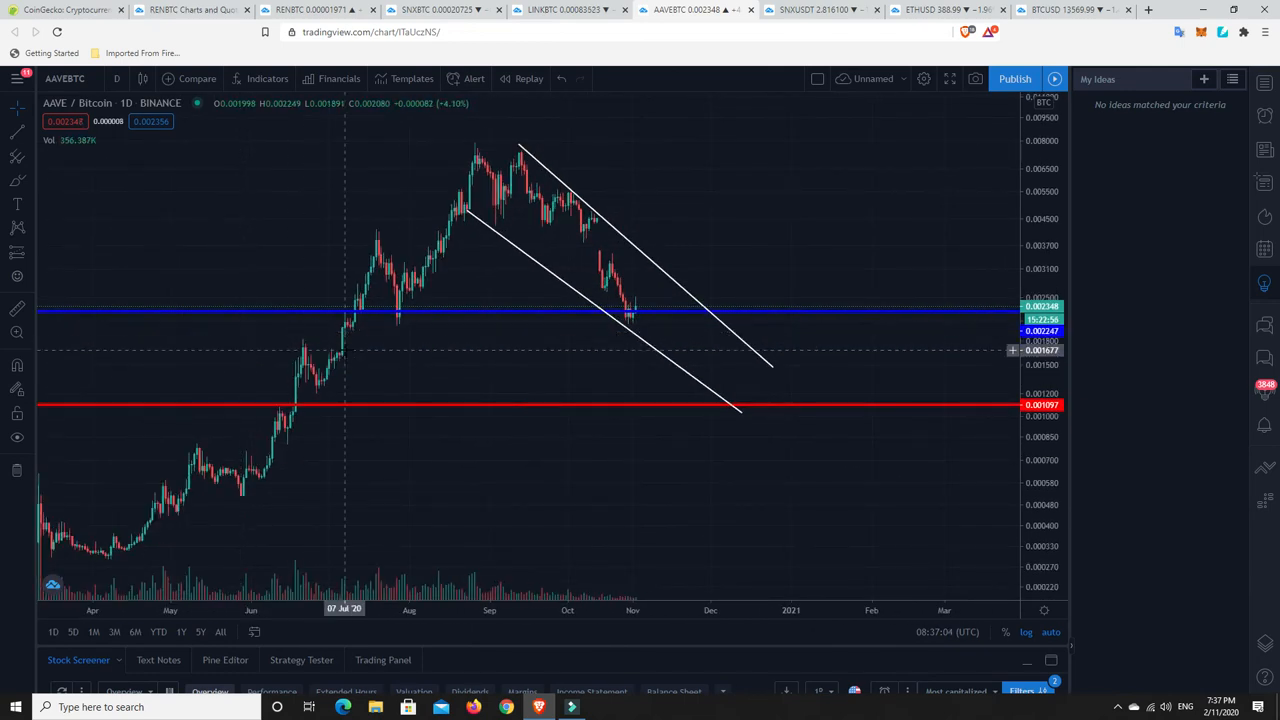
mouse_move(336, 372)
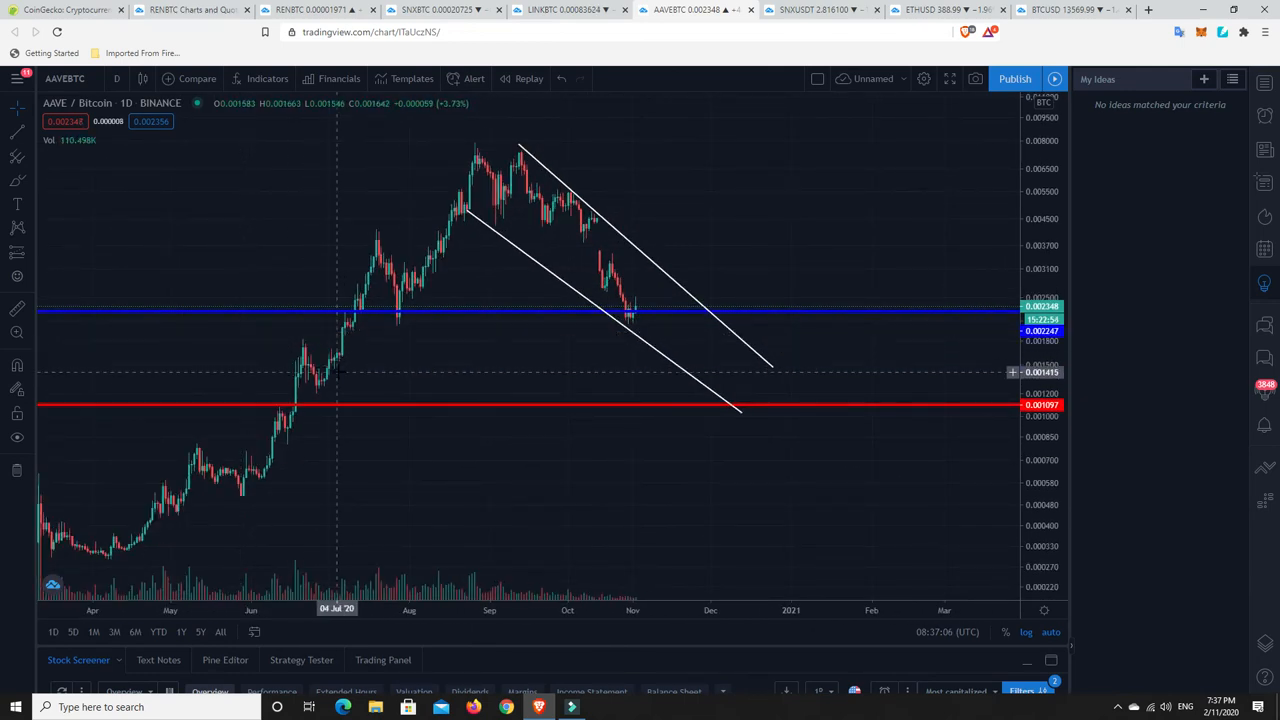
mouse_move(656, 302)
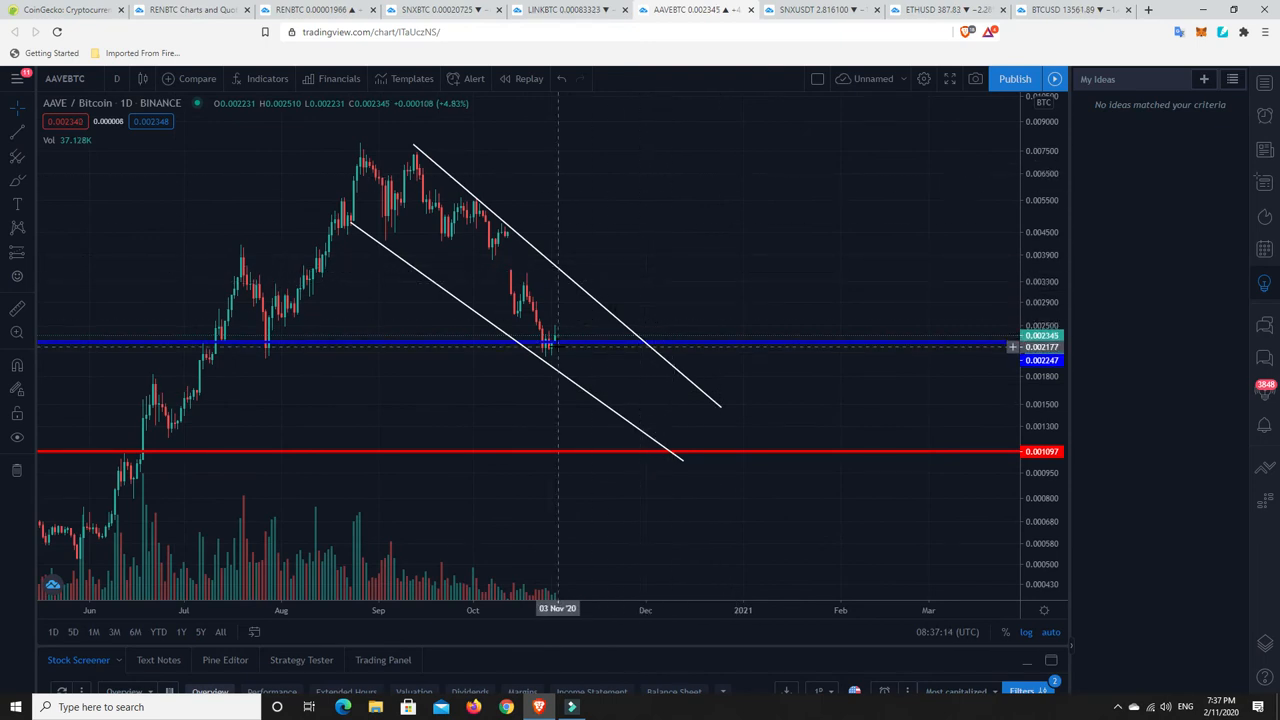
mouse_move(572, 348)
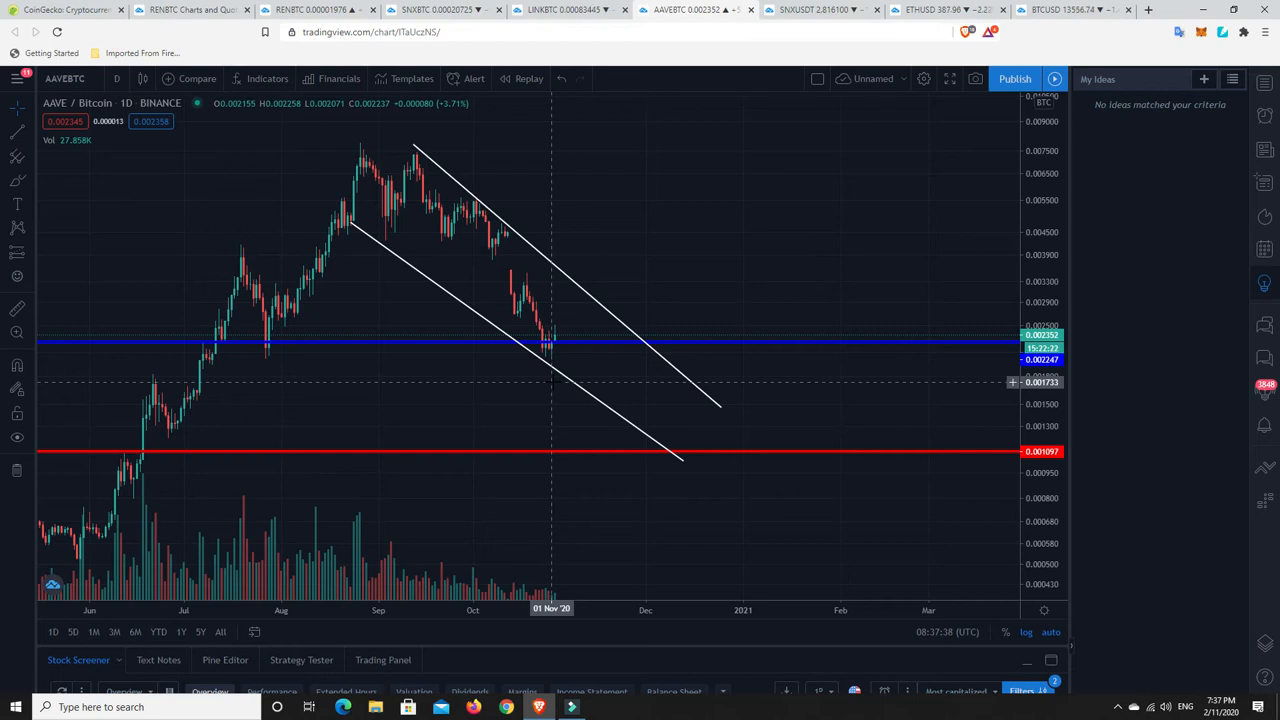
mouse_move(556, 380)
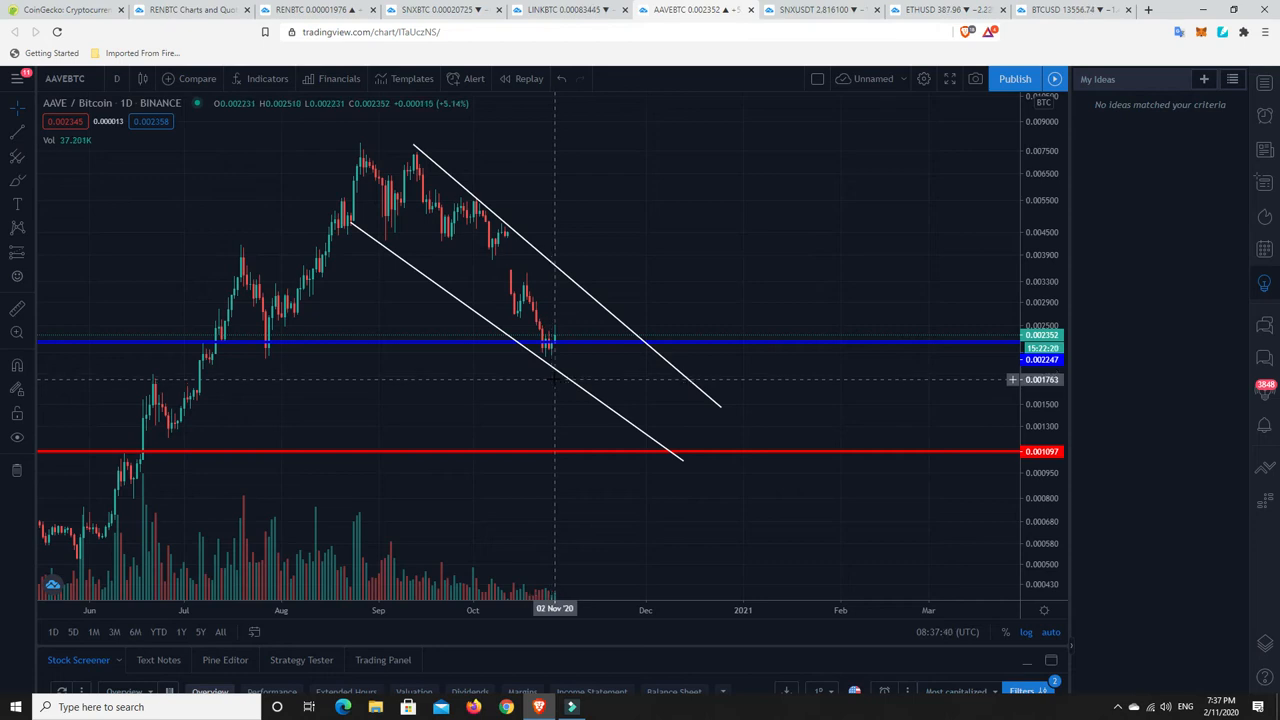
mouse_move(528, 318)
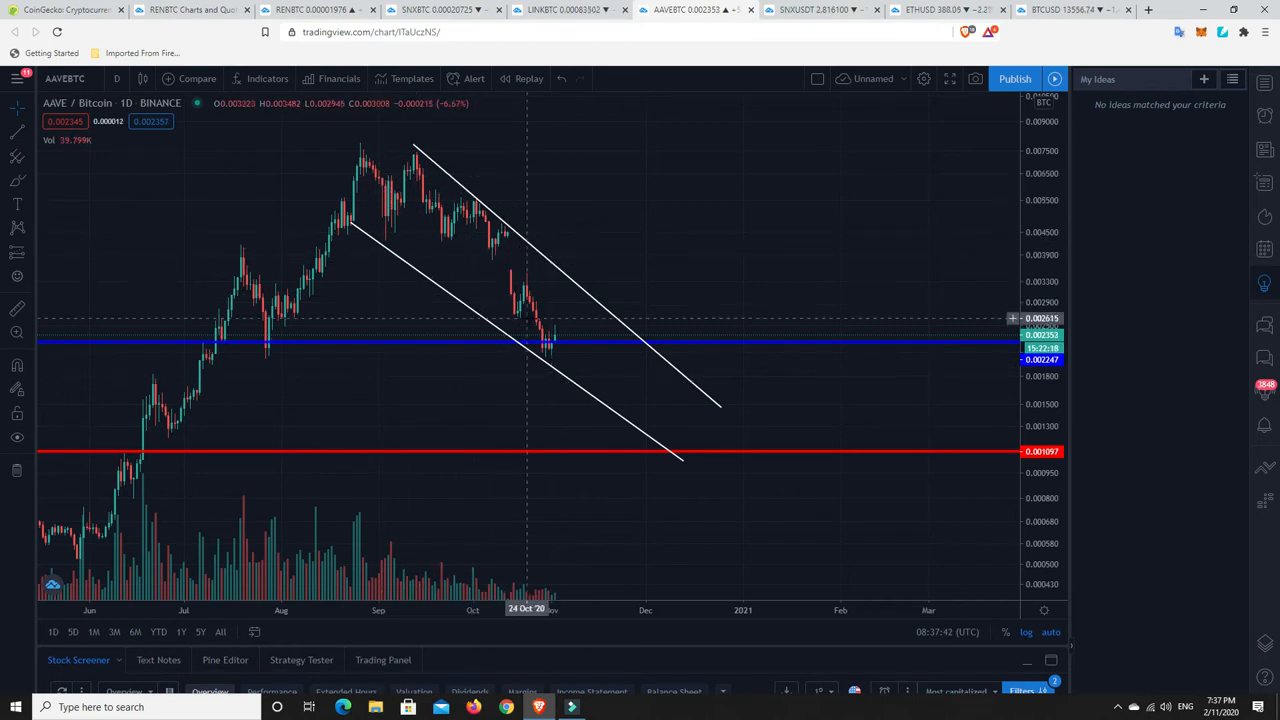
mouse_move(548, 350)
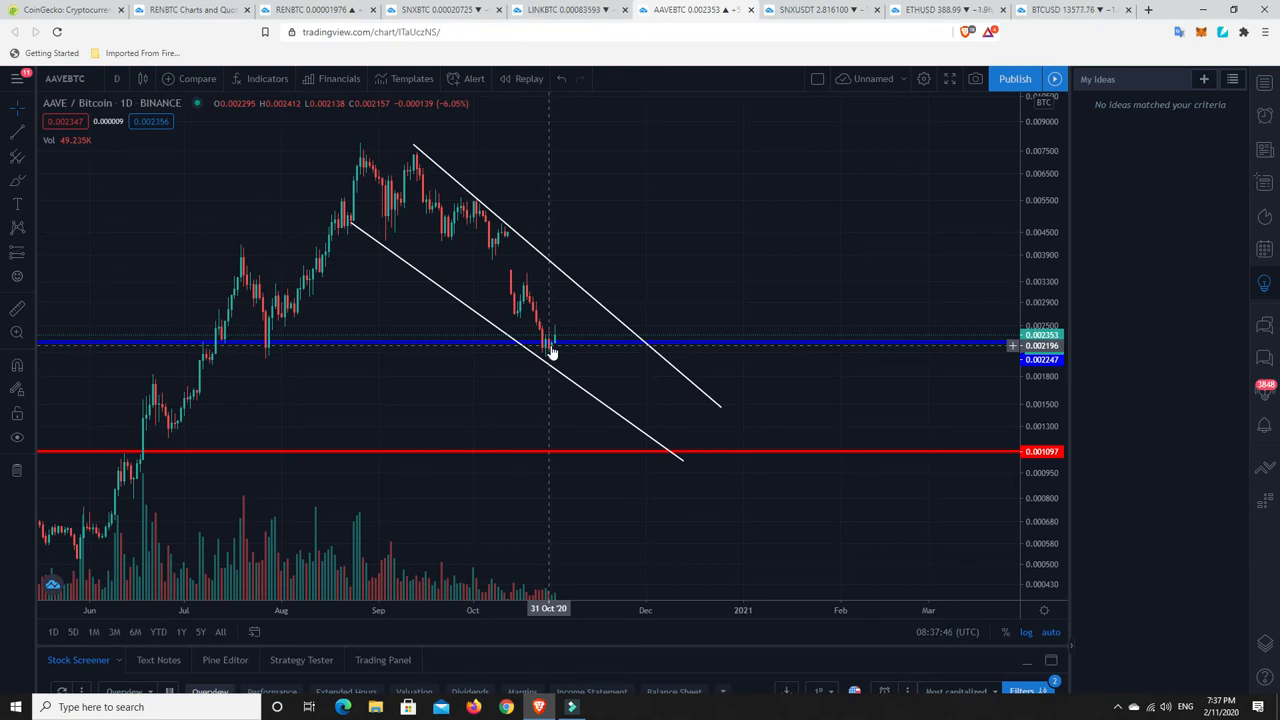
mouse_move(556, 350)
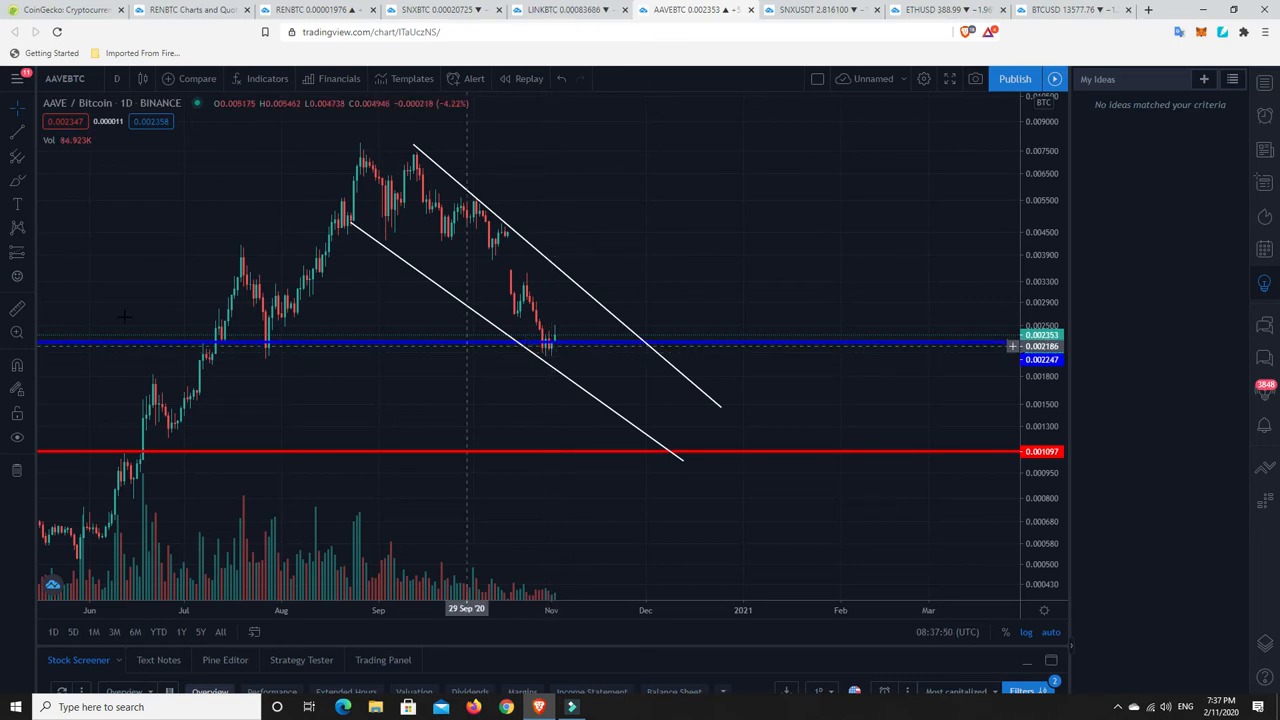
mouse_move(388, 136)
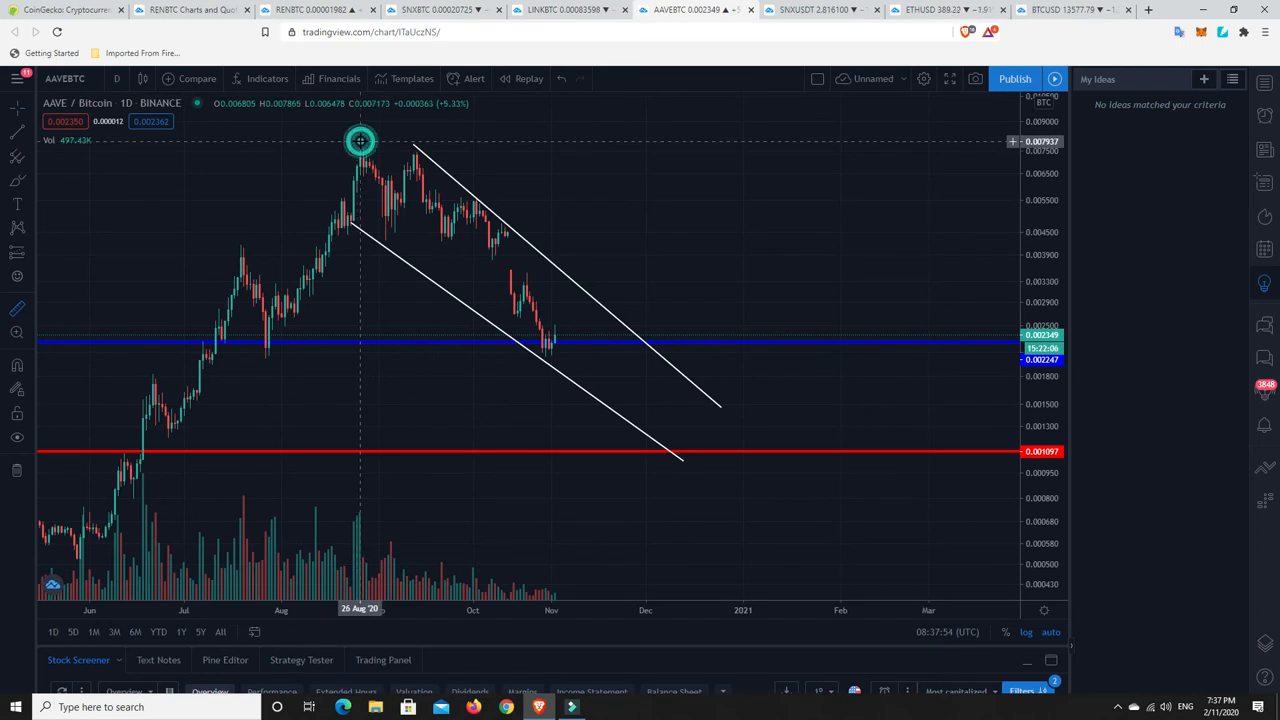
left_click_drag(360, 140, 604, 350)
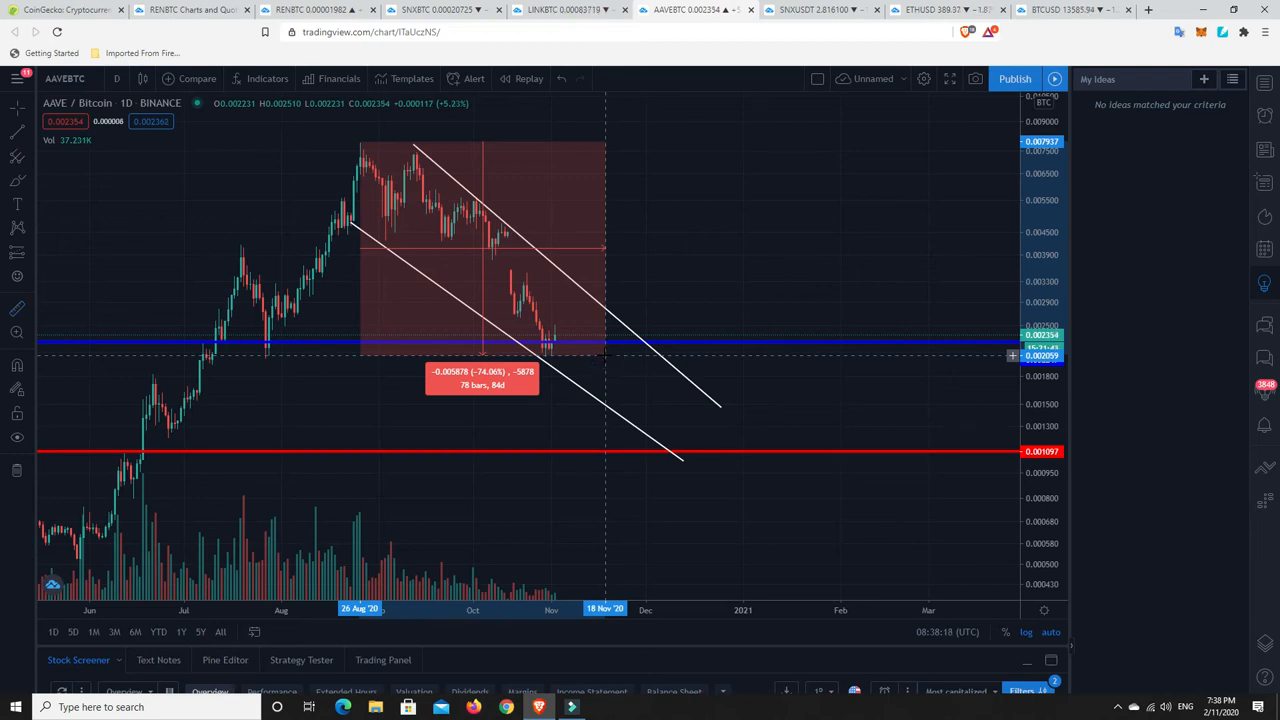
mouse_move(548, 358)
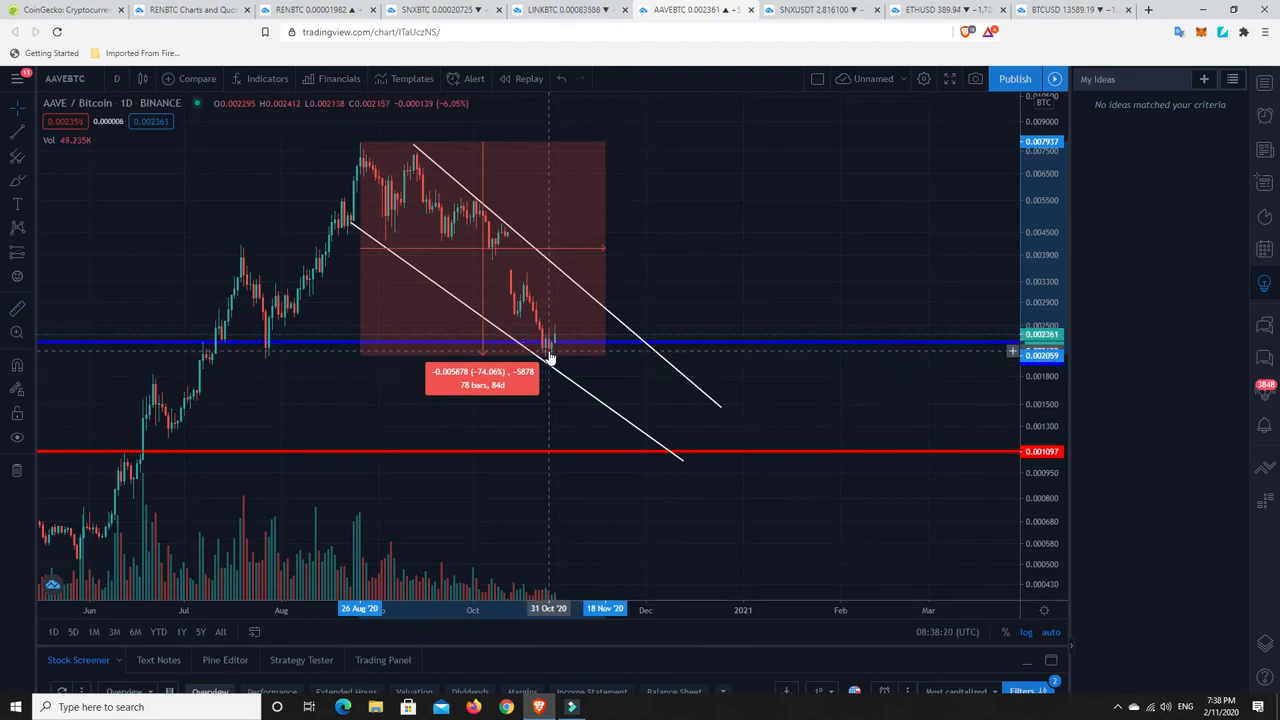
mouse_move(216, 344)
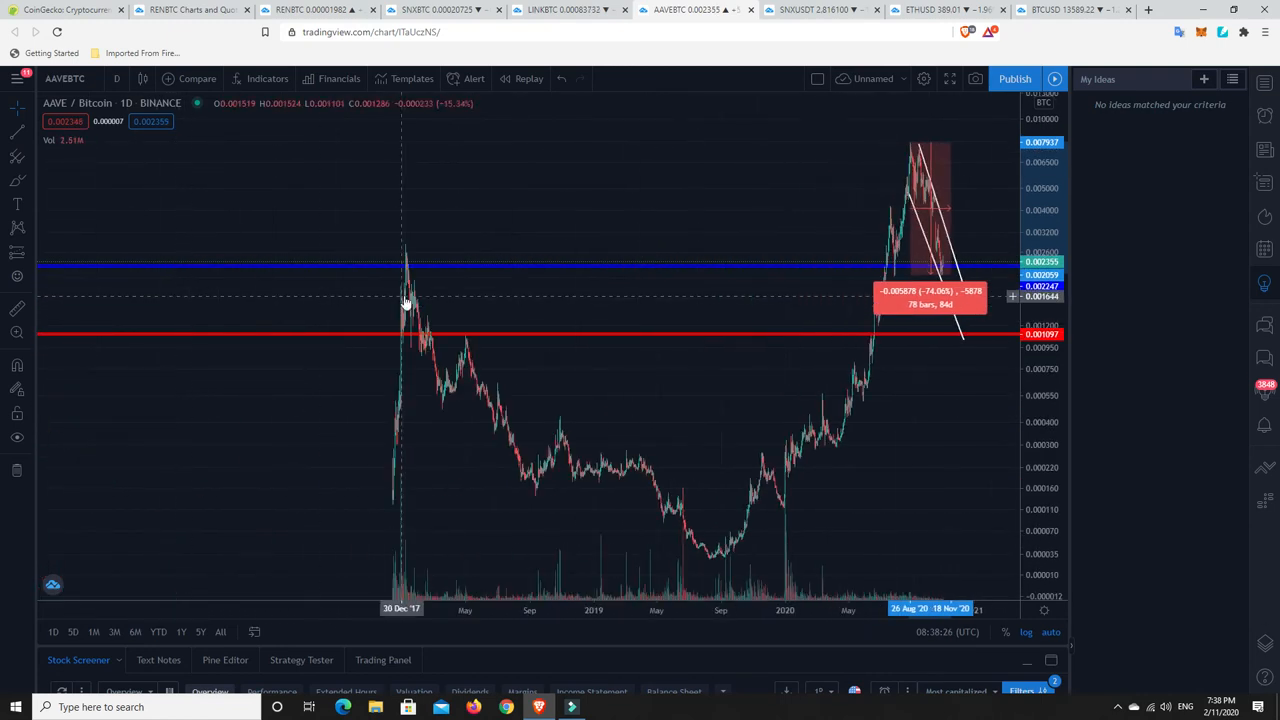
mouse_move(408, 280)
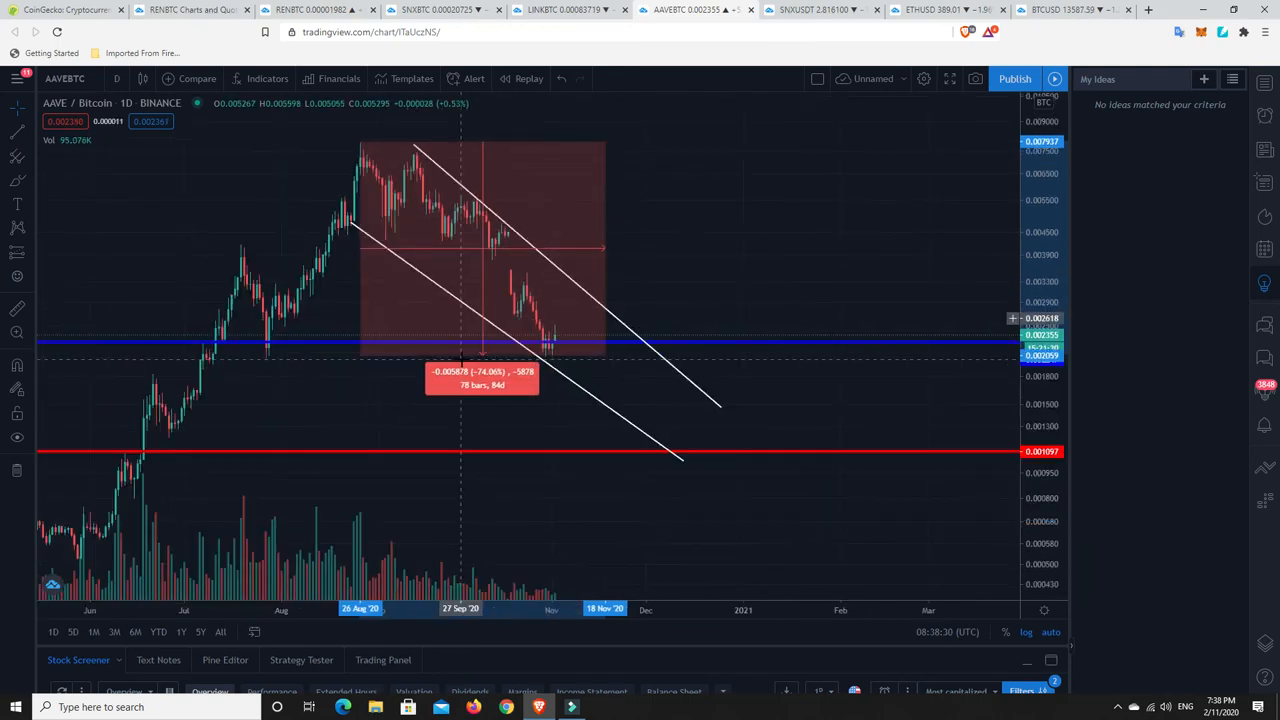
mouse_move(550, 348)
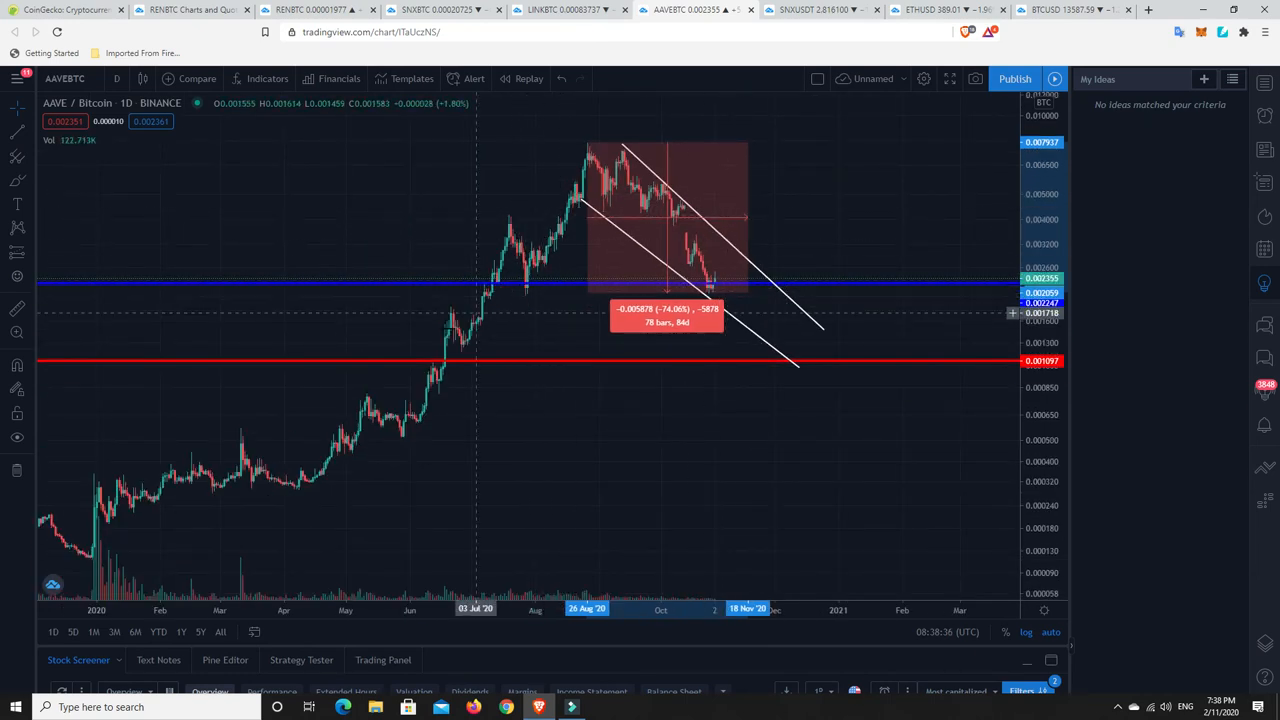
mouse_move(370, 410)
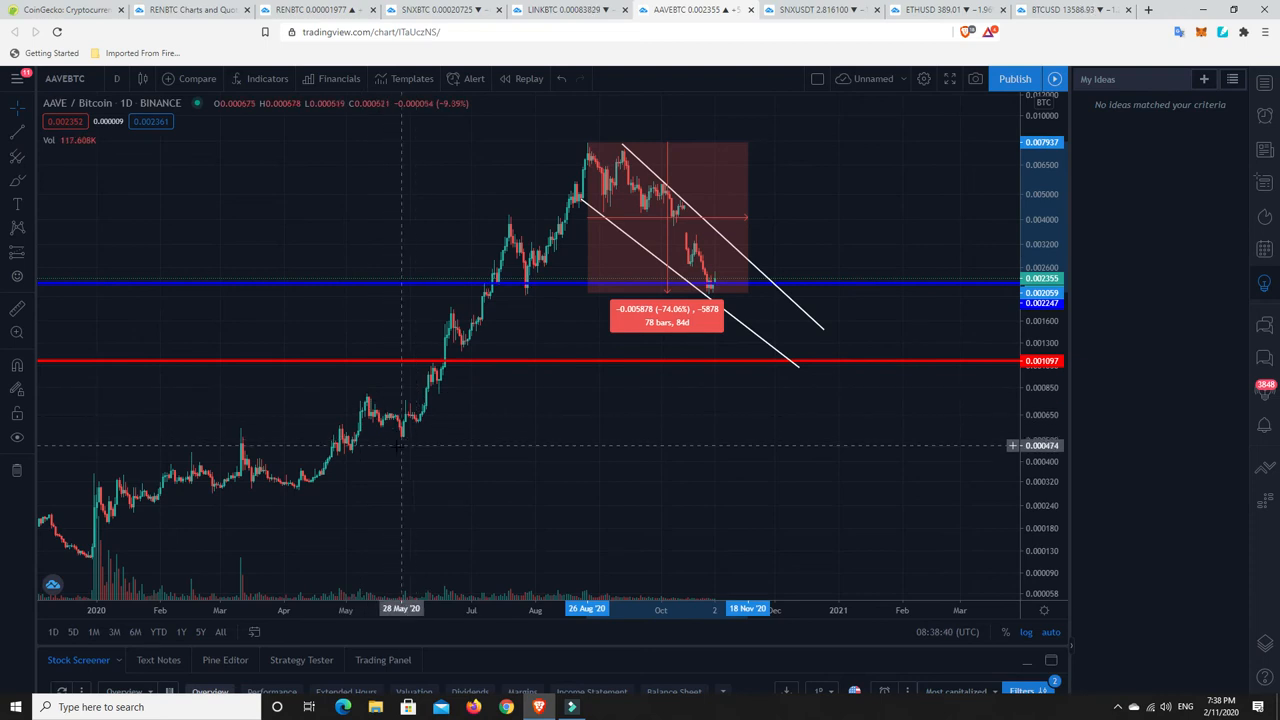
mouse_move(284, 458)
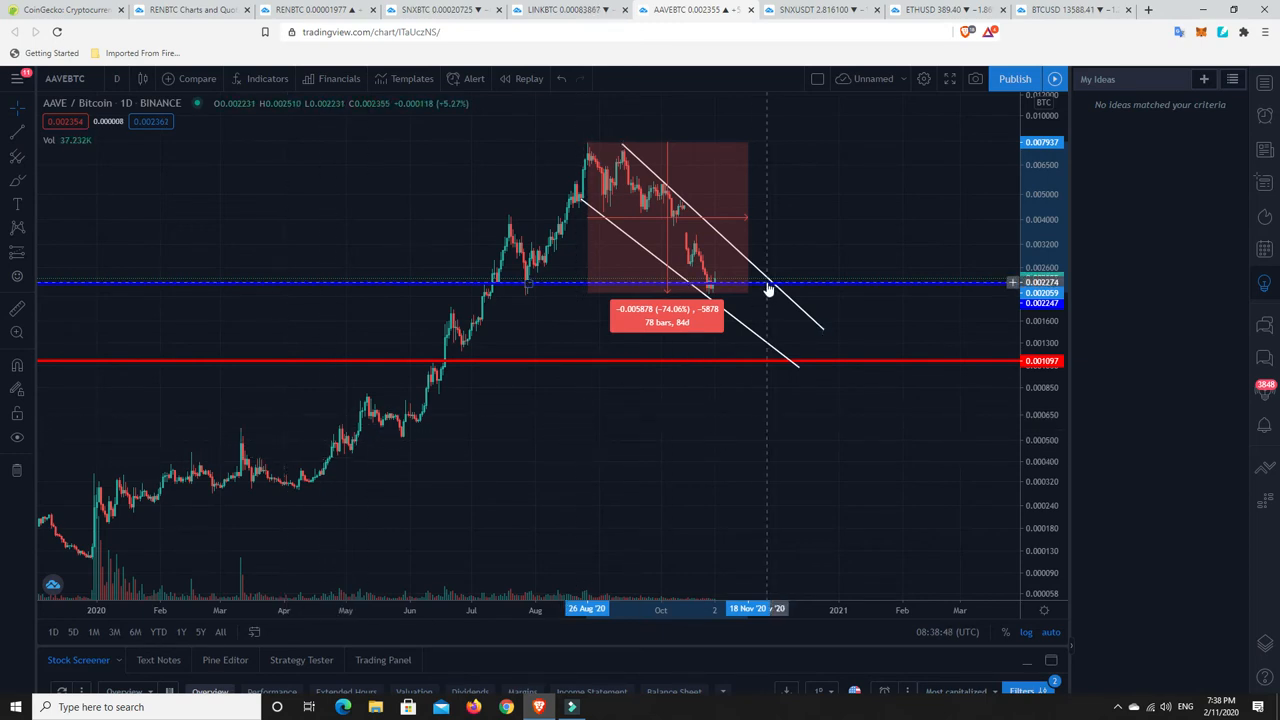
mouse_move(470, 324)
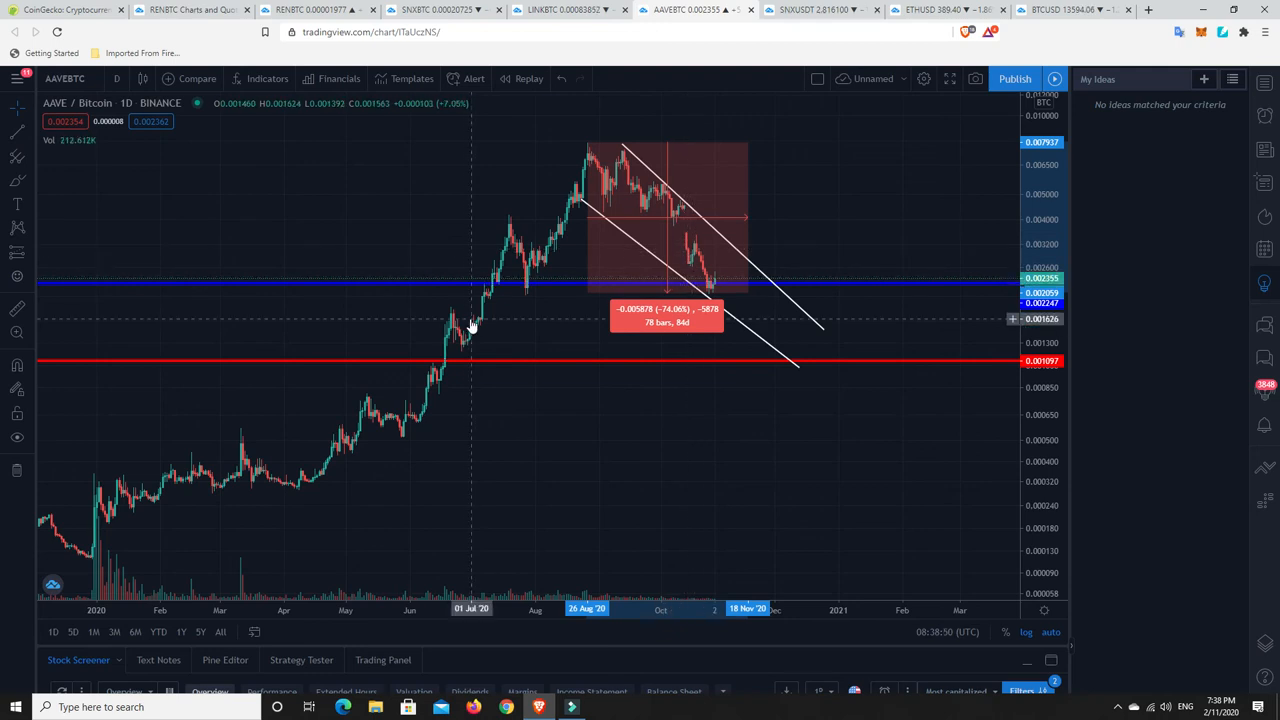
mouse_move(460, 356)
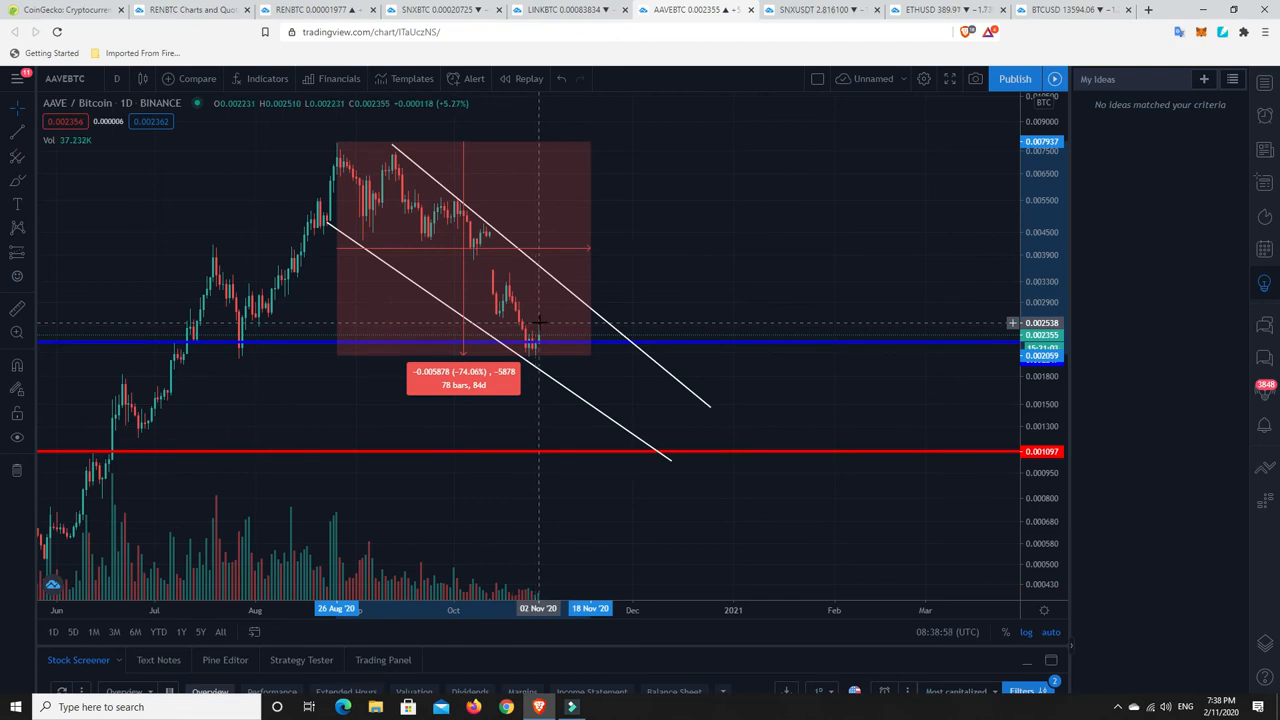
mouse_move(484, 268)
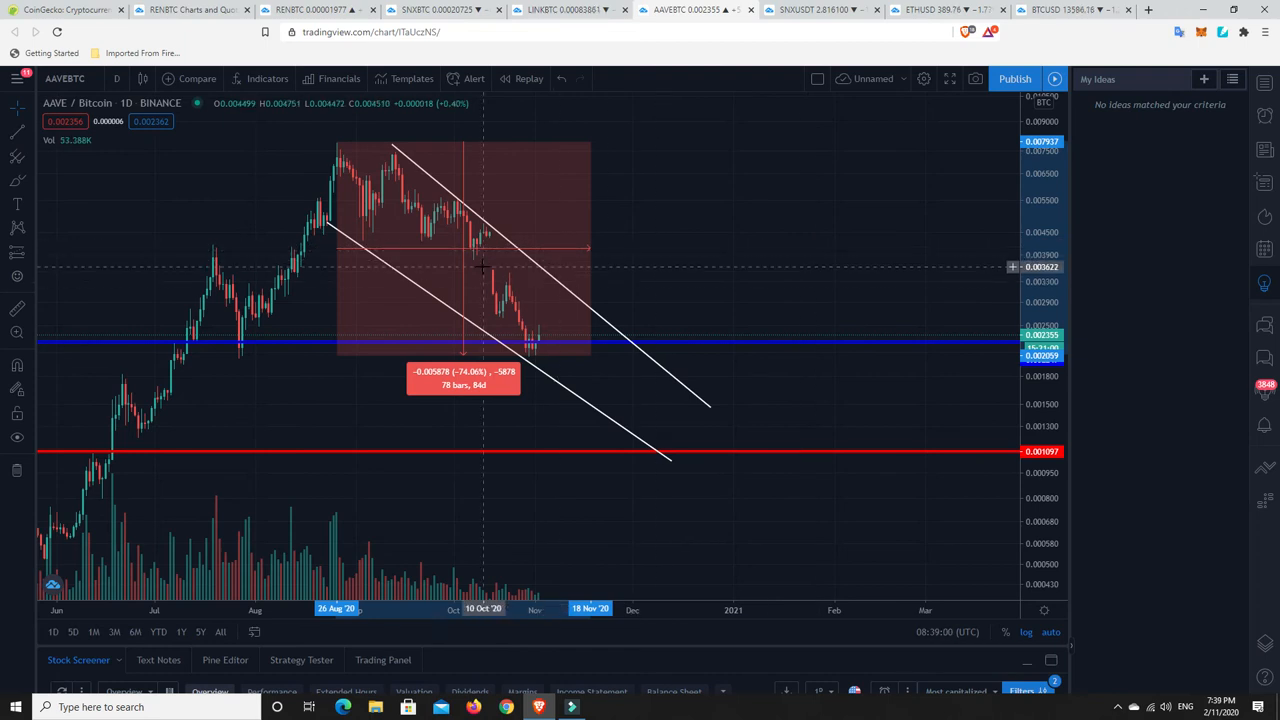
mouse_move(496, 316)
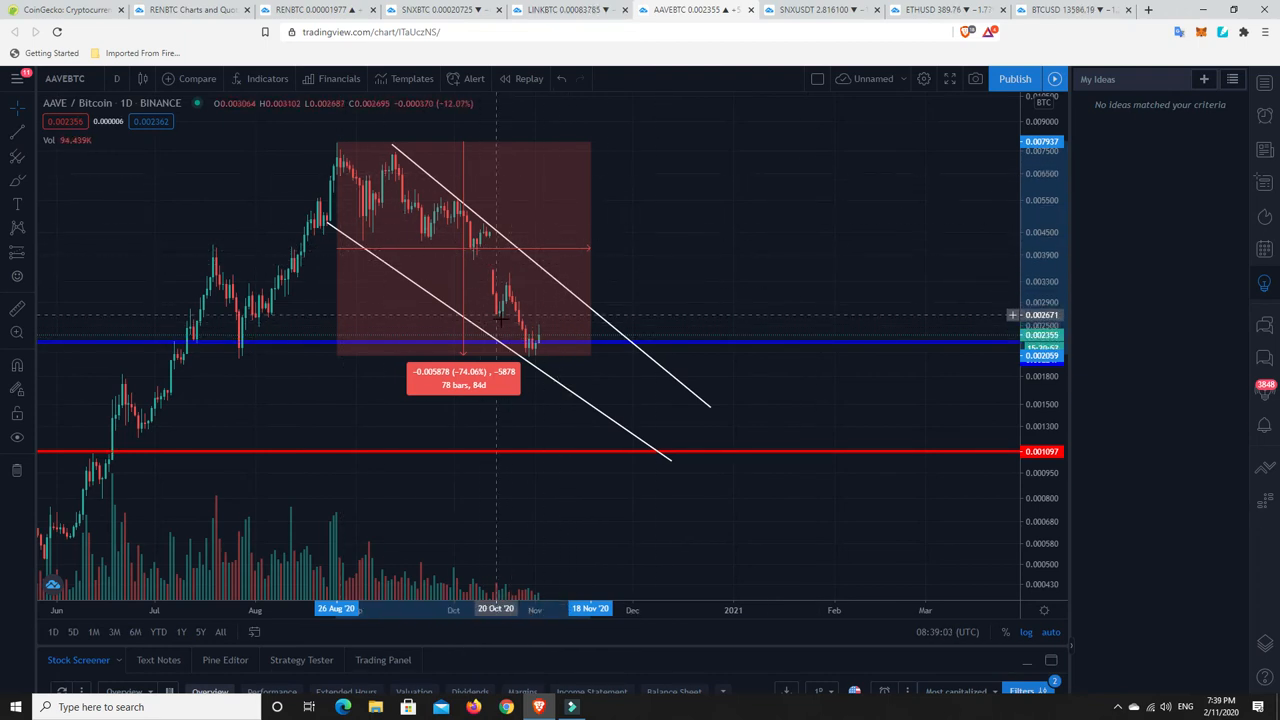
mouse_move(530, 360)
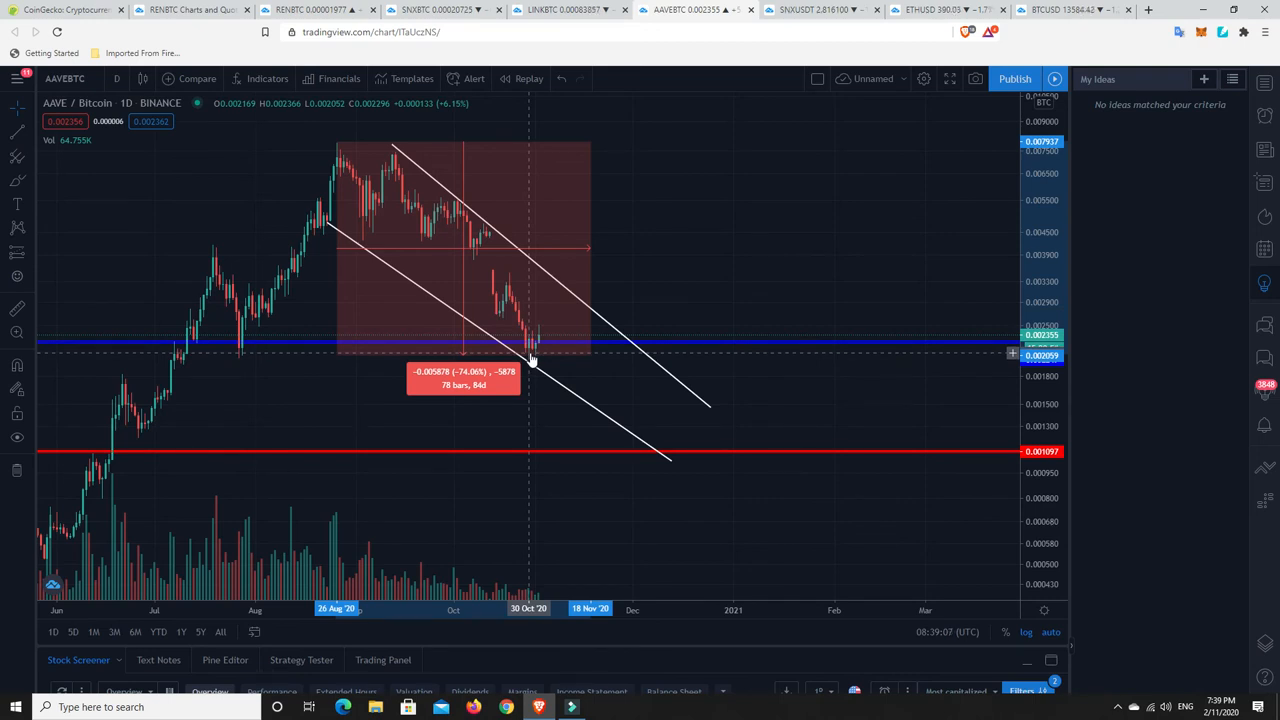
mouse_move(700, 272)
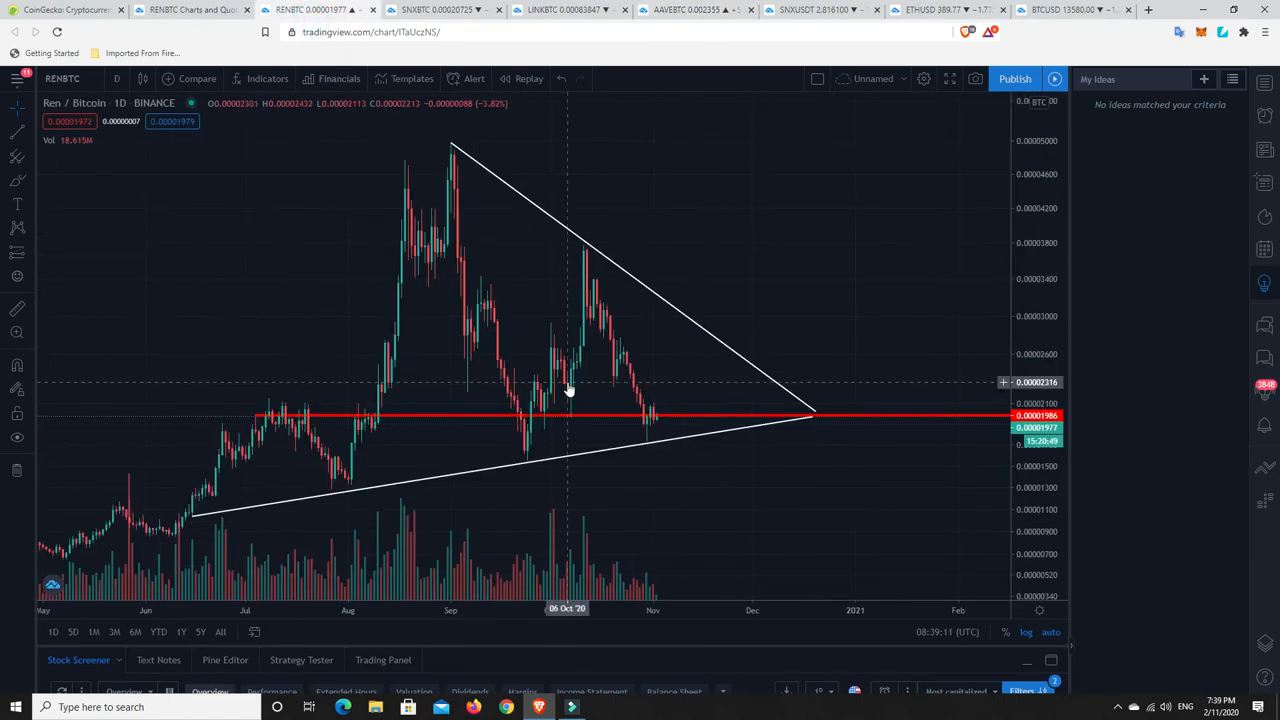
mouse_move(748, 410)
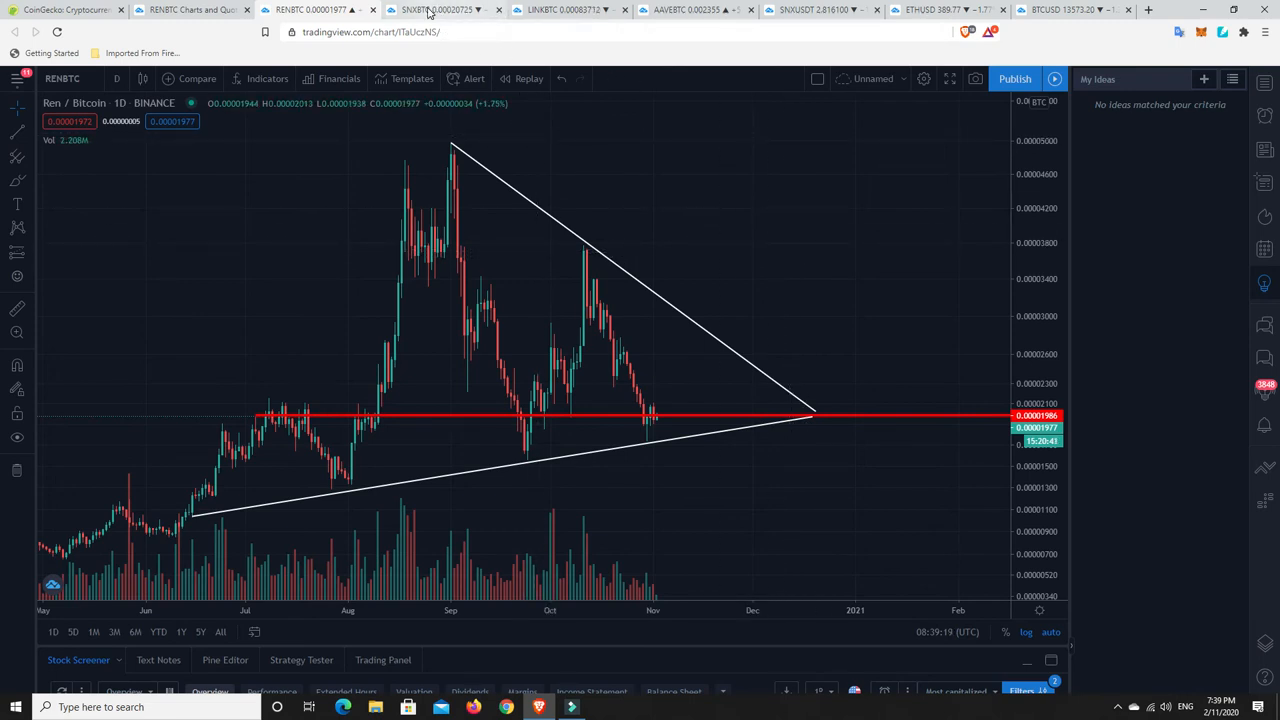
Show the Synthetix/Bitcoin chart and dismiss the 'Your Chart Layout Was Changed' warning
left_click(440, 8)
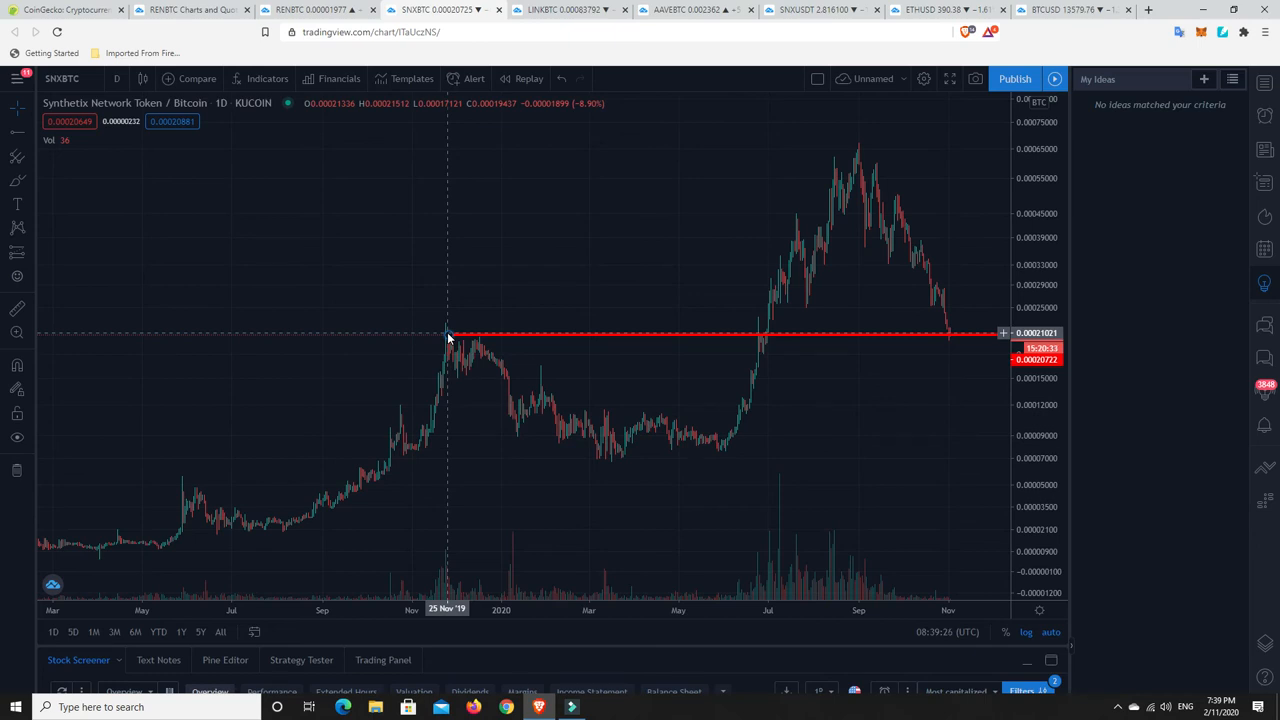
mouse_move(448, 338)
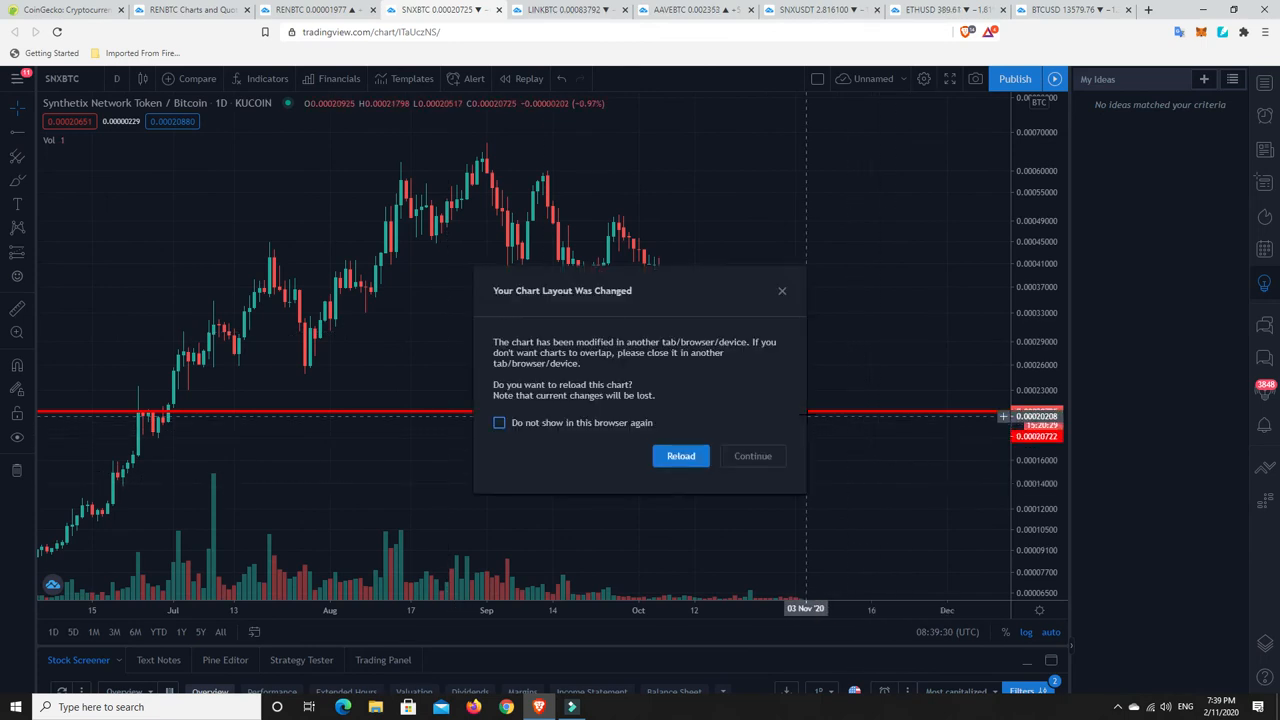
left_click(752, 456)
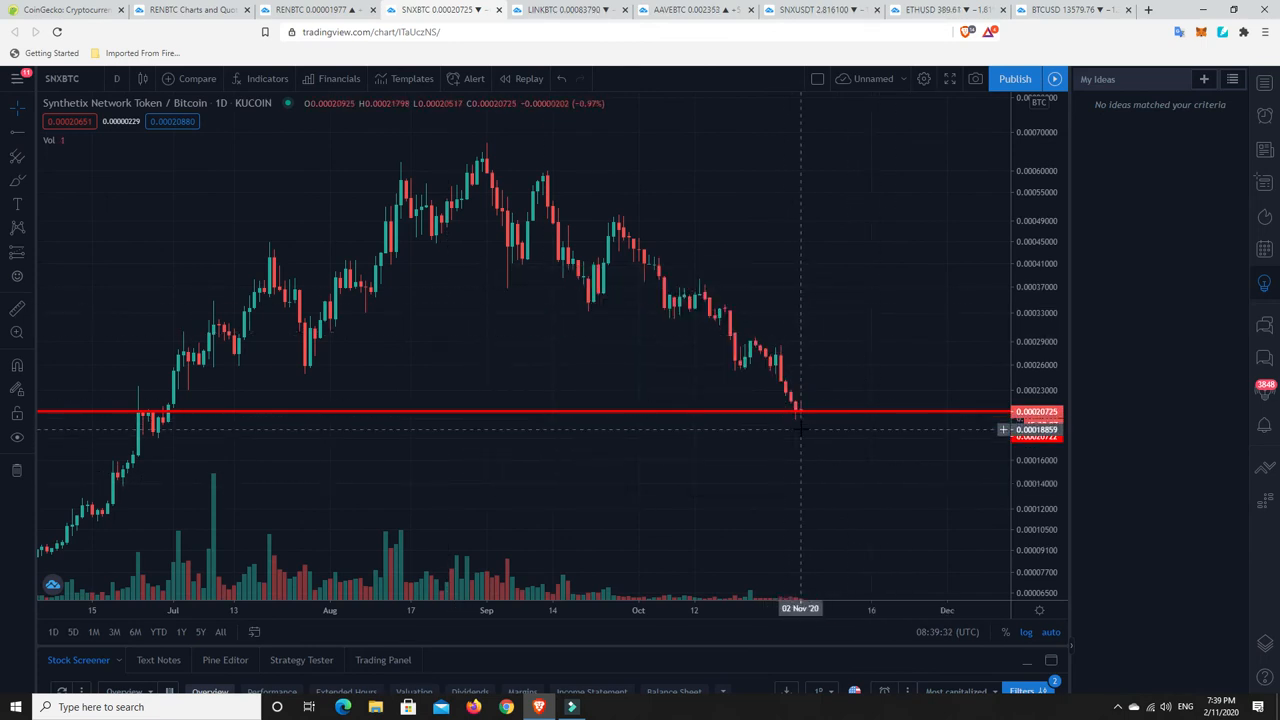
mouse_move(798, 414)
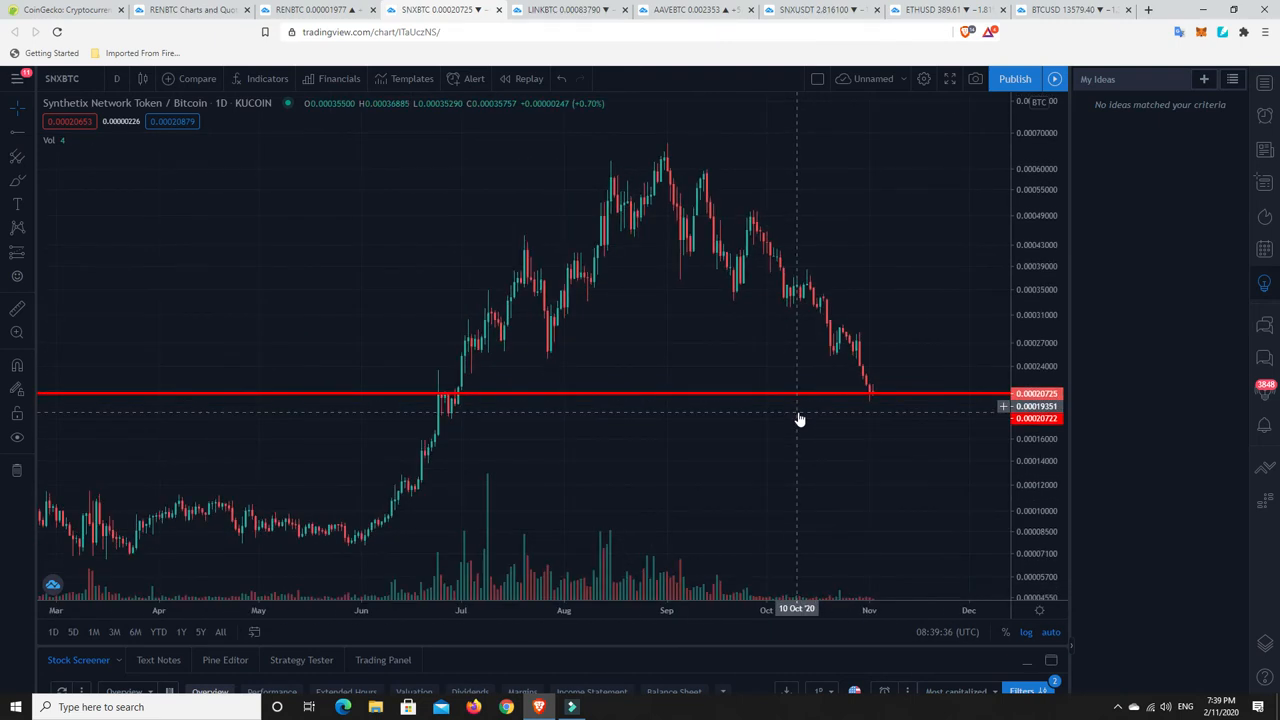
mouse_move(900, 436)
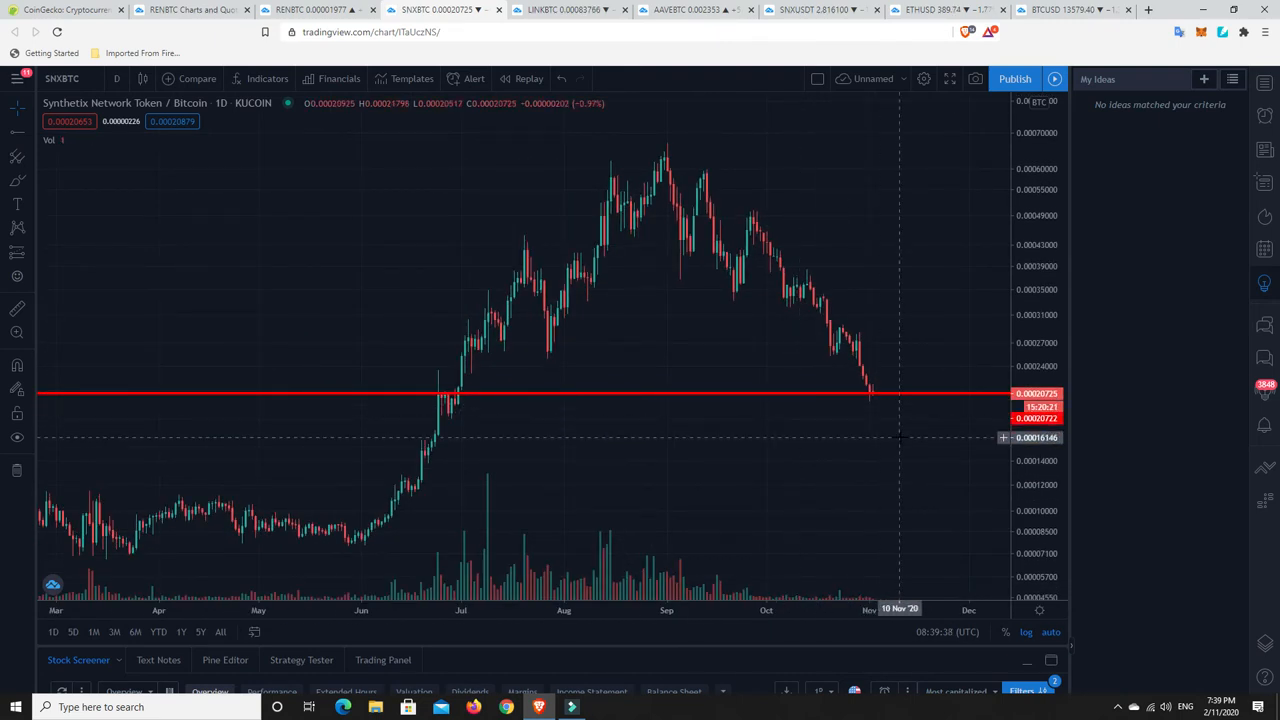
mouse_move(872, 520)
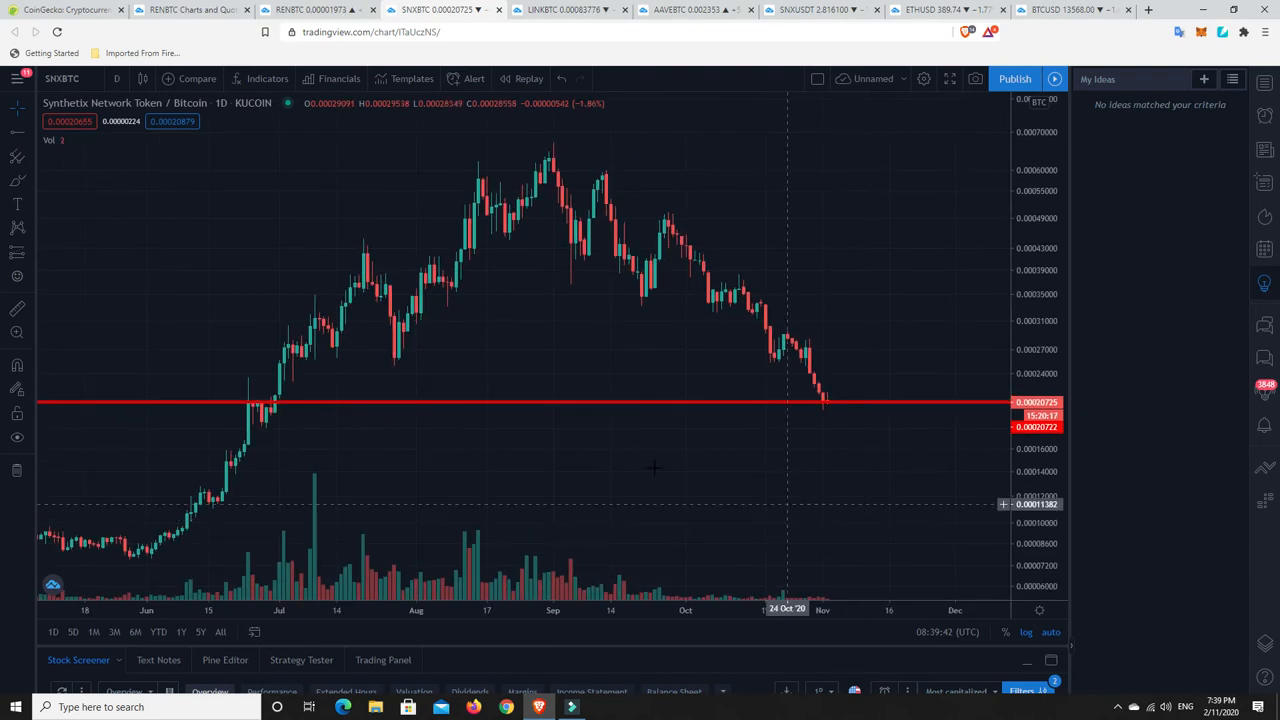
mouse_move(240, 248)
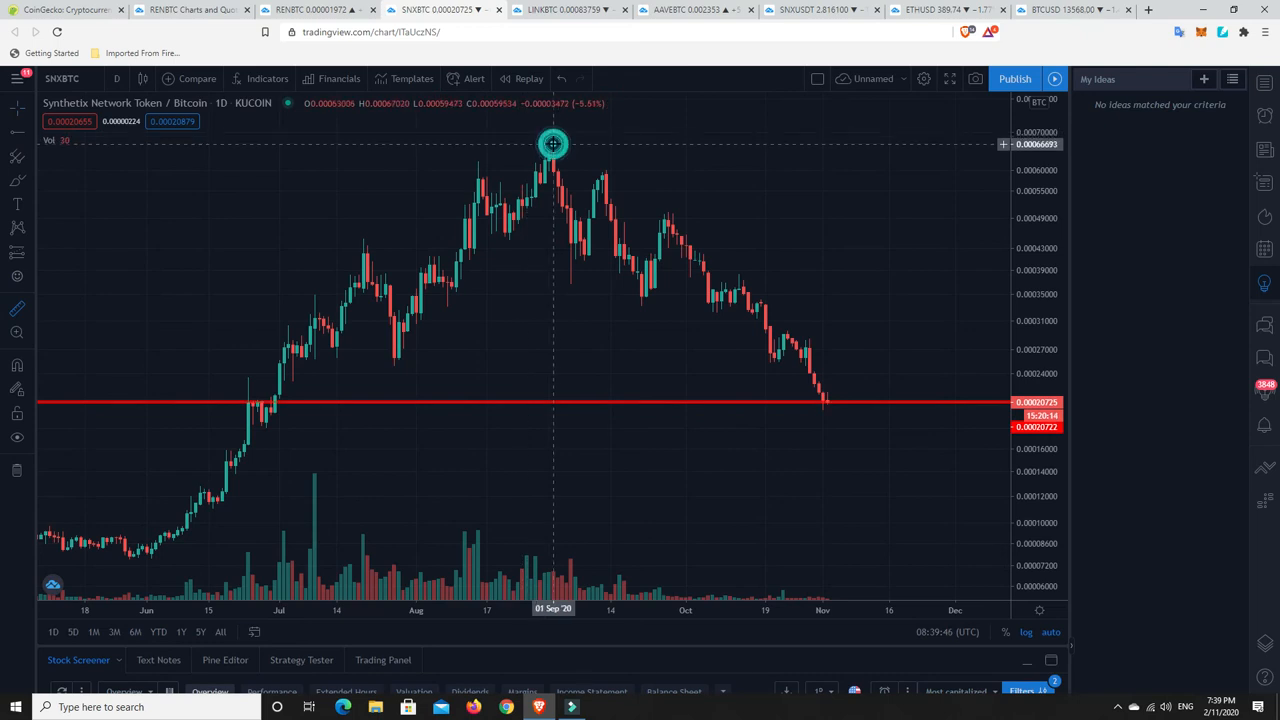
left_click_drag(552, 144, 884, 410)
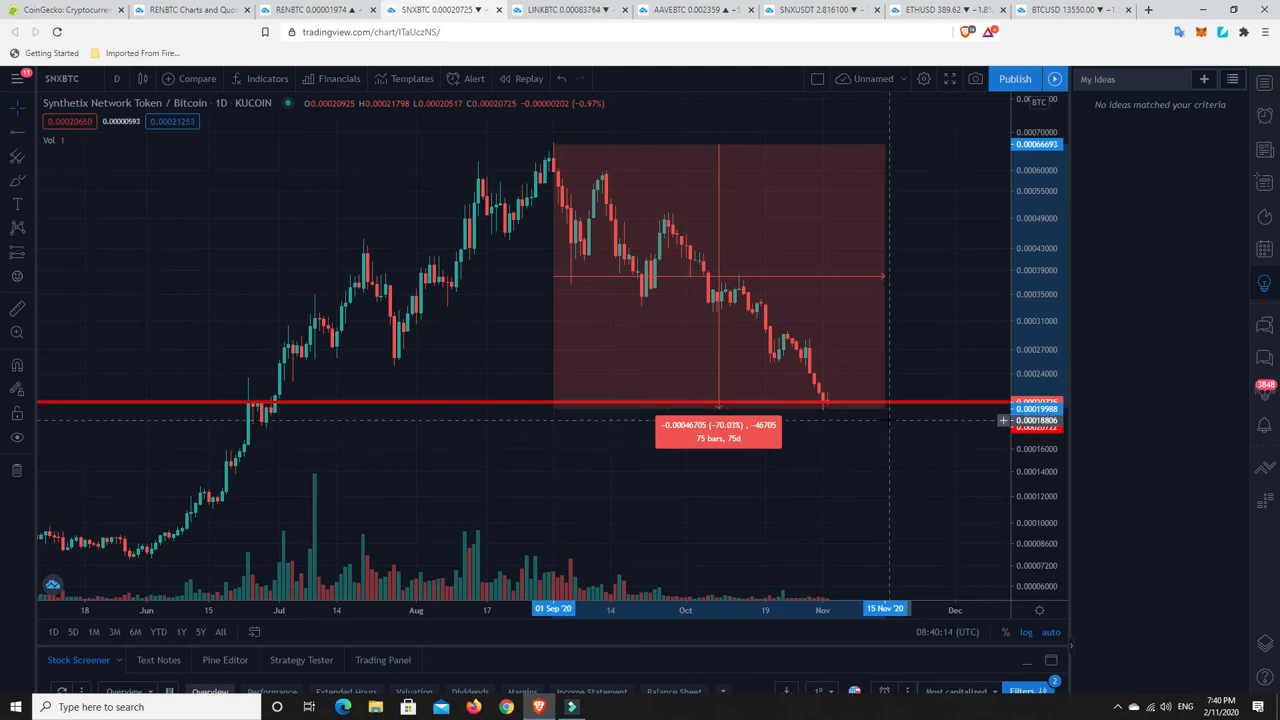
mouse_move(876, 390)
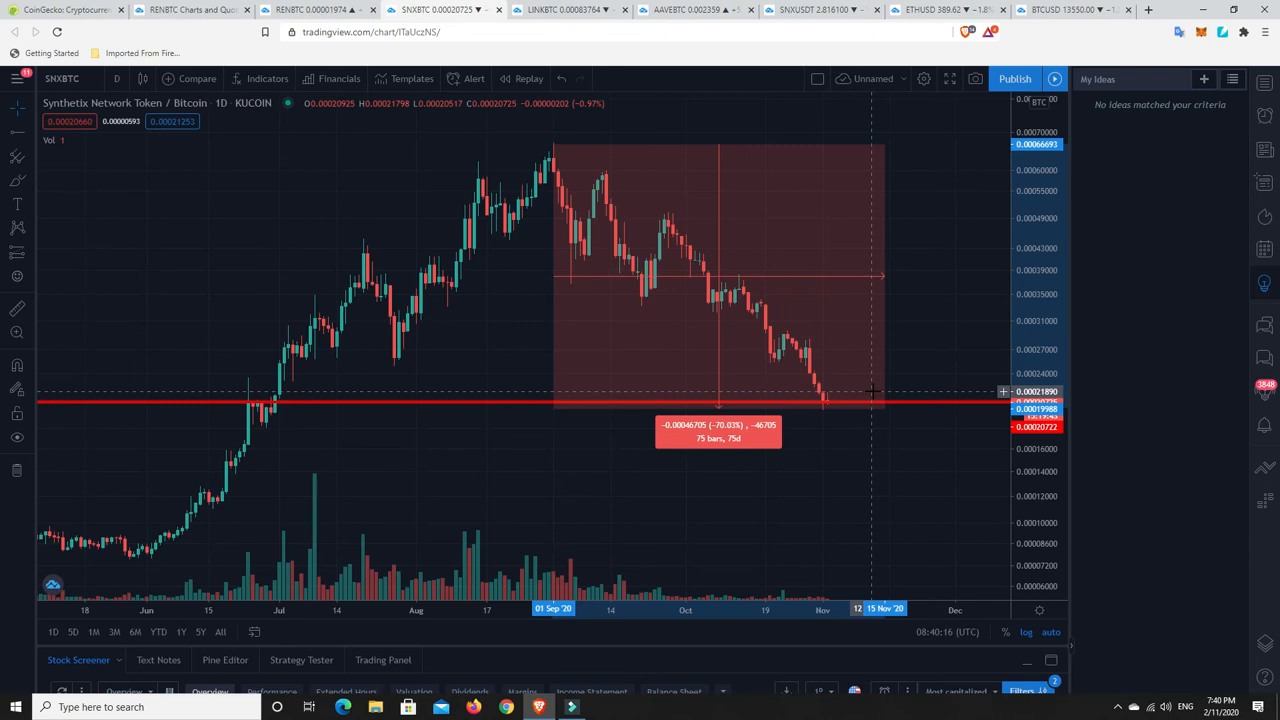
mouse_move(852, 414)
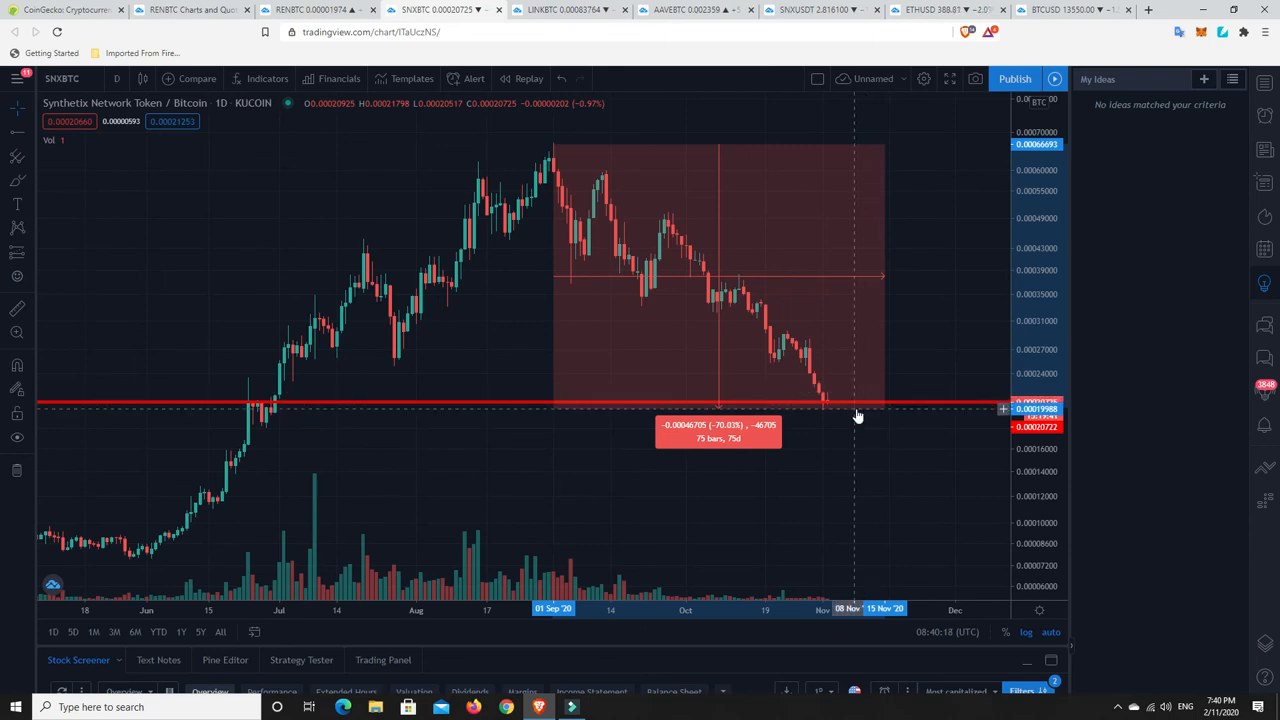
mouse_move(856, 464)
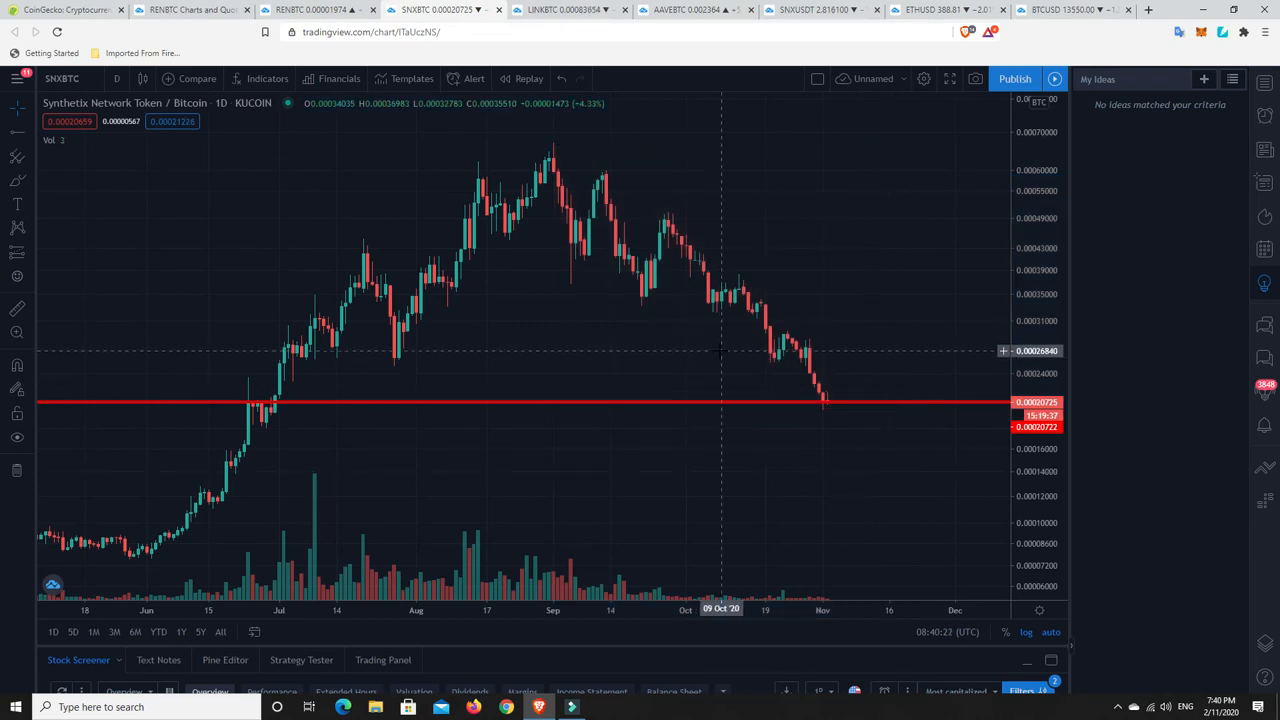
mouse_move(516, 224)
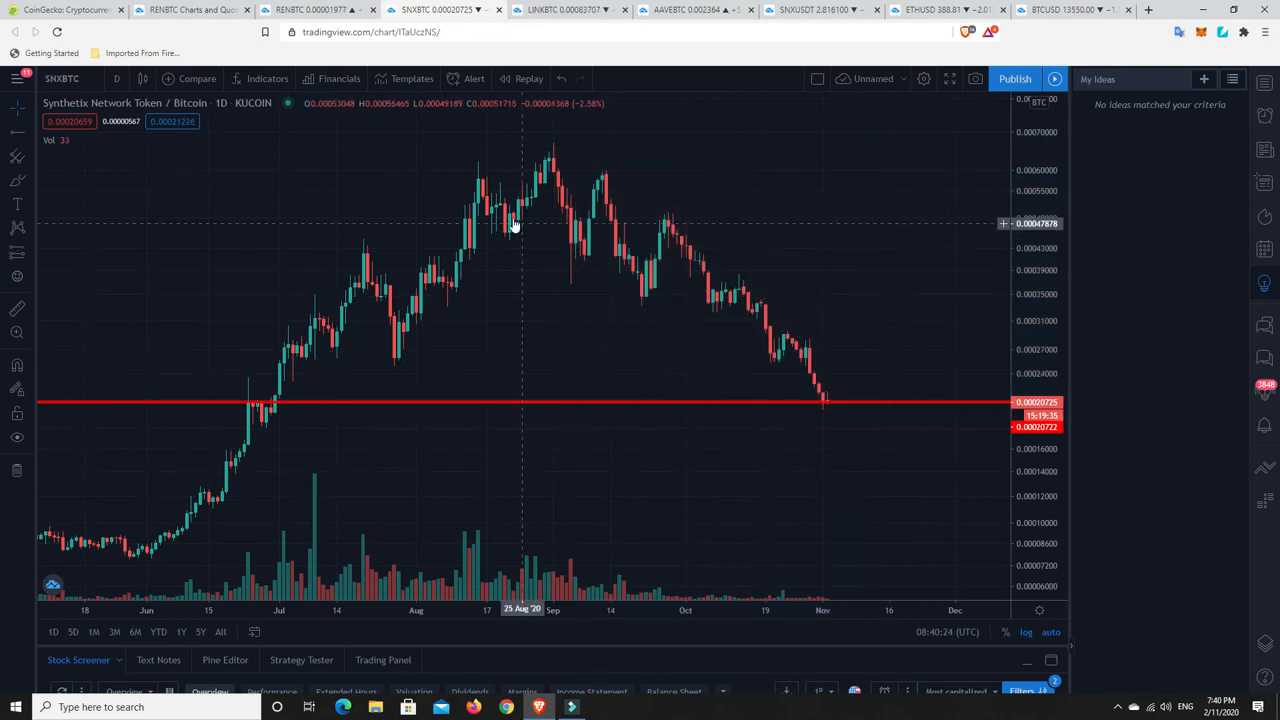
mouse_move(840, 440)
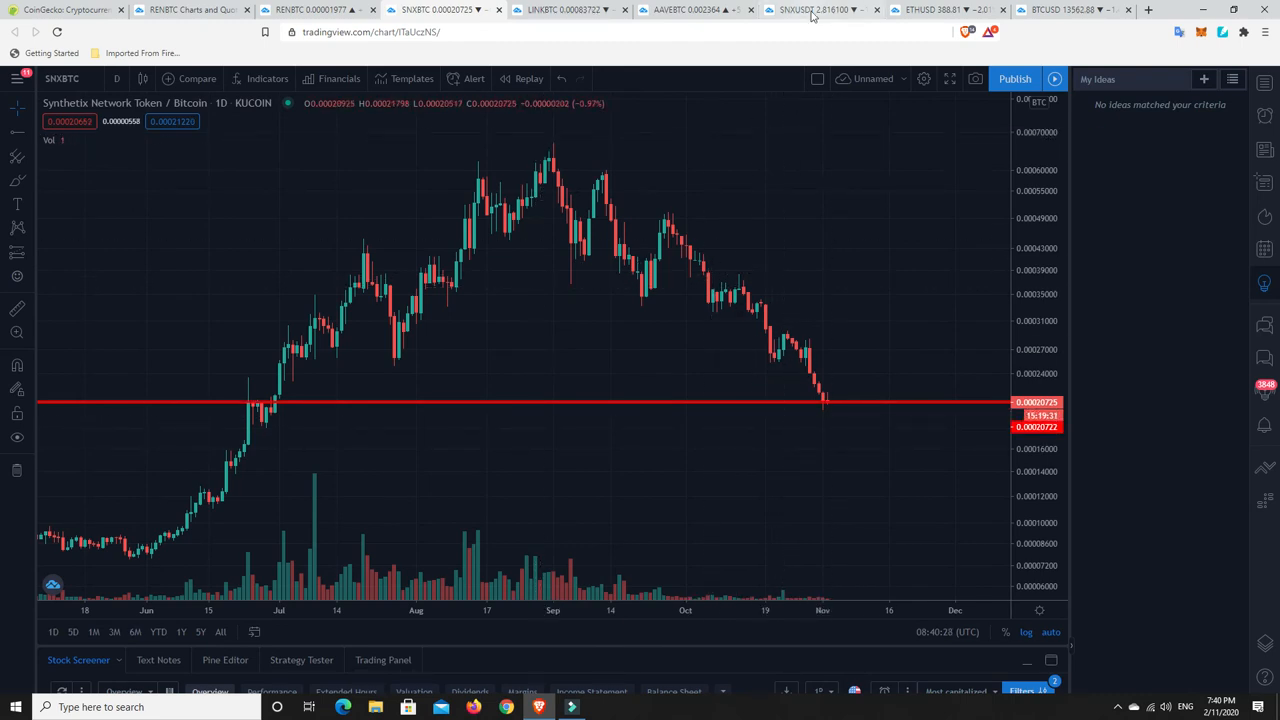
mouse_move(810, 12)
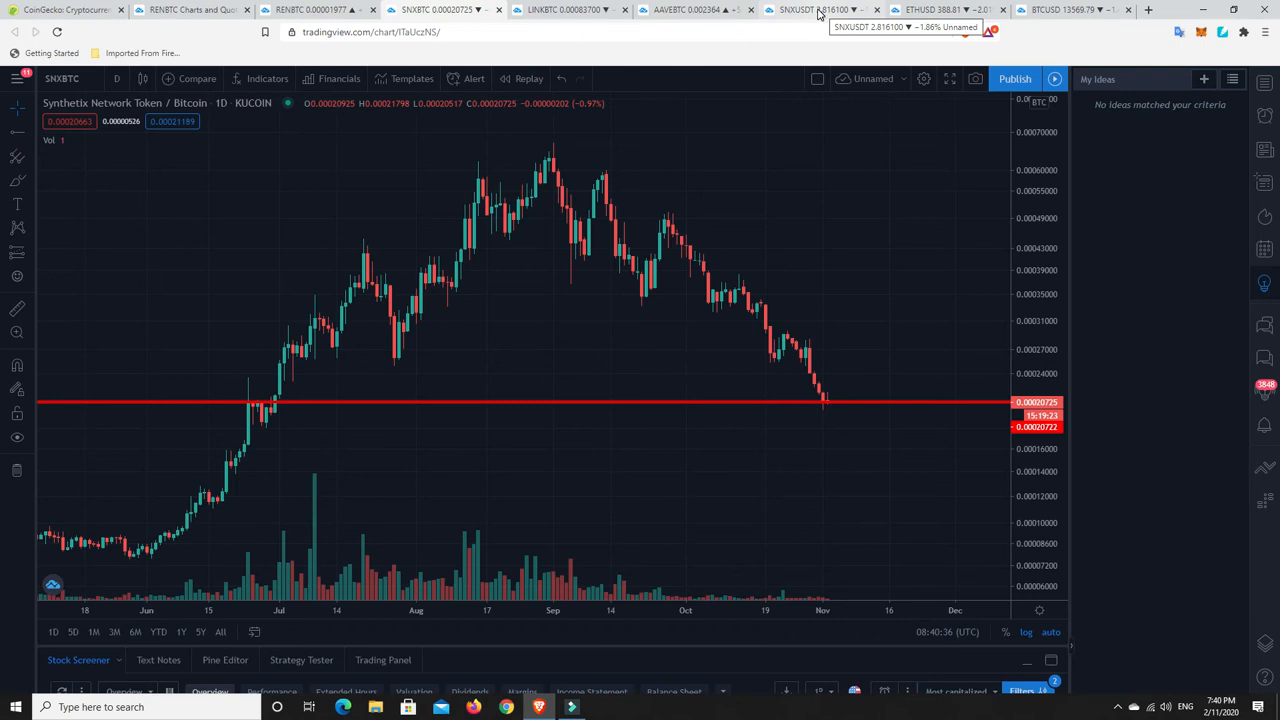
mouse_move(516, 168)
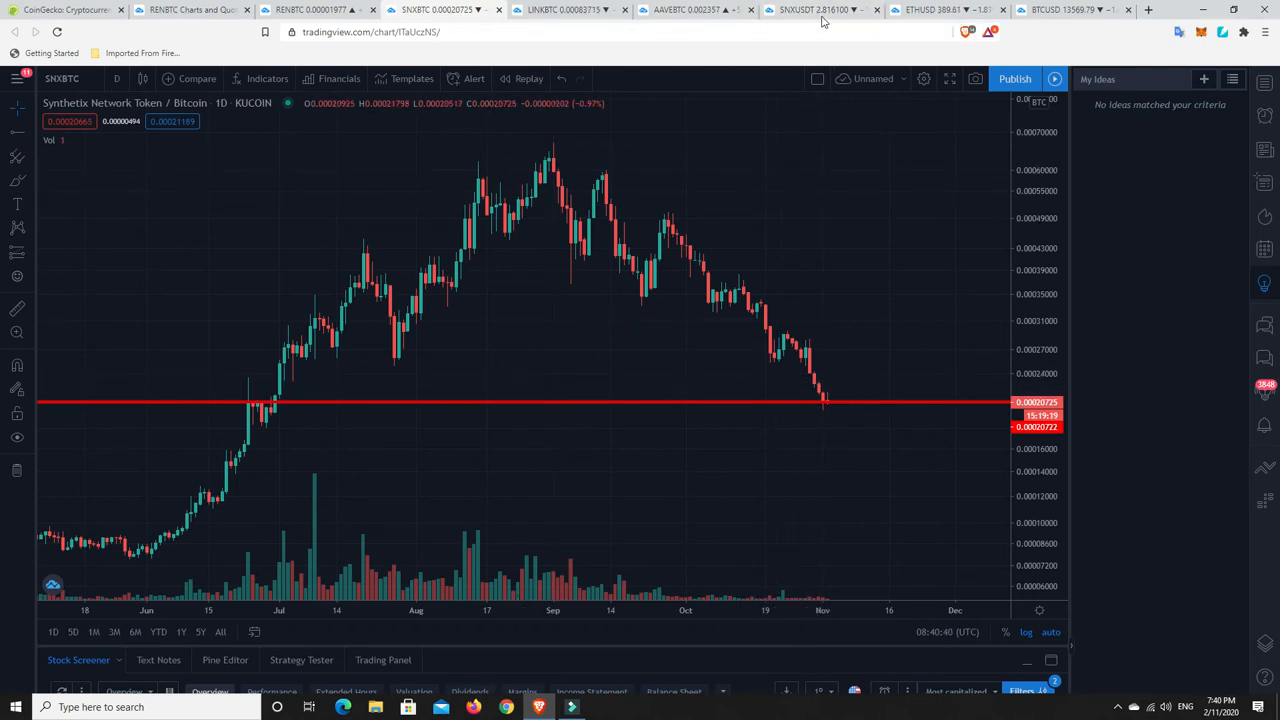
Switch to the Synthetix/Tether daily chart with its falling wedge and green and blue levels
left_click(816, 8)
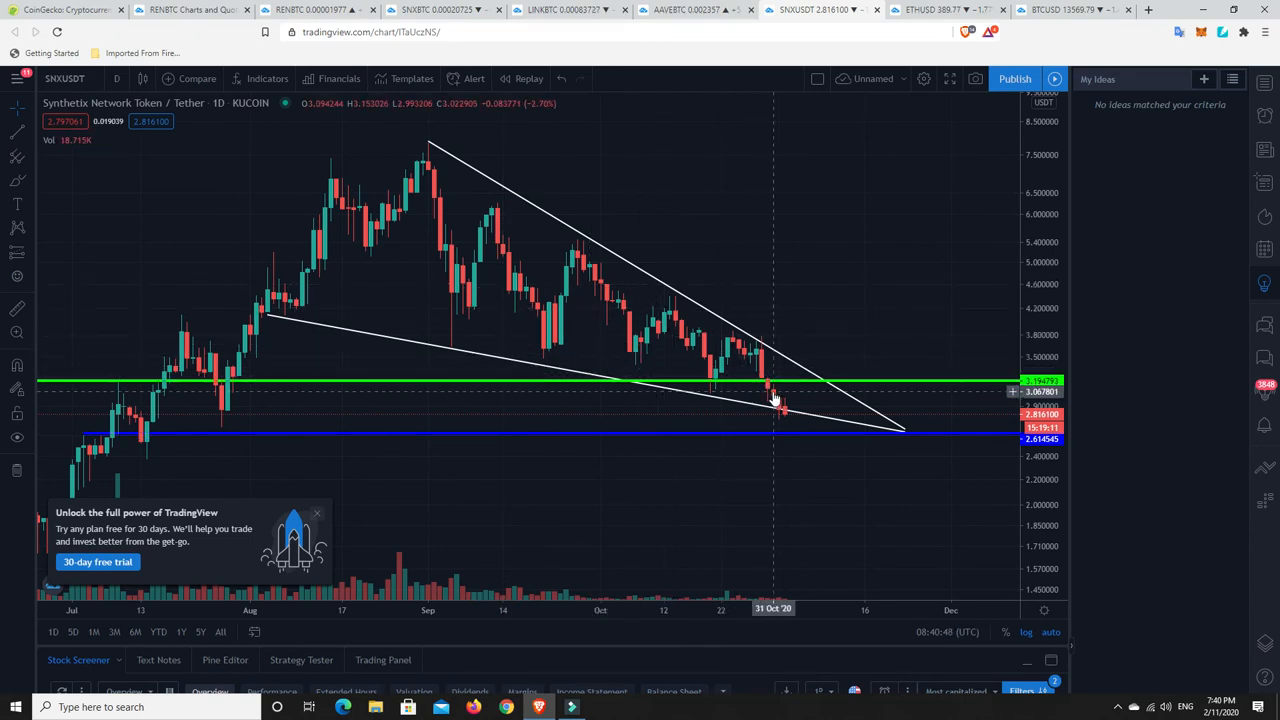
mouse_move(784, 420)
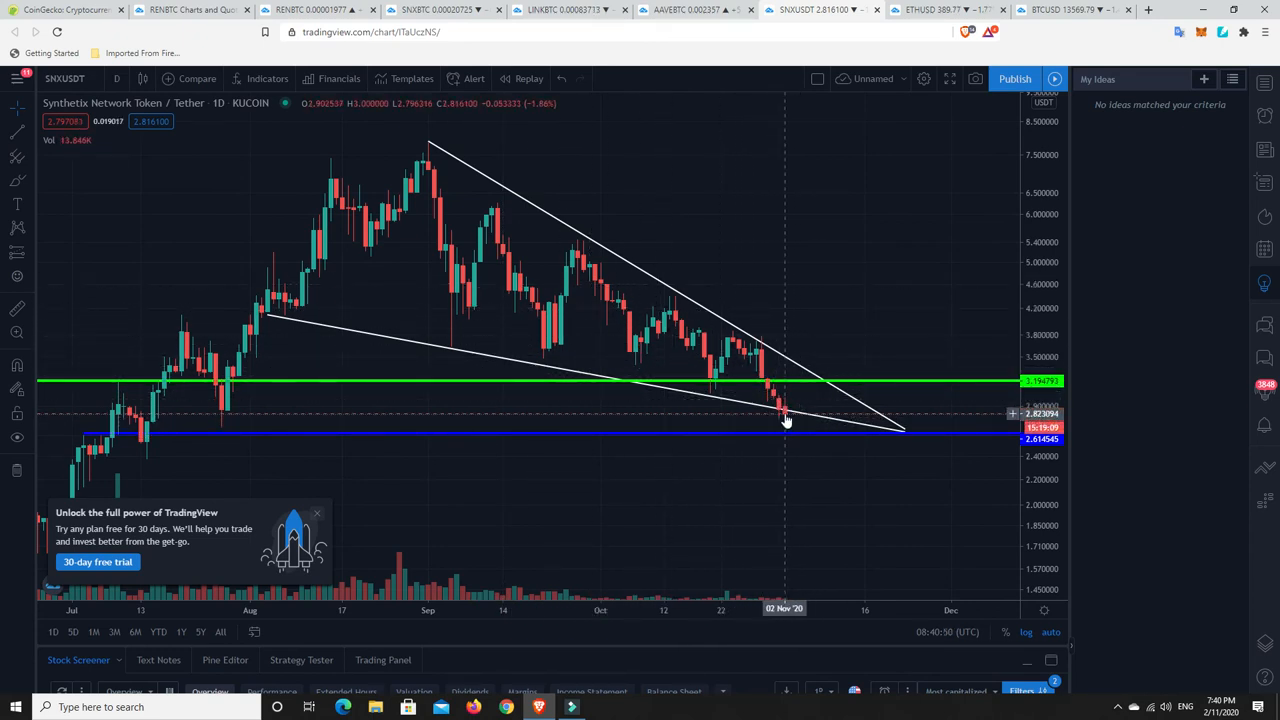
mouse_move(796, 418)
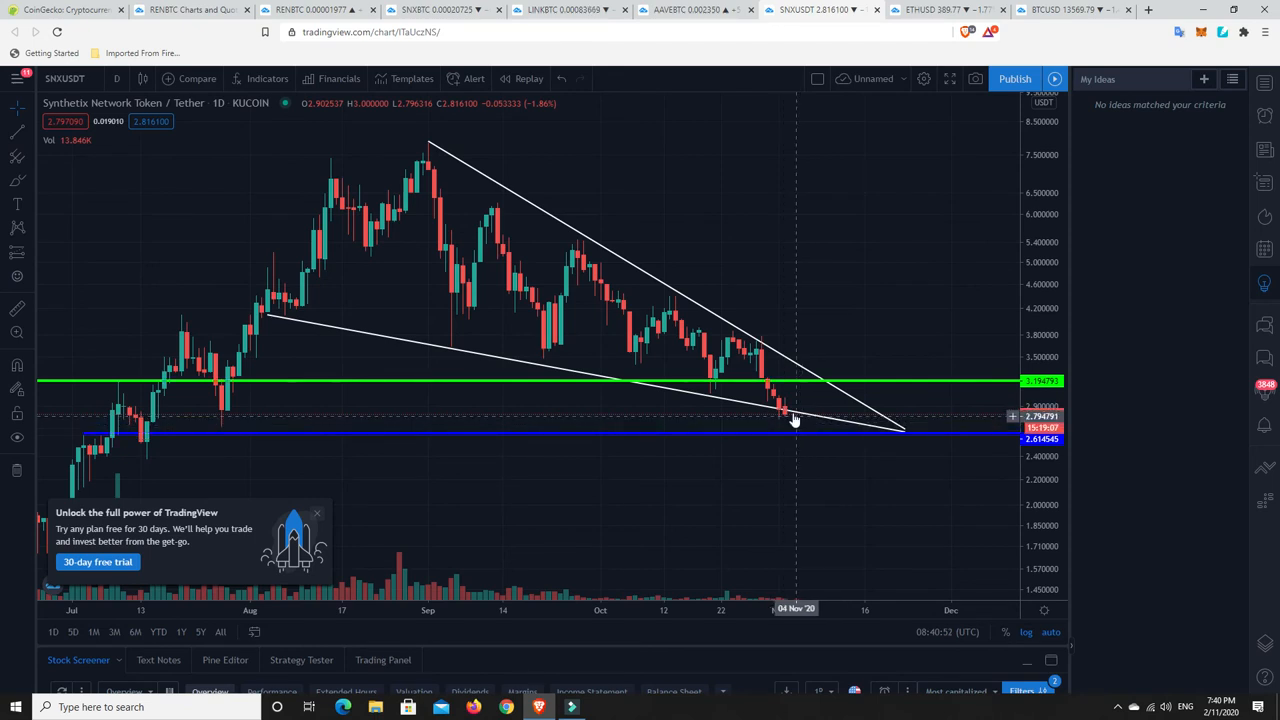
mouse_move(796, 420)
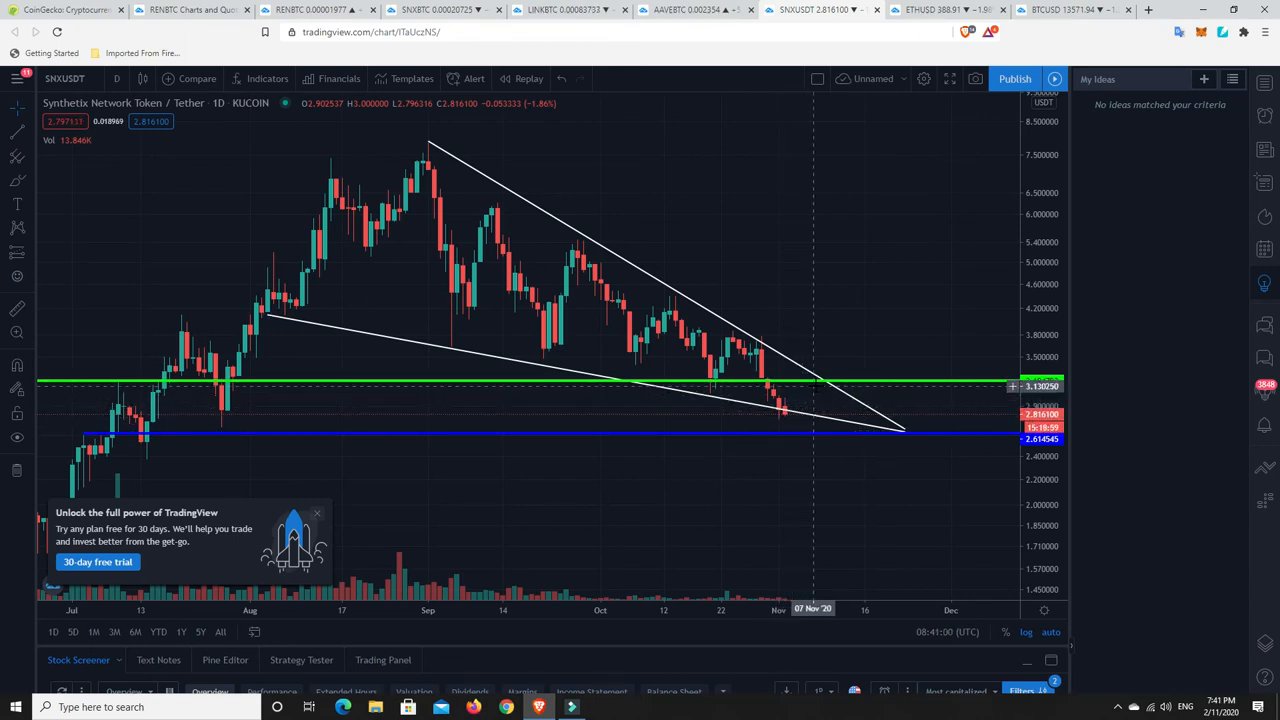
mouse_move(824, 390)
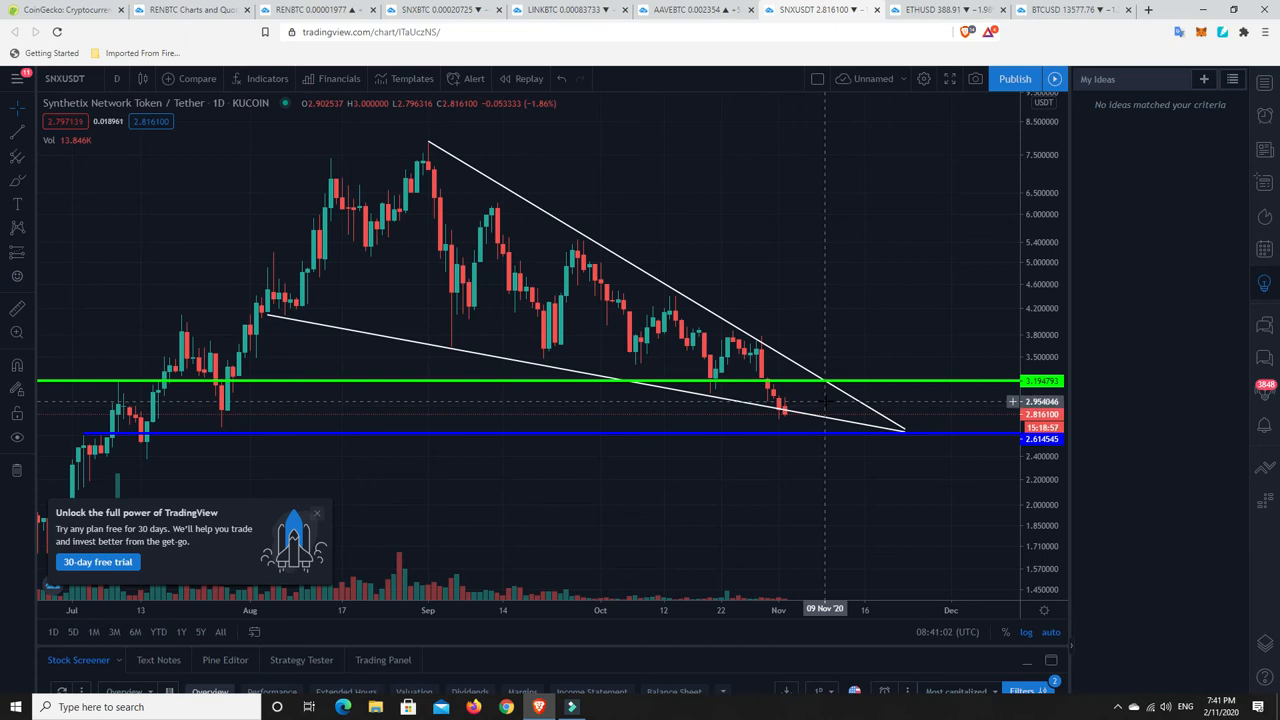
mouse_move(296, 216)
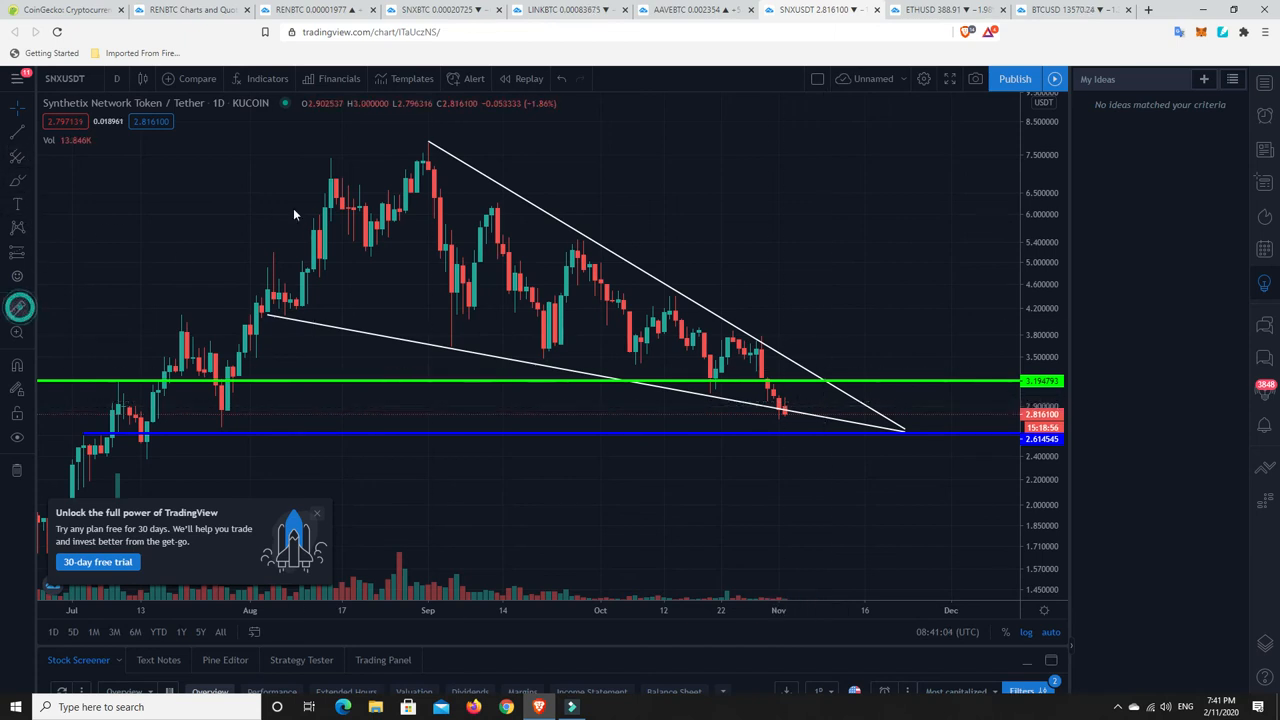
mouse_move(428, 140)
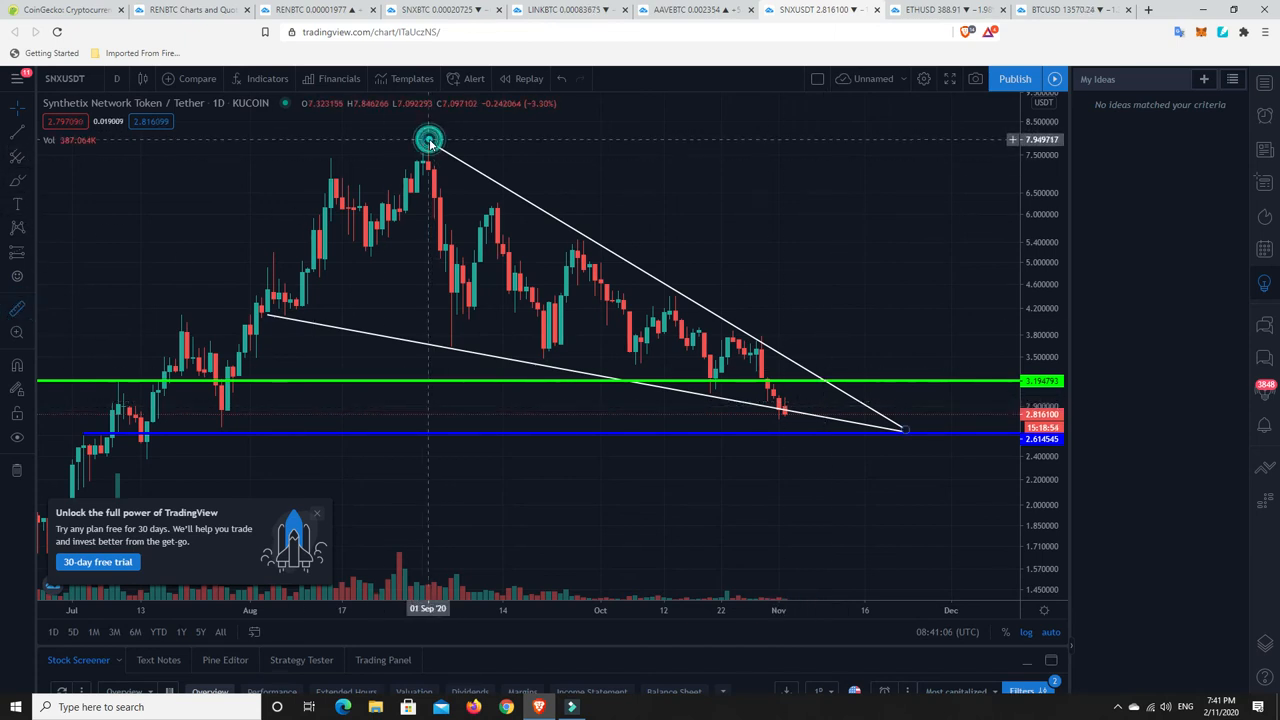
Measure the price range from the September peak down to the blue level, about -67%
left_click_drag(428, 140, 904, 430)
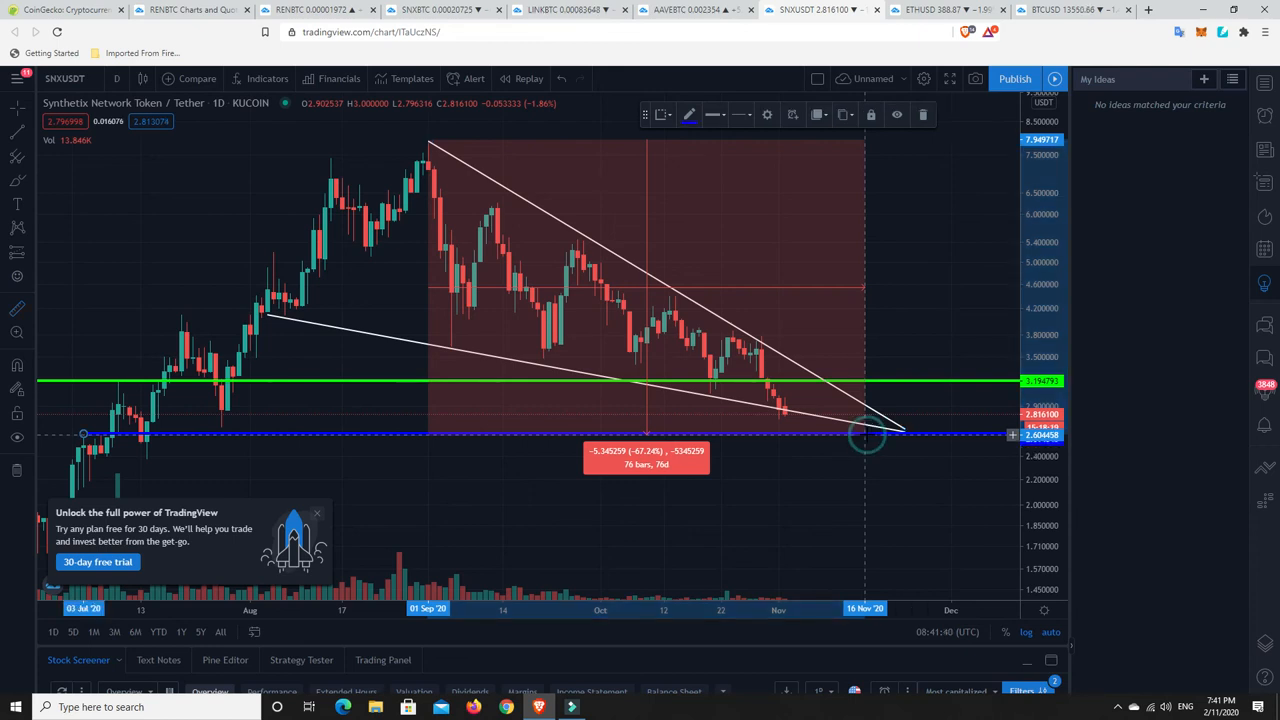
mouse_move(776, 512)
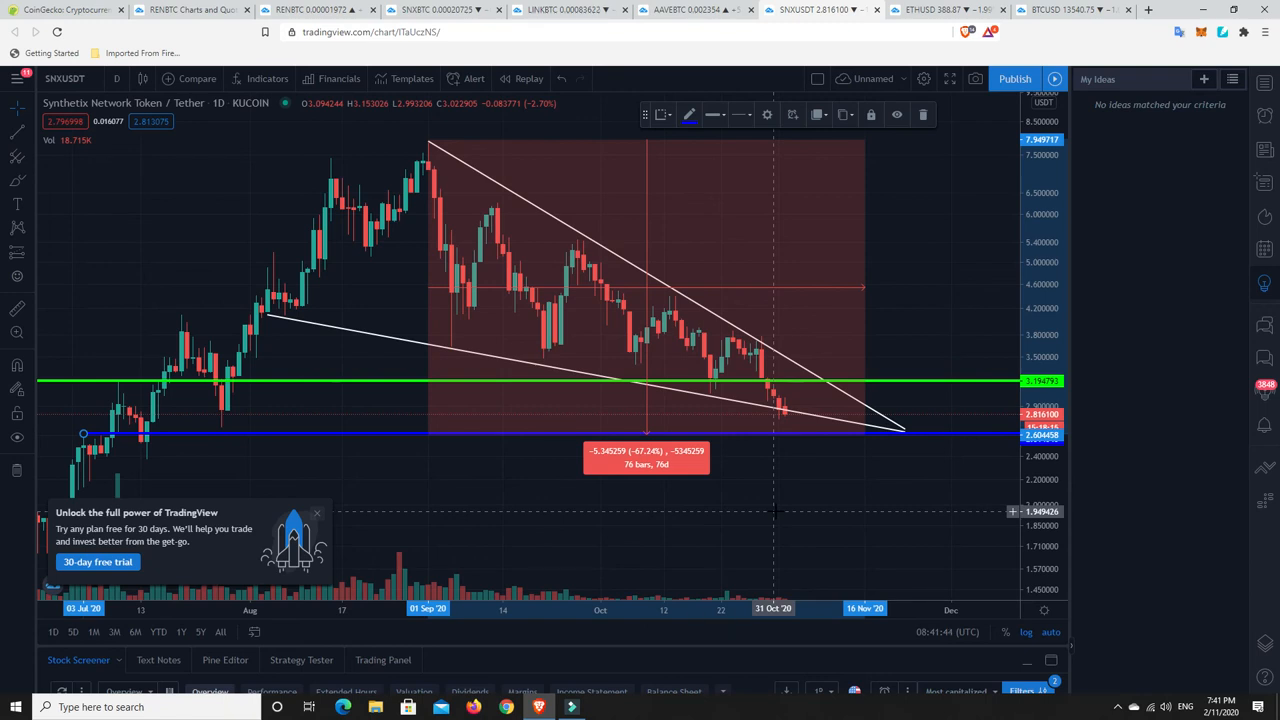
mouse_move(710, 500)
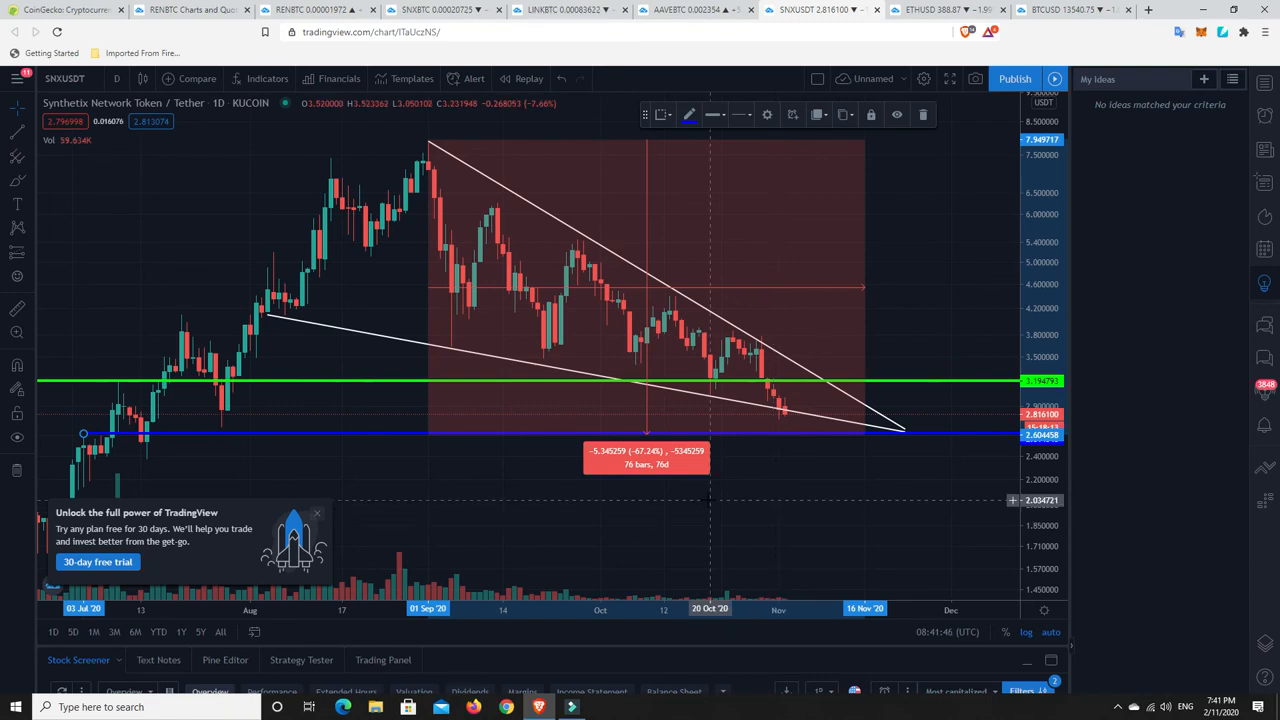
mouse_move(790, 388)
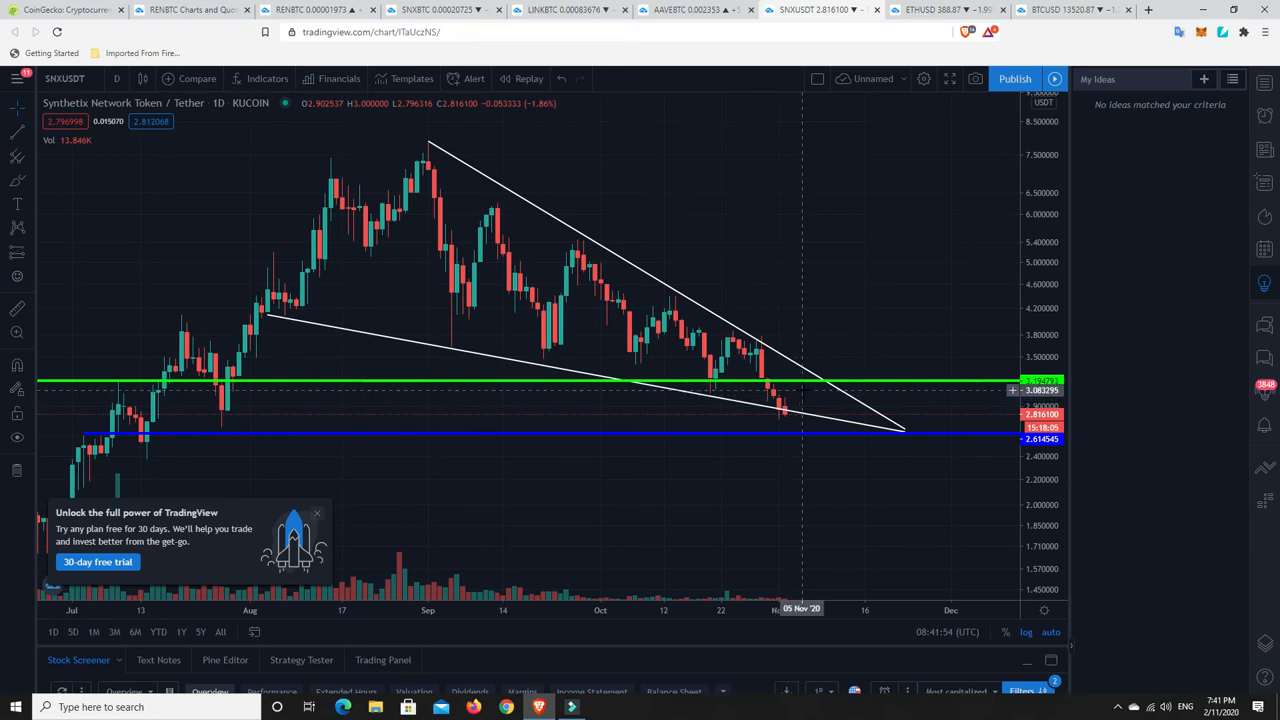
mouse_move(810, 388)
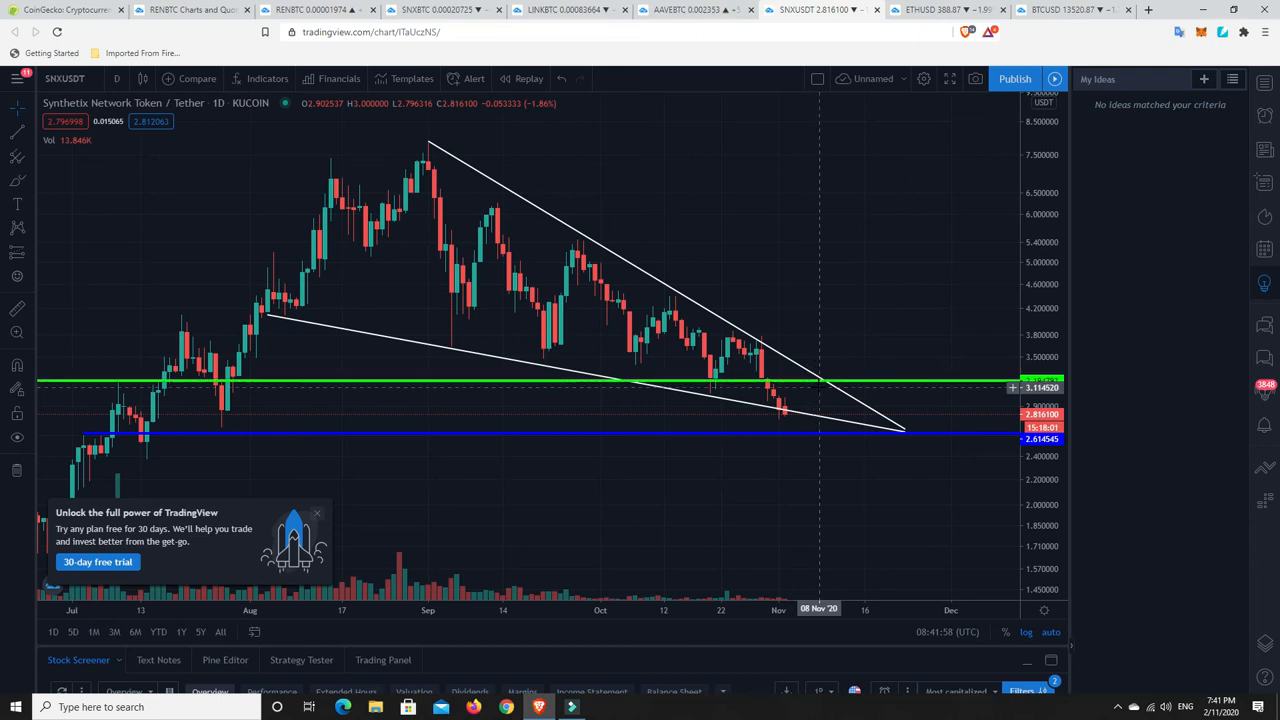
mouse_move(848, 420)
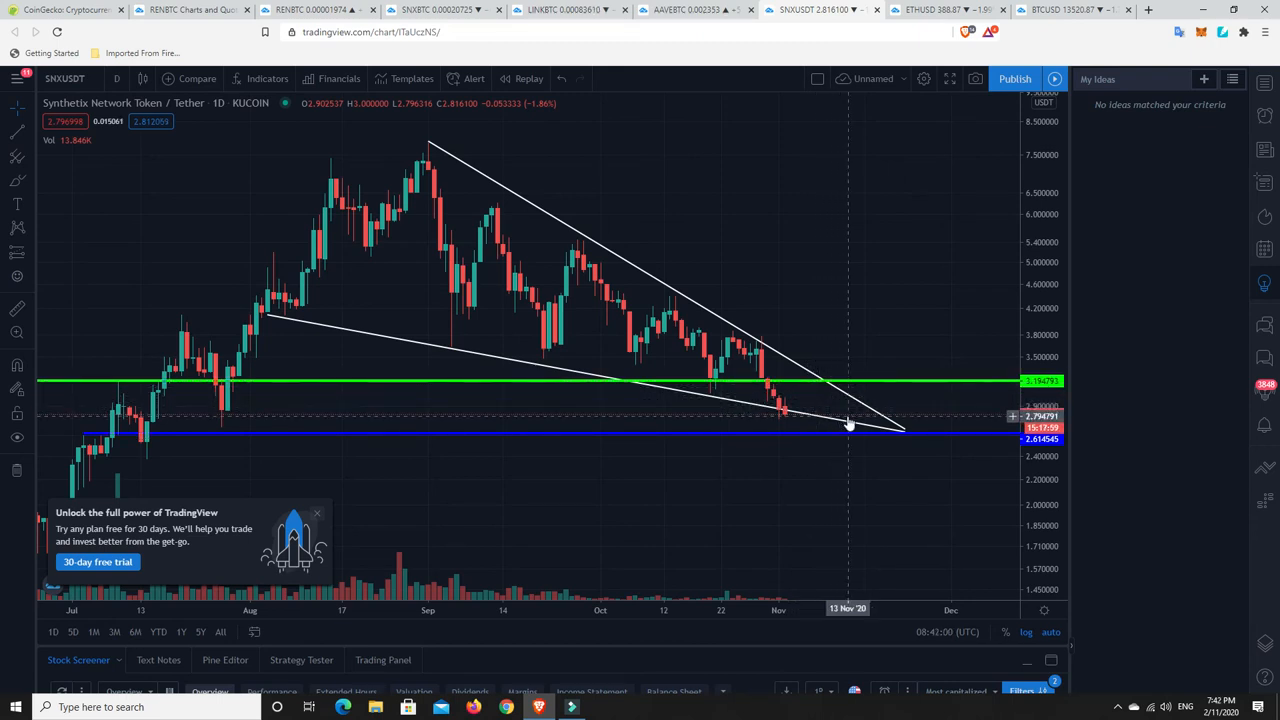
mouse_move(858, 418)
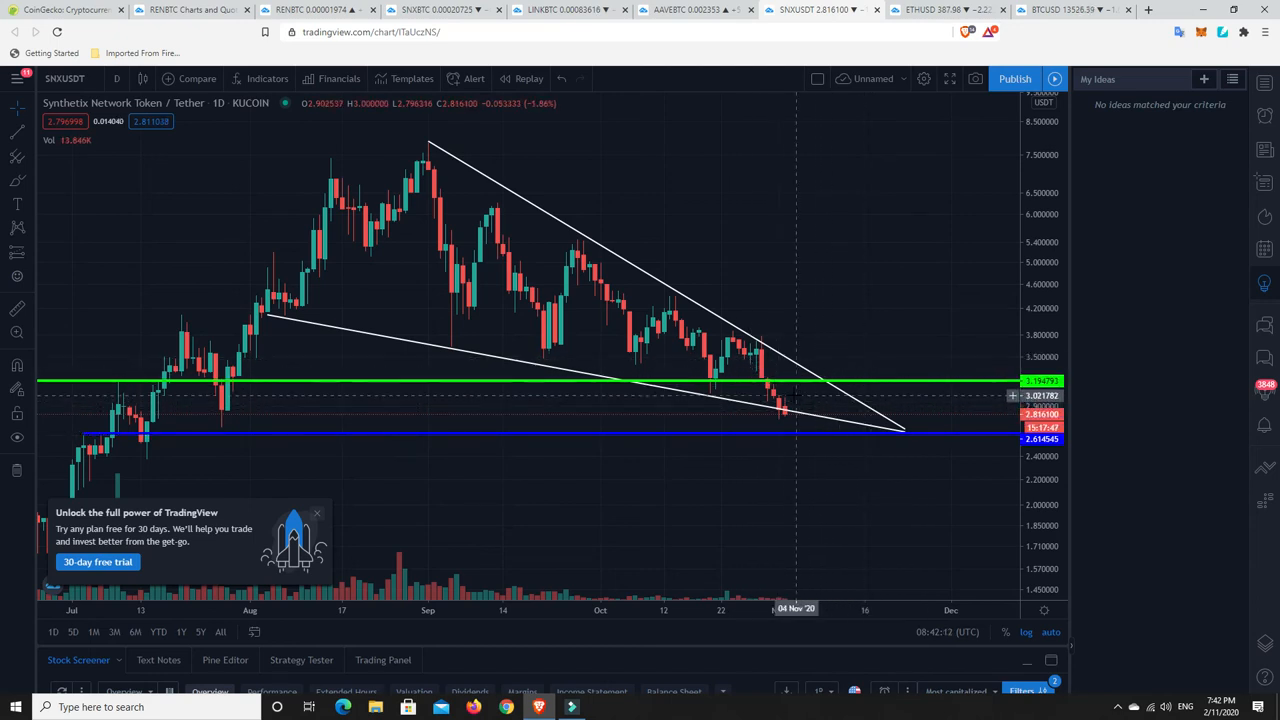
mouse_move(804, 418)
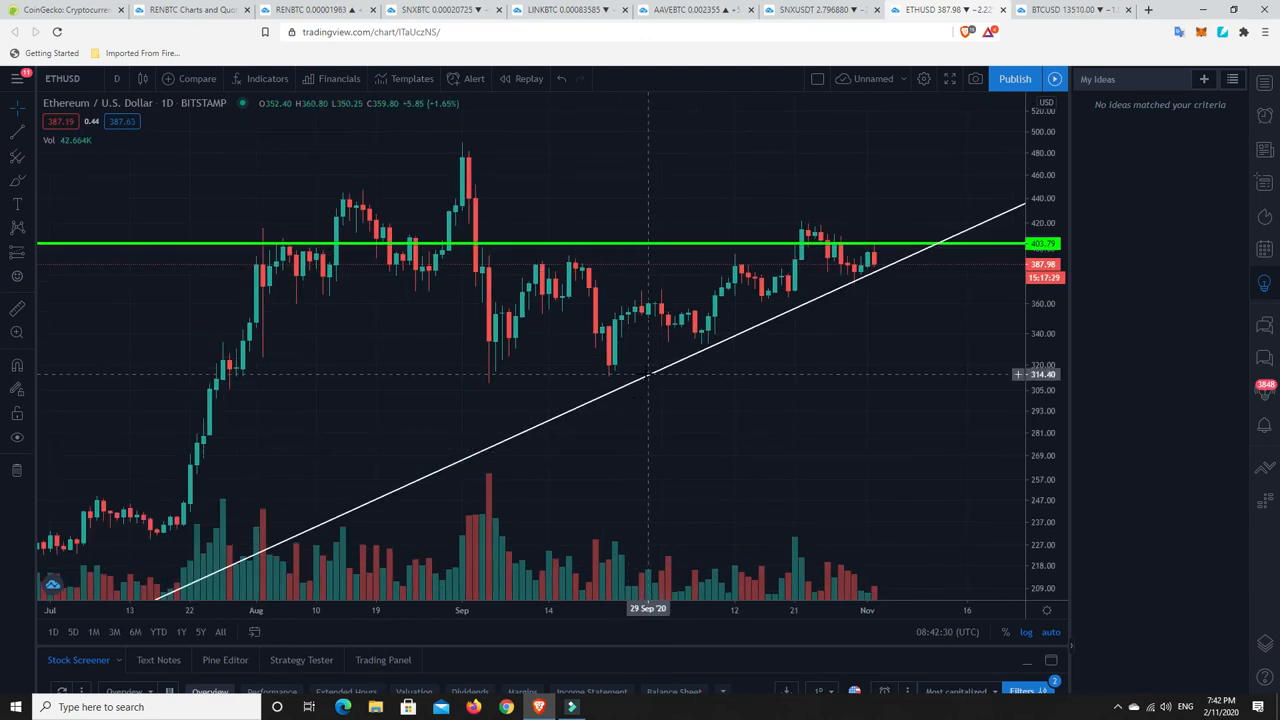
mouse_move(230, 568)
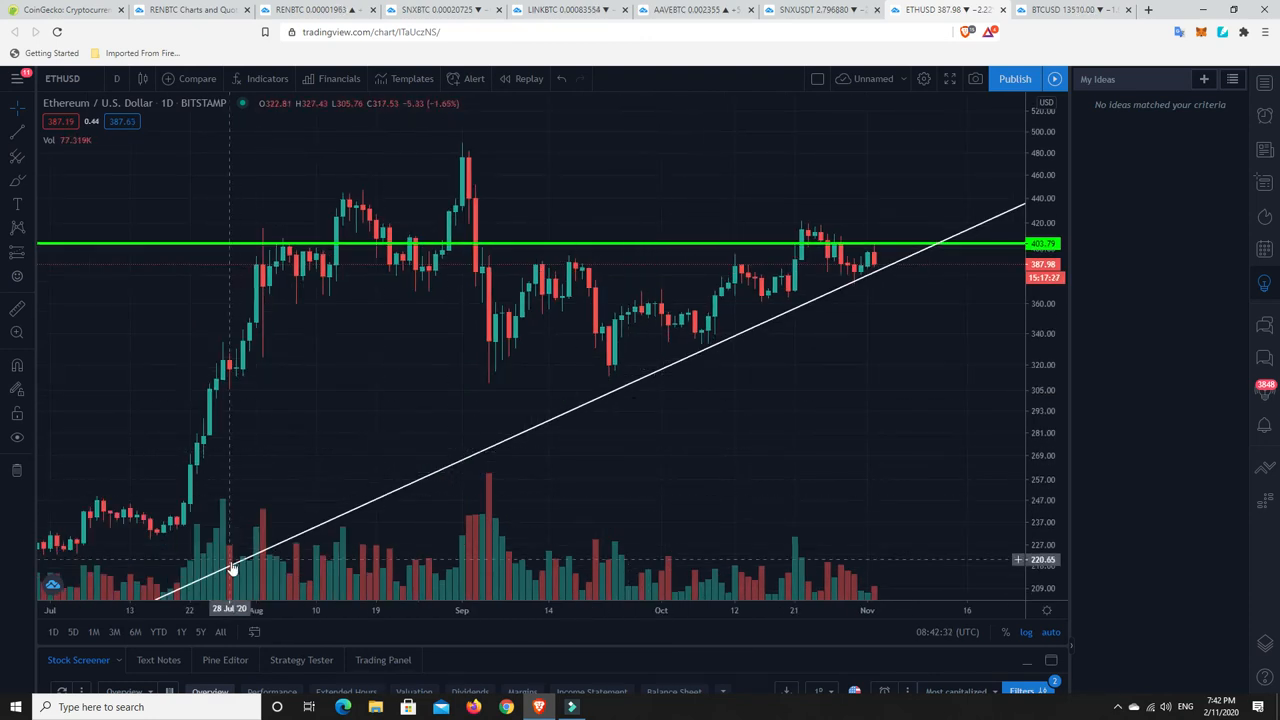
mouse_move(648, 330)
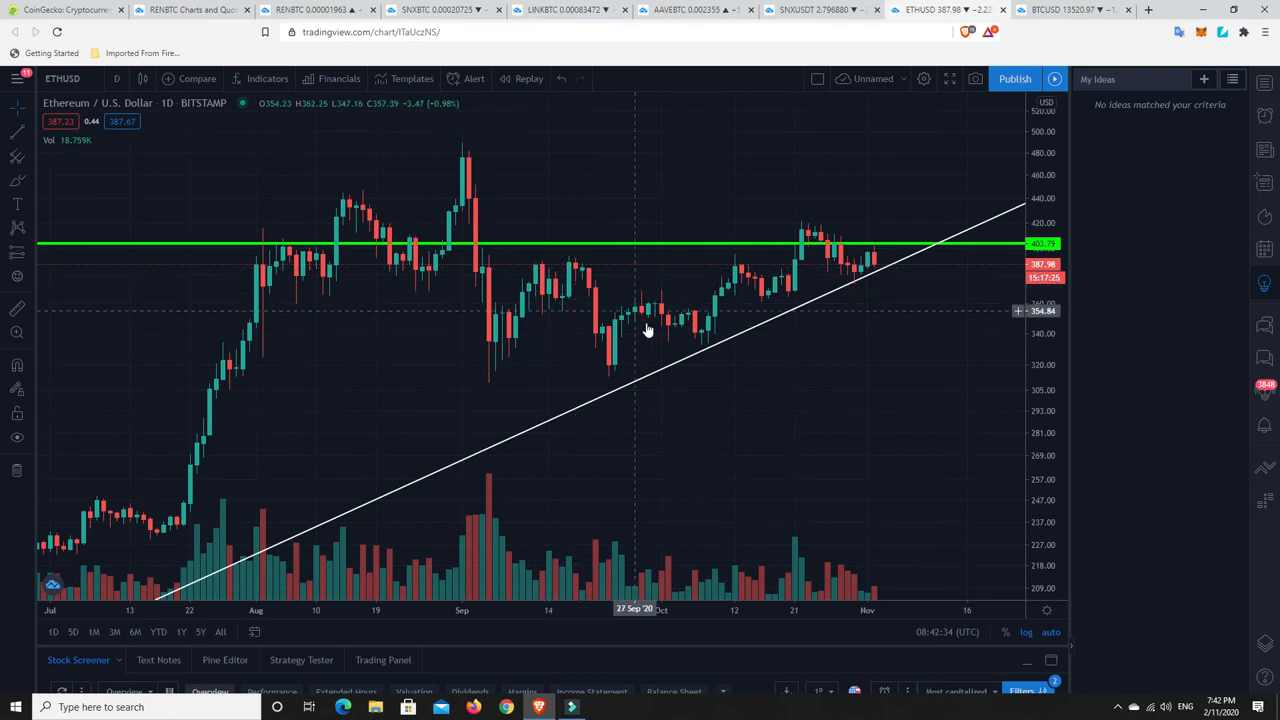
mouse_move(476, 150)
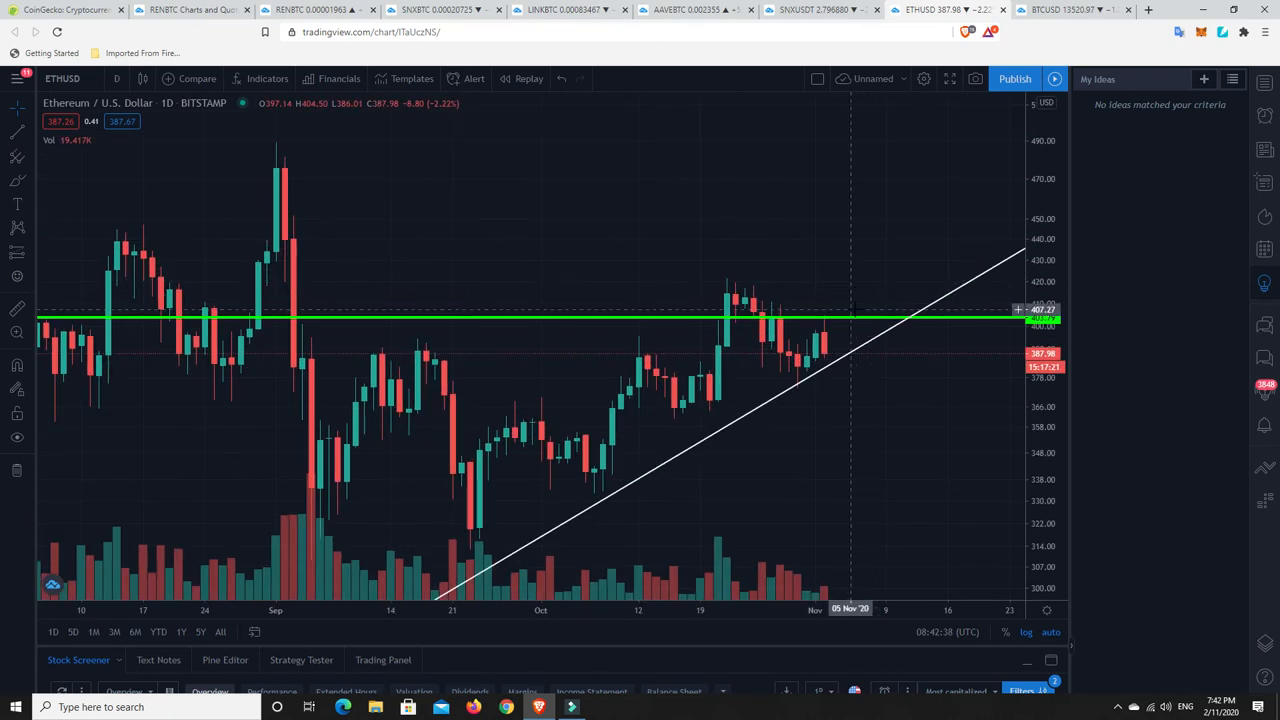
mouse_move(824, 358)
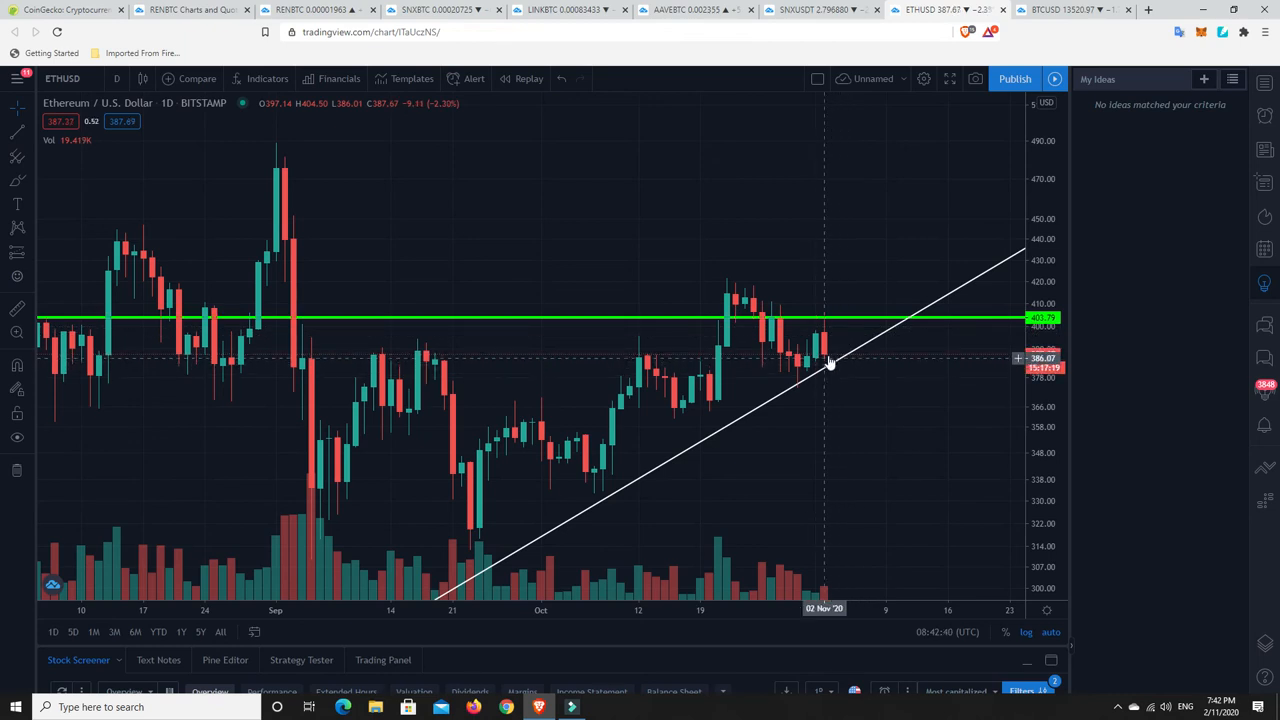
mouse_move(912, 488)
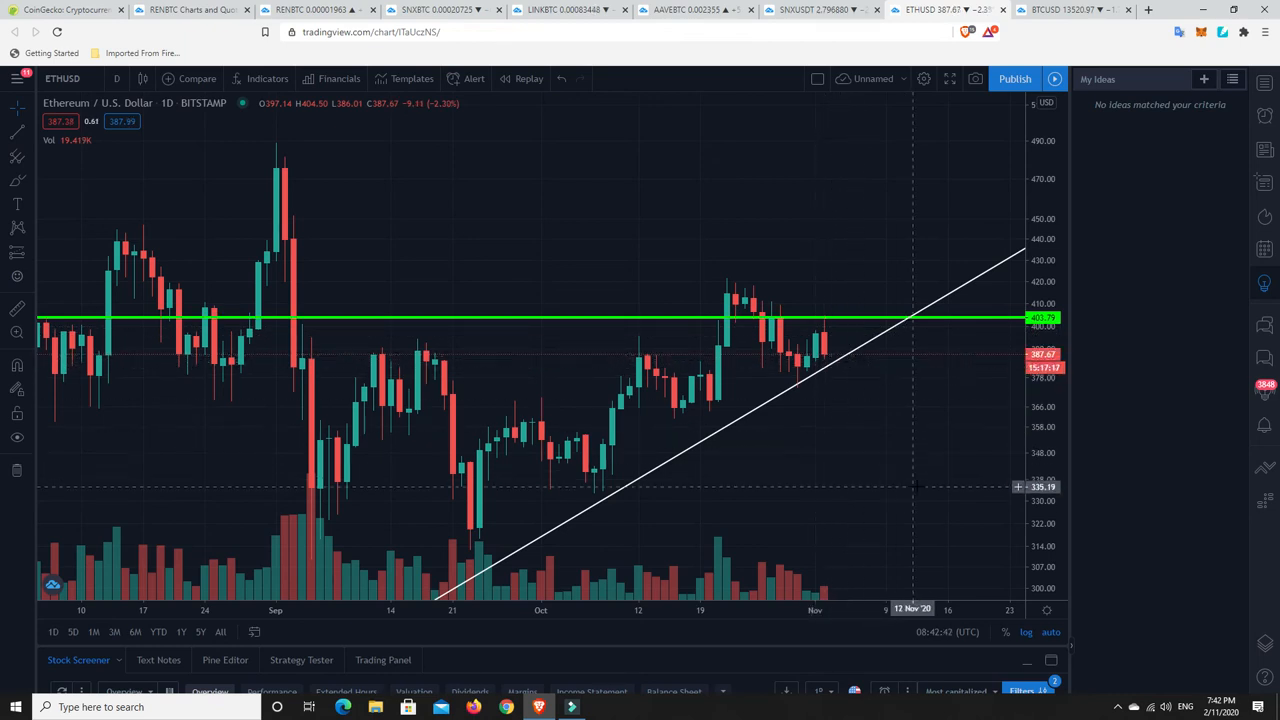
mouse_move(912, 488)
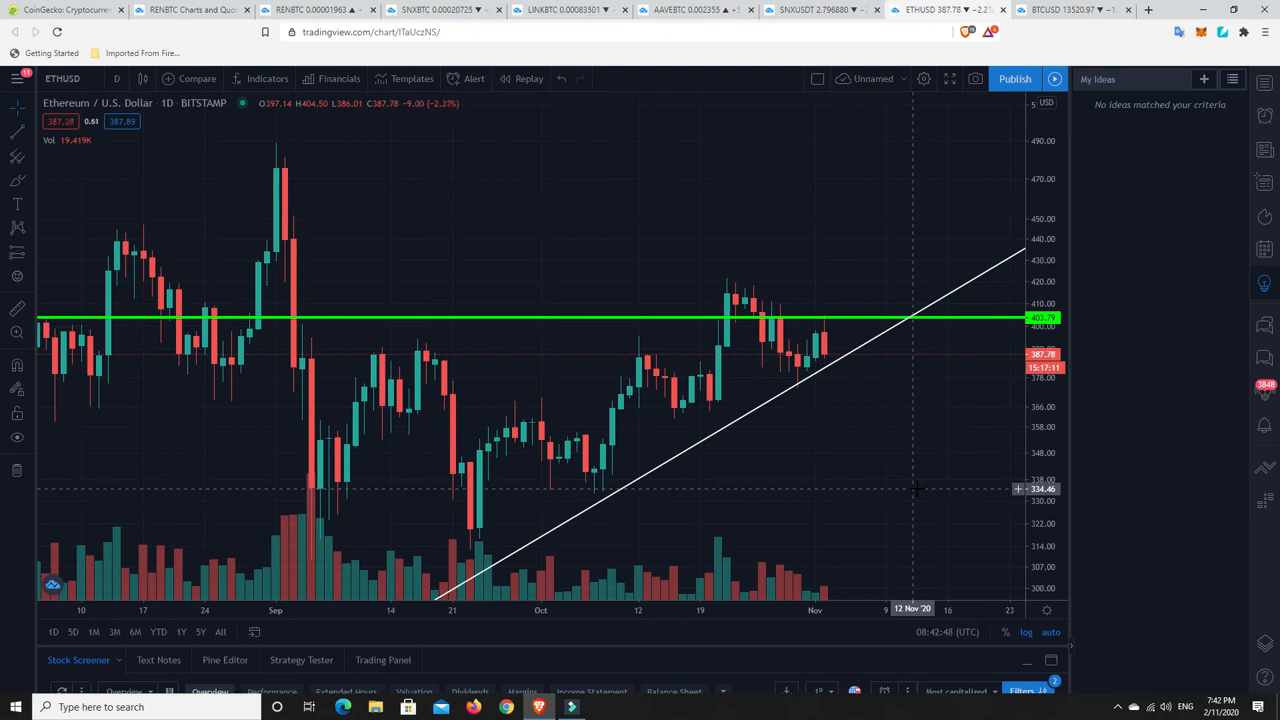
Zoom the Ethereum/US Dollar daily chart in on recent candles near the rising trendline
scroll("down", 3)
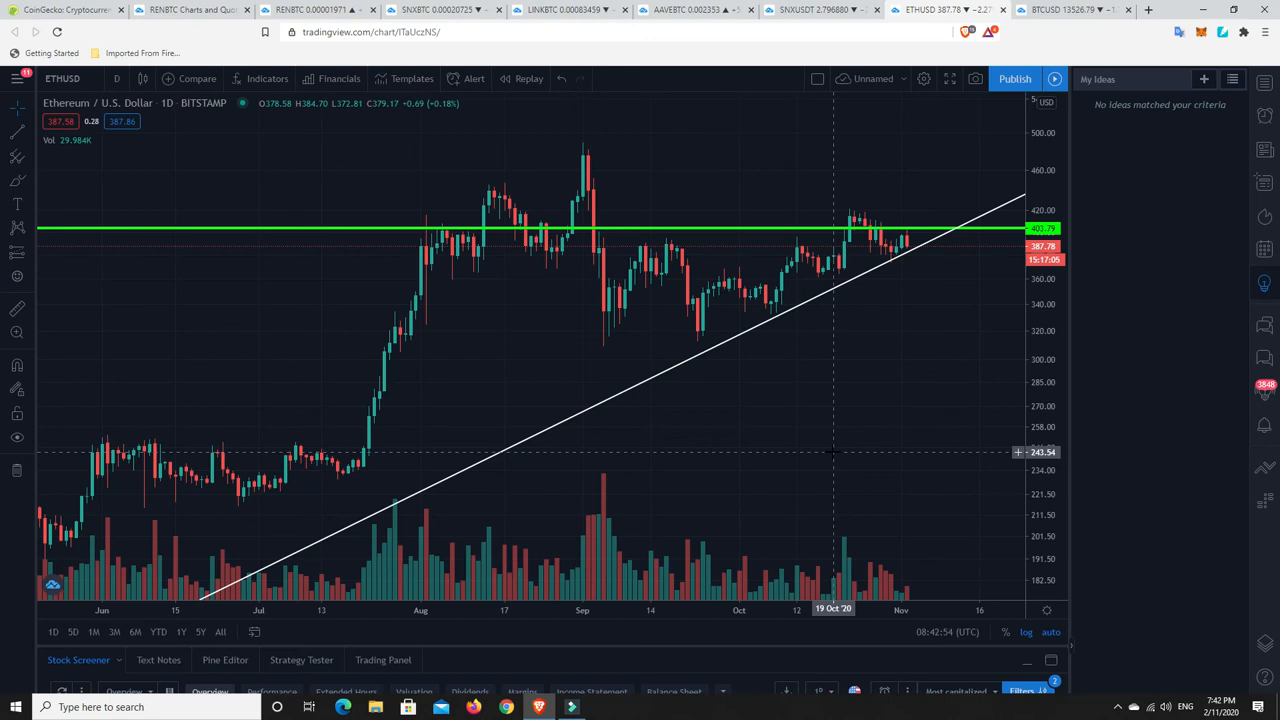
mouse_move(884, 420)
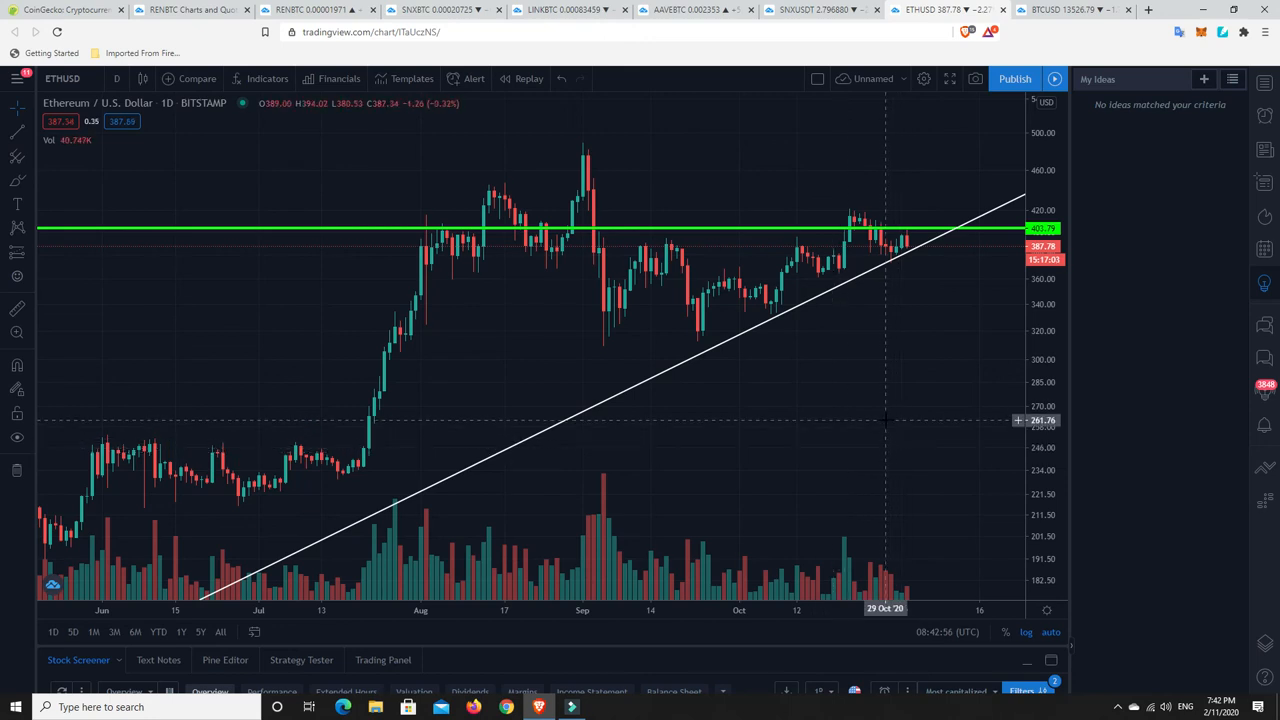
mouse_move(844, 292)
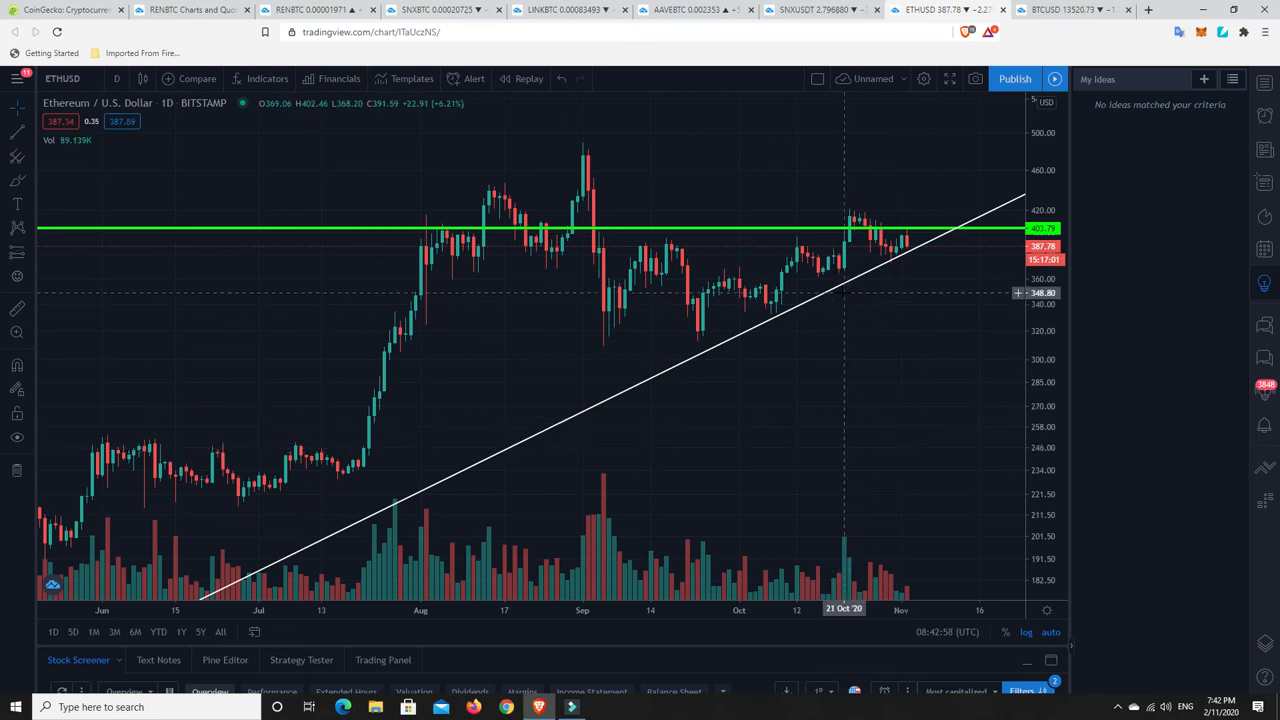
mouse_move(844, 292)
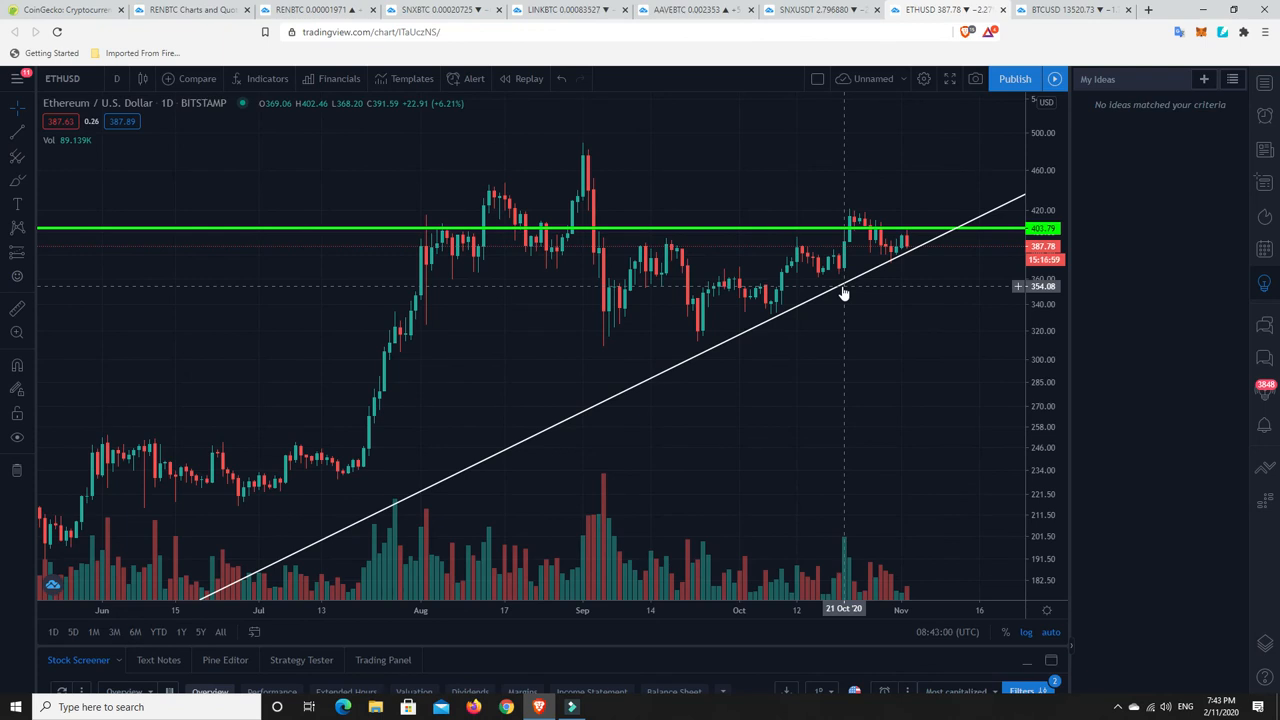
mouse_move(964, 328)
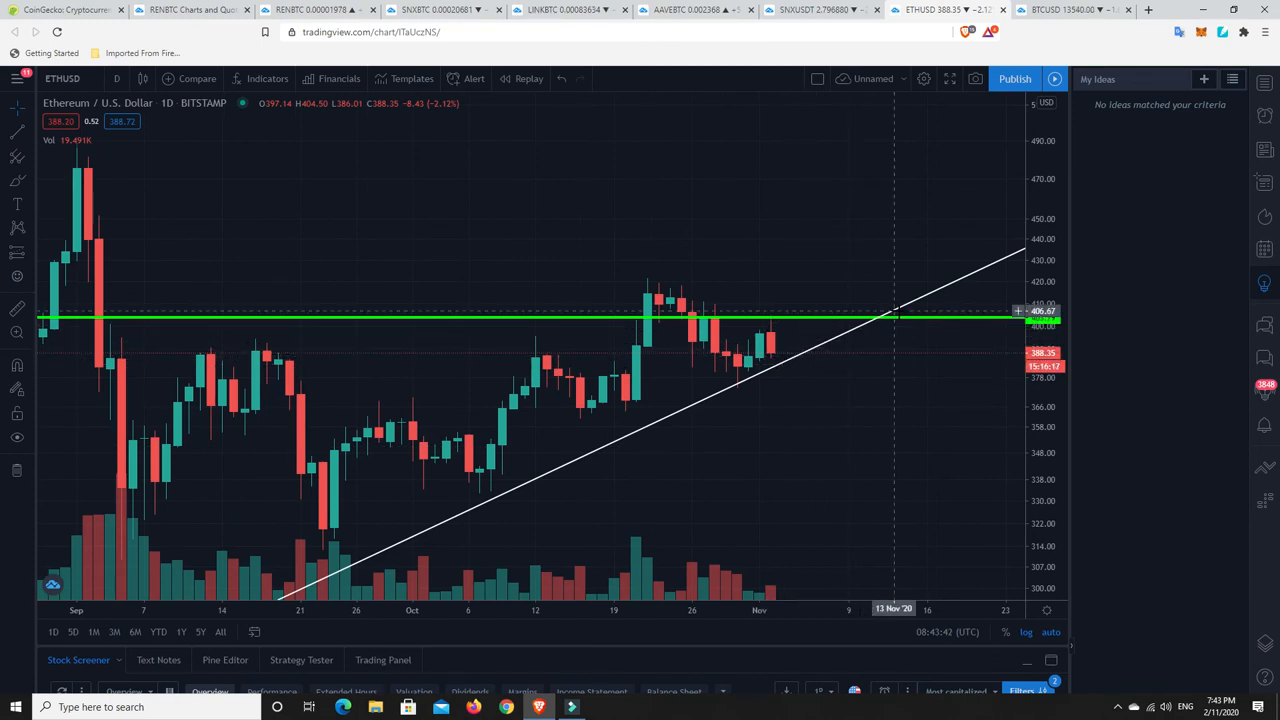
mouse_move(804, 316)
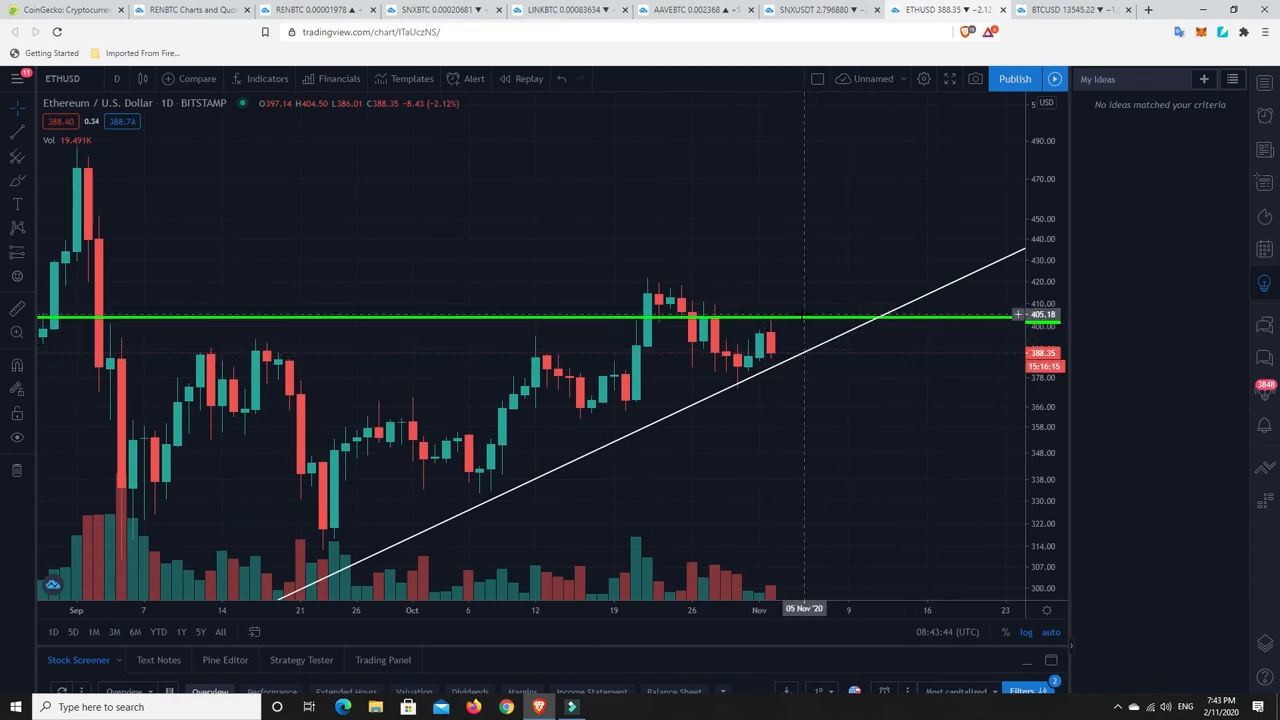
mouse_move(784, 364)
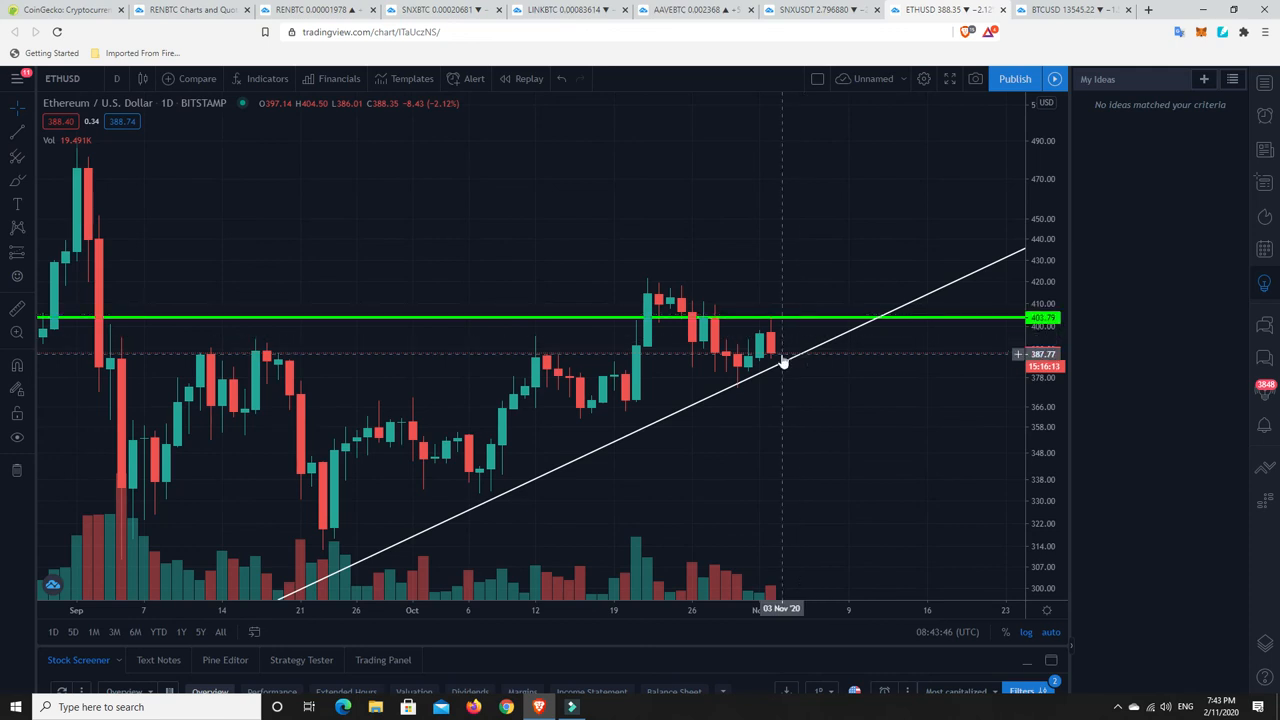
mouse_move(860, 356)
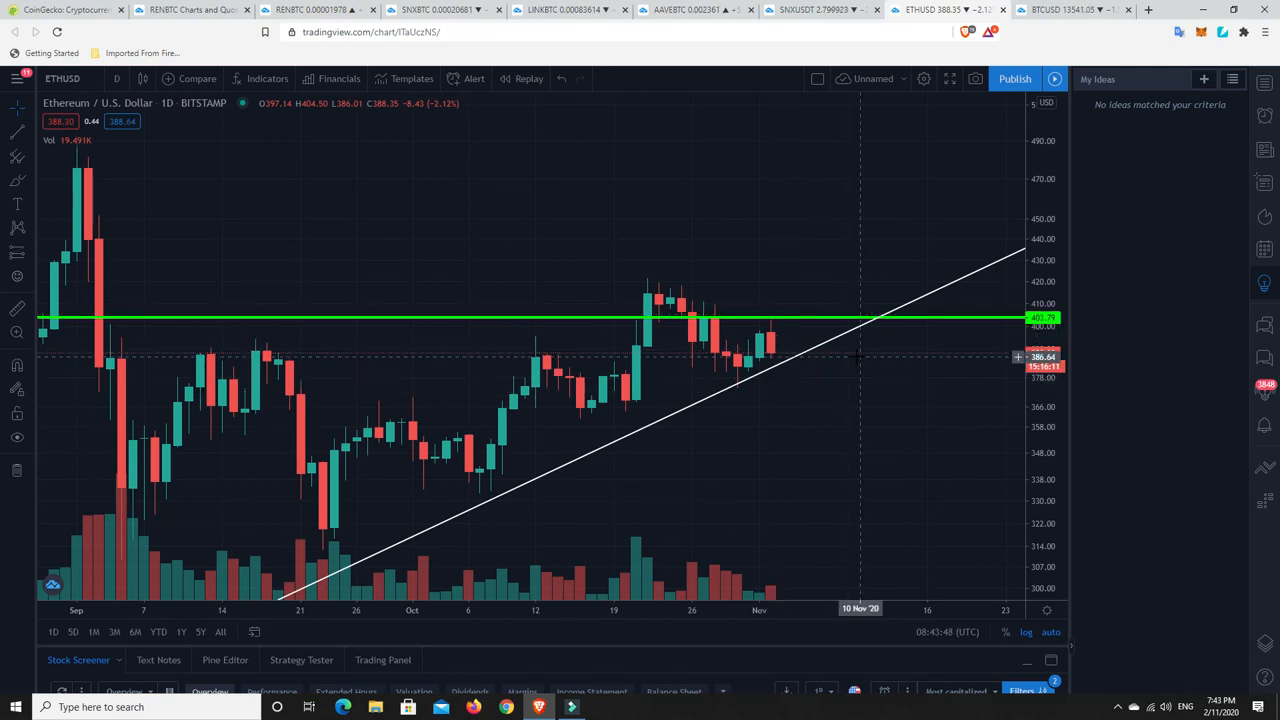
mouse_move(748, 344)
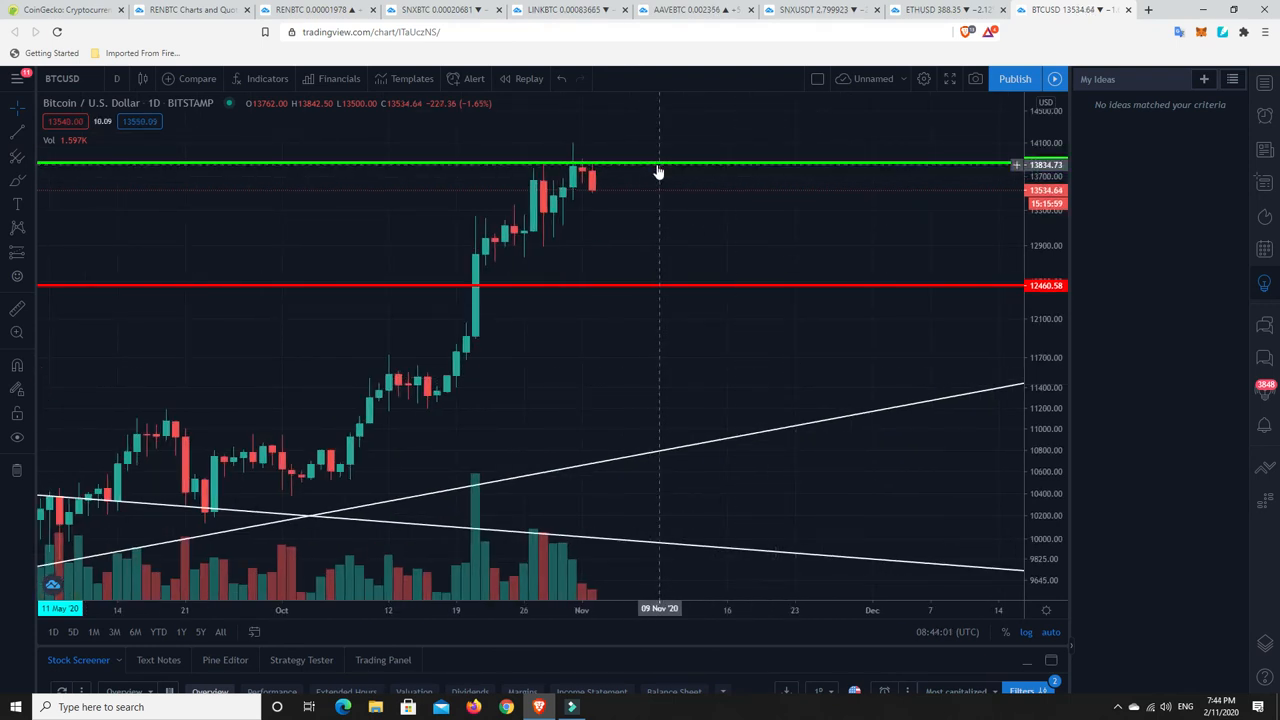
mouse_move(670, 180)
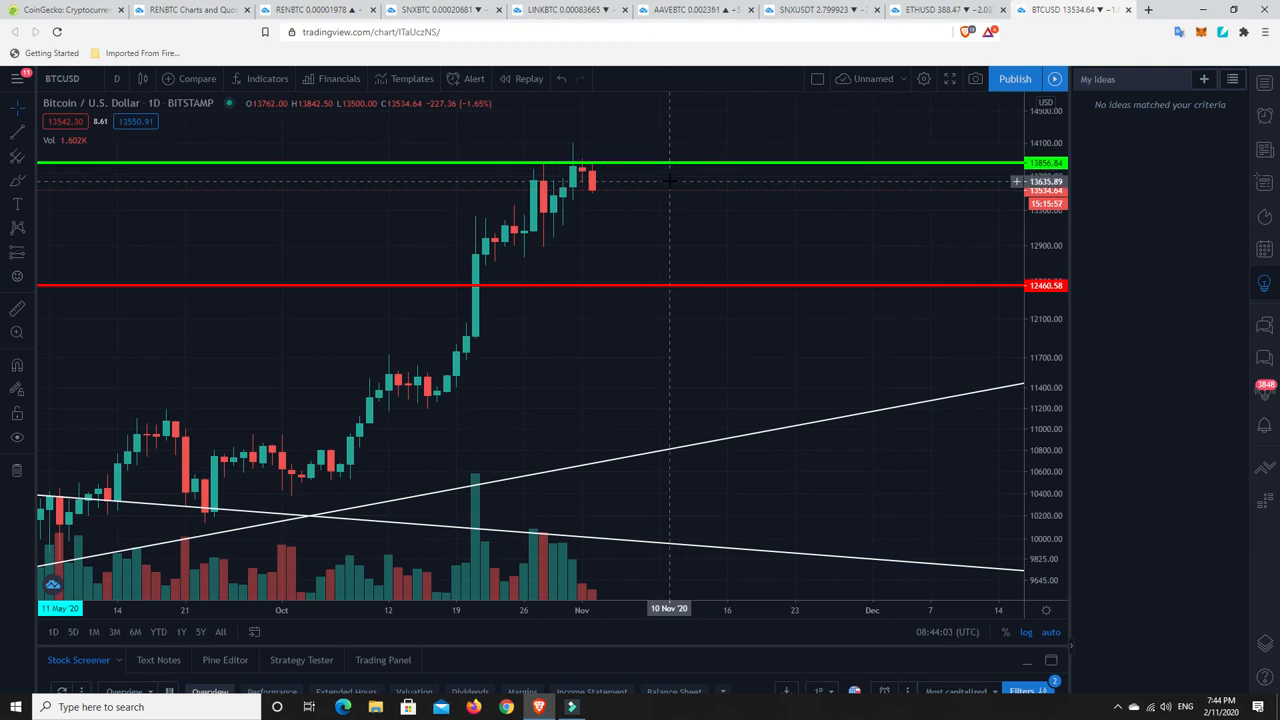
mouse_move(592, 198)
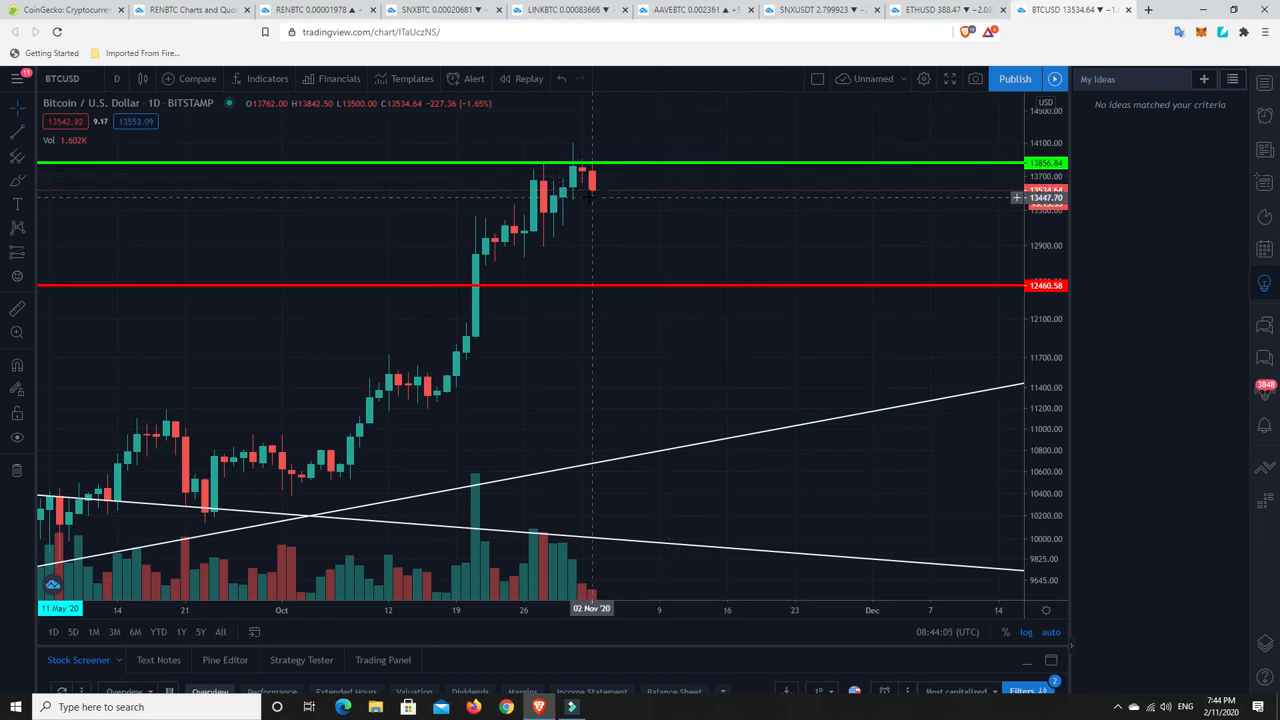
mouse_move(656, 292)
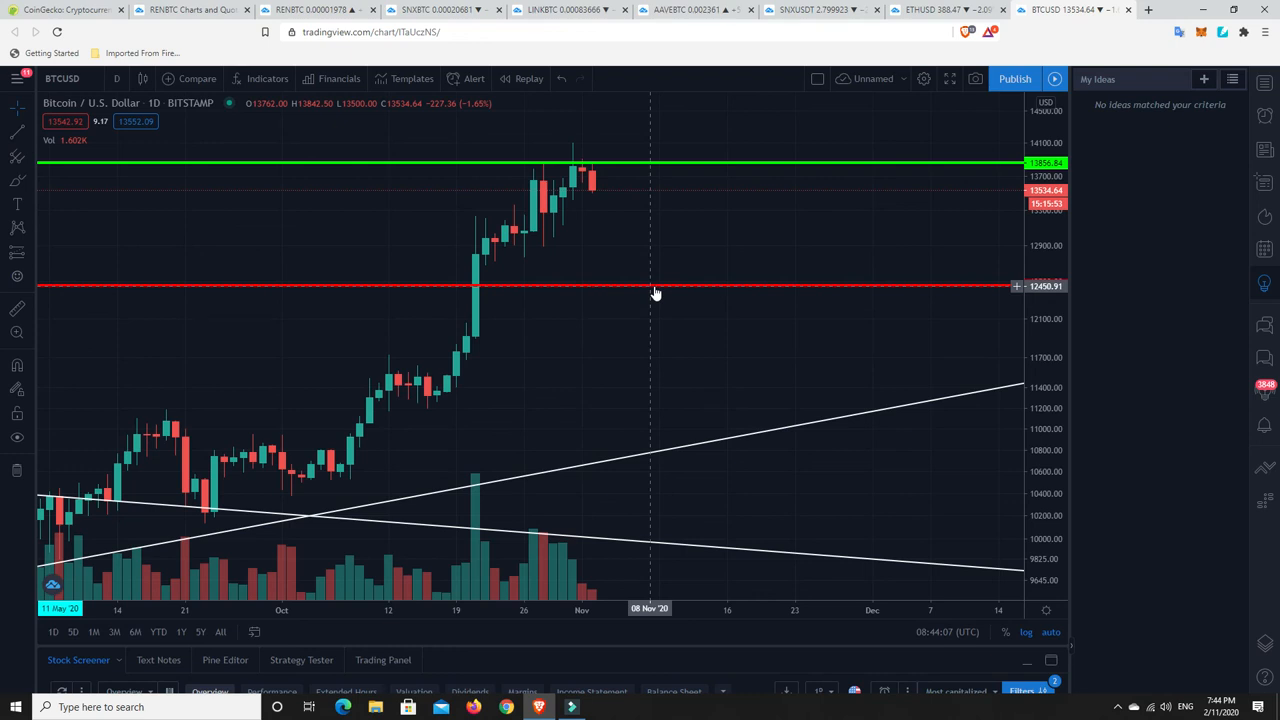
mouse_move(680, 364)
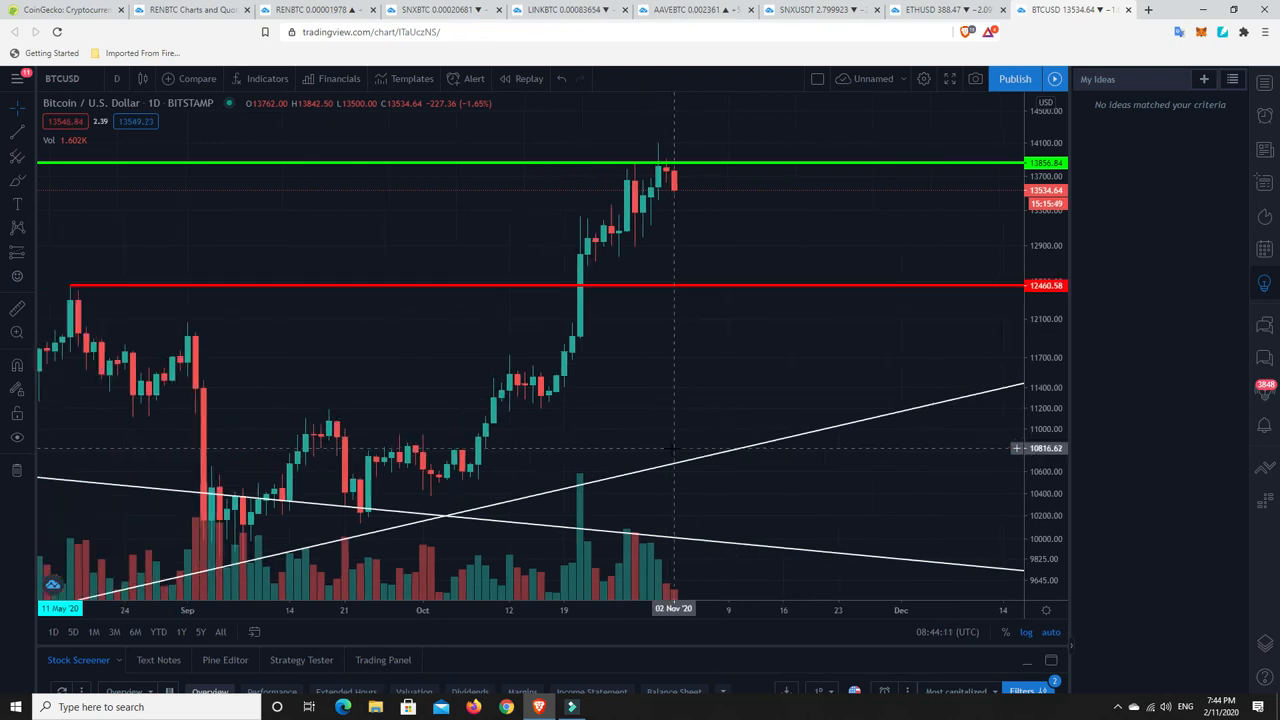
Zoom the BTCUSD daily chart out to show price action back to April
scroll("down", 3)
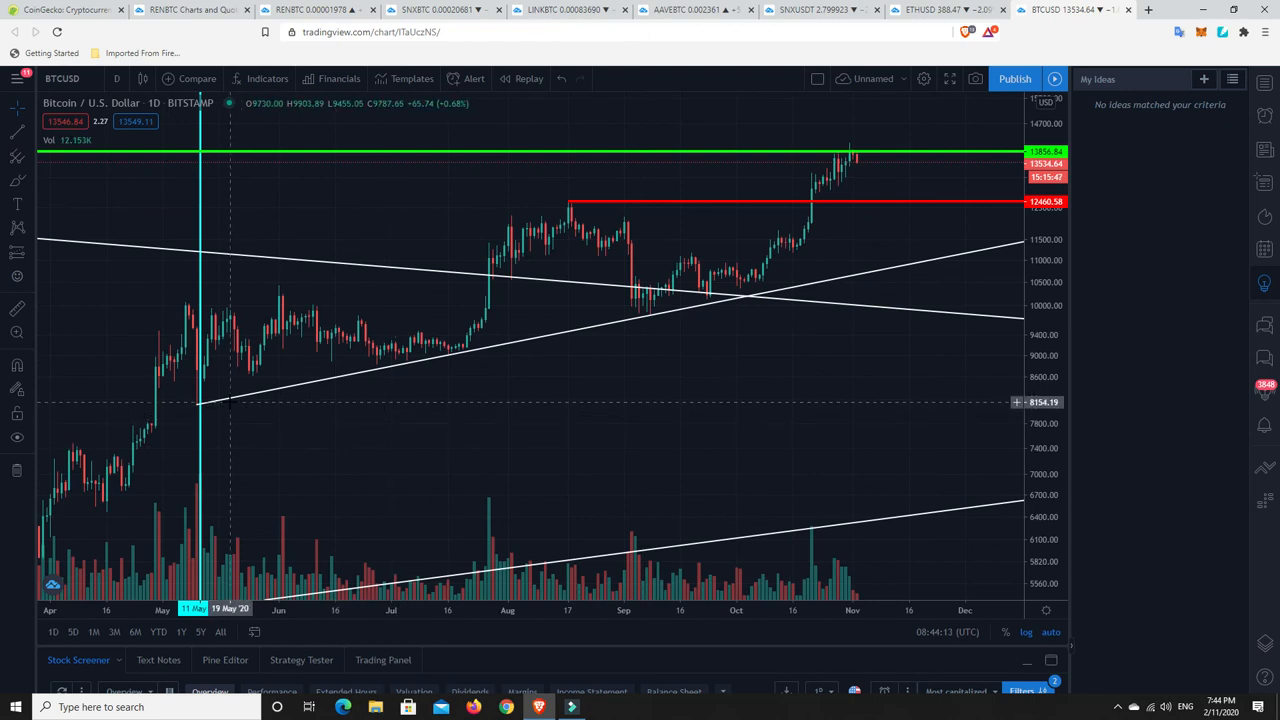
mouse_move(288, 396)
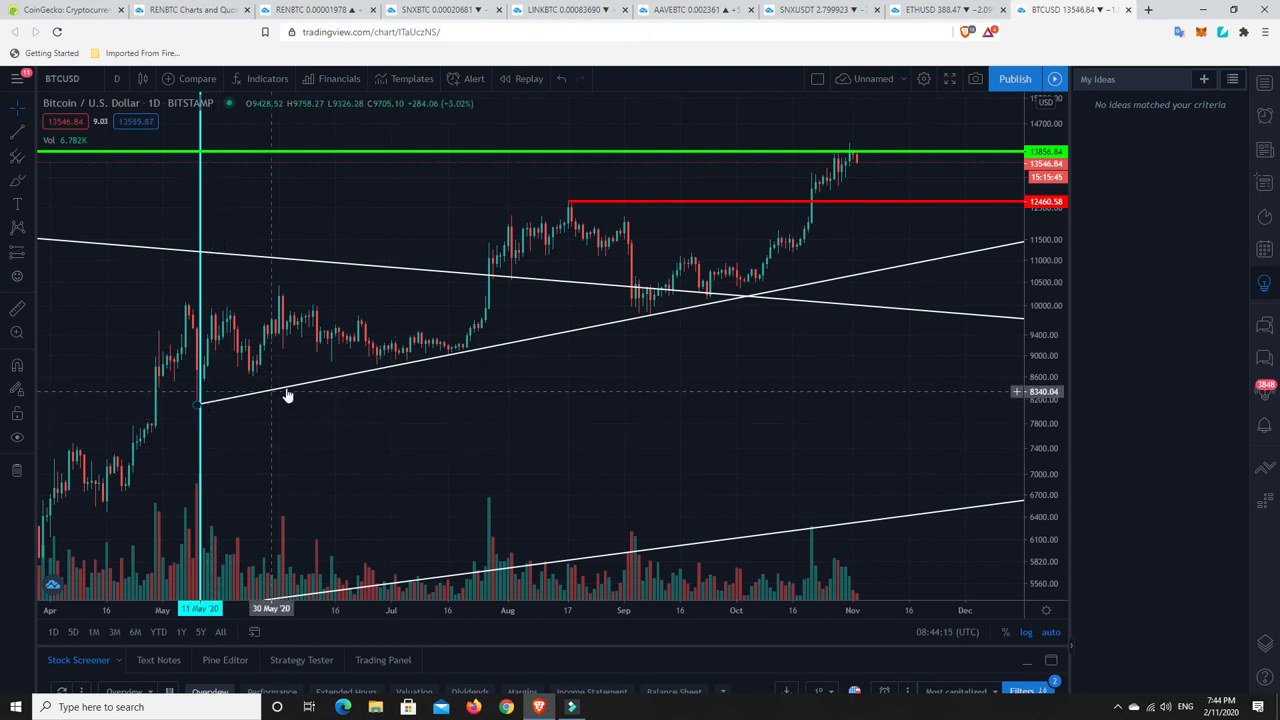
mouse_move(950, 250)
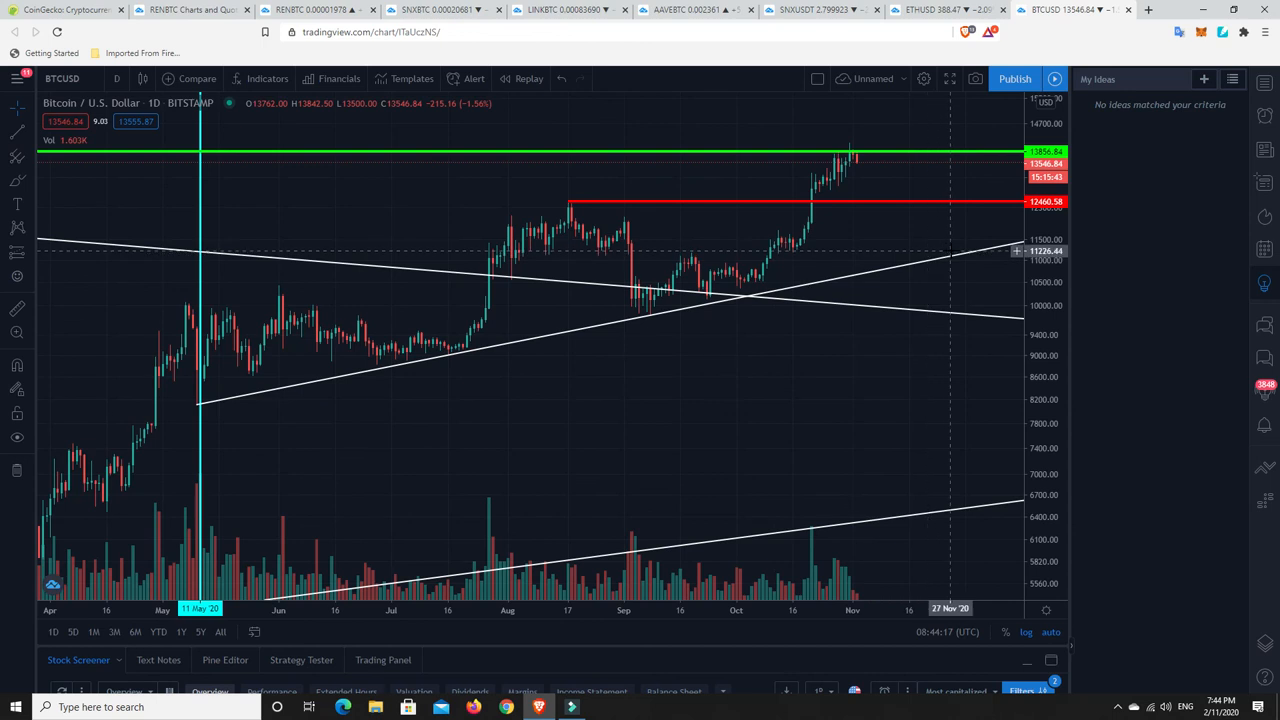
mouse_move(852, 170)
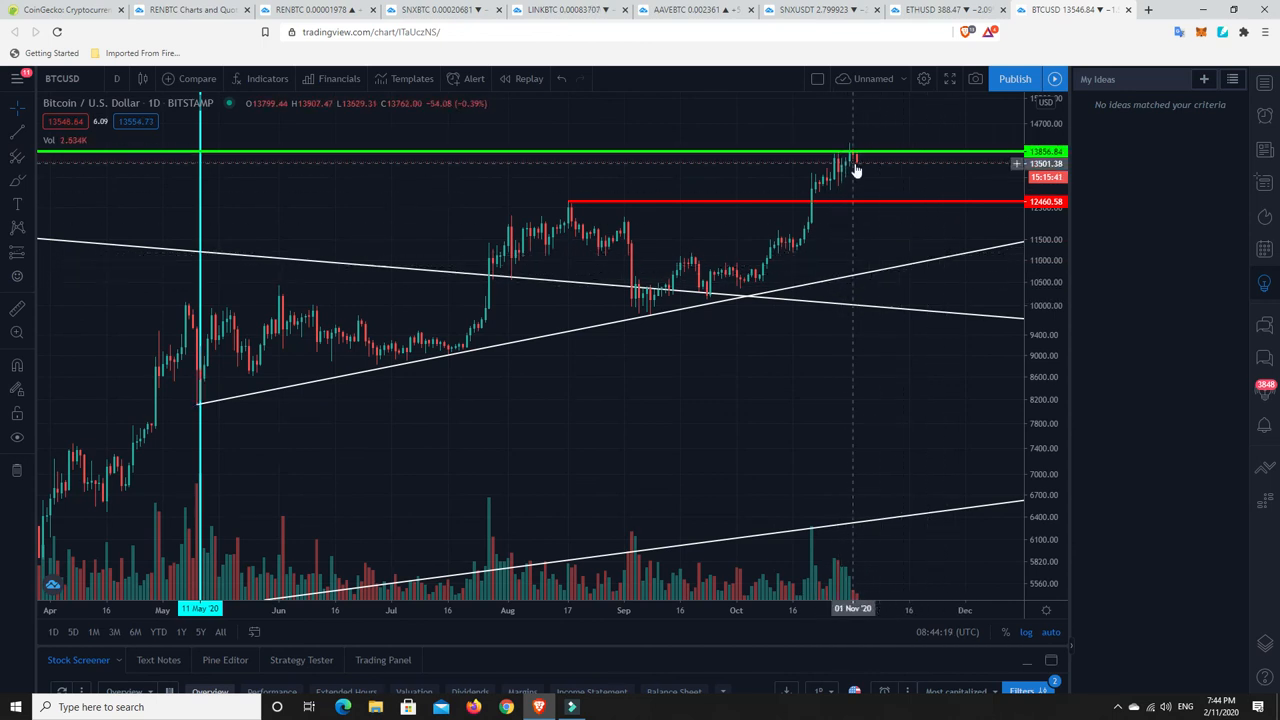
mouse_move(924, 268)
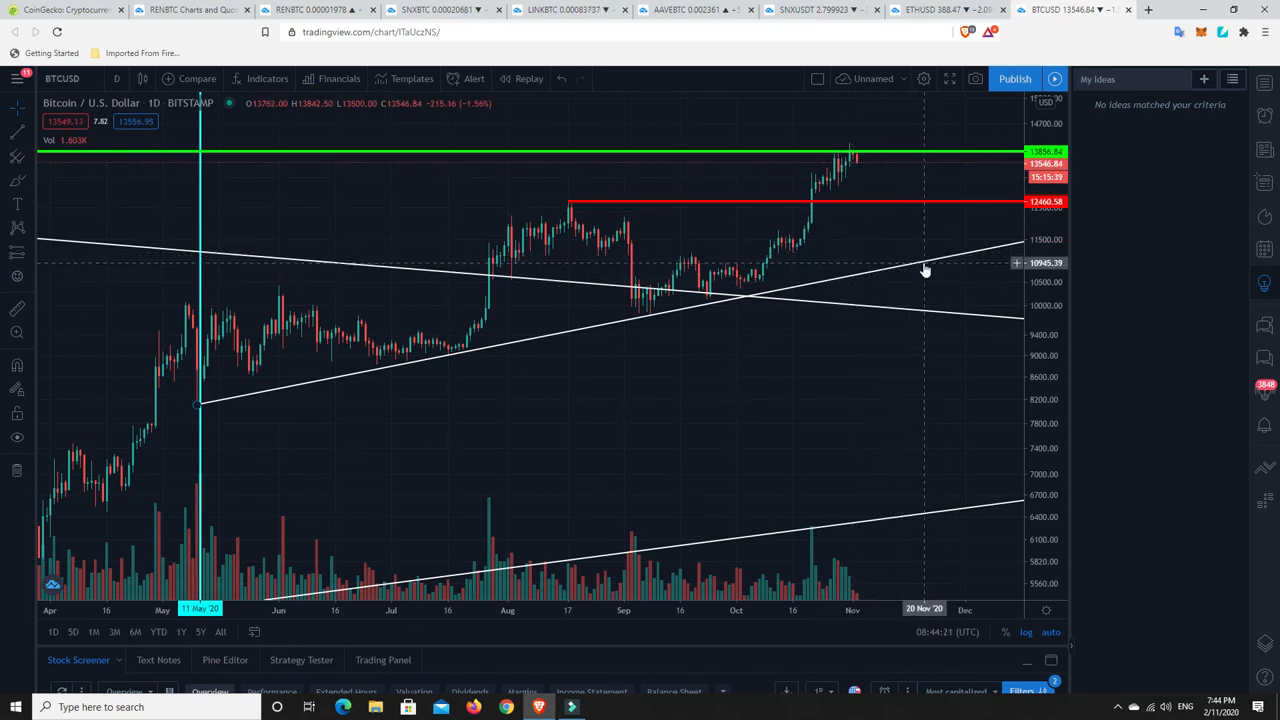
mouse_move(924, 264)
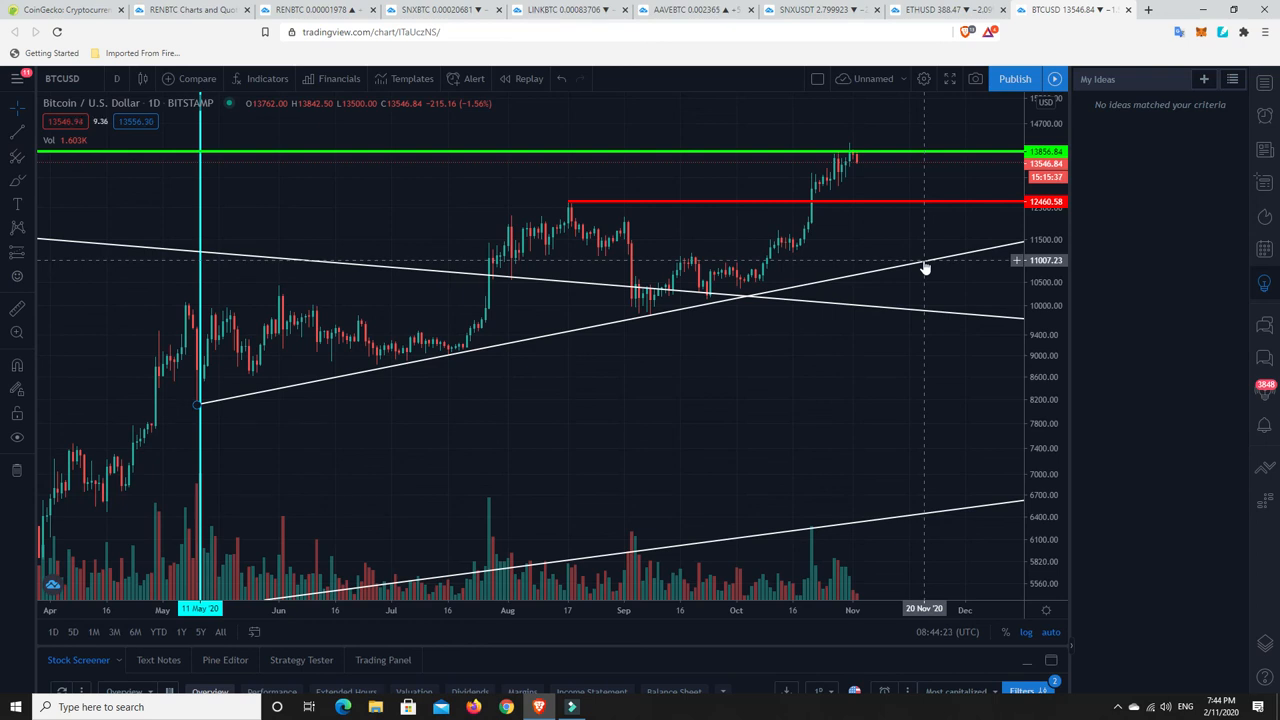
mouse_move(900, 300)
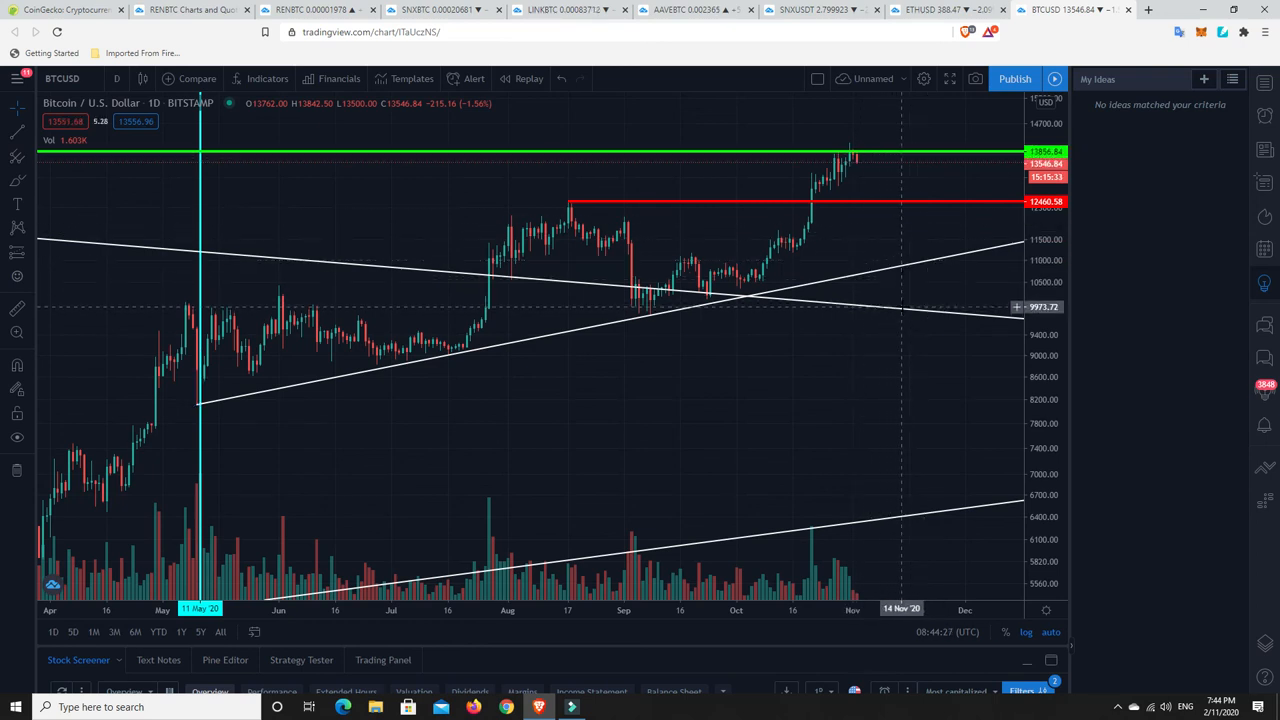
mouse_move(902, 312)
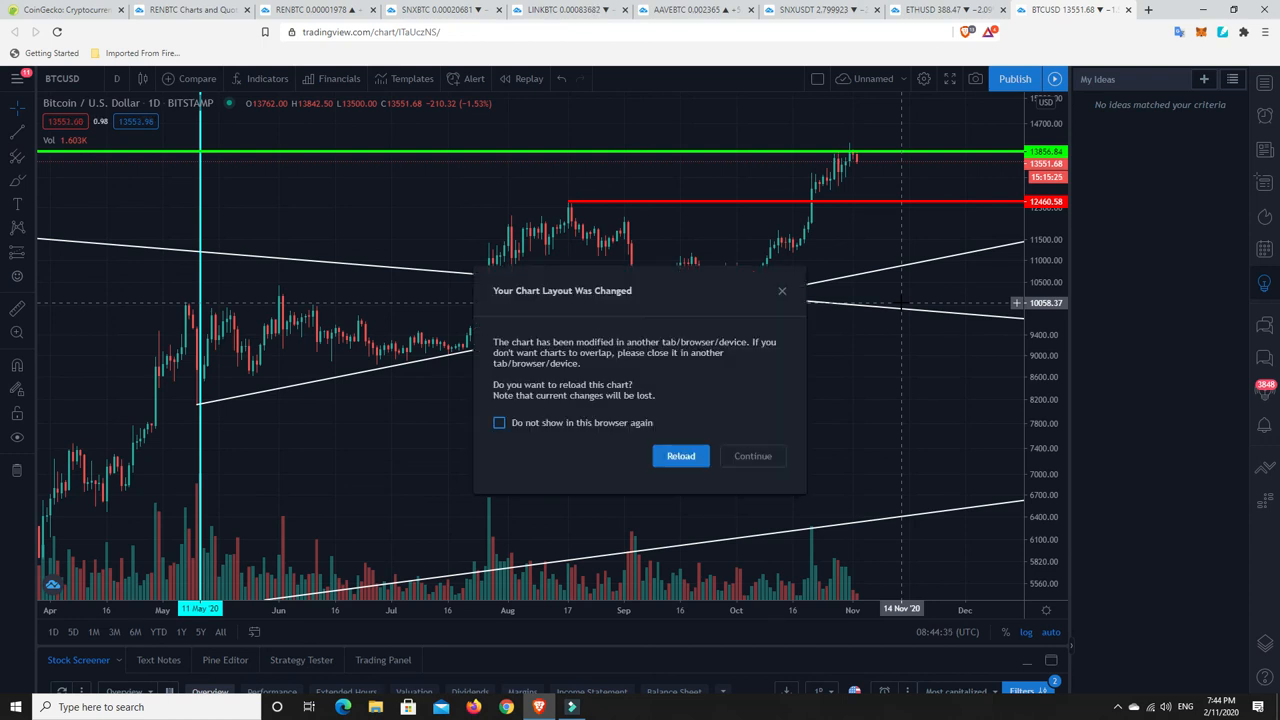
Dismiss the 'Your Chart Layout Was Changed' warning with Continue, keeping the current chart
left_click(752, 456)
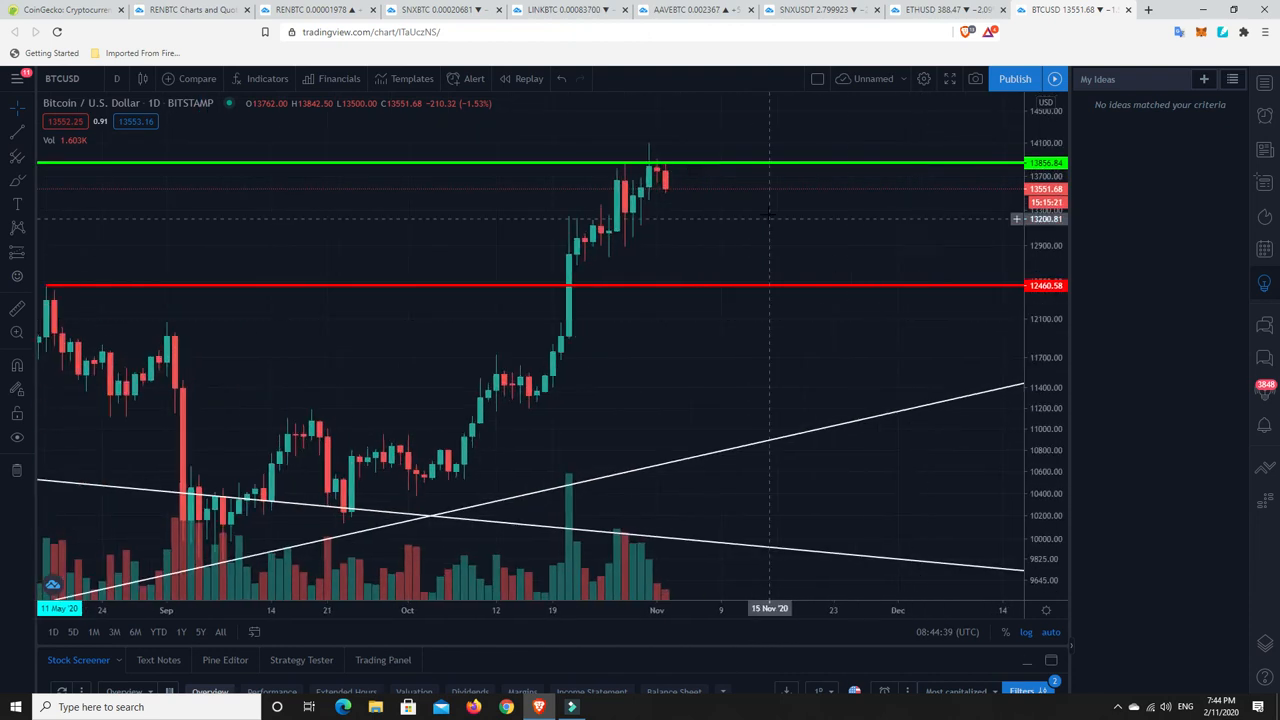
mouse_move(640, 236)
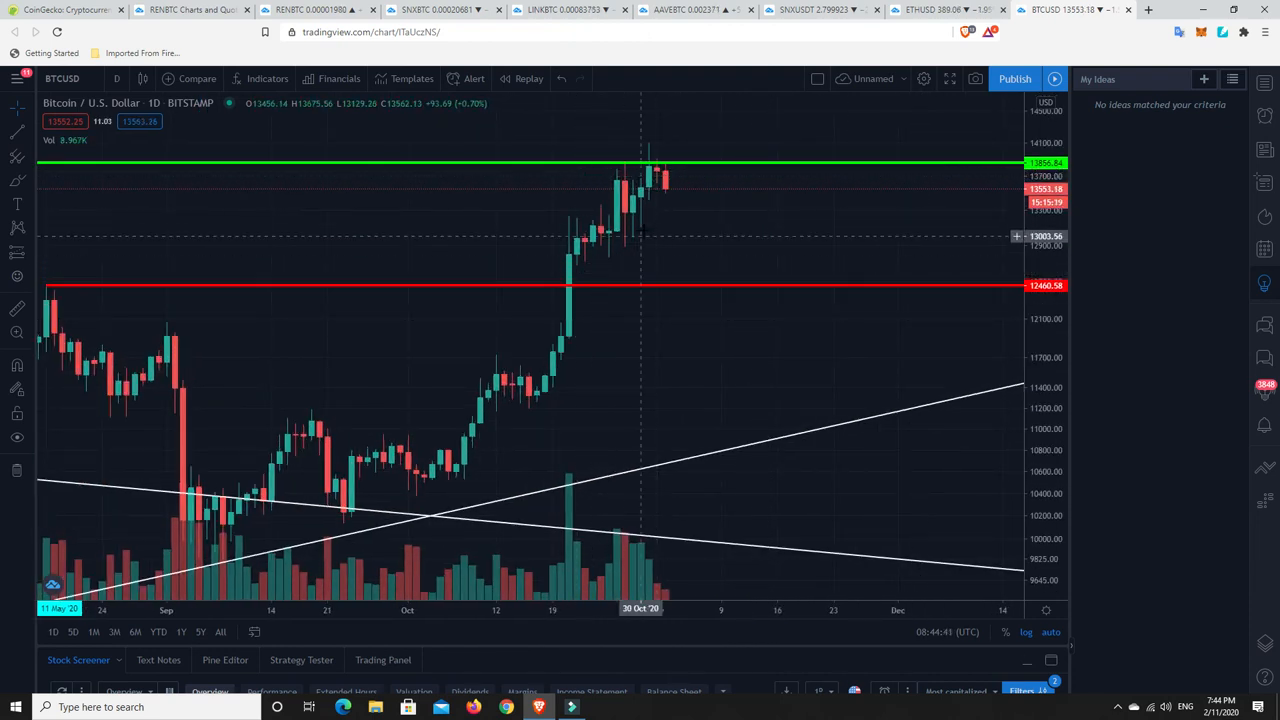
mouse_move(668, 192)
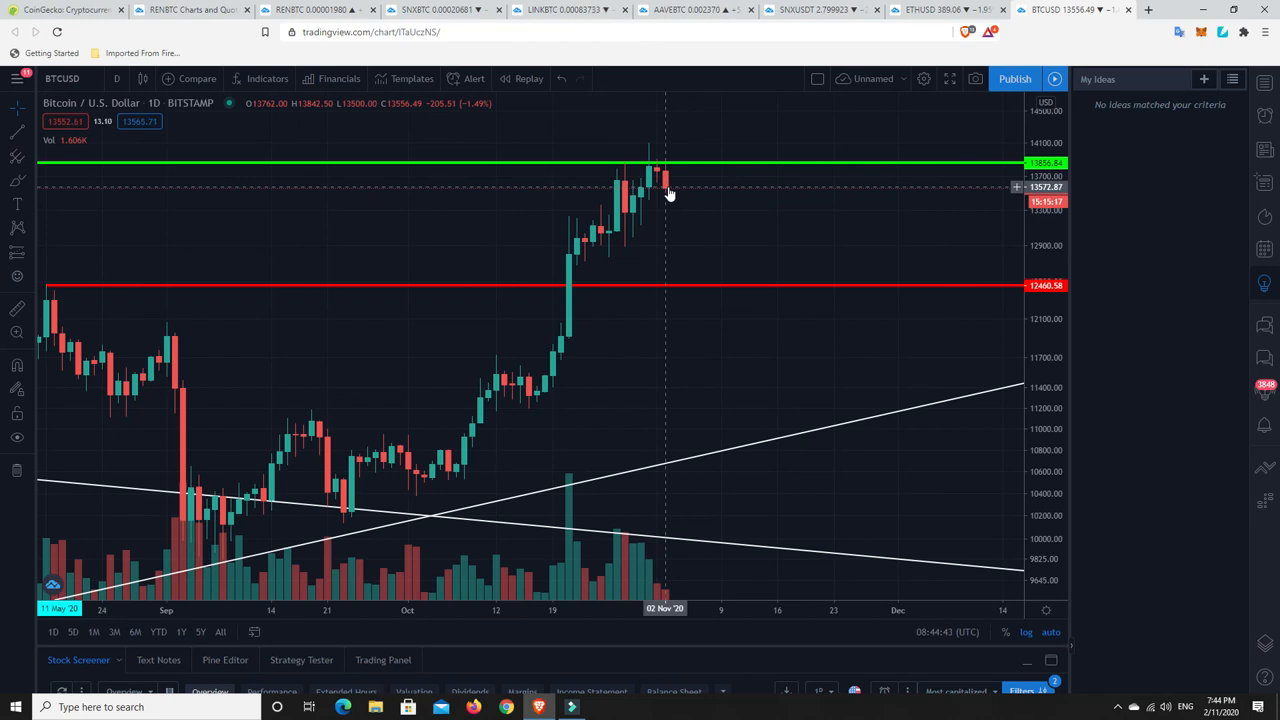
mouse_move(670, 192)
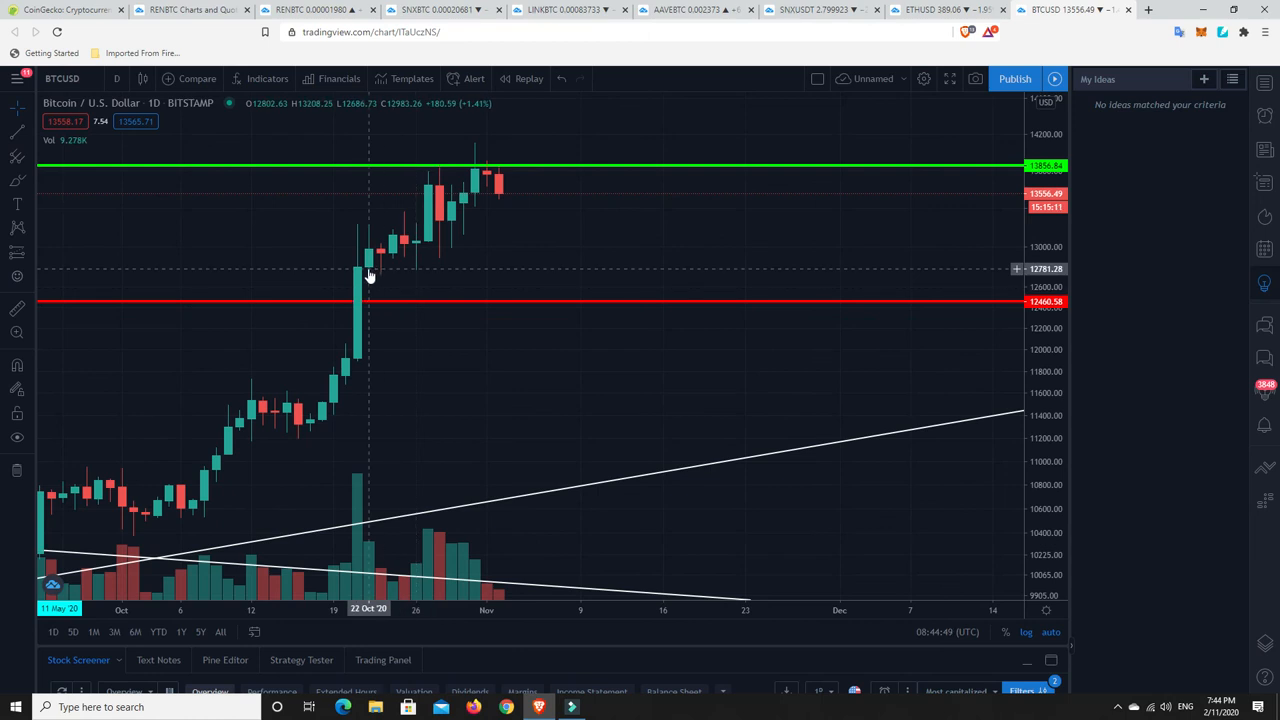
mouse_move(392, 260)
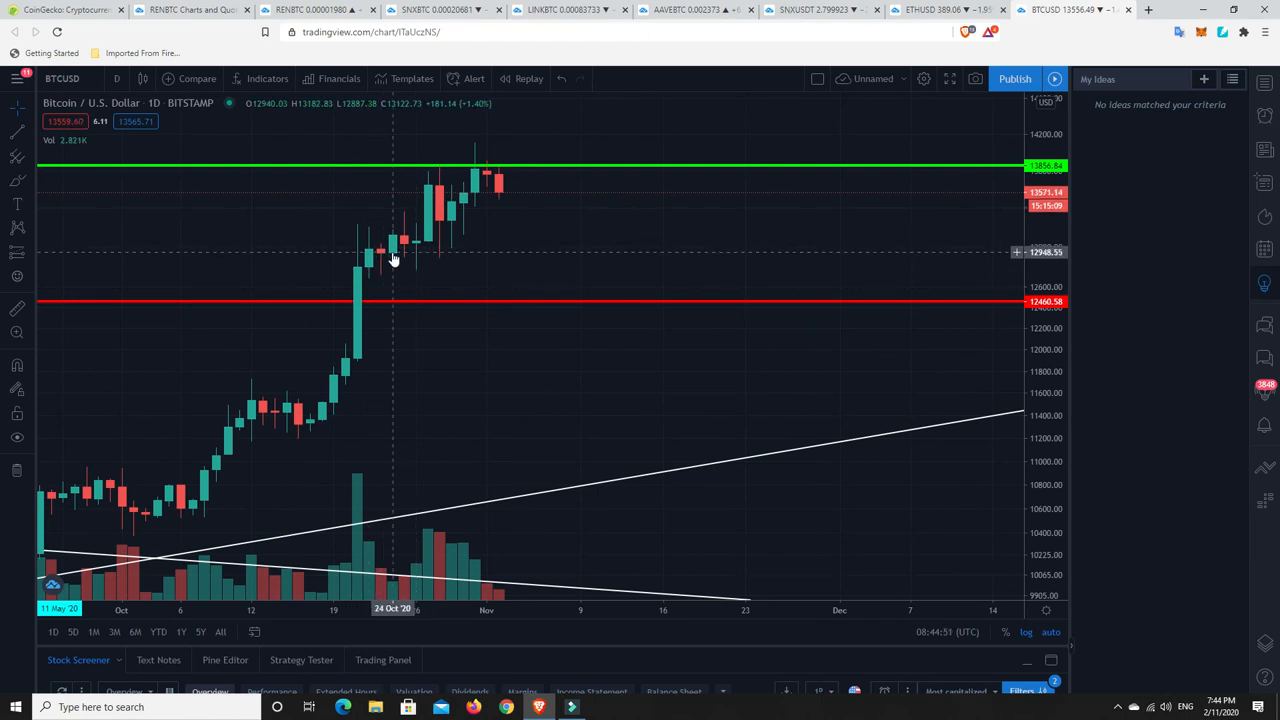
mouse_move(400, 250)
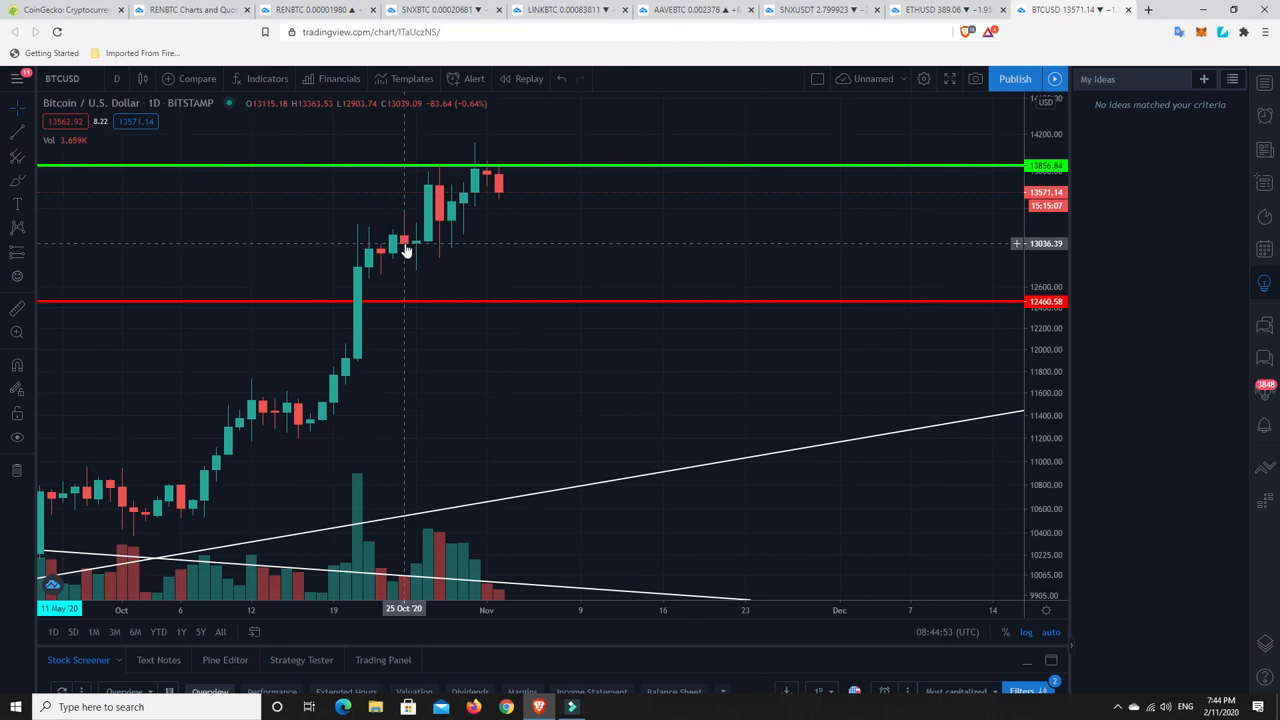
mouse_move(416, 248)
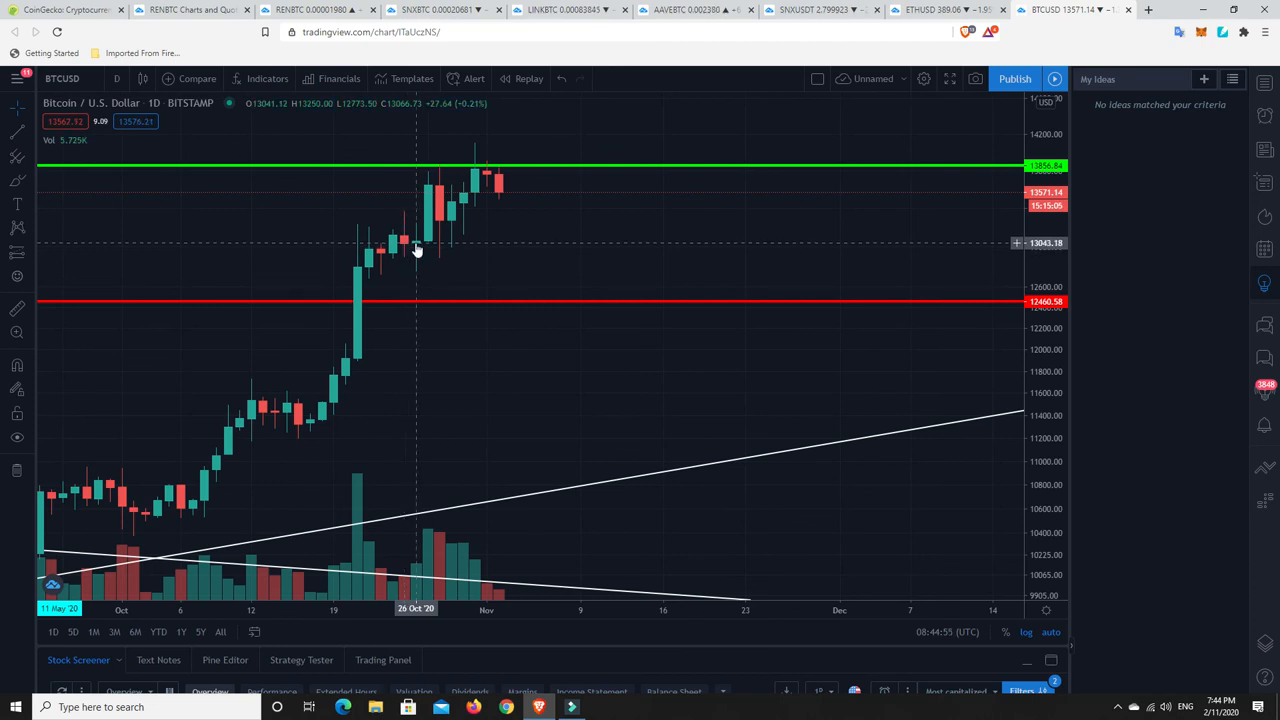
mouse_move(430, 248)
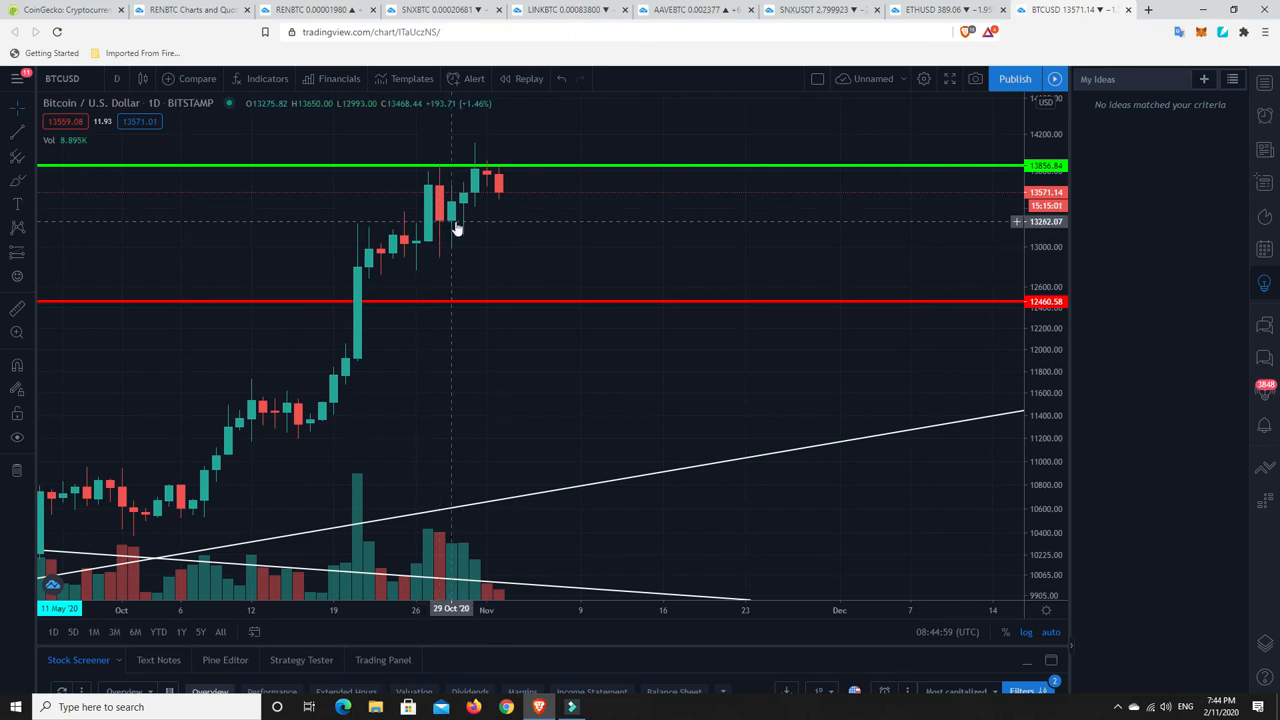
mouse_move(468, 210)
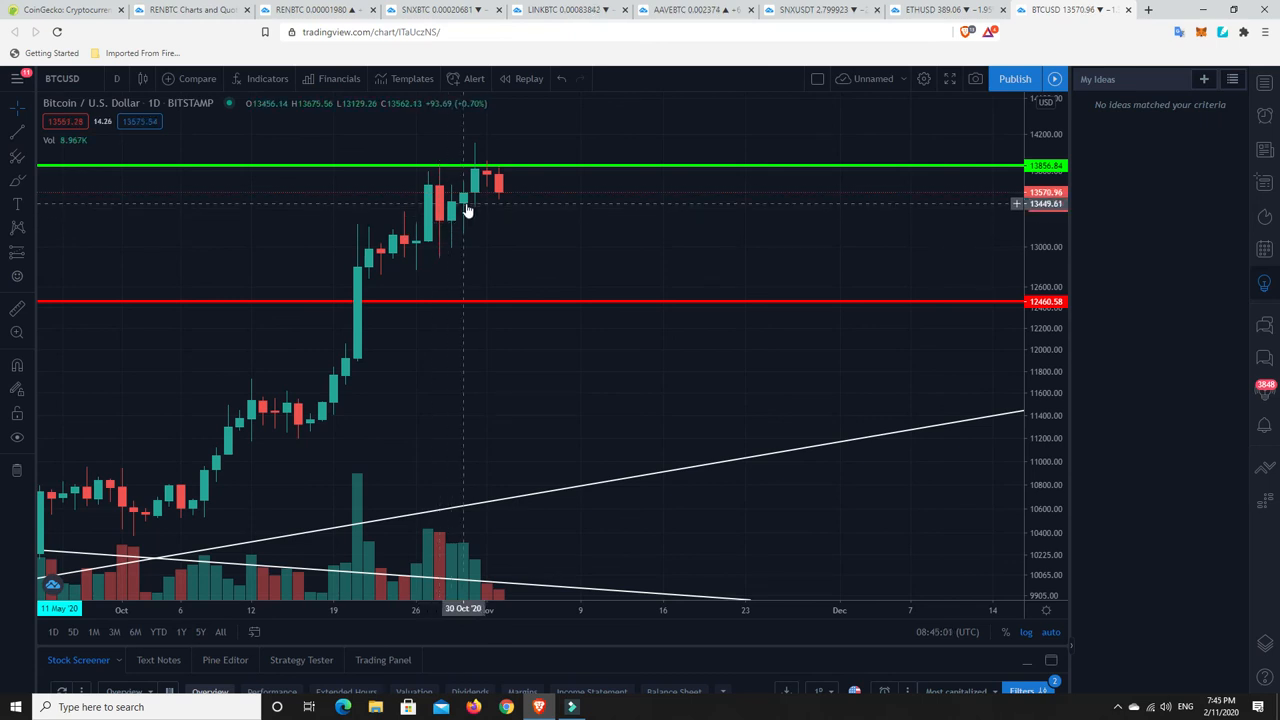
mouse_move(476, 200)
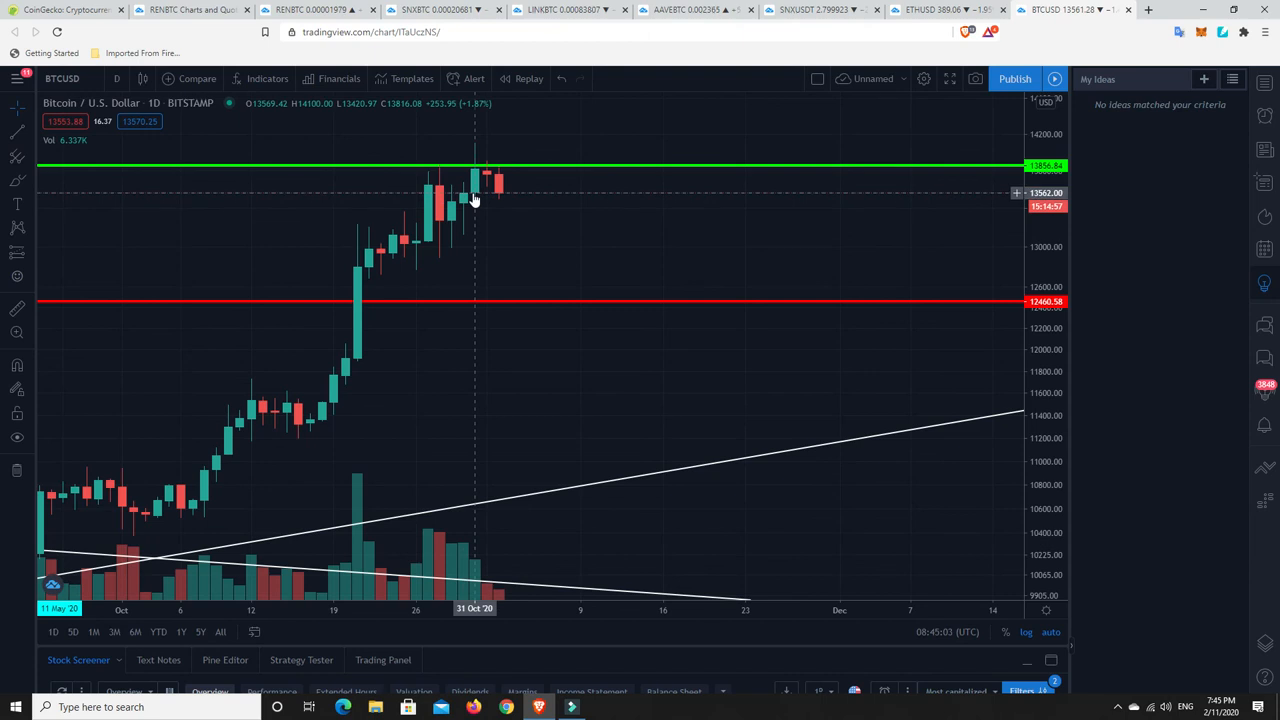
mouse_move(504, 200)
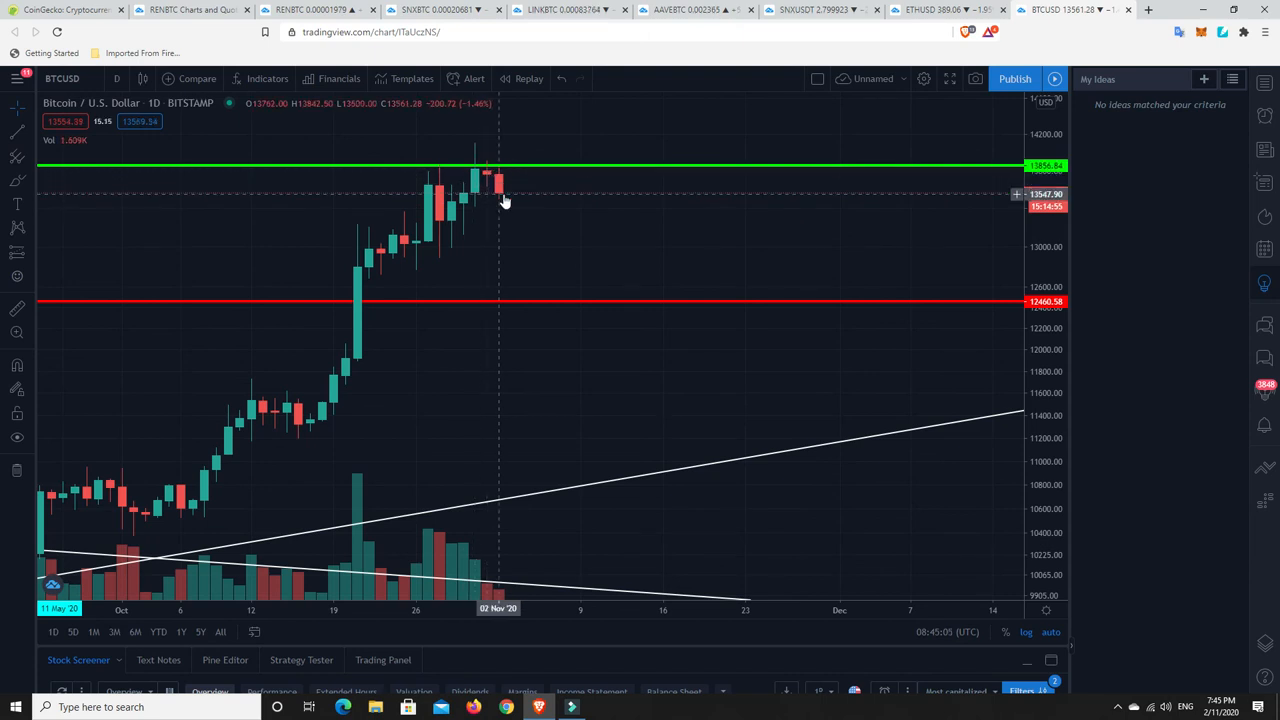
mouse_move(500, 204)
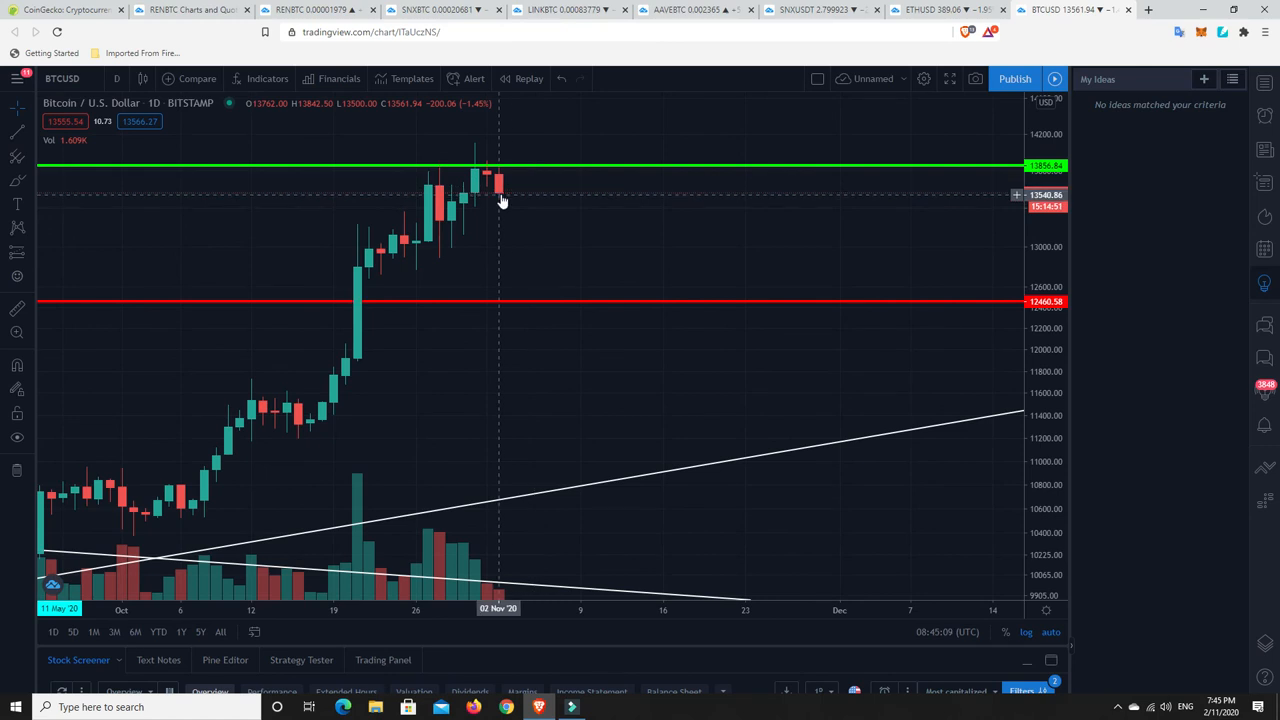
mouse_move(476, 204)
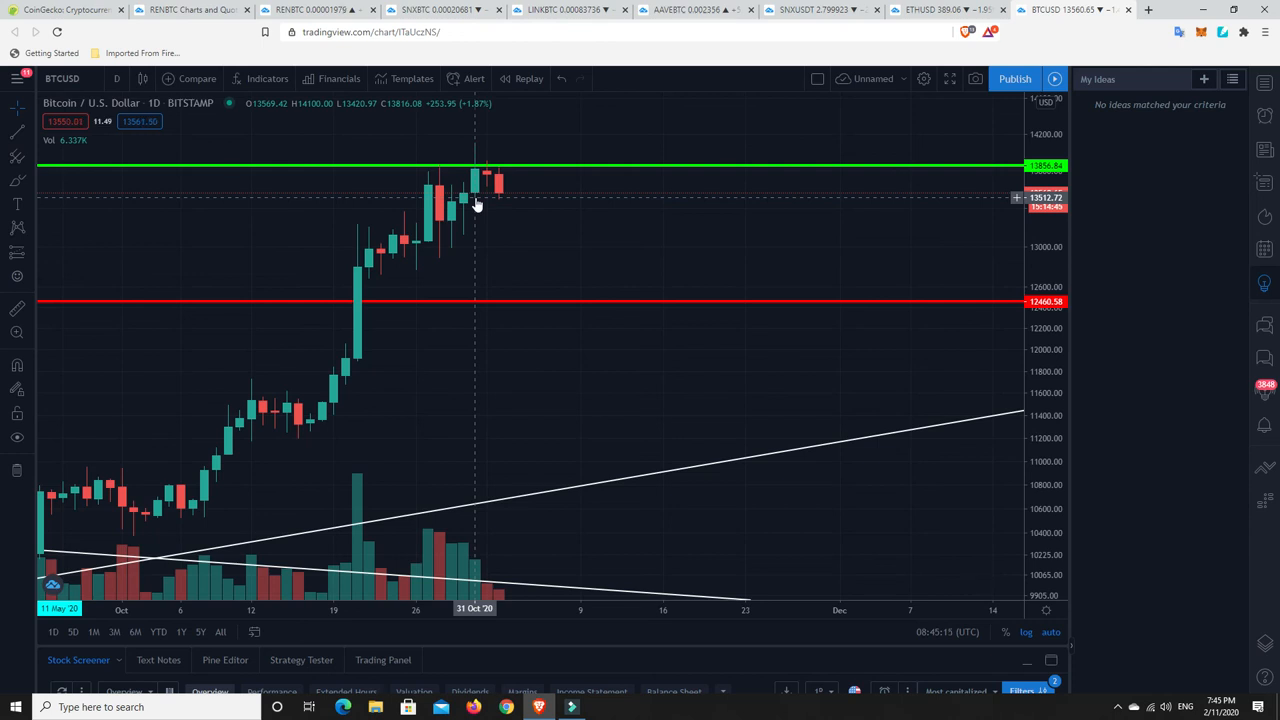
mouse_move(488, 190)
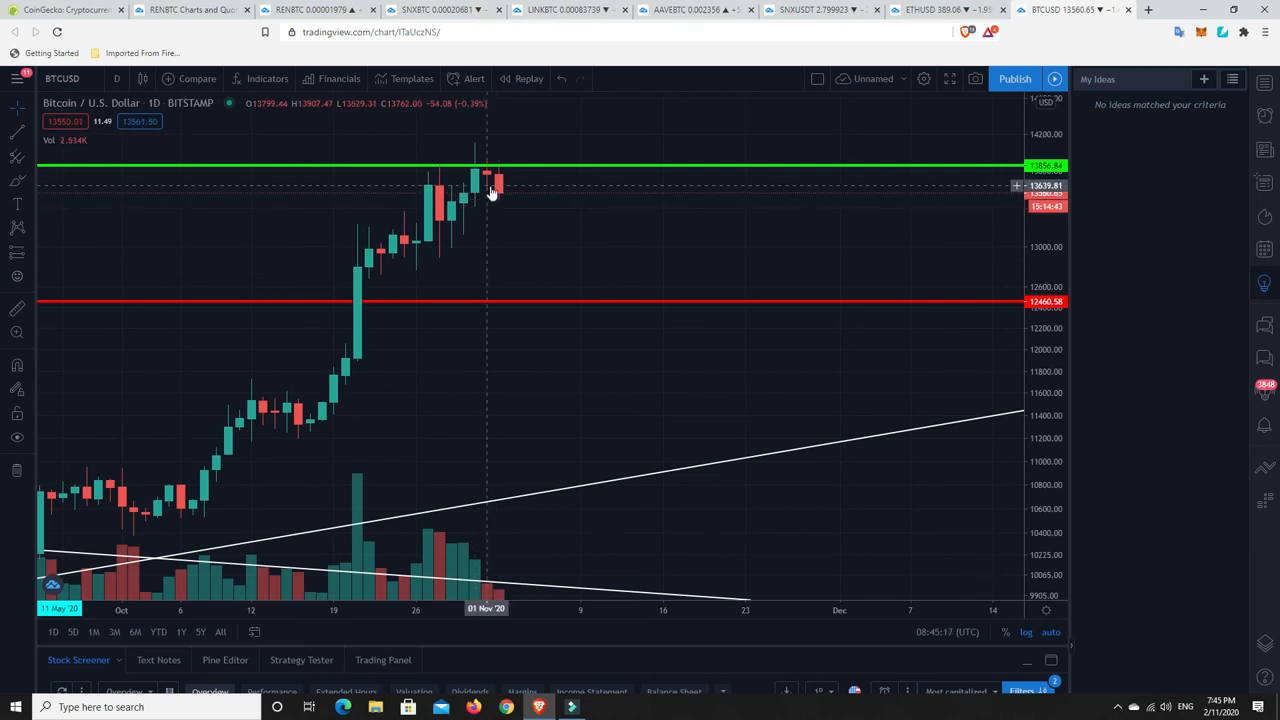
mouse_move(500, 198)
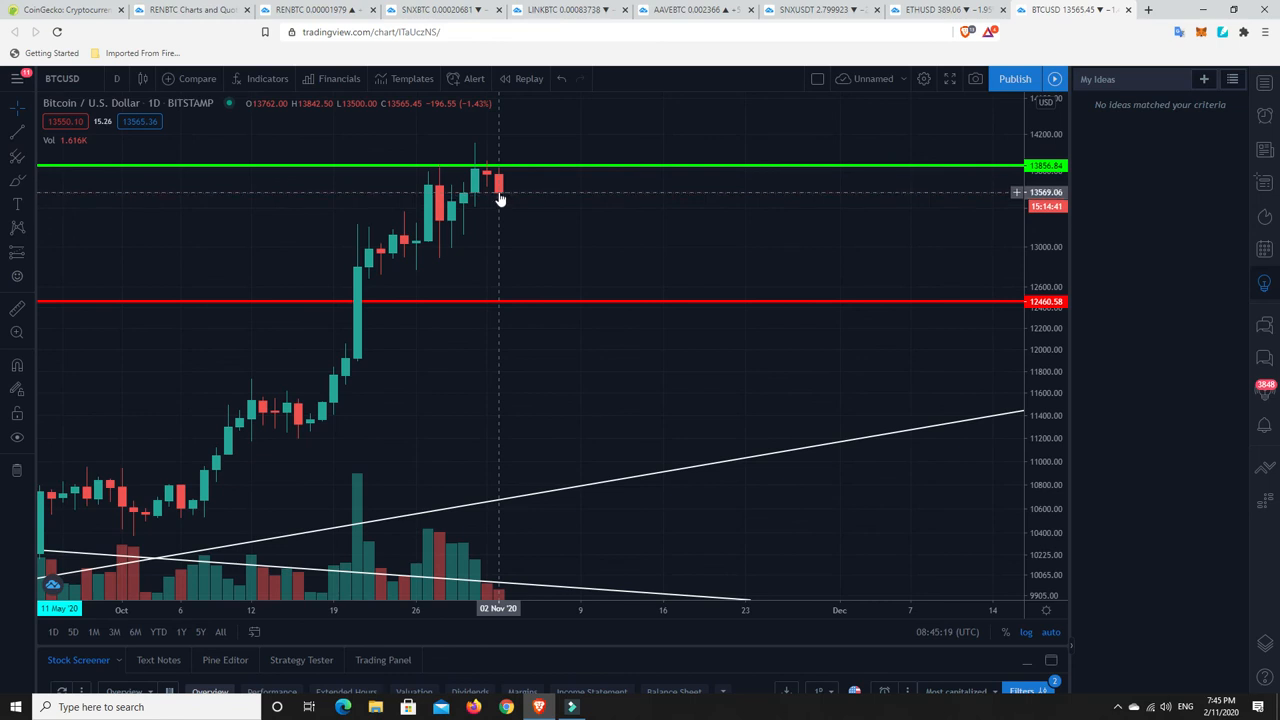
mouse_move(522, 238)
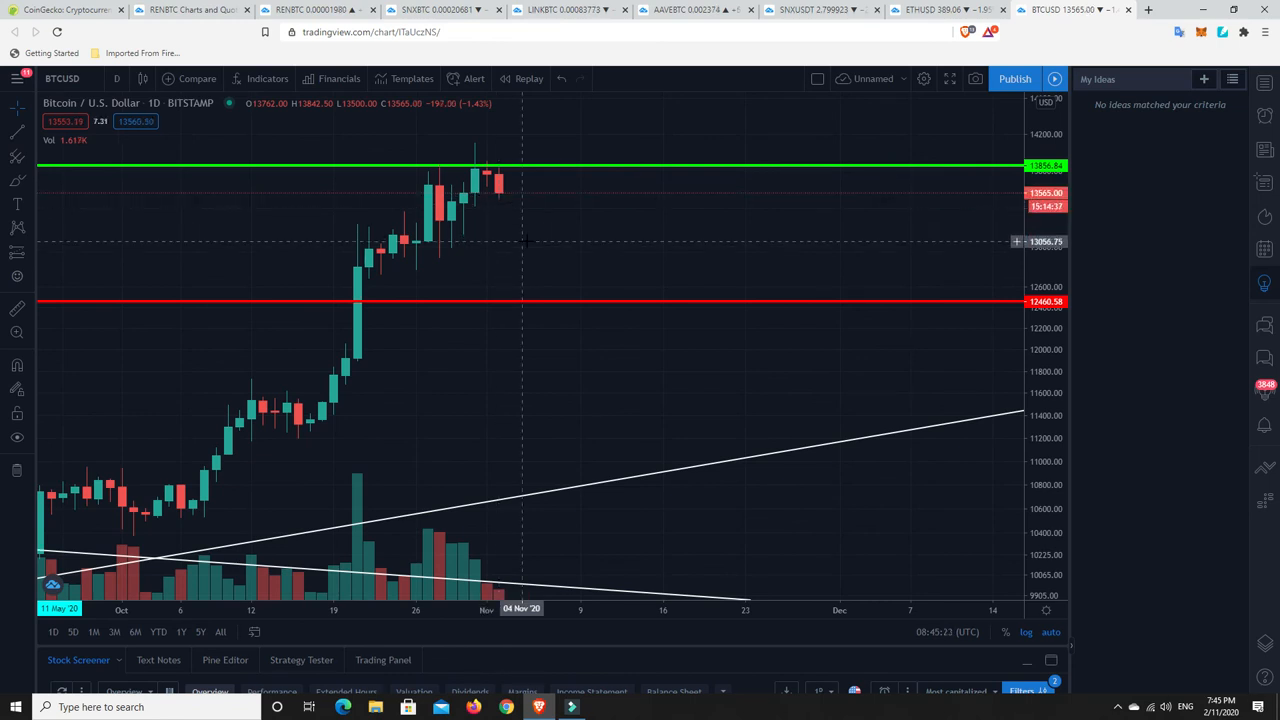
mouse_move(520, 240)
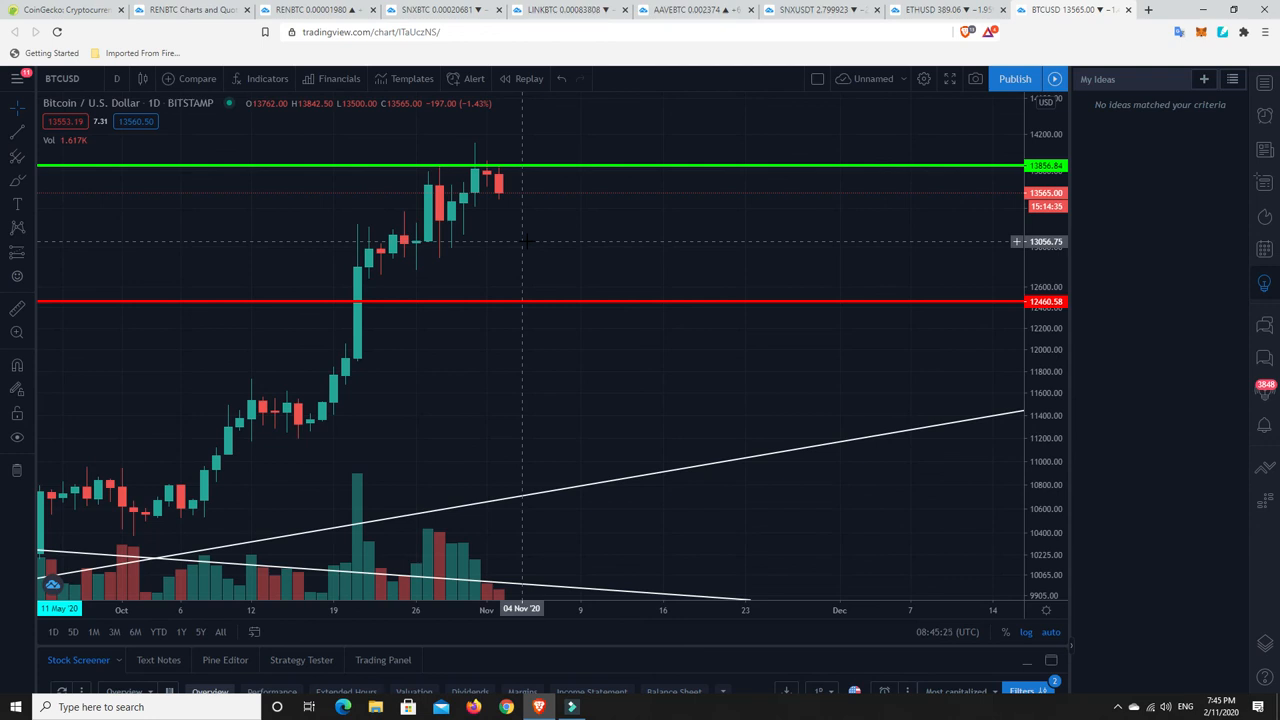
mouse_move(640, 472)
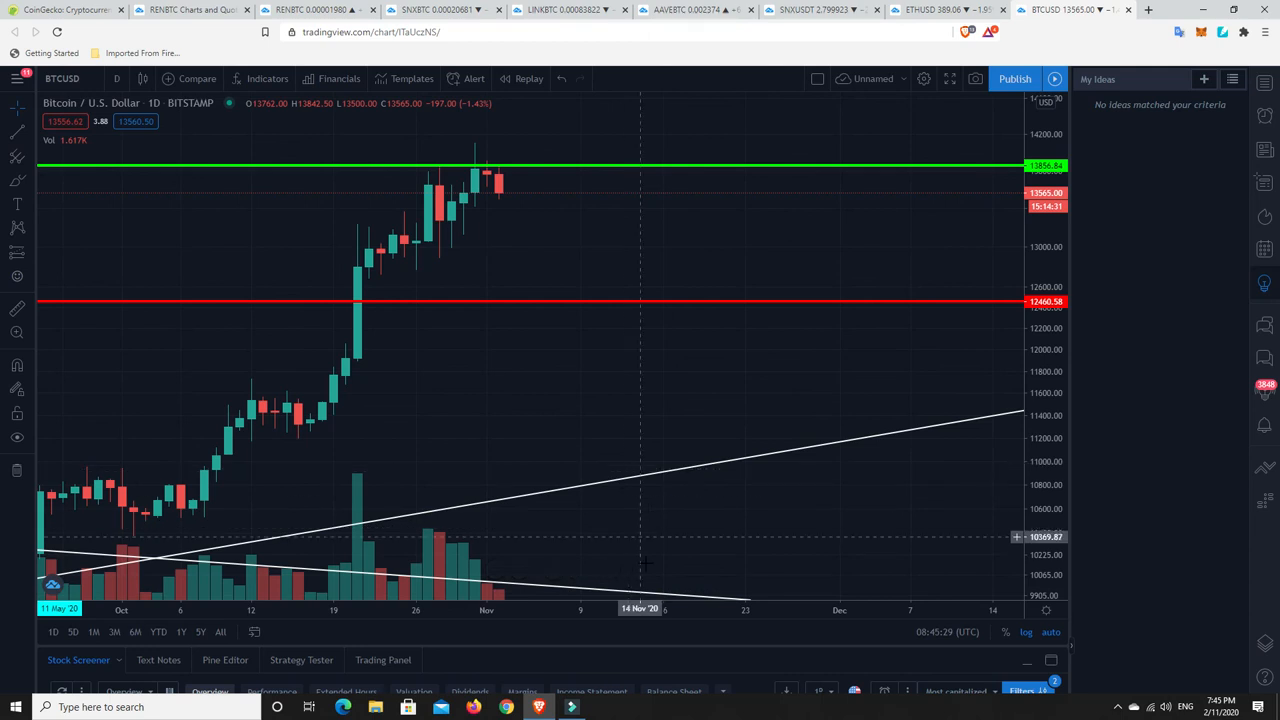
mouse_move(578, 302)
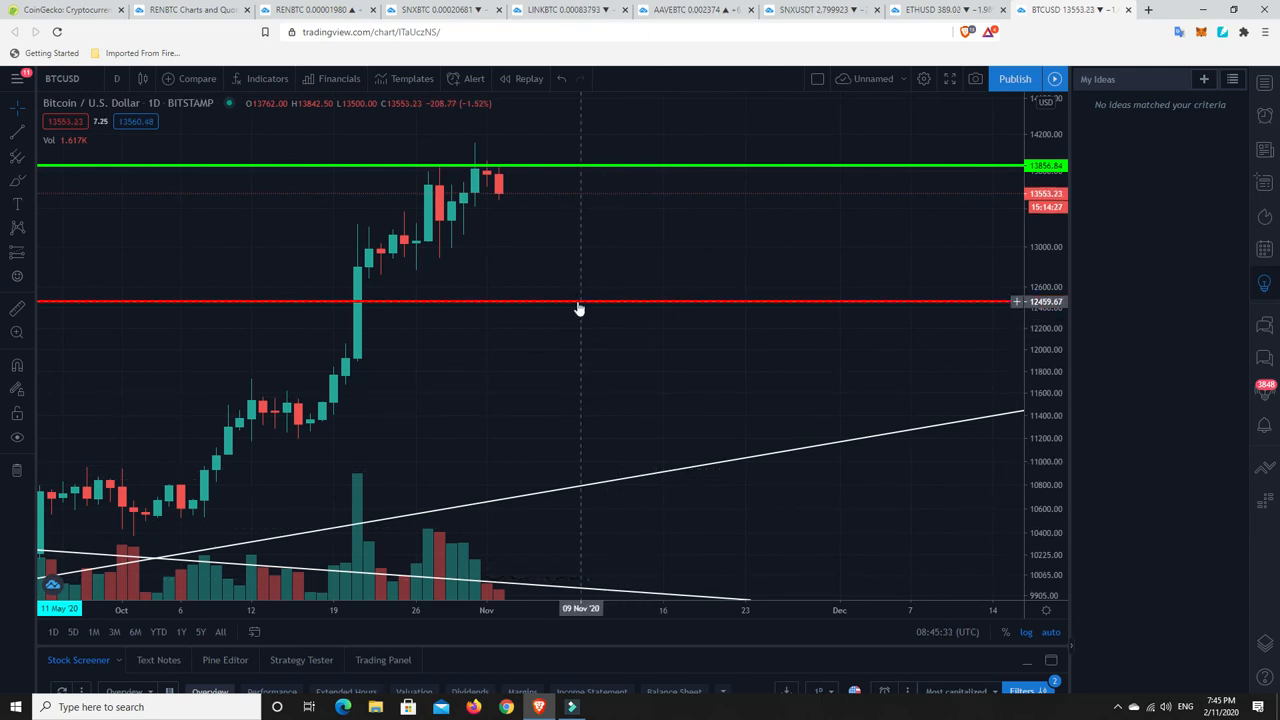
mouse_move(168, 264)
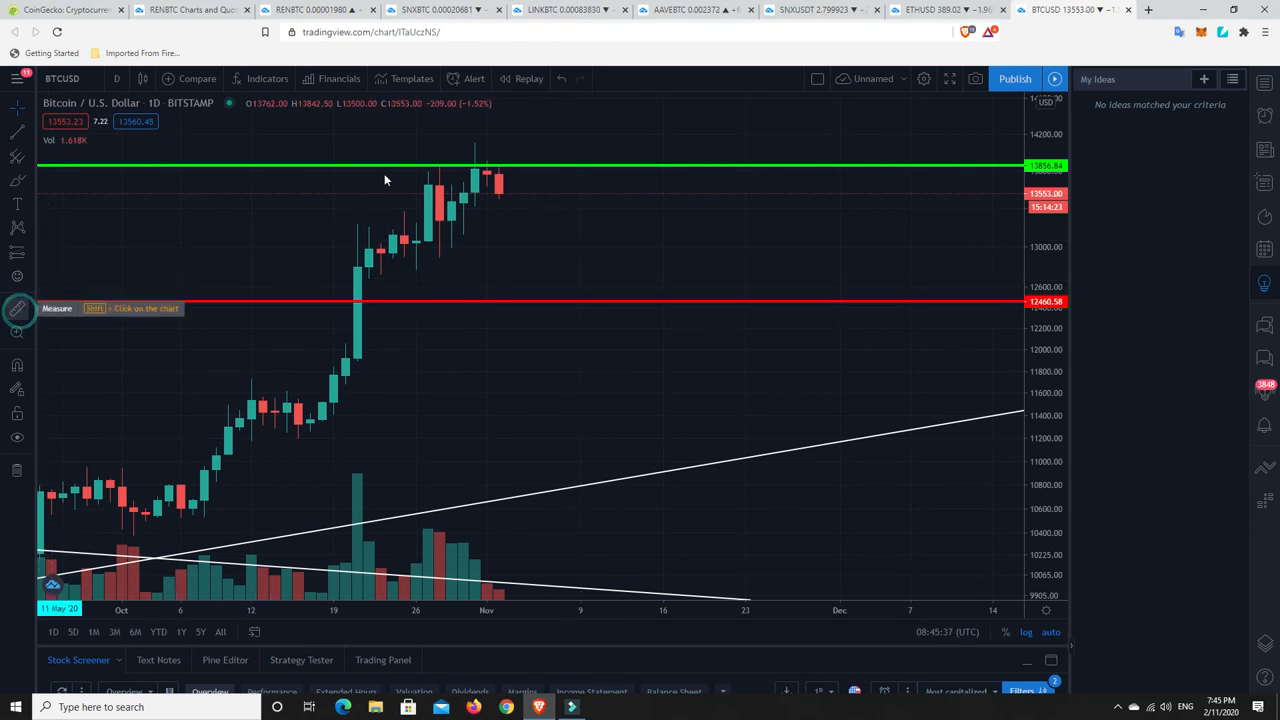
mouse_move(486, 136)
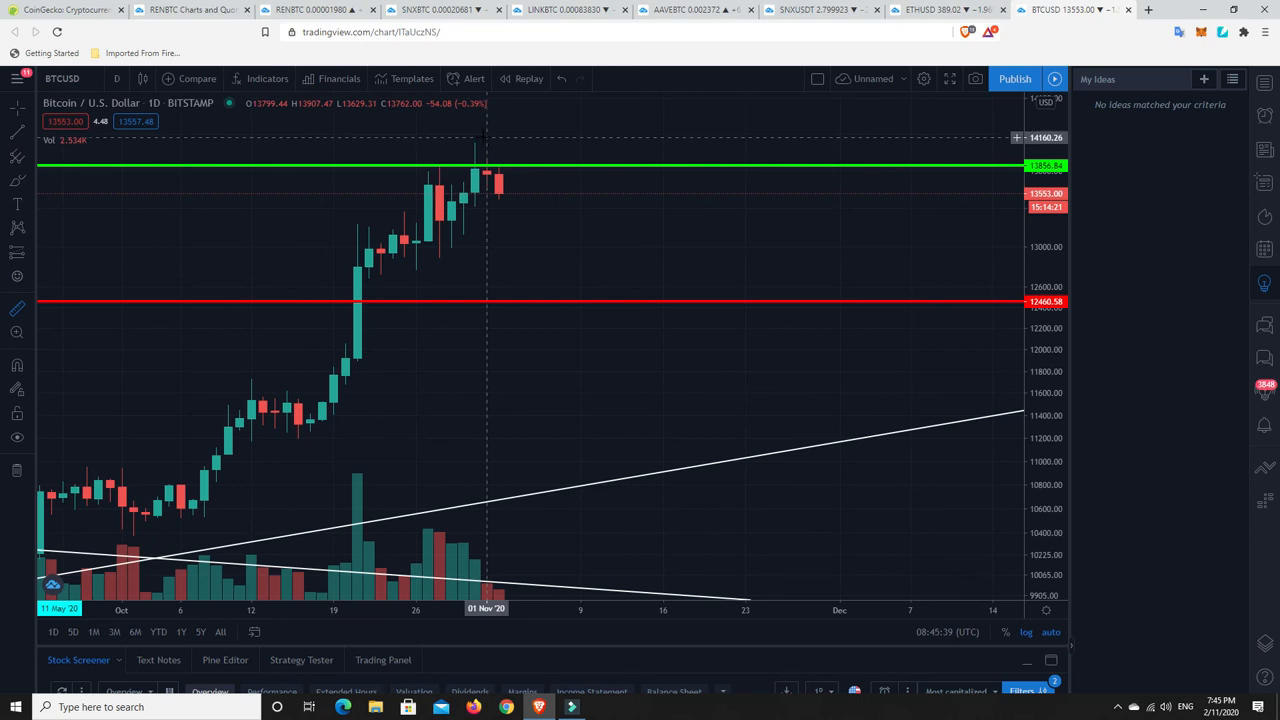
mouse_move(476, 280)
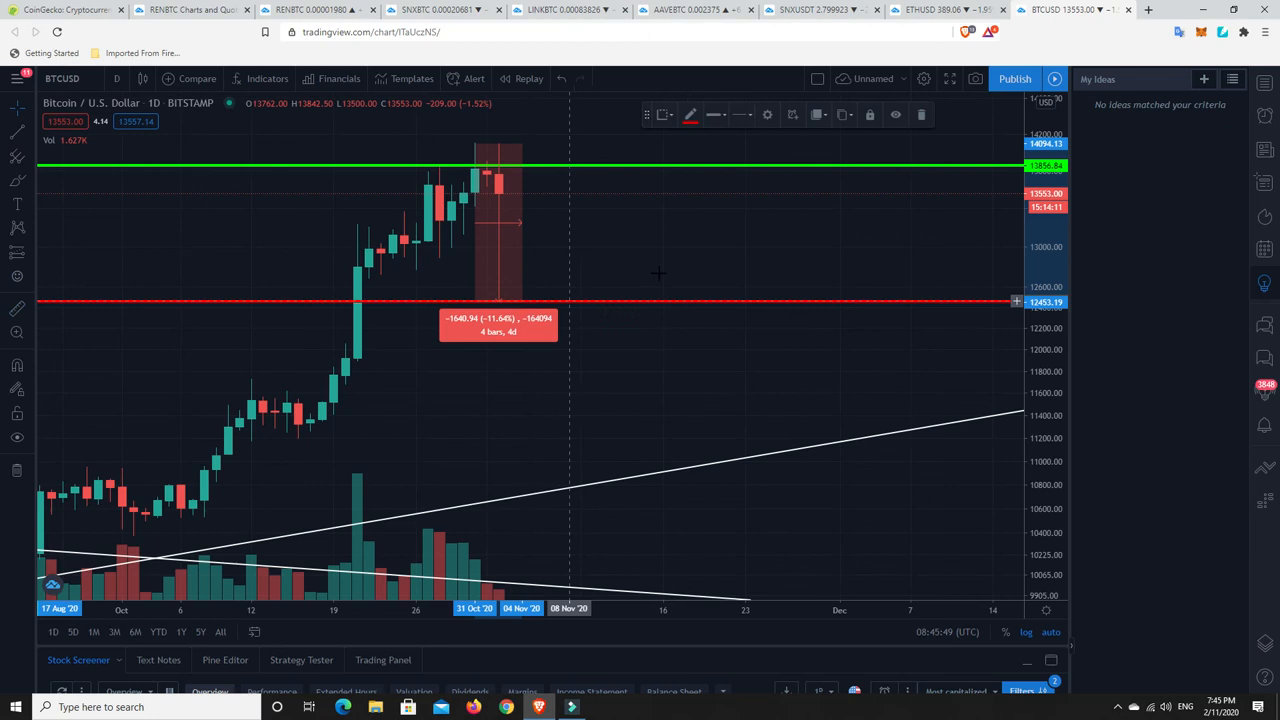
mouse_move(640, 272)
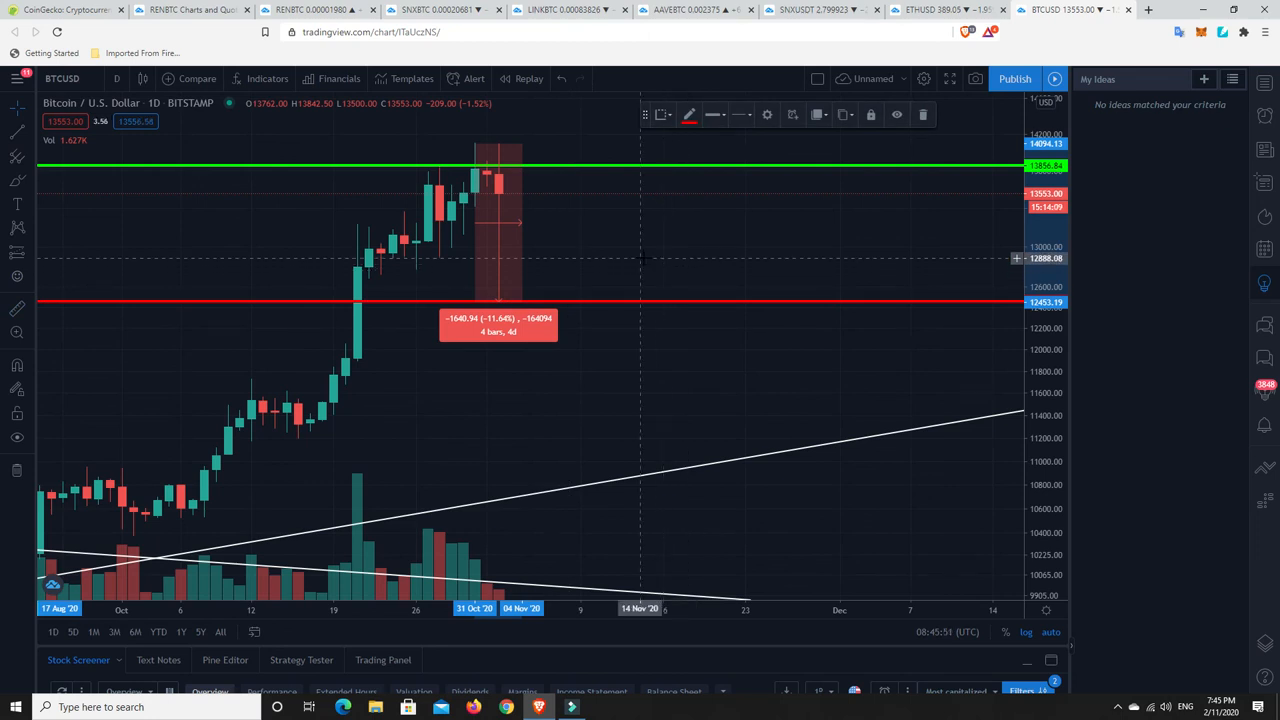
mouse_move(536, 262)
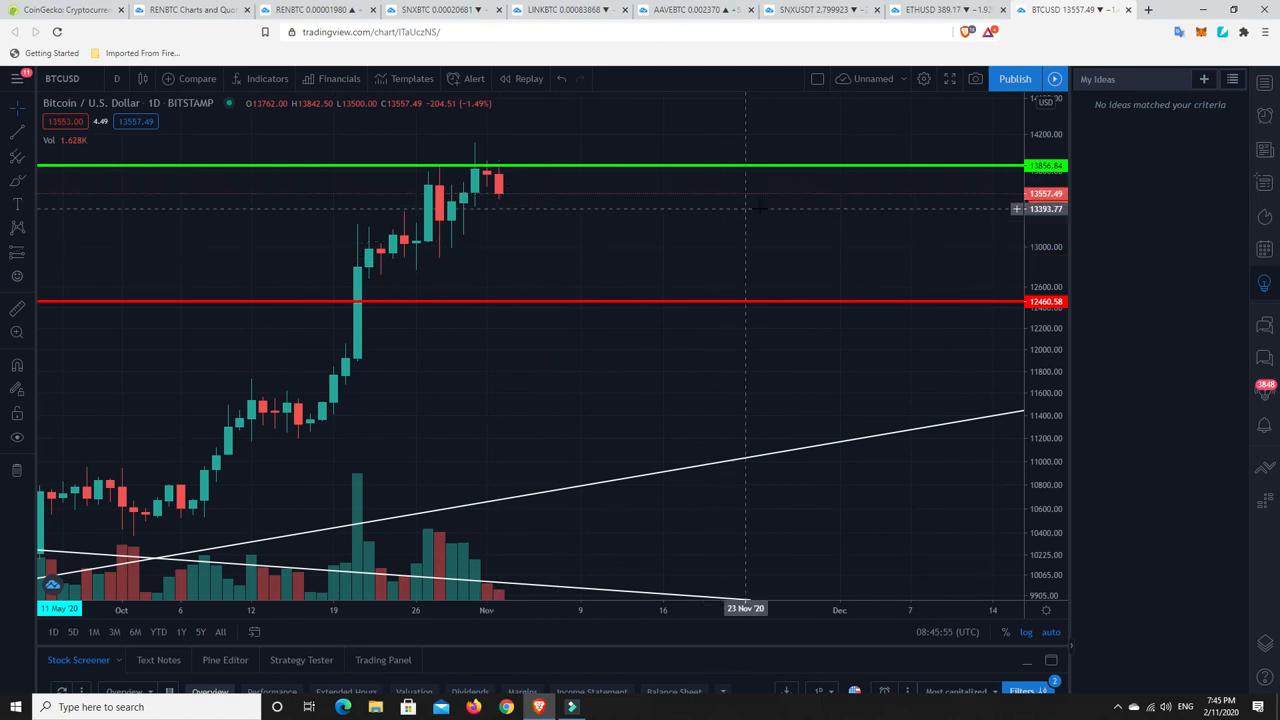
mouse_move(700, 228)
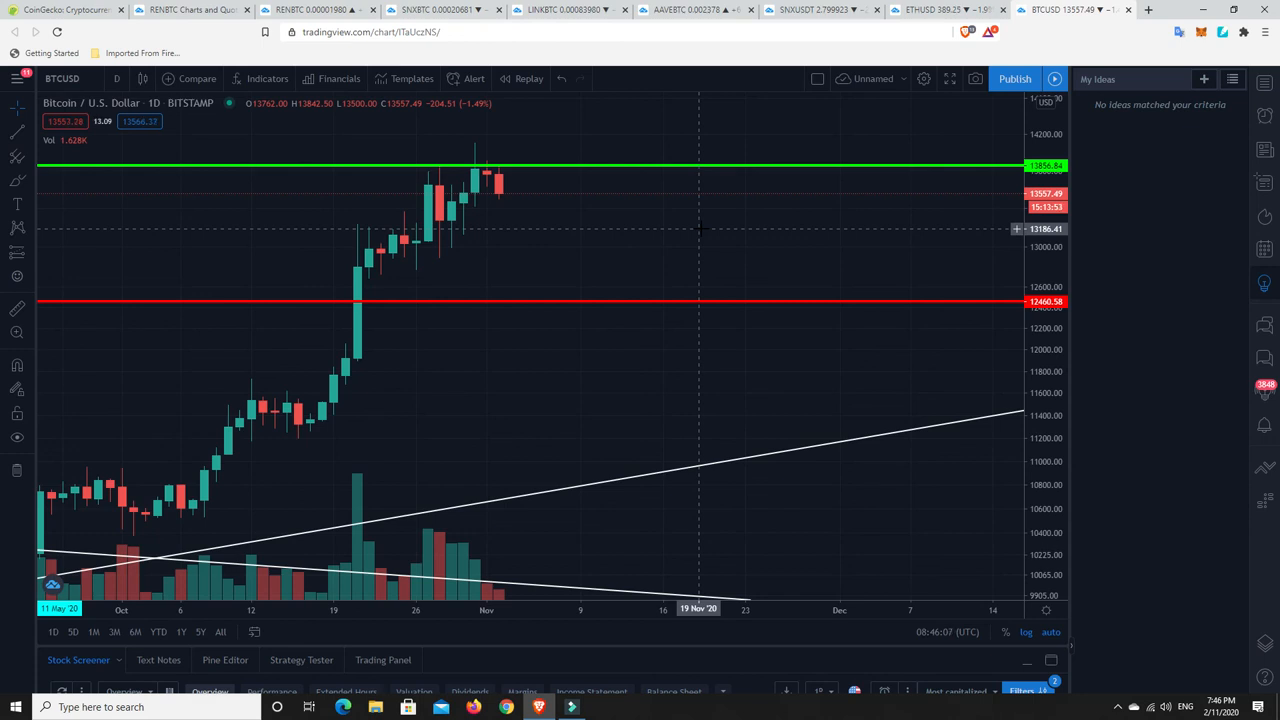
mouse_move(604, 258)
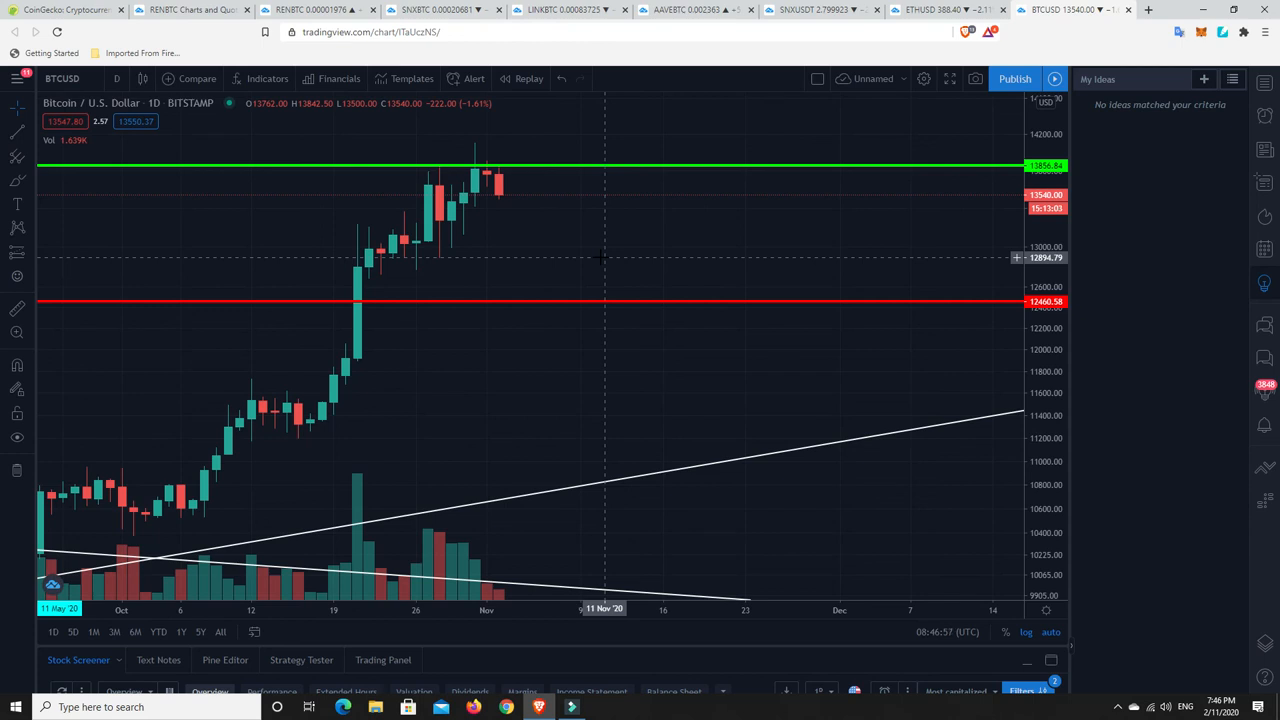
mouse_move(450, 196)
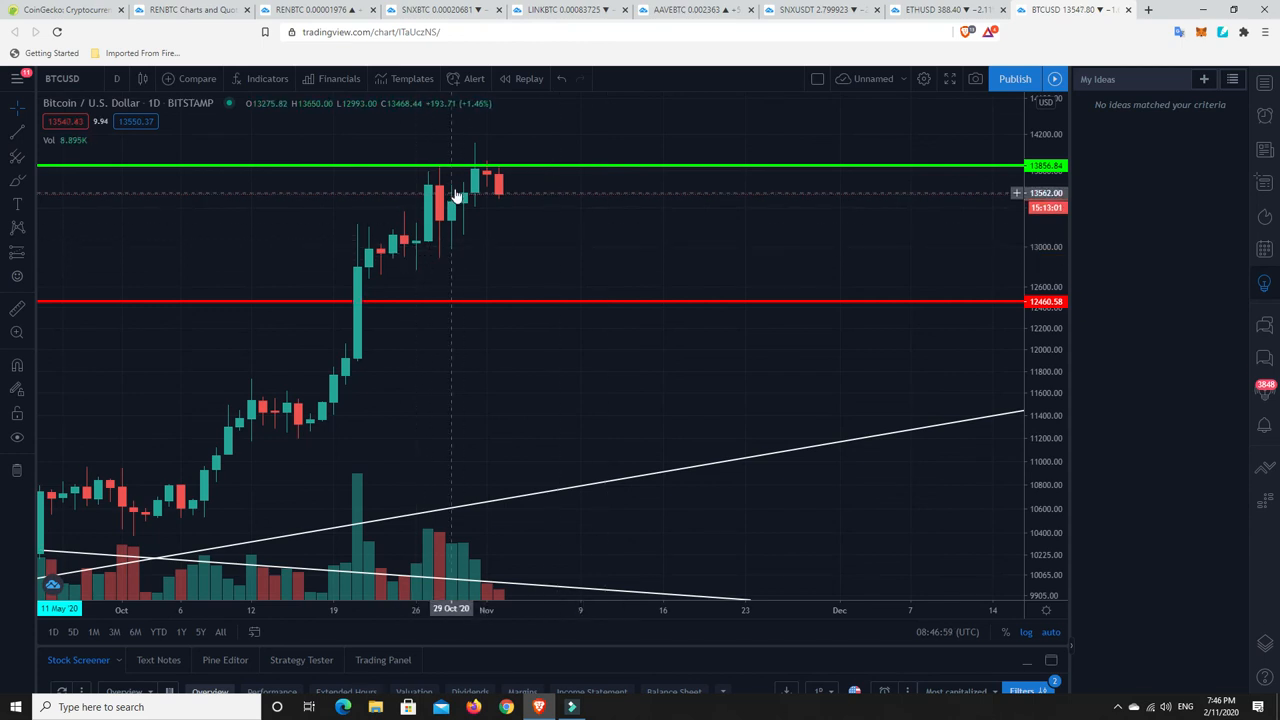
mouse_move(532, 184)
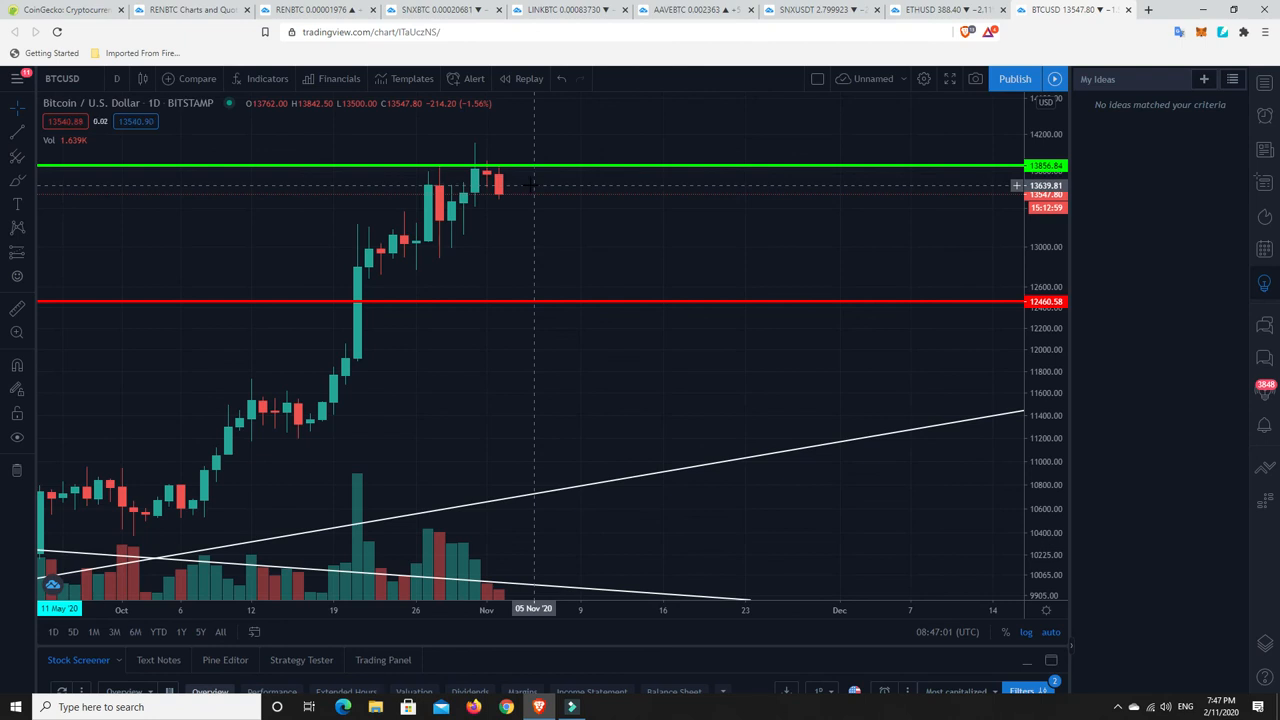
mouse_move(544, 188)
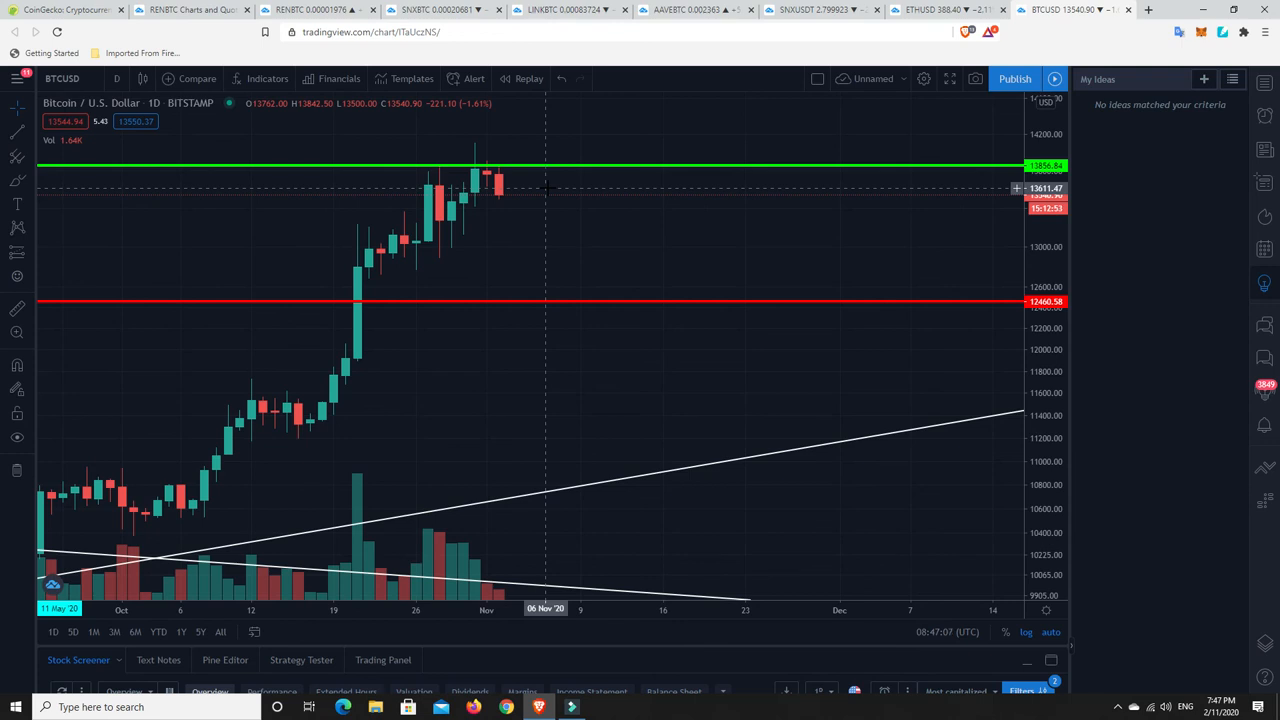
mouse_move(652, 122)
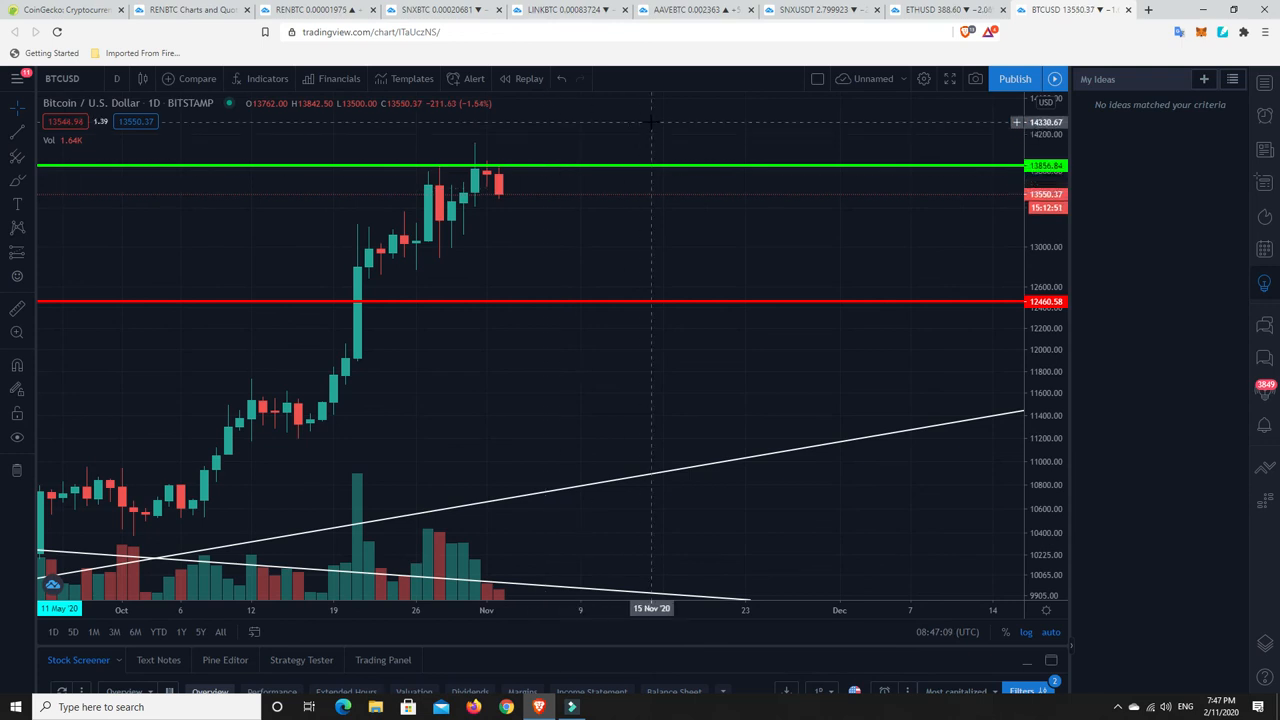